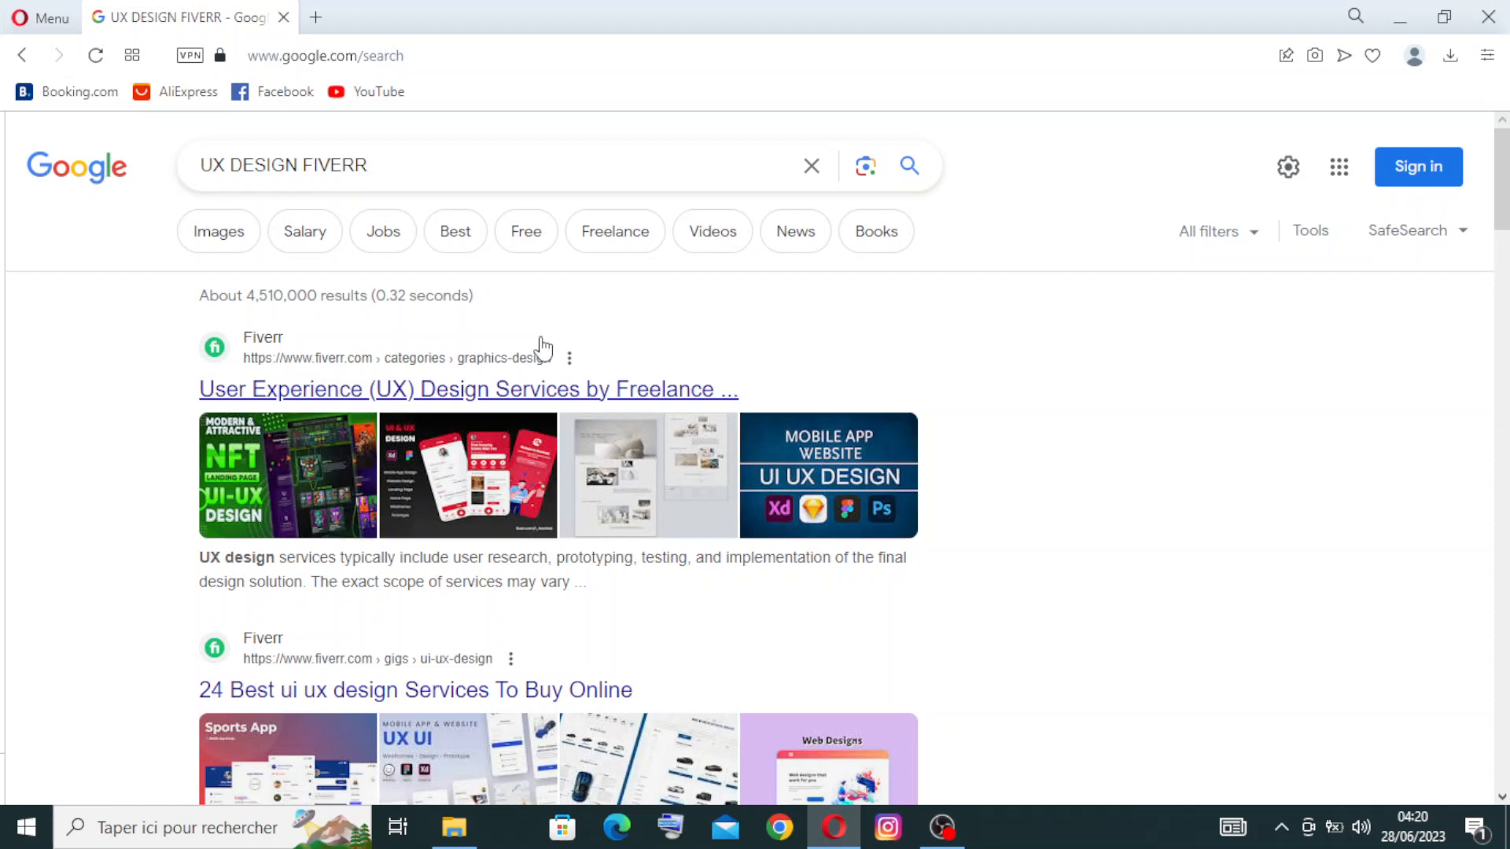
mouse_move(414, 393)
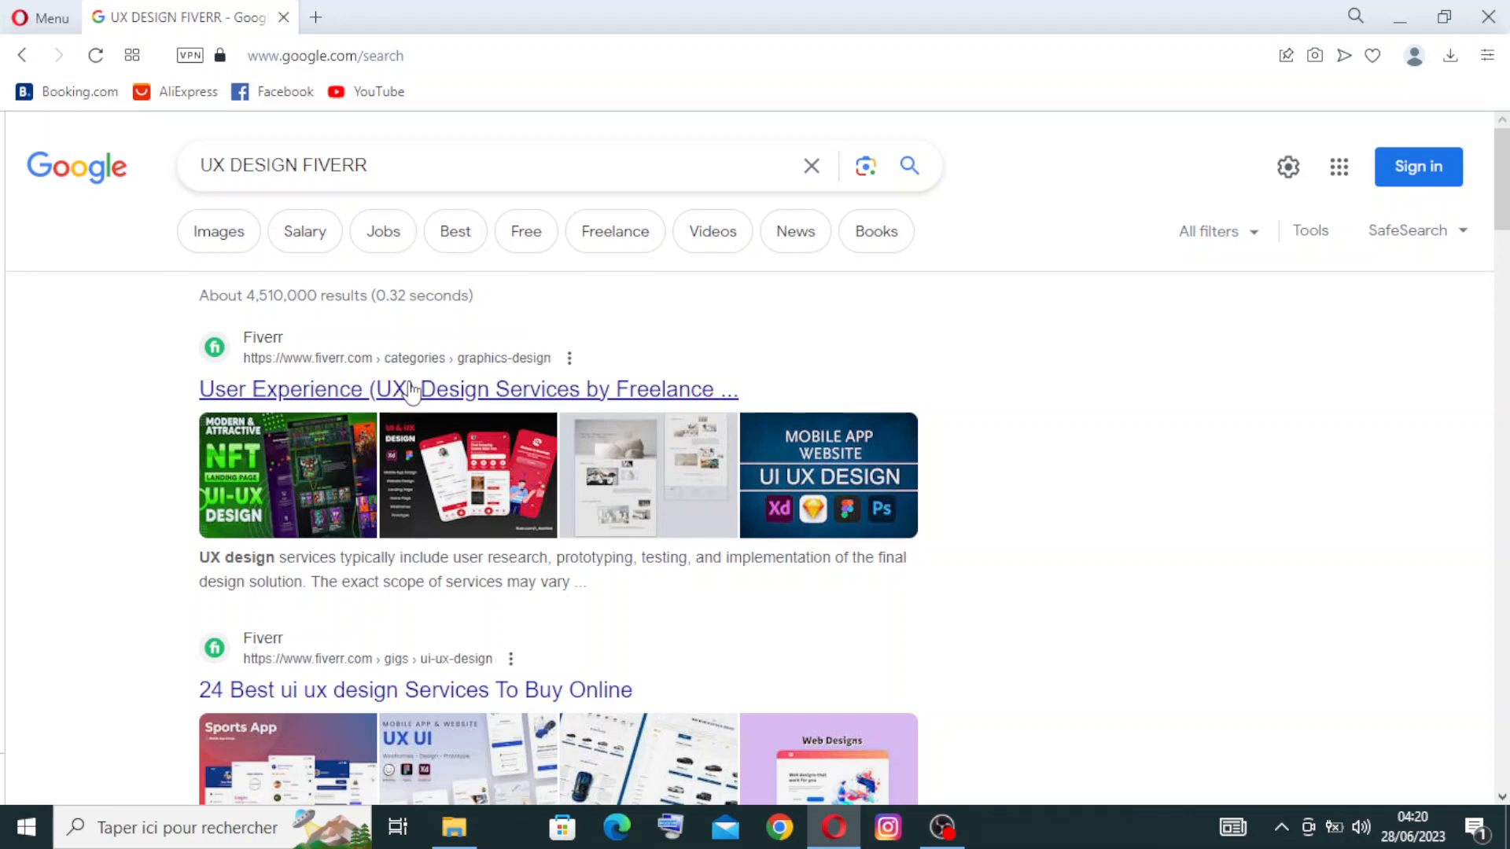
mouse_move(302, 765)
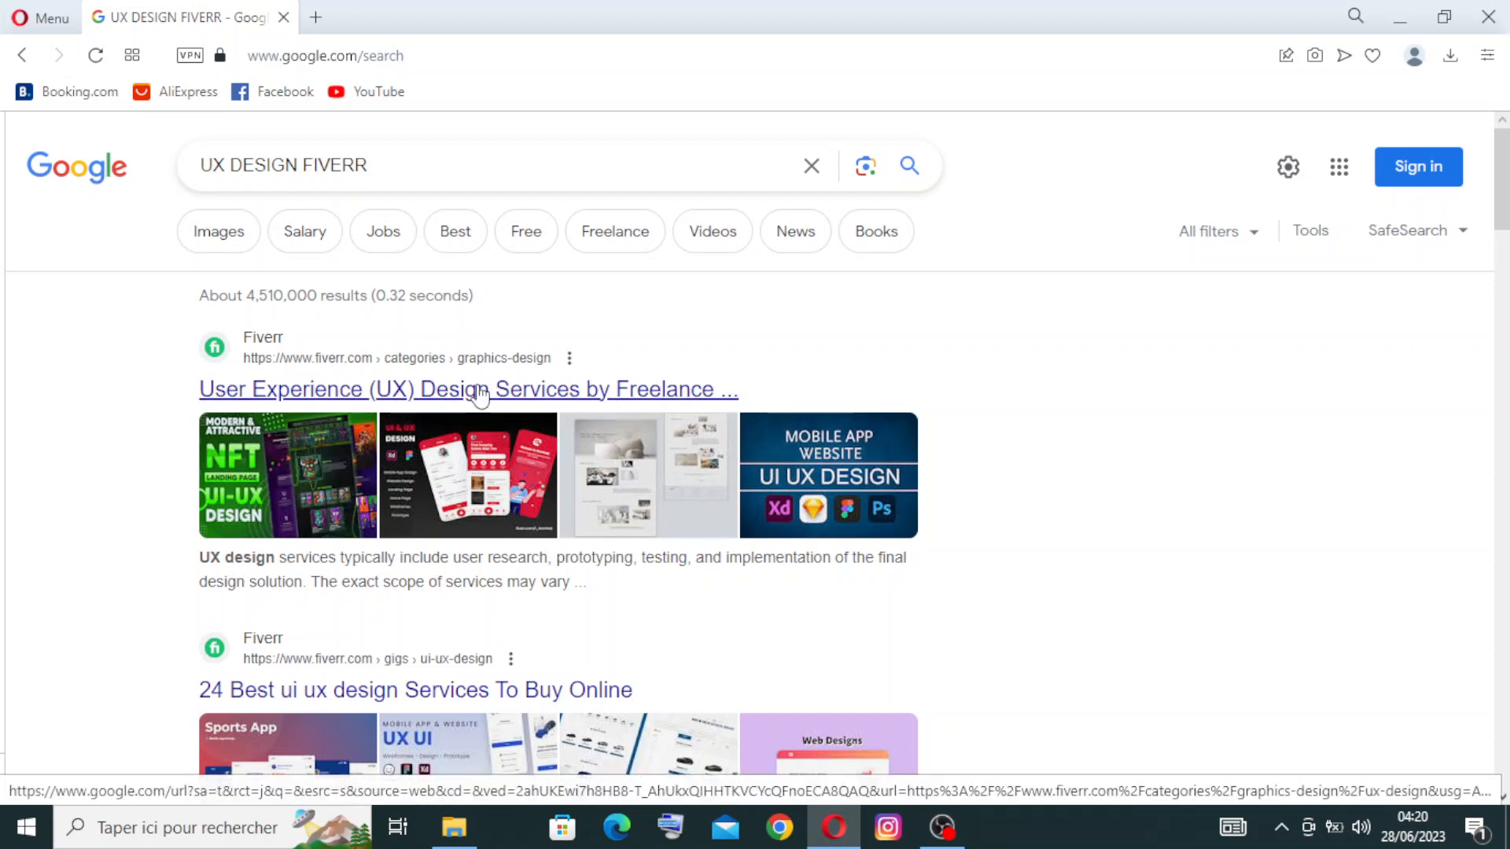
Go to Fiverr's UX Design services category from the top Google result.
click(480, 390)
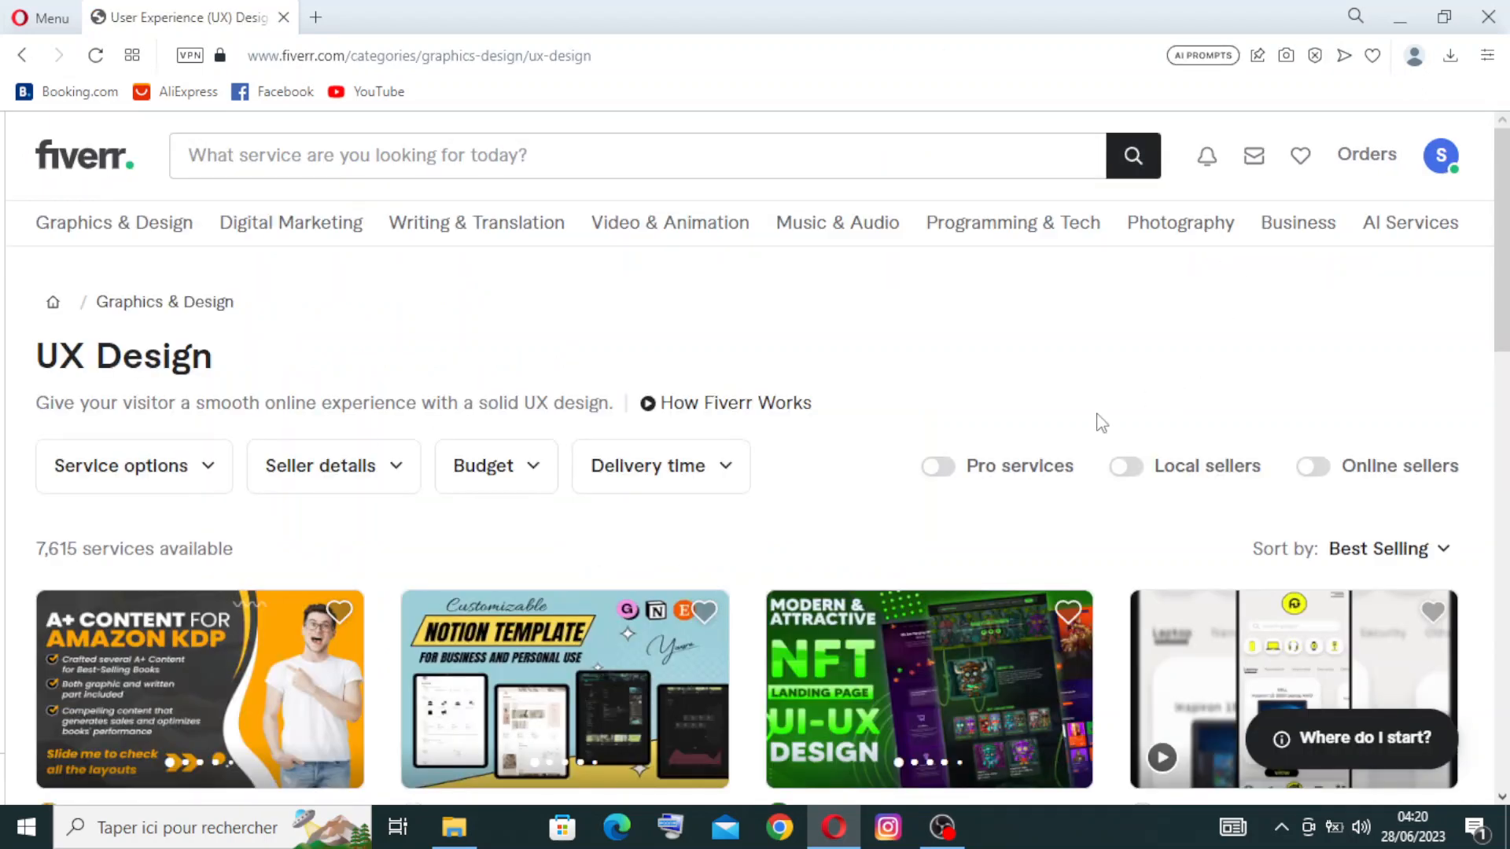
mouse_move(586, 492)
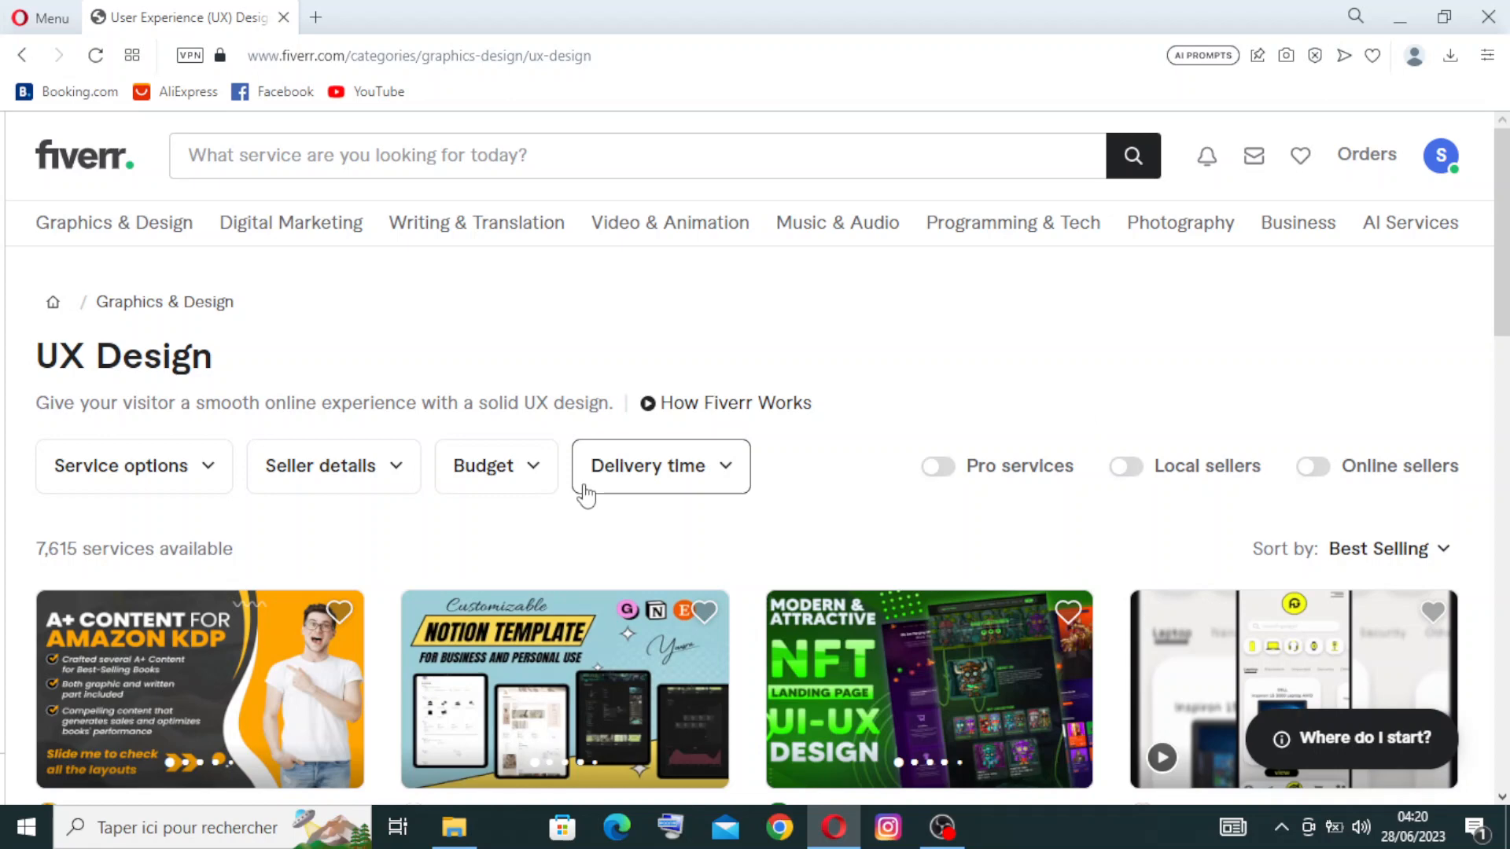
mouse_move(1205, 283)
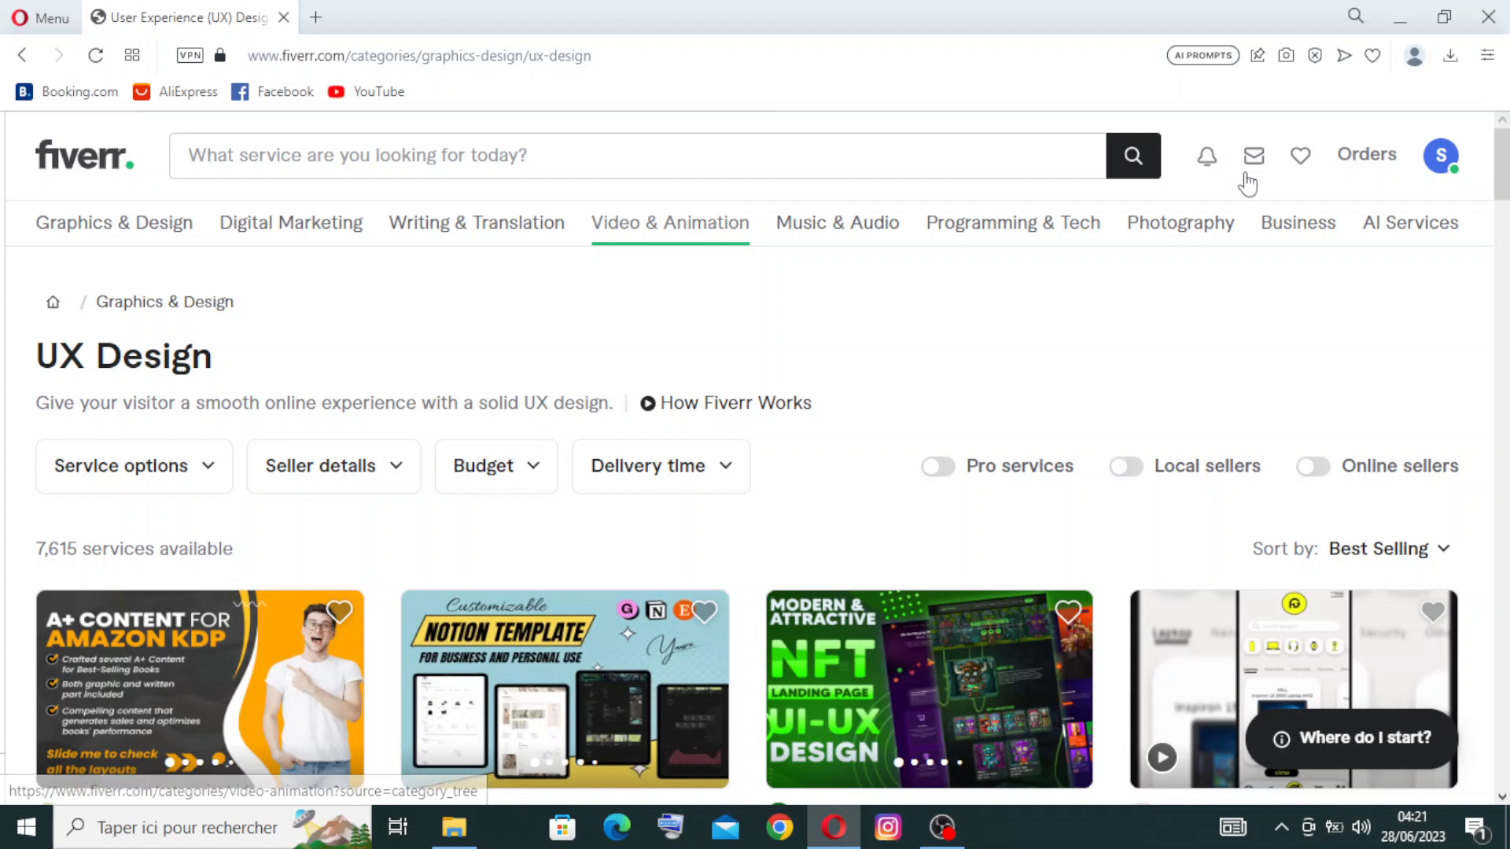
mouse_move(670, 223)
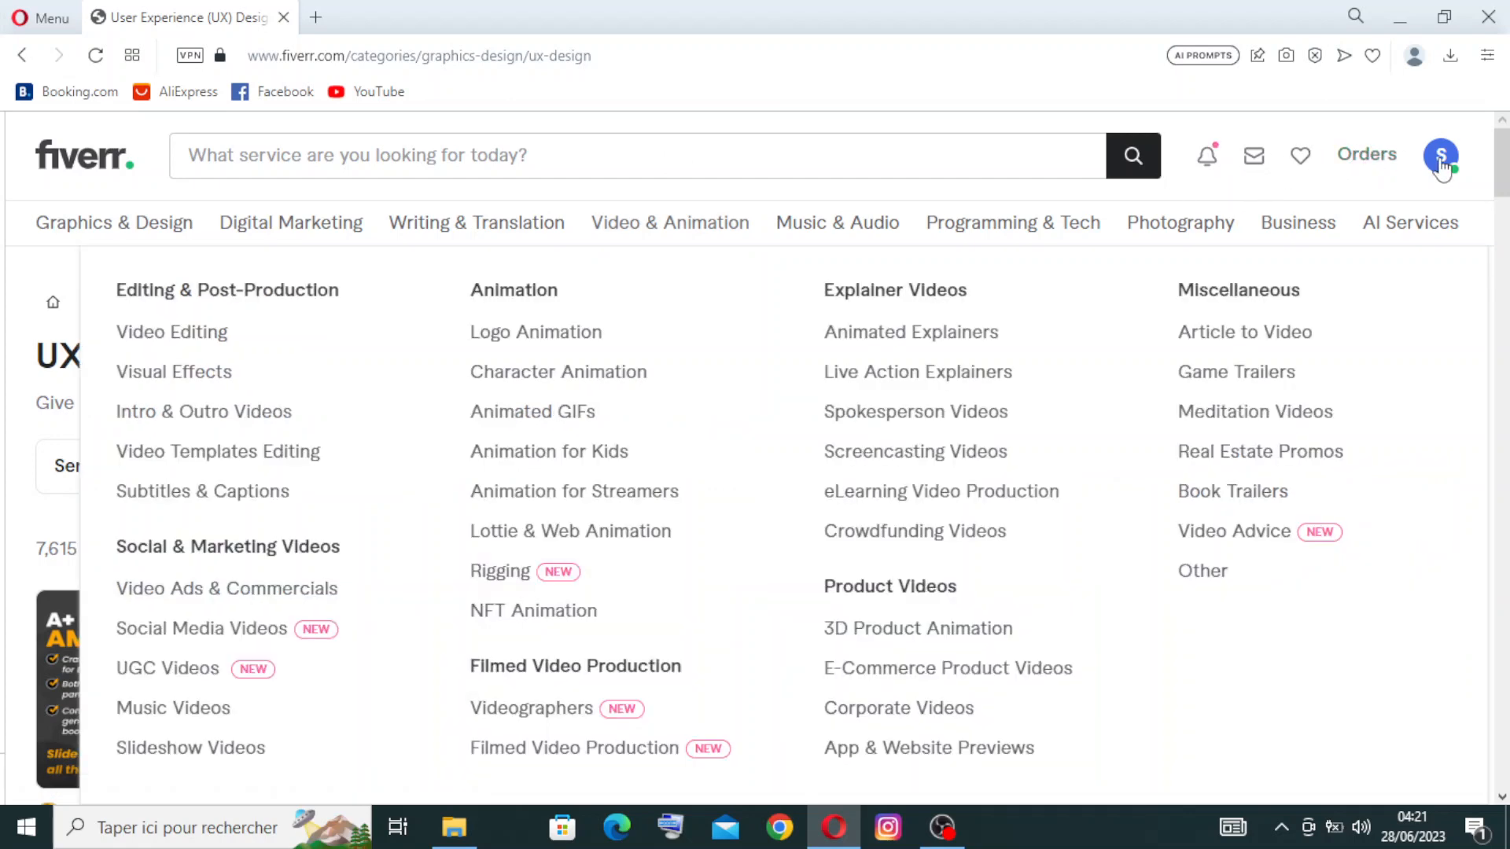
click(1441, 154)
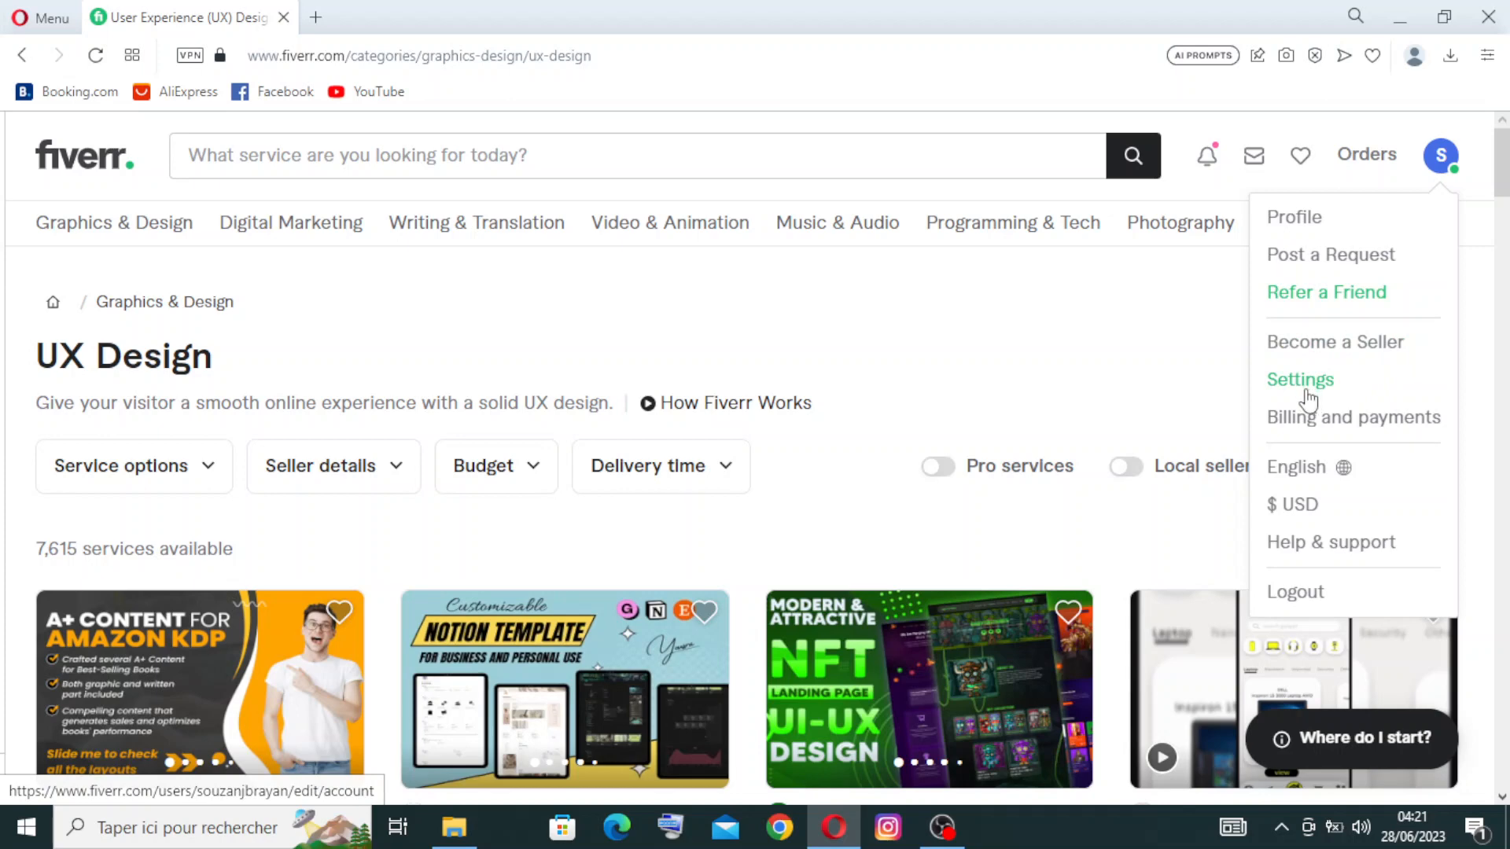
mouse_move(1329, 431)
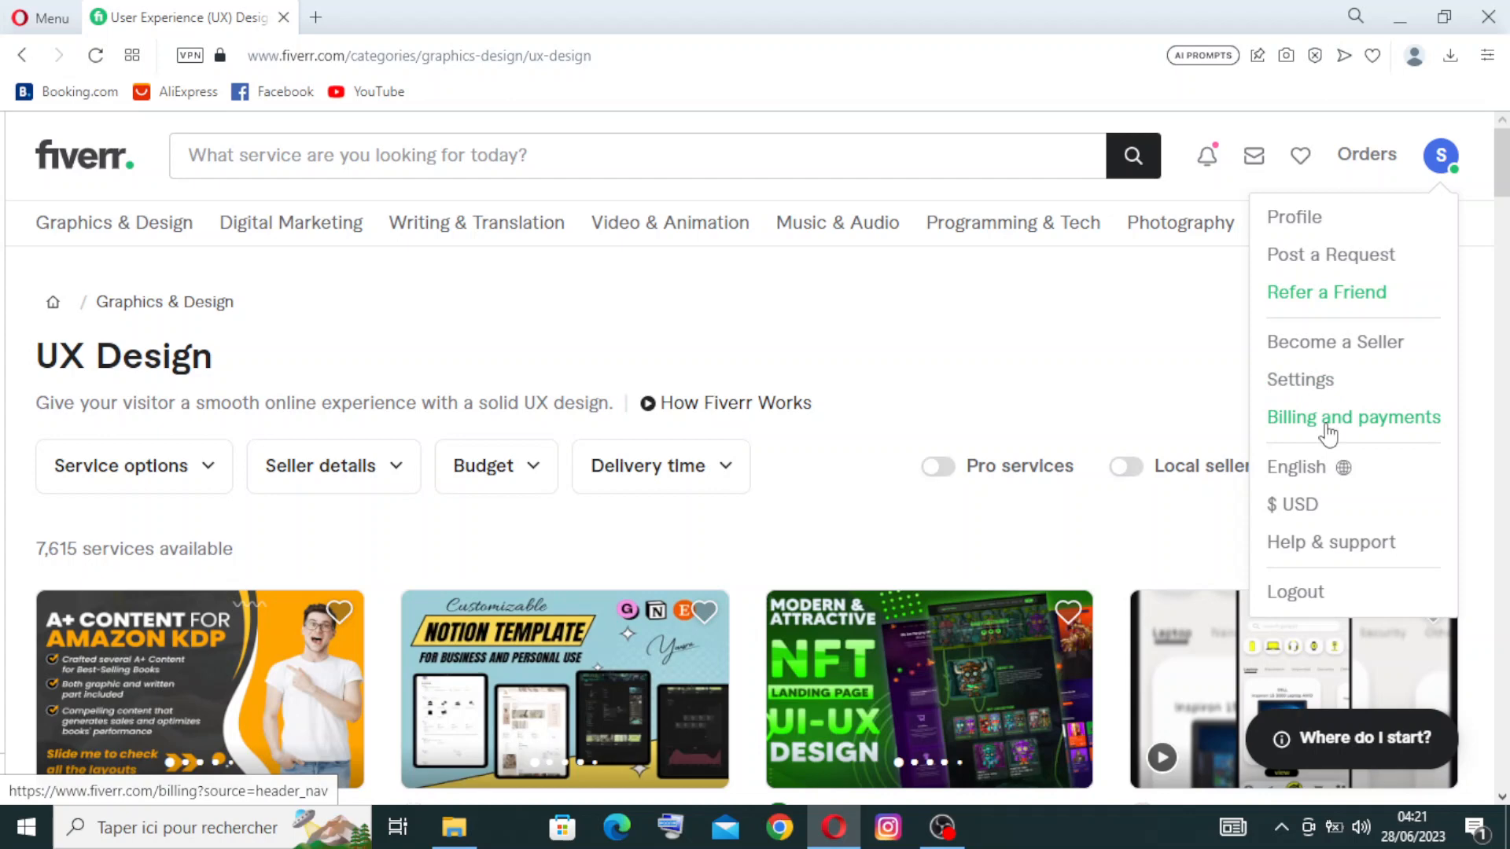
mouse_move(1386, 444)
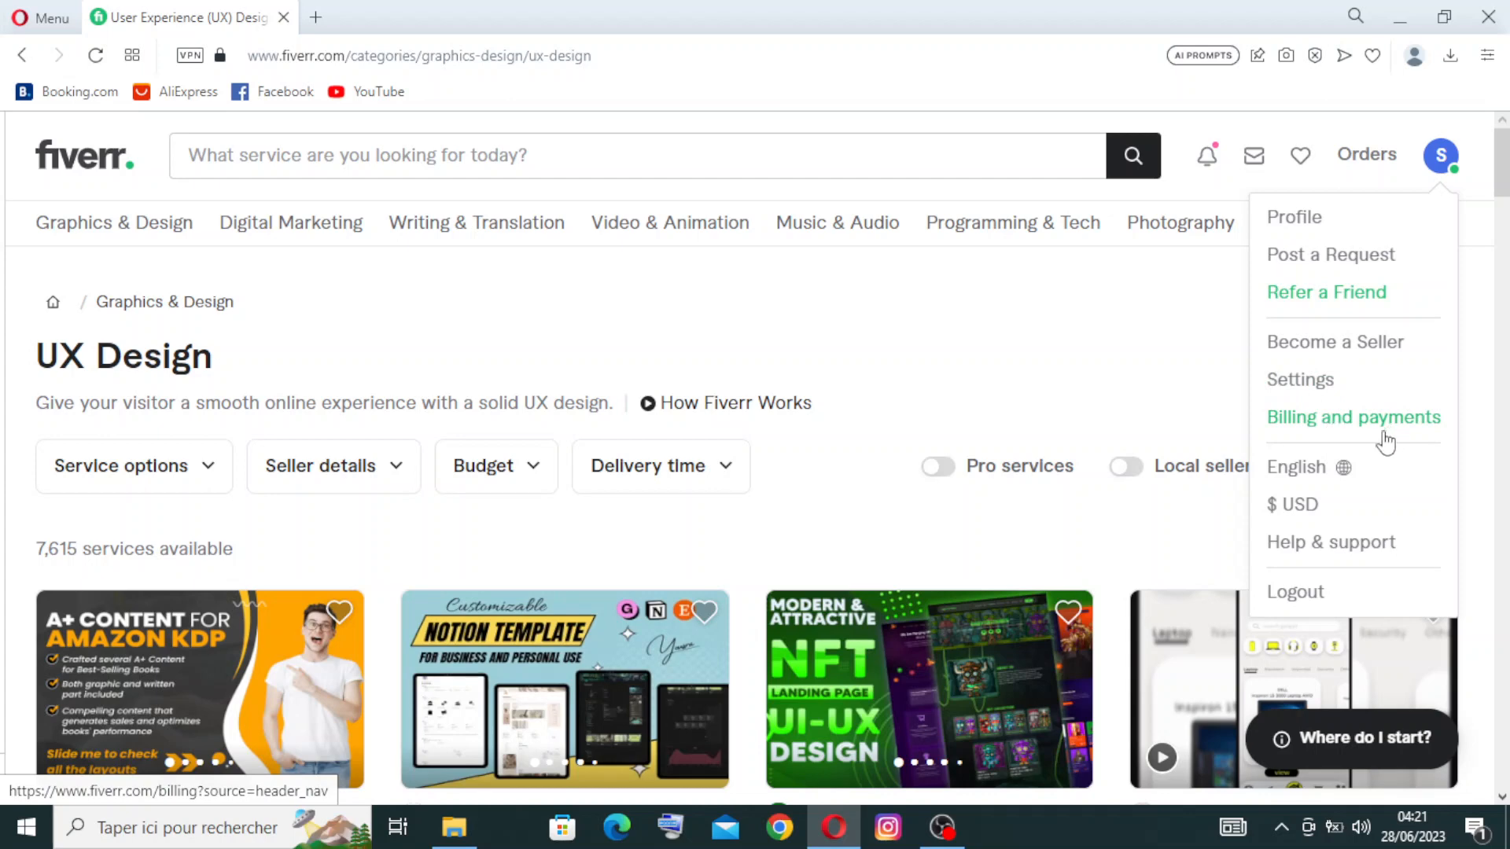
mouse_move(1324, 482)
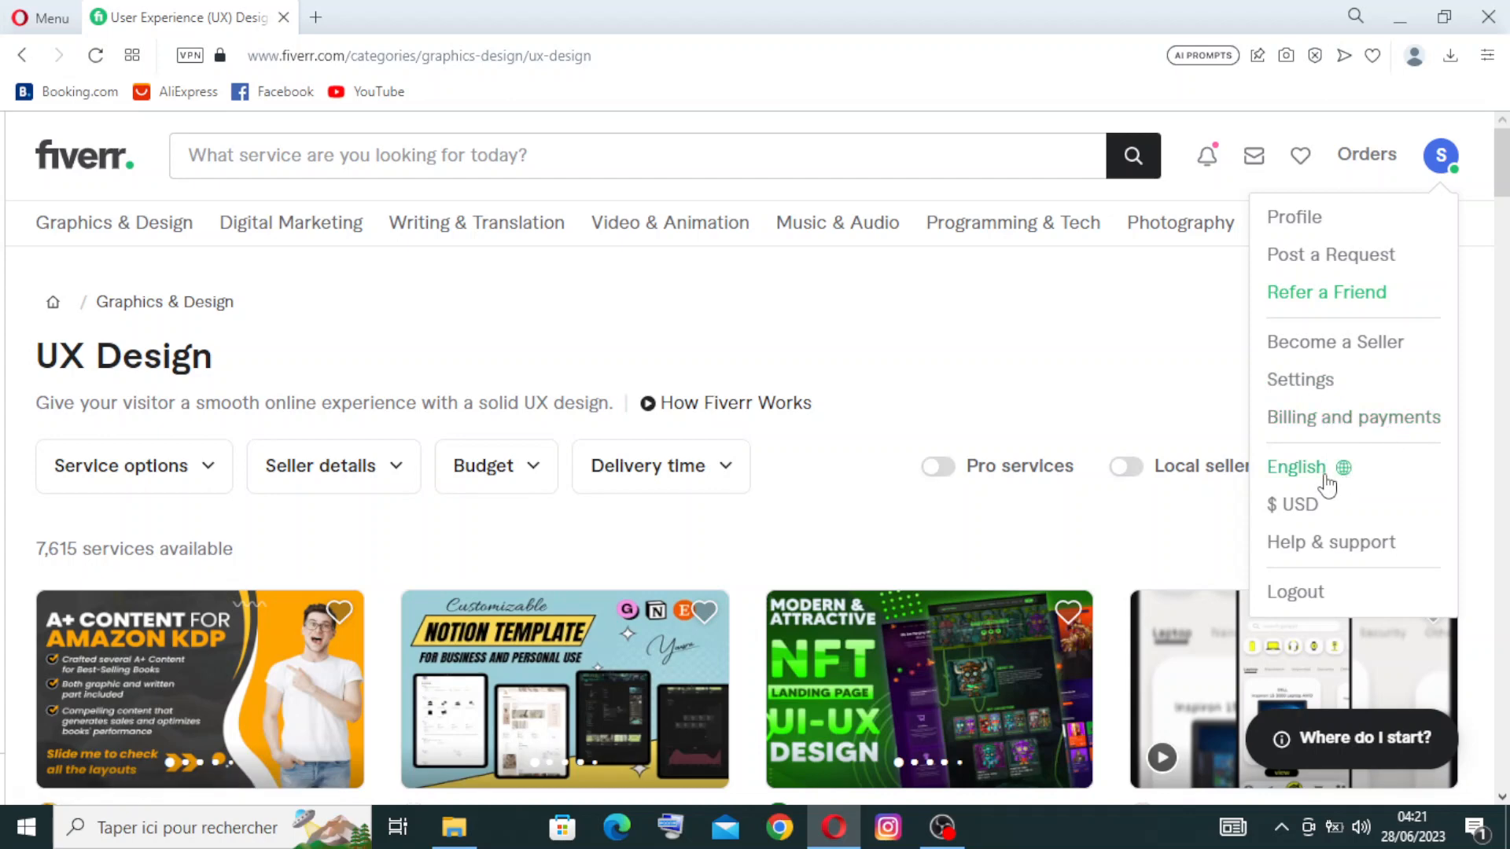
mouse_move(1302, 515)
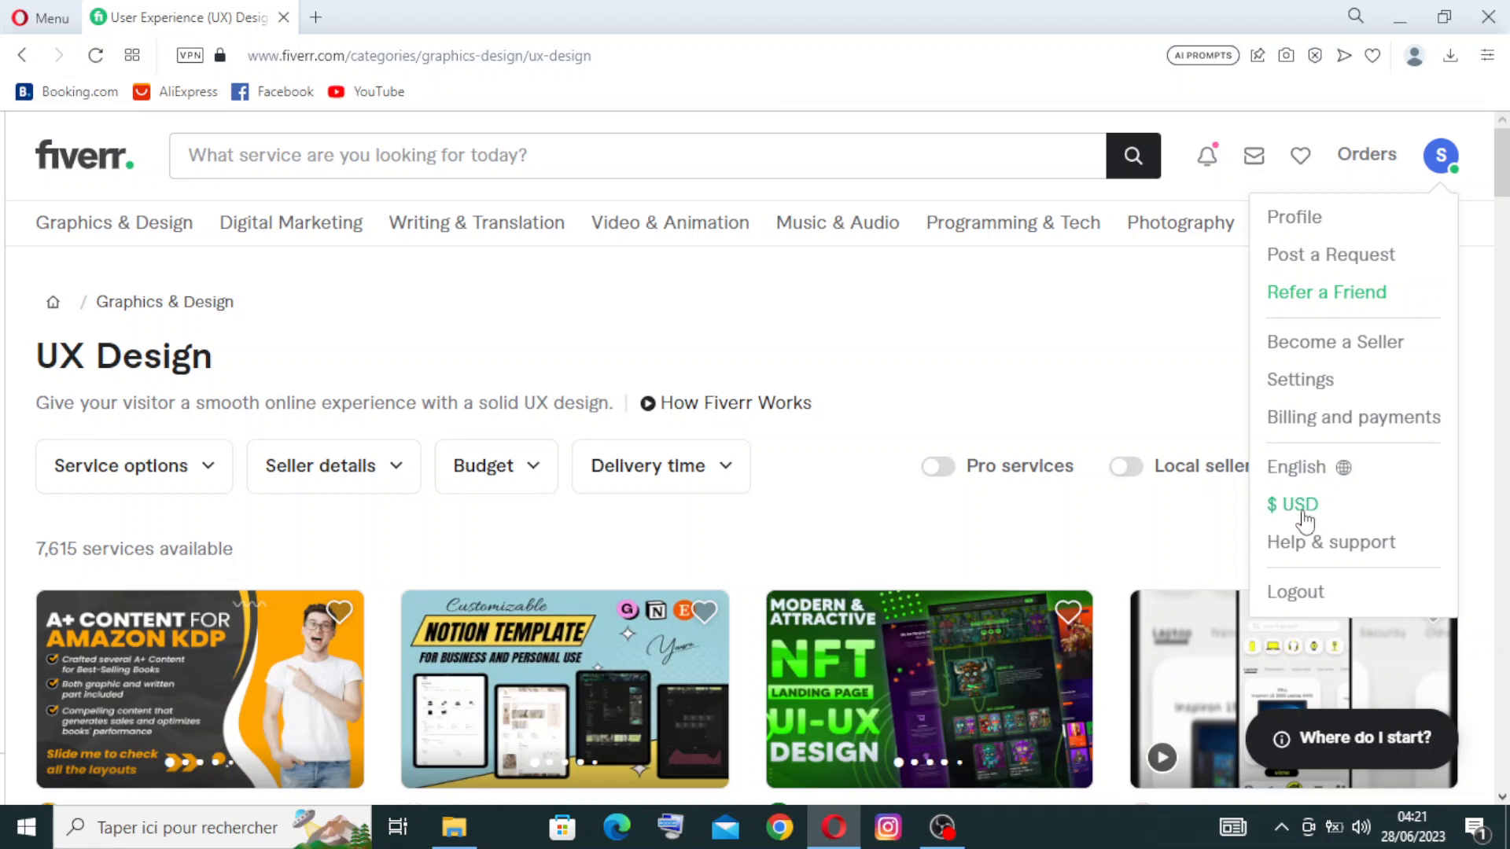
mouse_move(1314, 542)
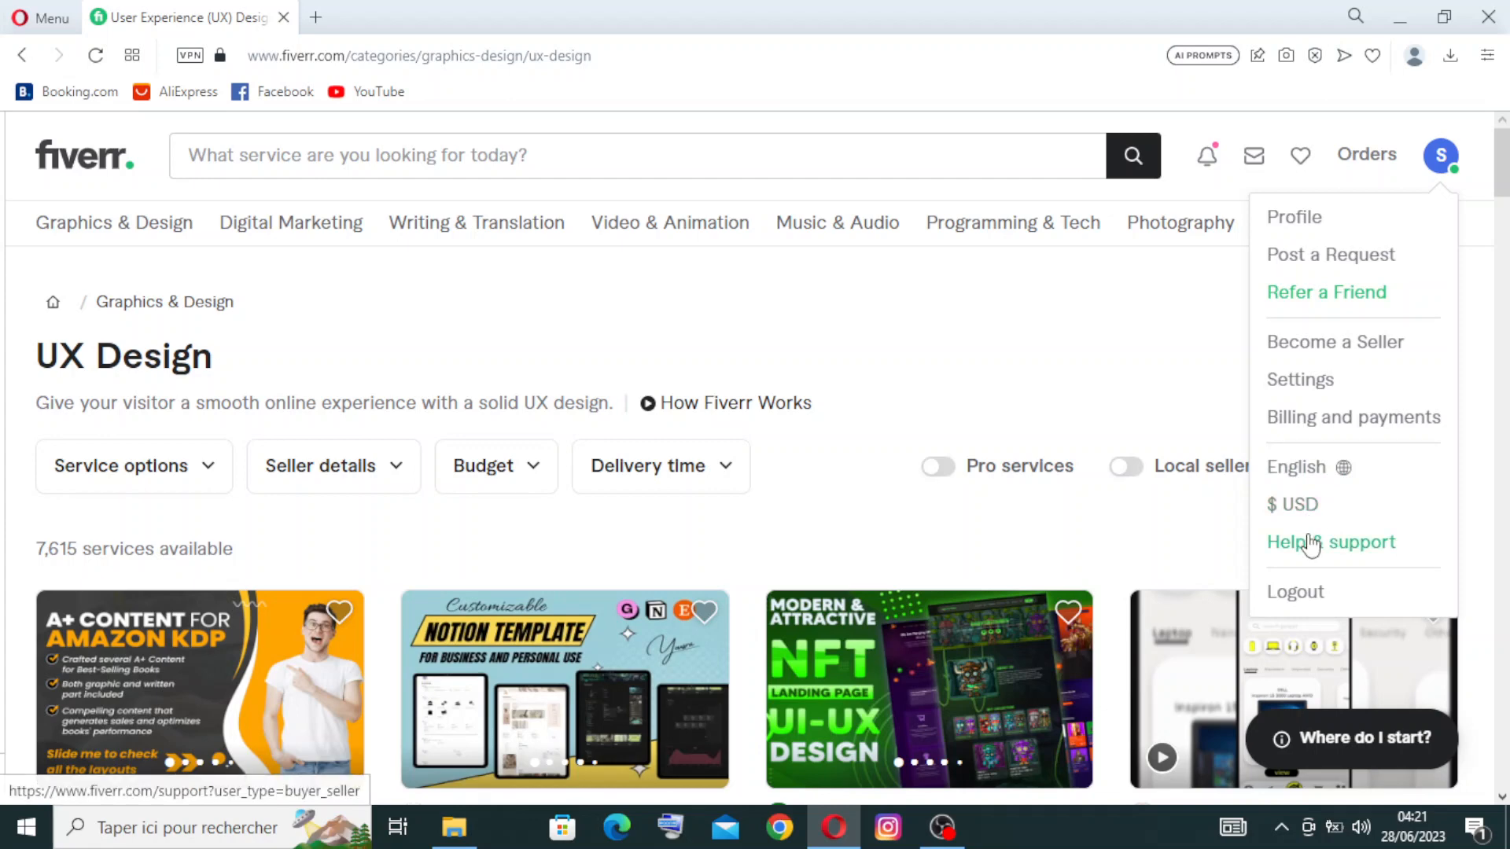
mouse_move(1323, 551)
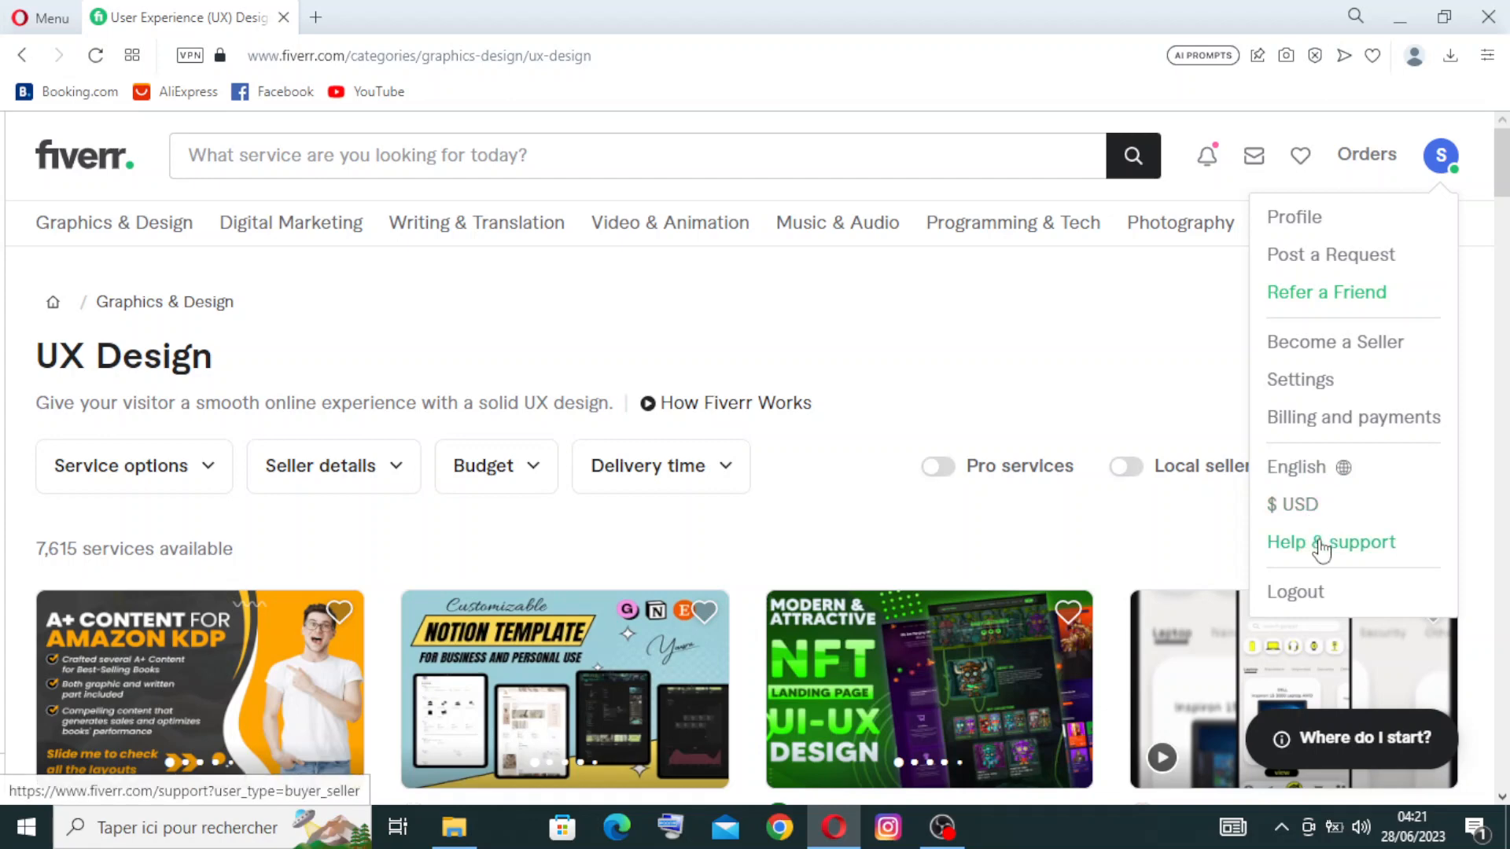
mouse_move(1314, 597)
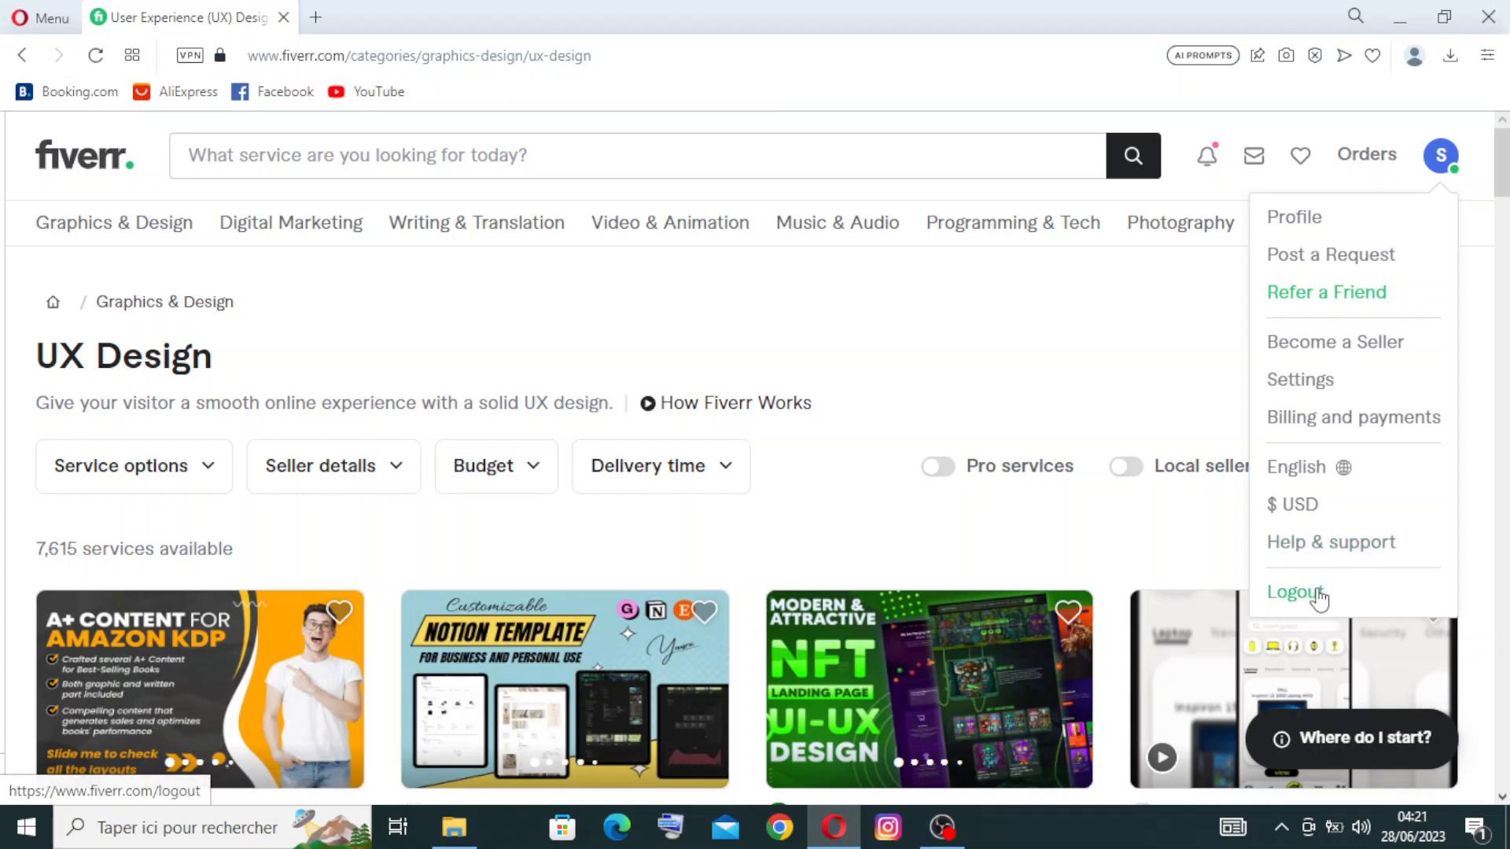
mouse_move(1407, 271)
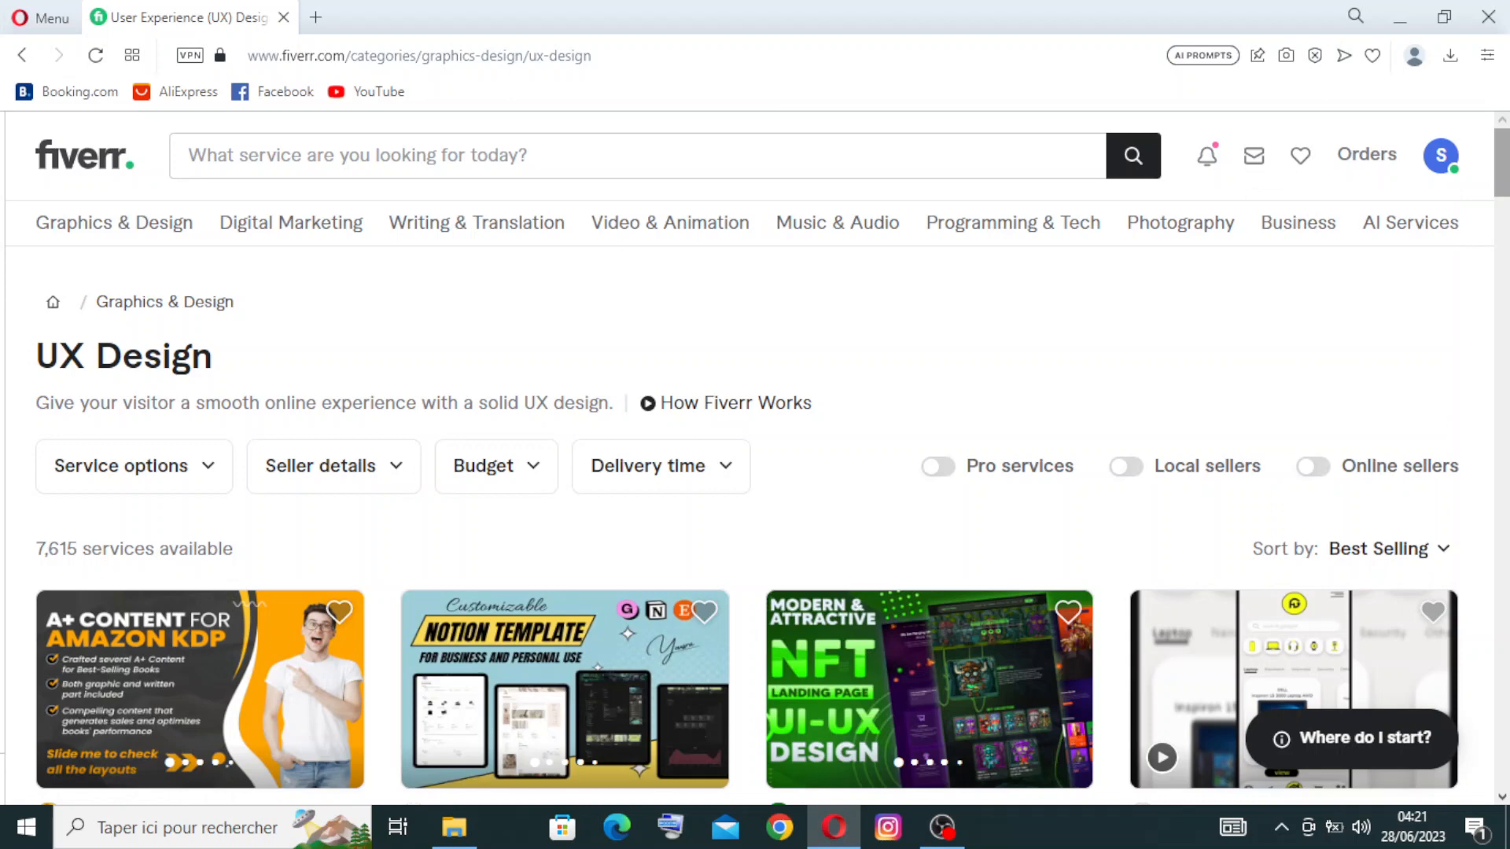
scroll(down, 3)
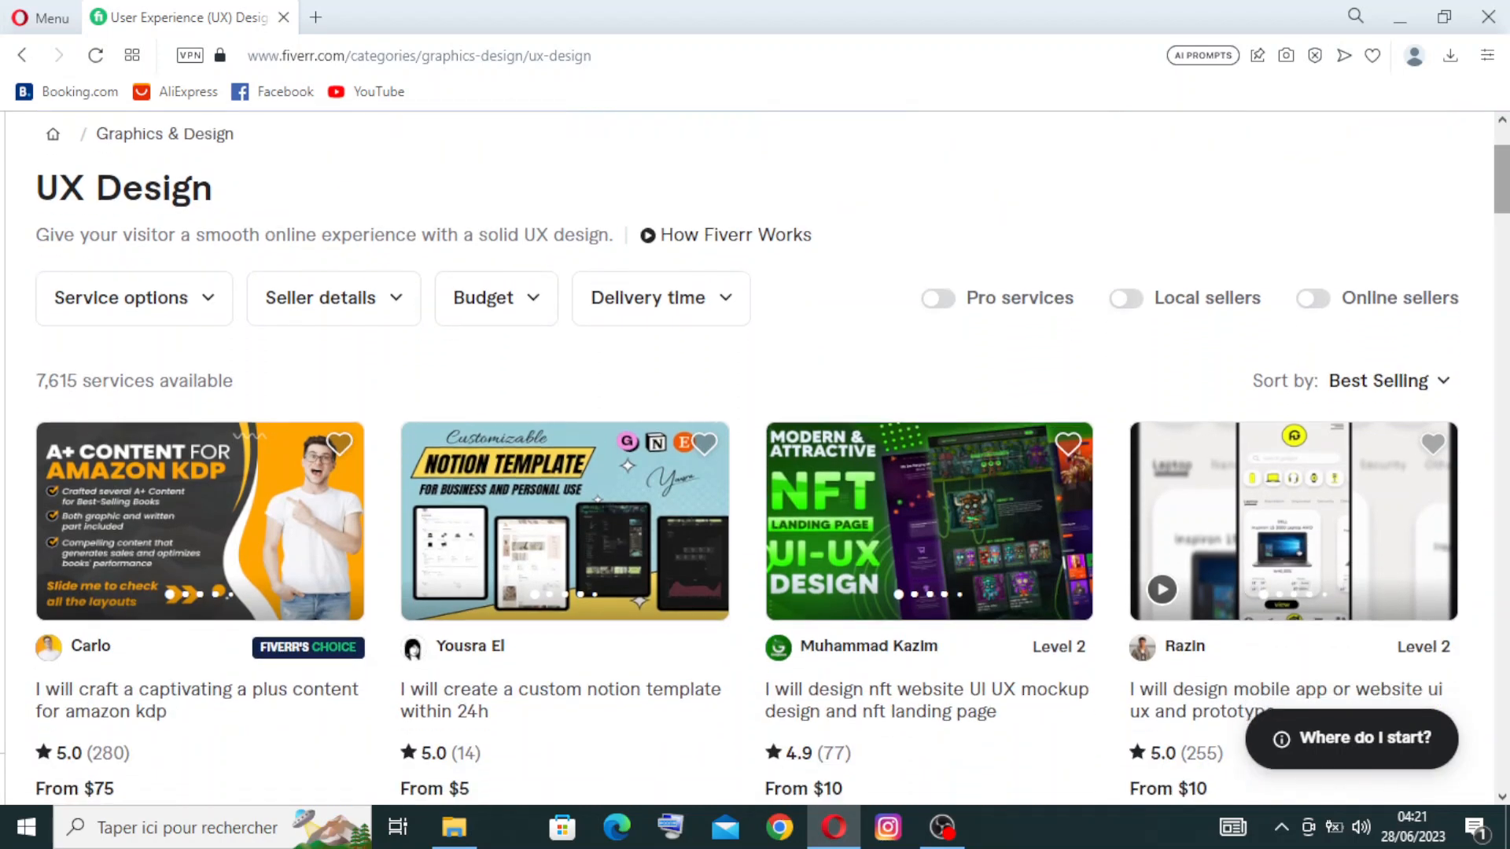
scroll(down, 3)
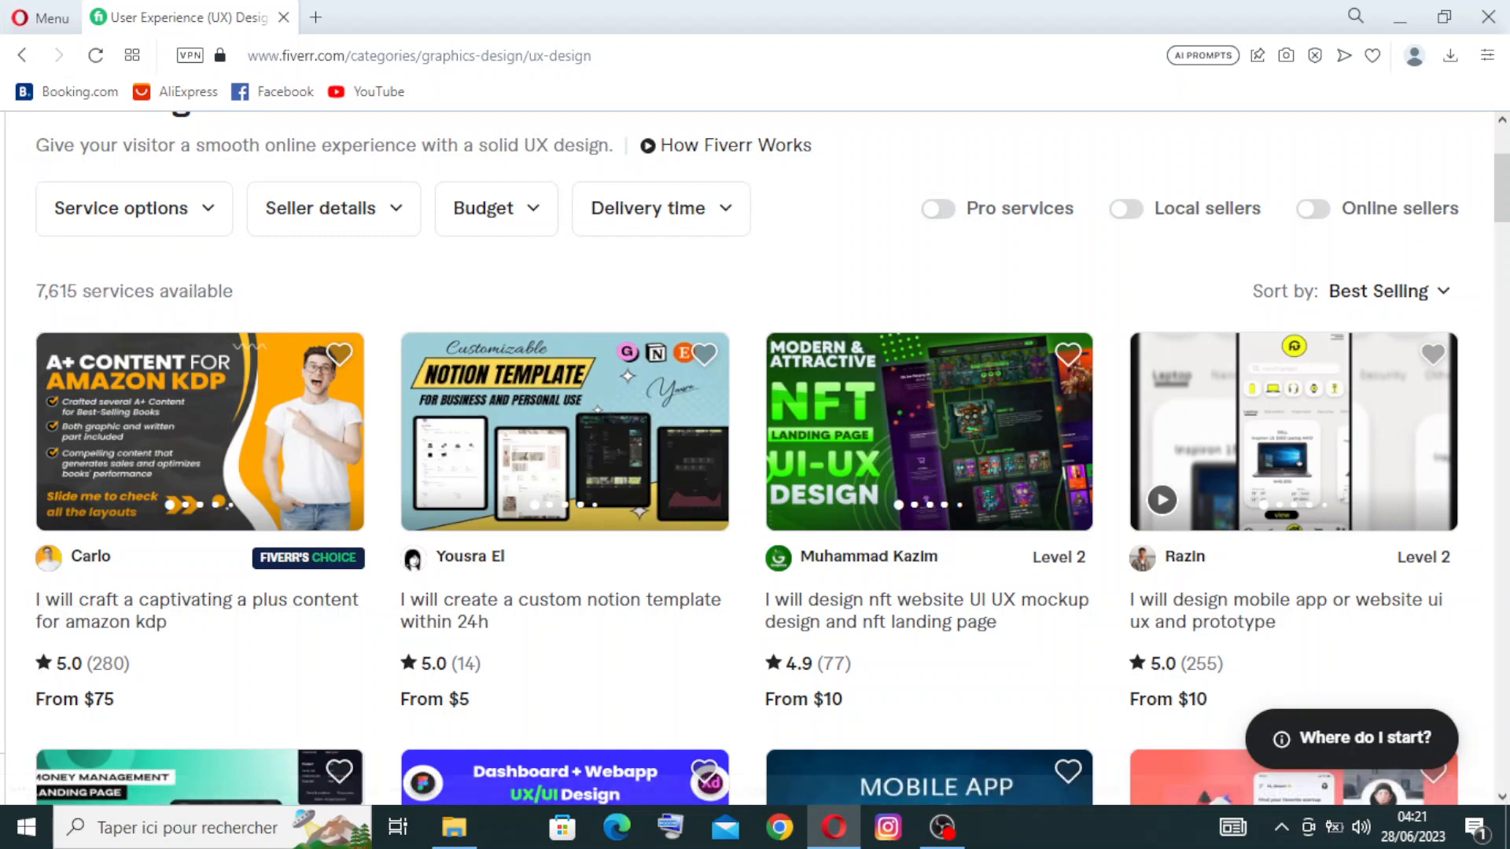
scroll(down, 3)
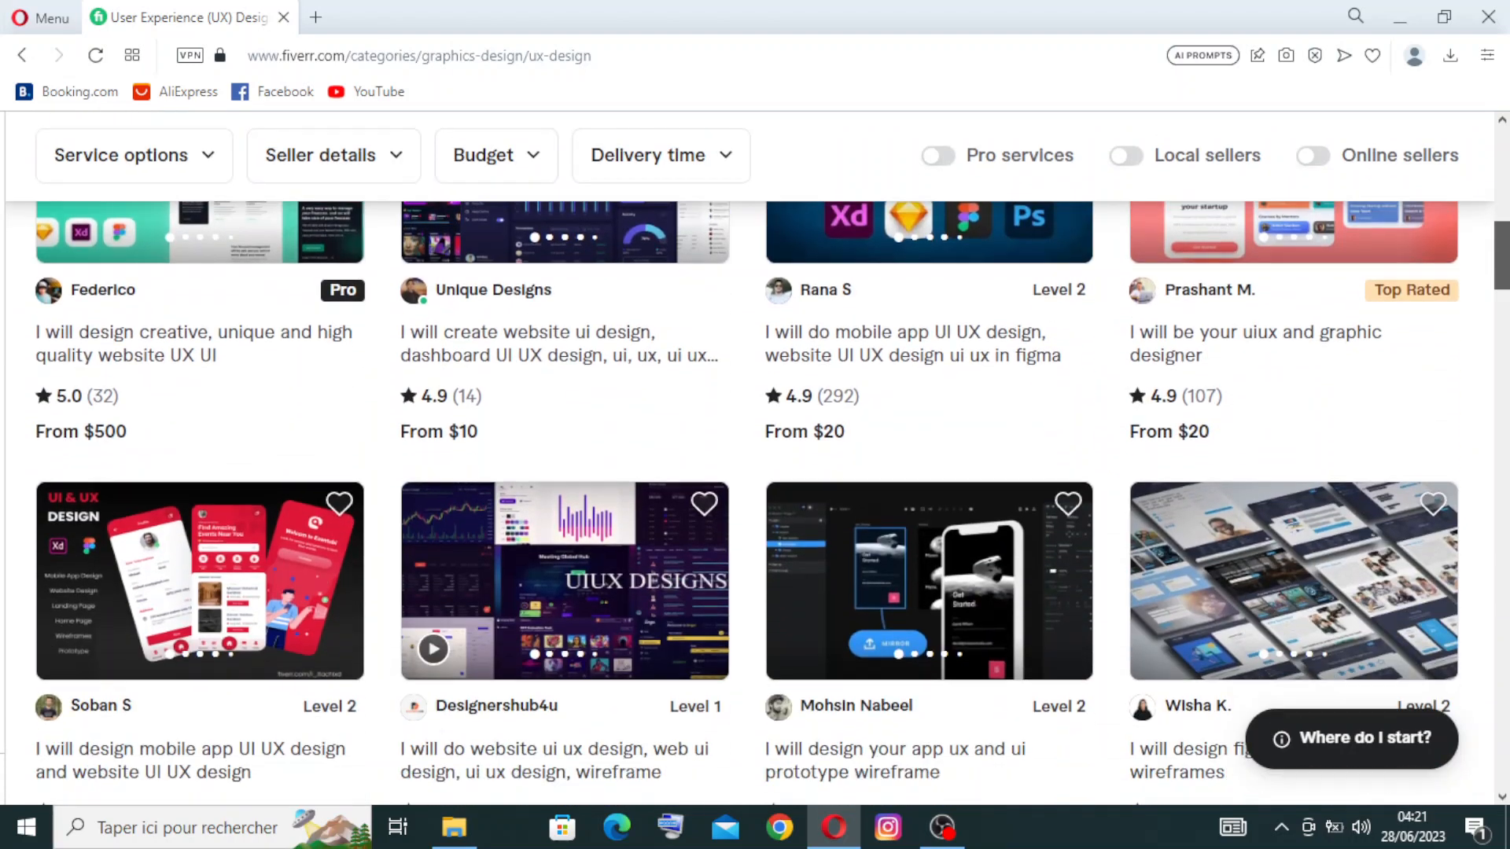
scroll(down, 3)
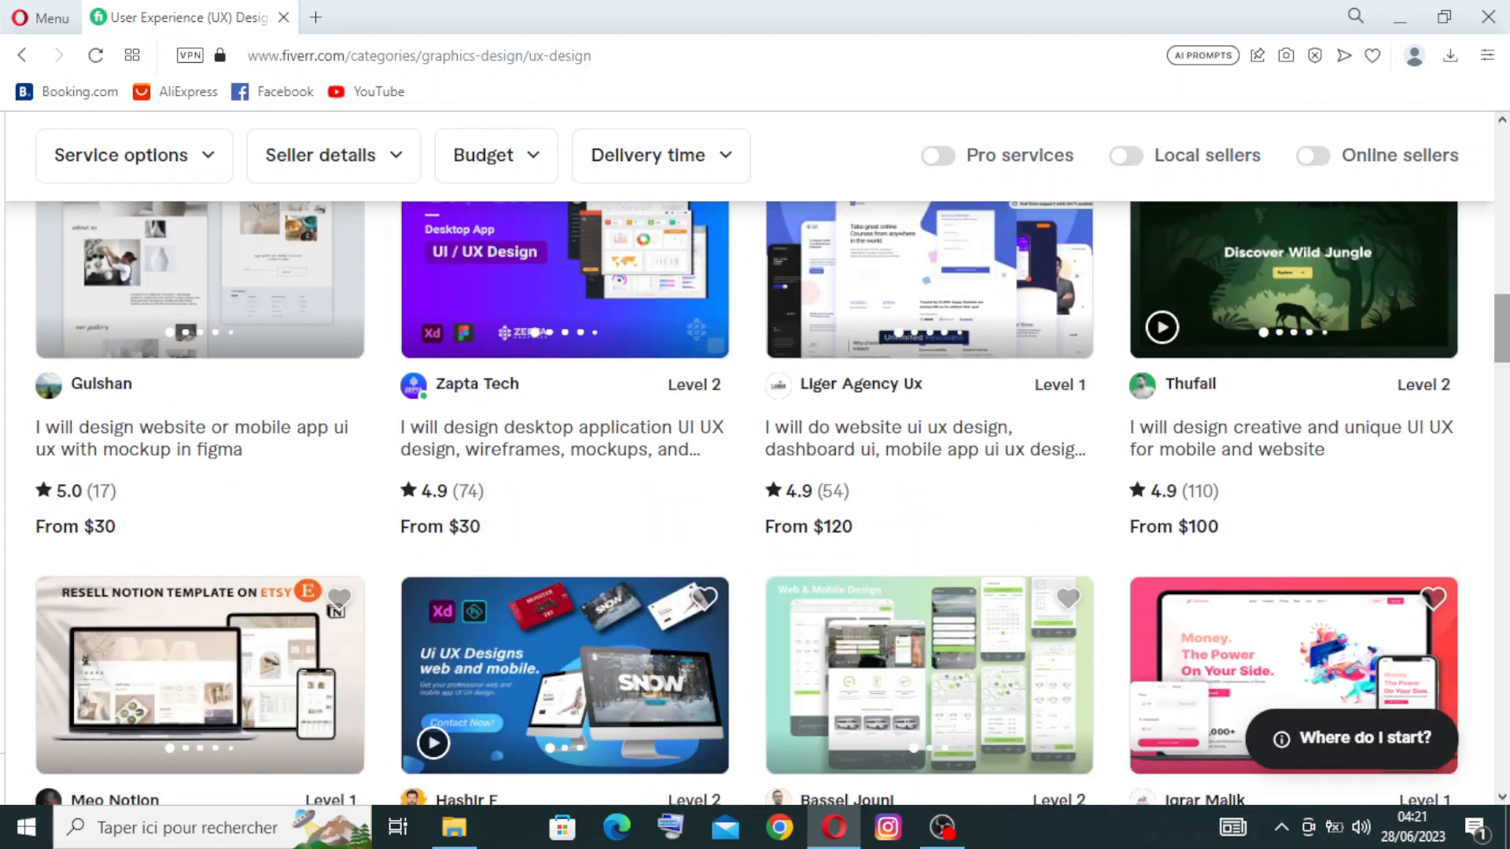
scroll(down, 3)
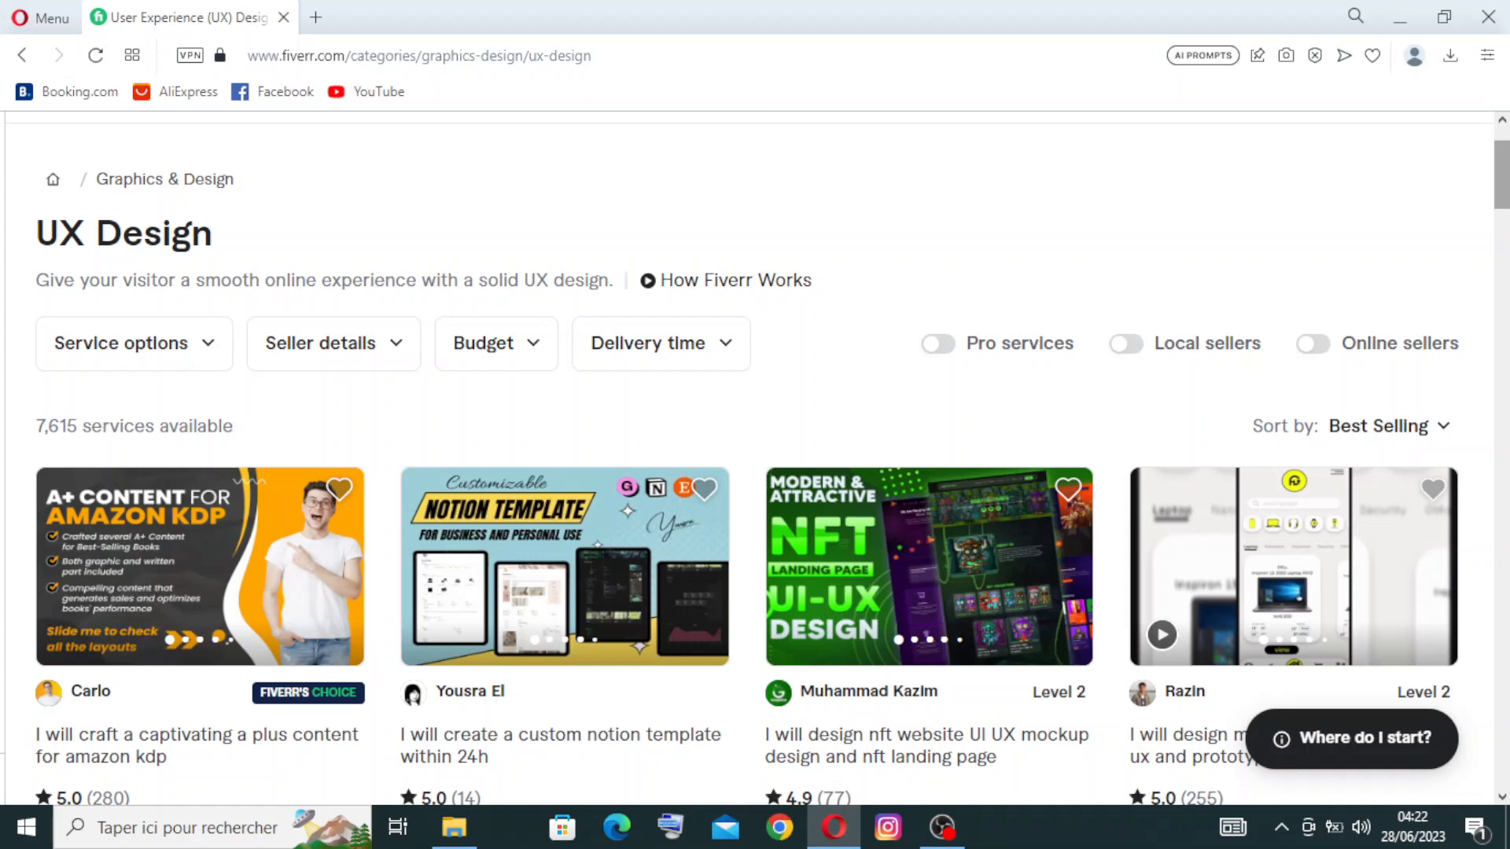
mouse_move(160, 154)
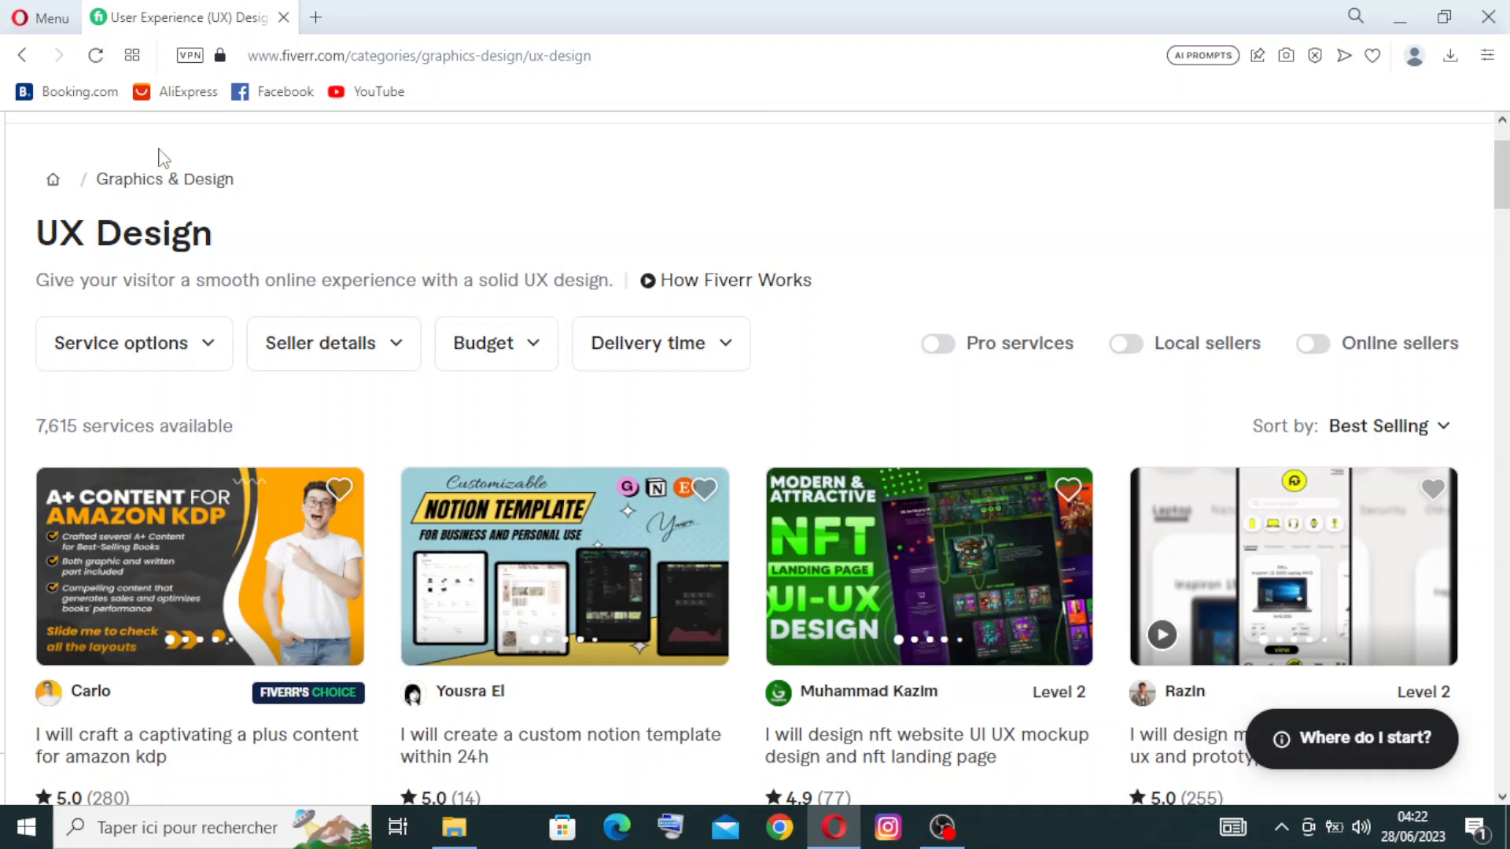
mouse_move(179, 167)
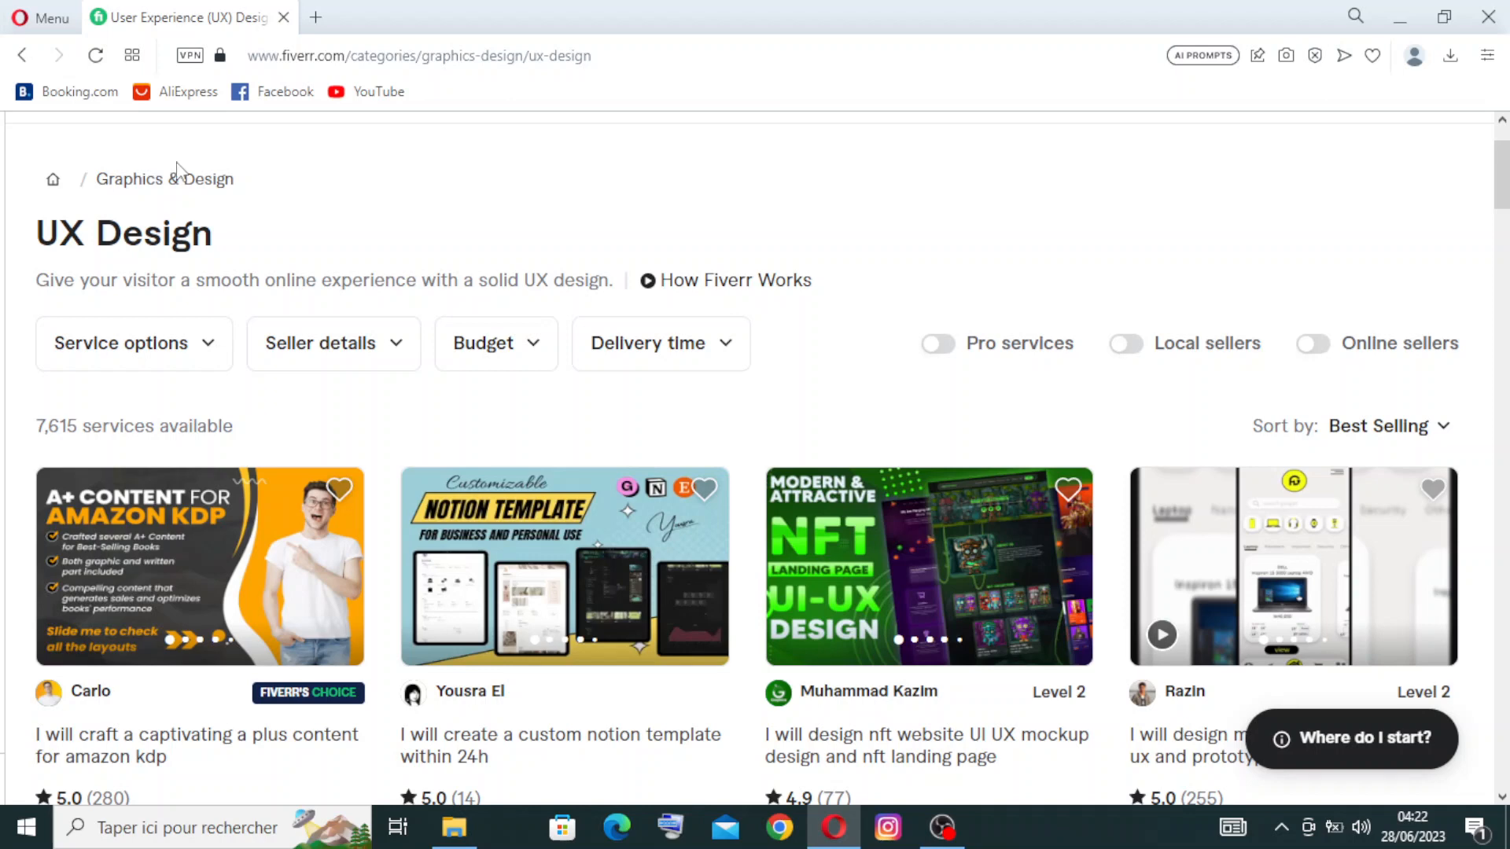
mouse_move(179, 315)
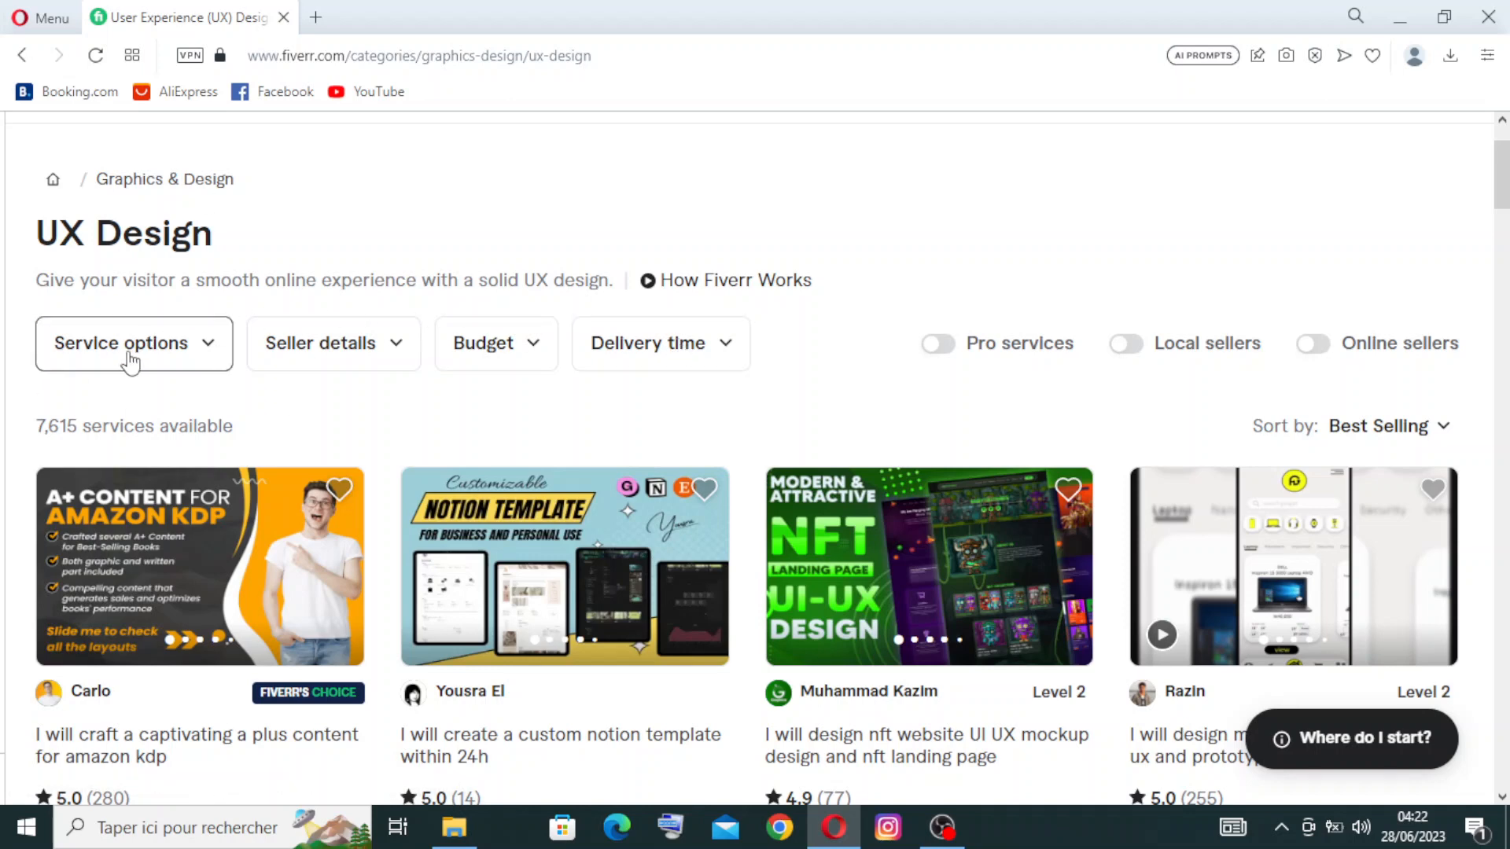
Show the Service options filters and look through App type, Design tool, Device and Service includes.
click(121, 343)
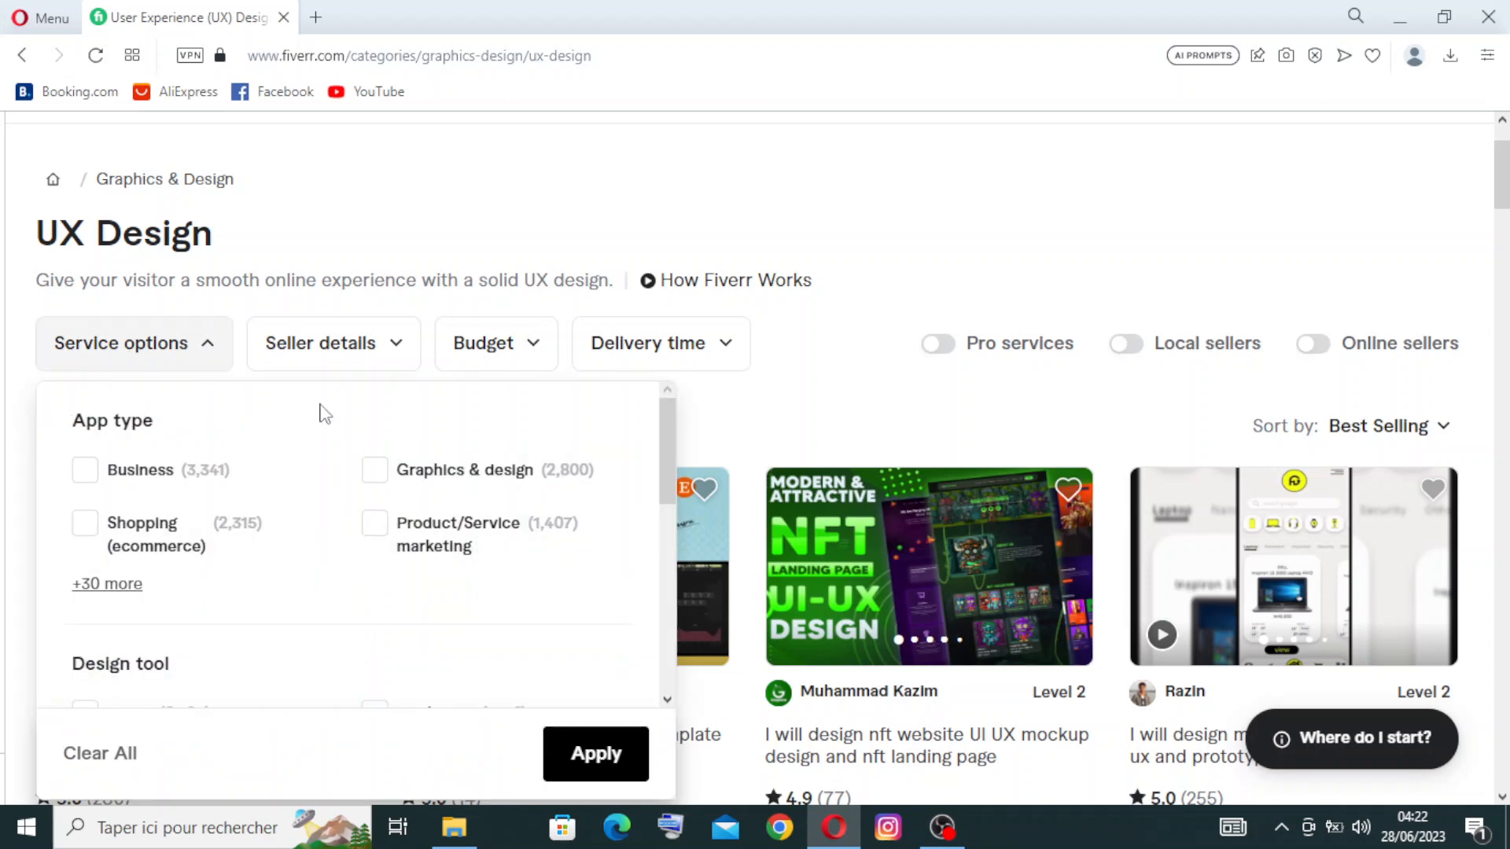
mouse_move(358, 502)
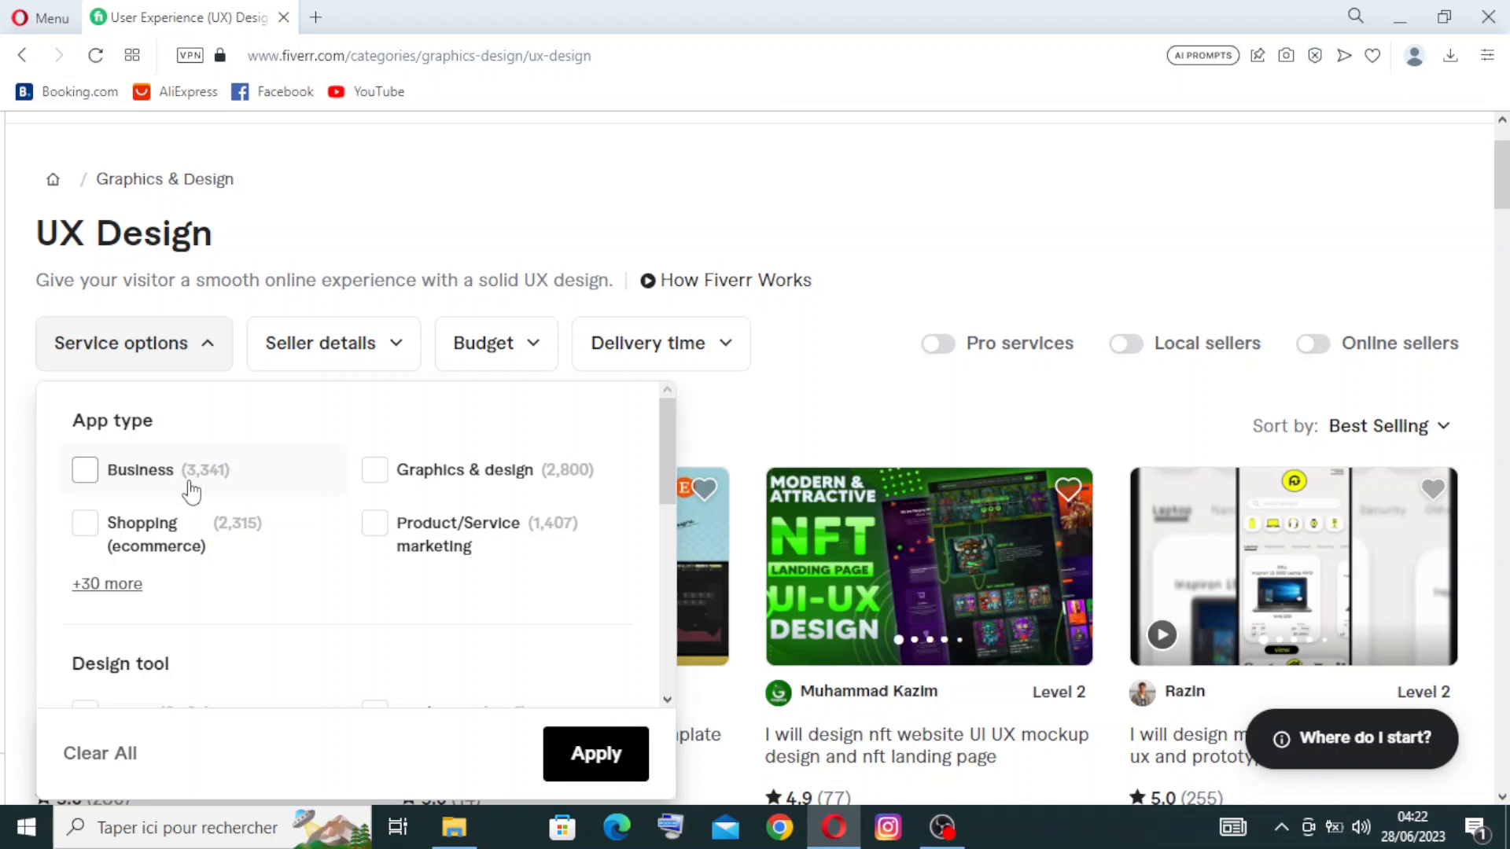
mouse_move(224, 485)
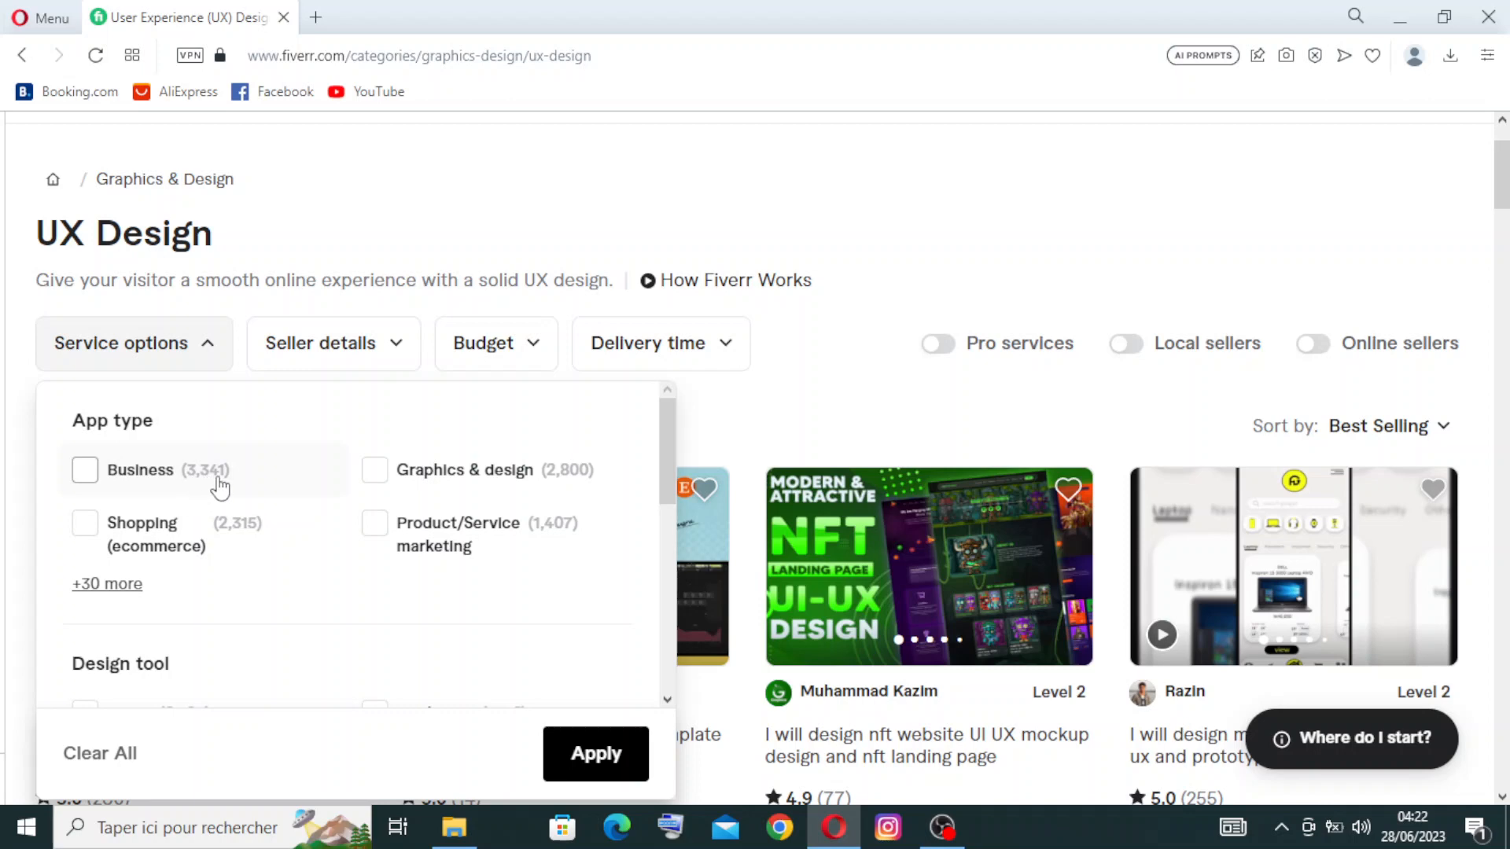
mouse_move(415, 487)
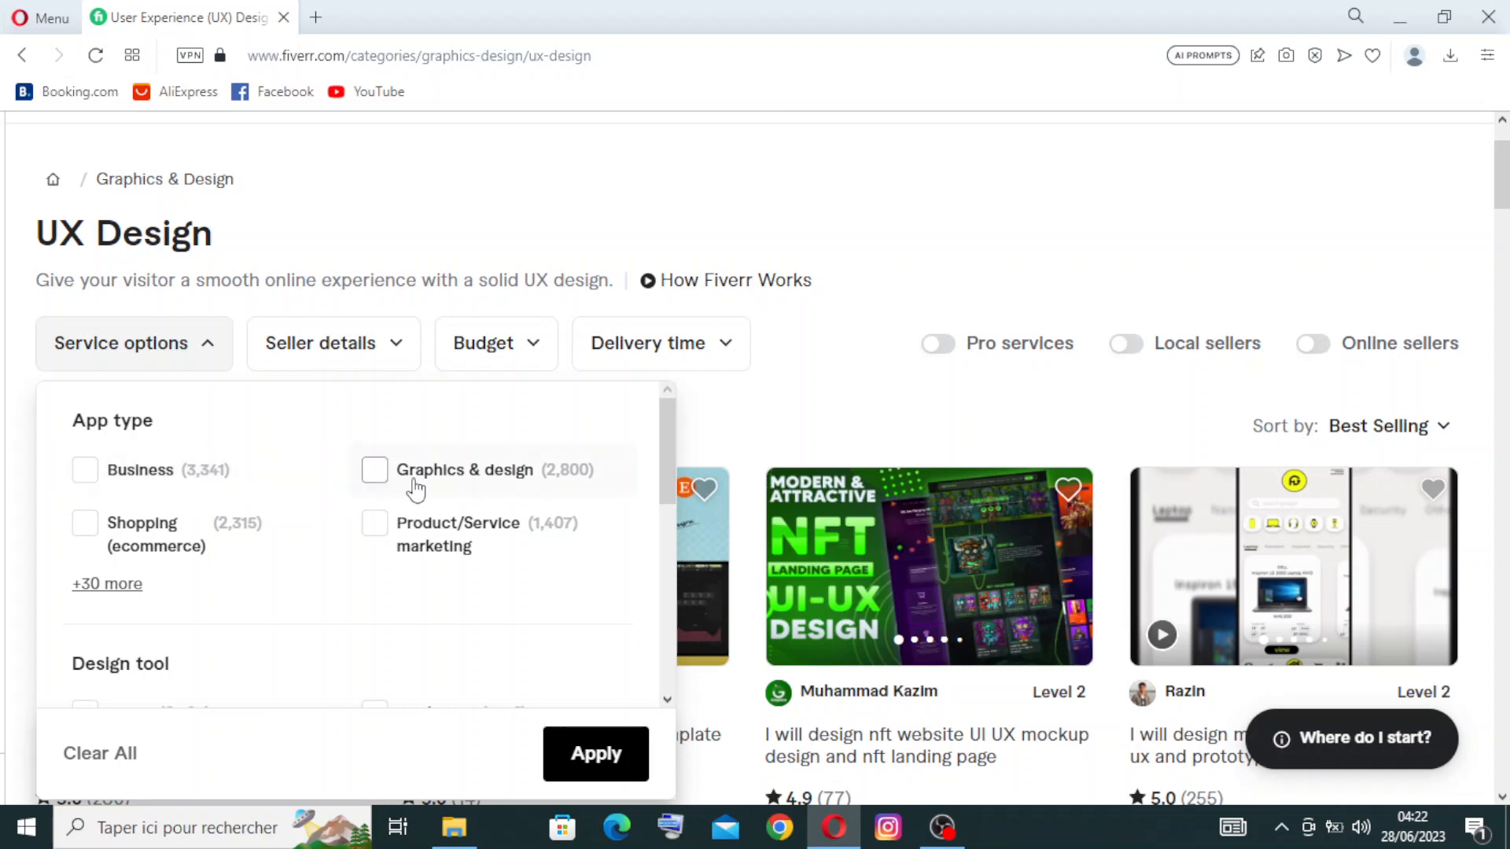
mouse_move(444, 535)
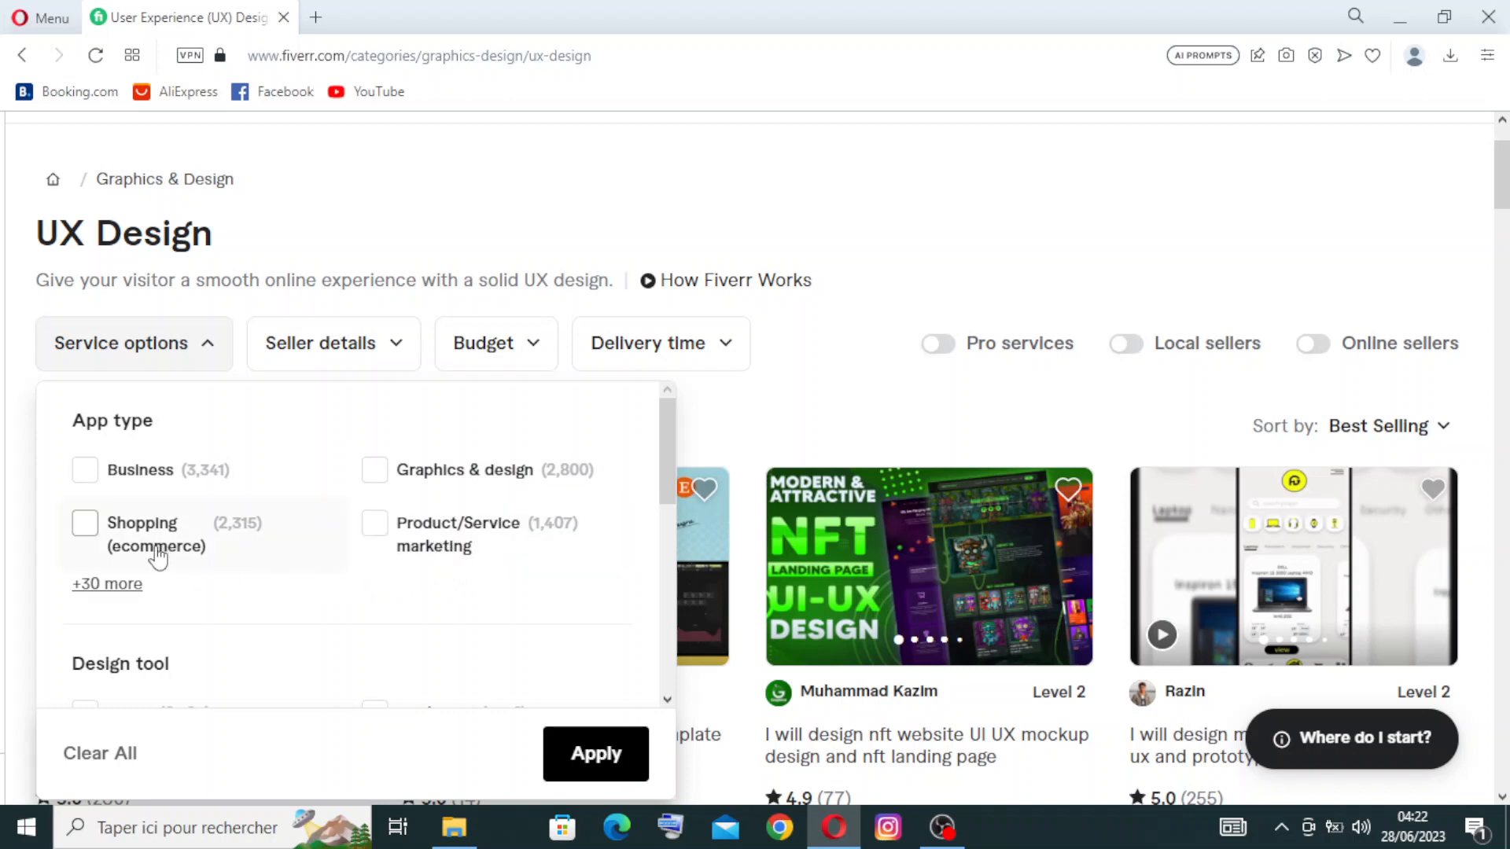
mouse_move(75, 612)
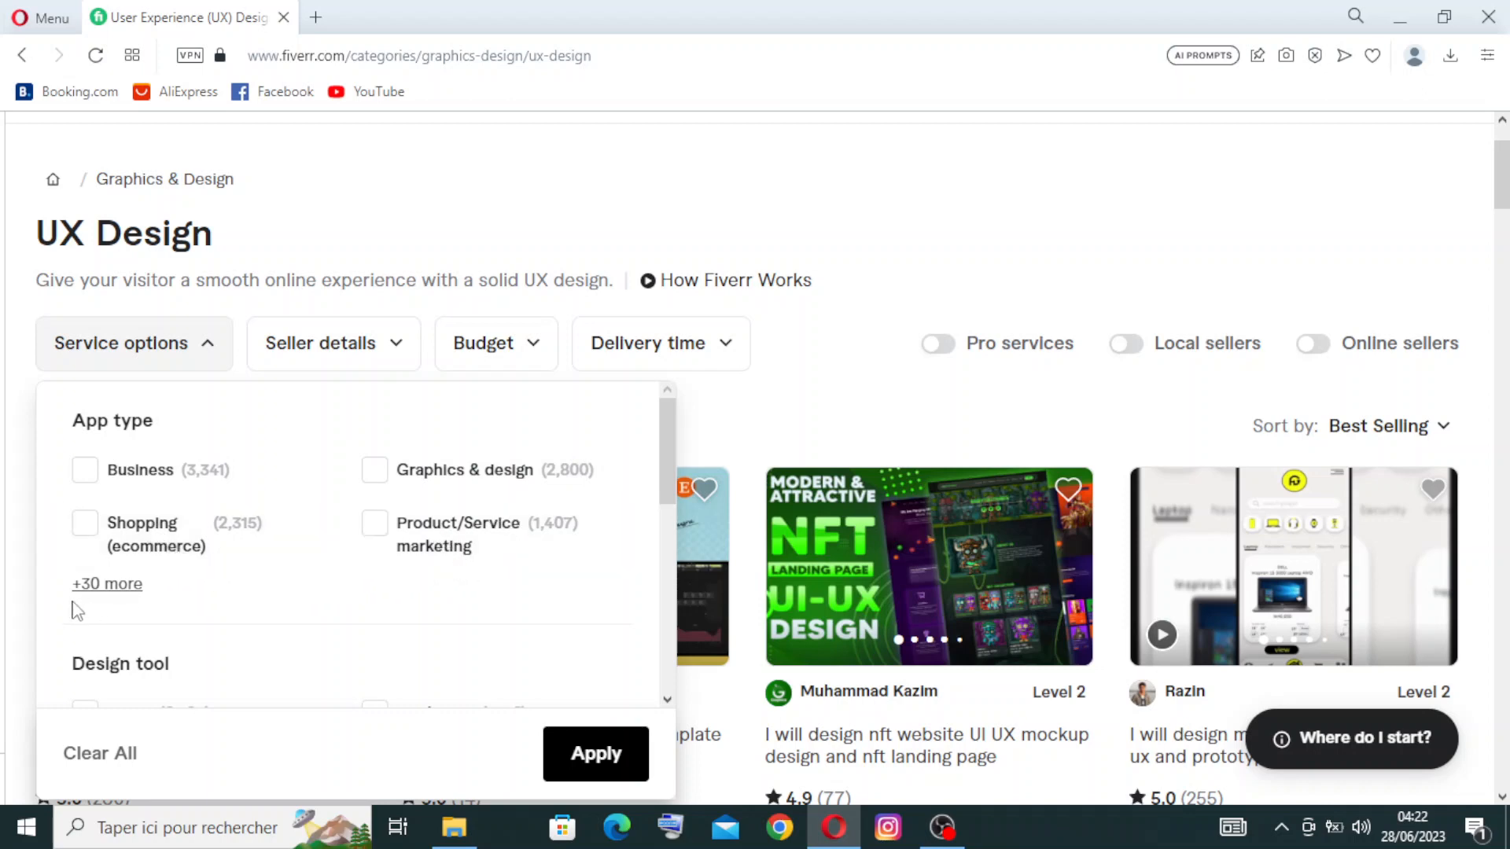
mouse_move(79, 607)
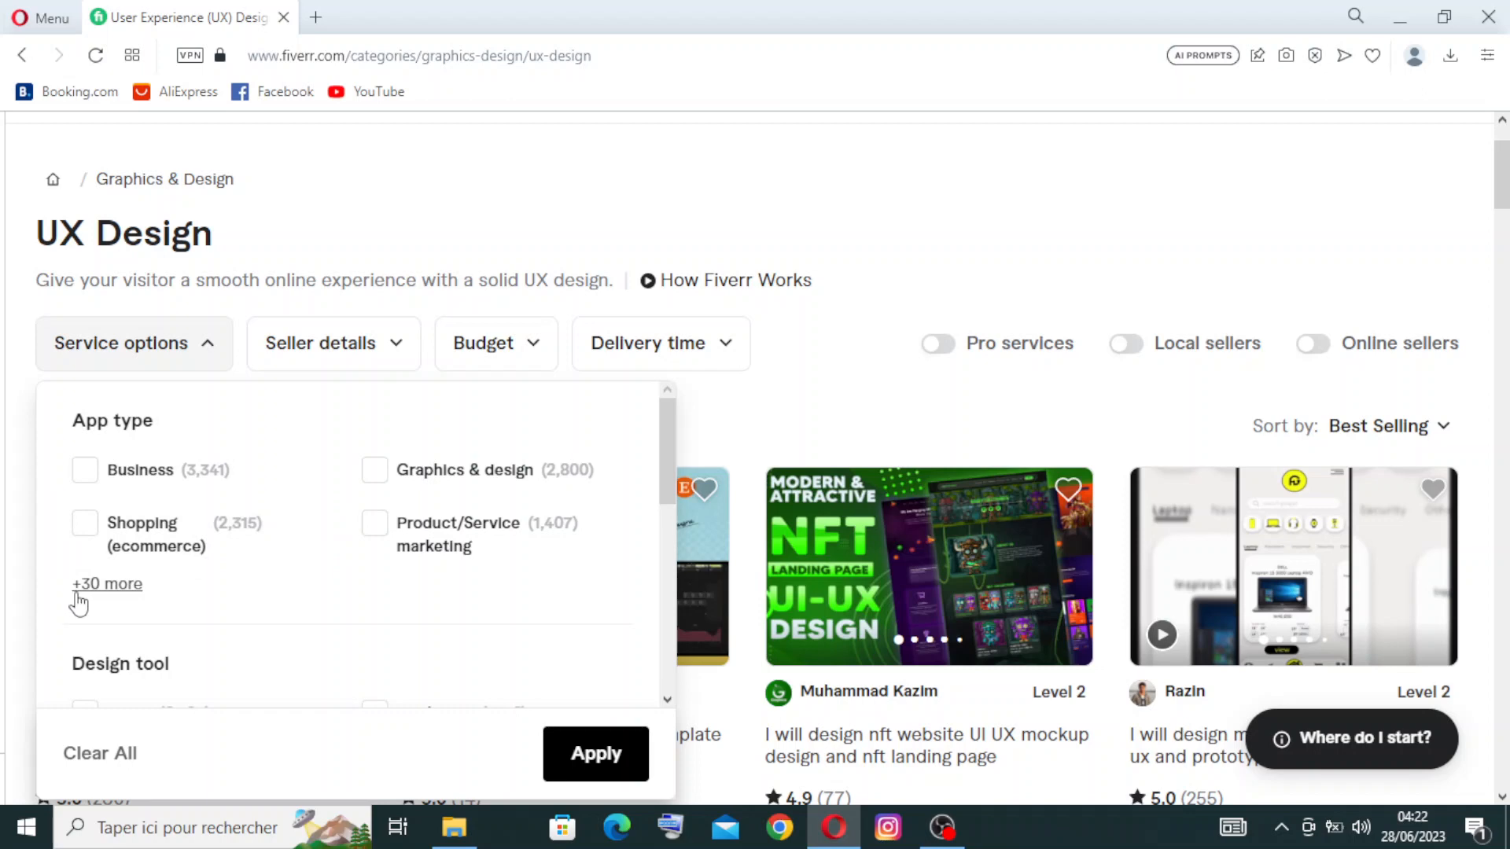
scroll(down, 3)
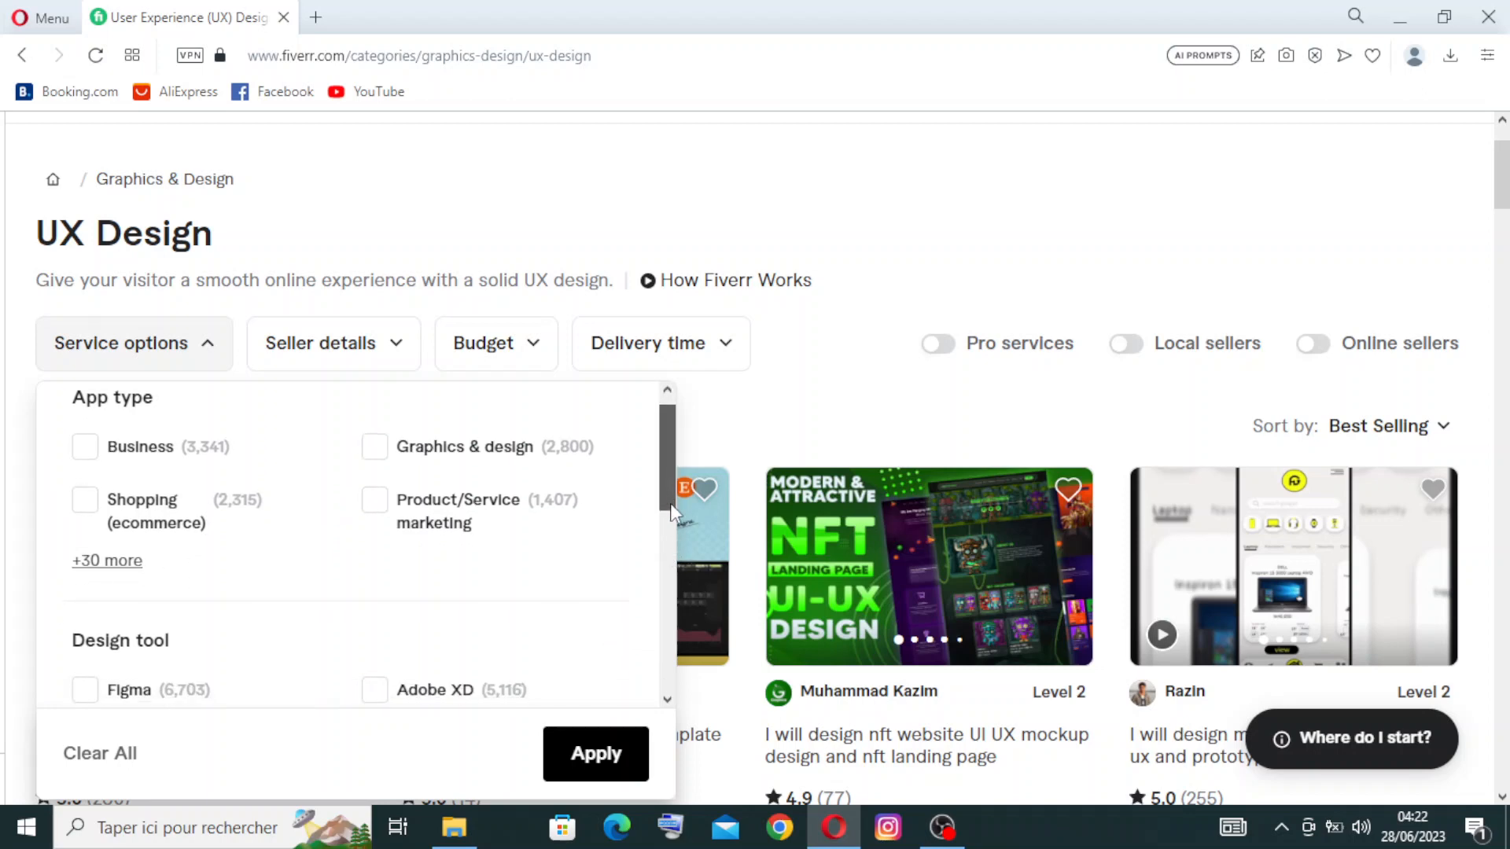
scroll(down, 3)
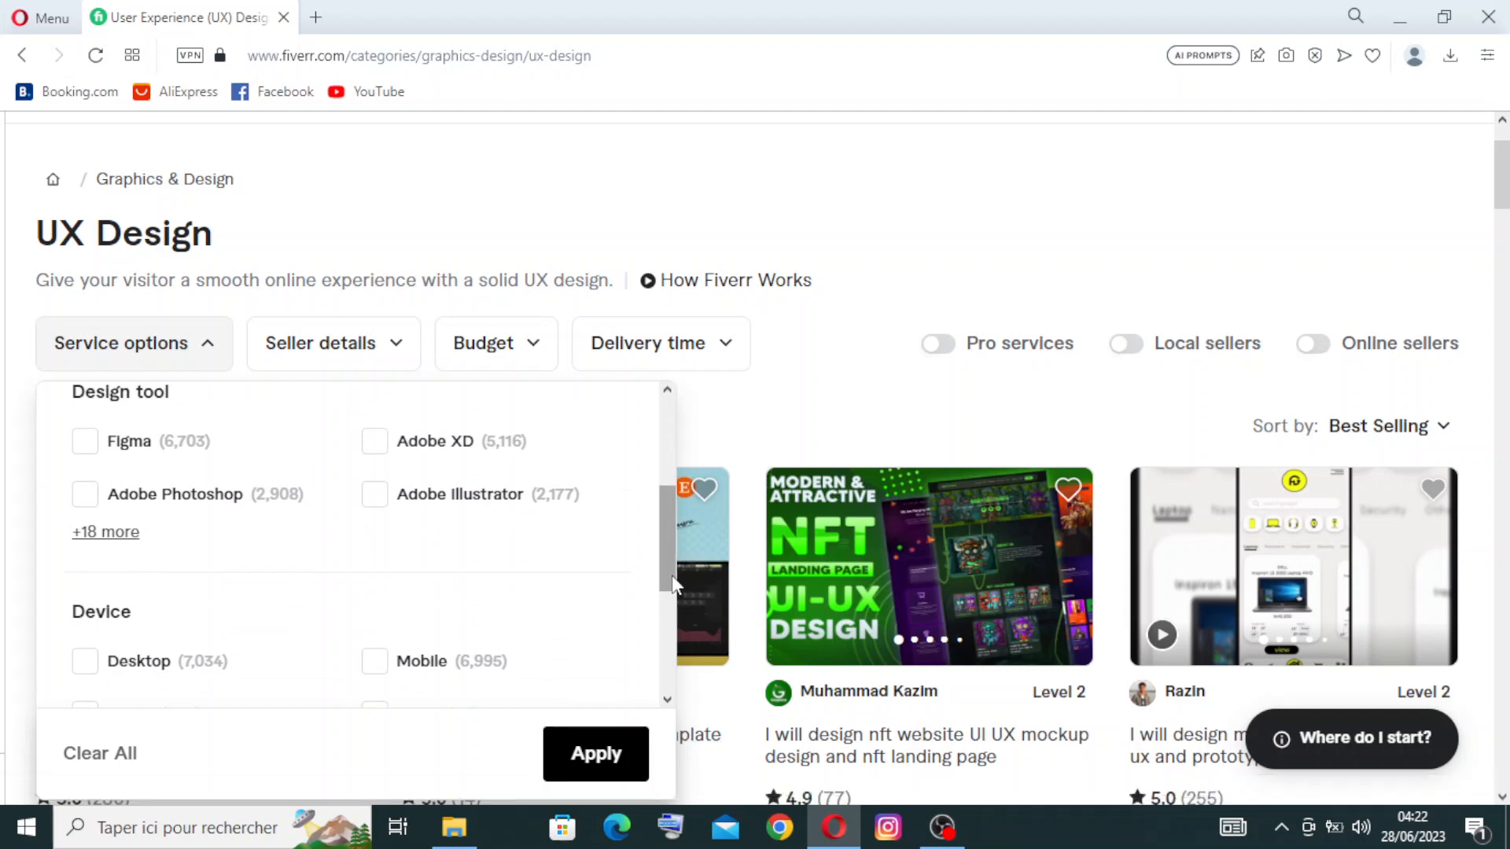
scroll(down, 3)
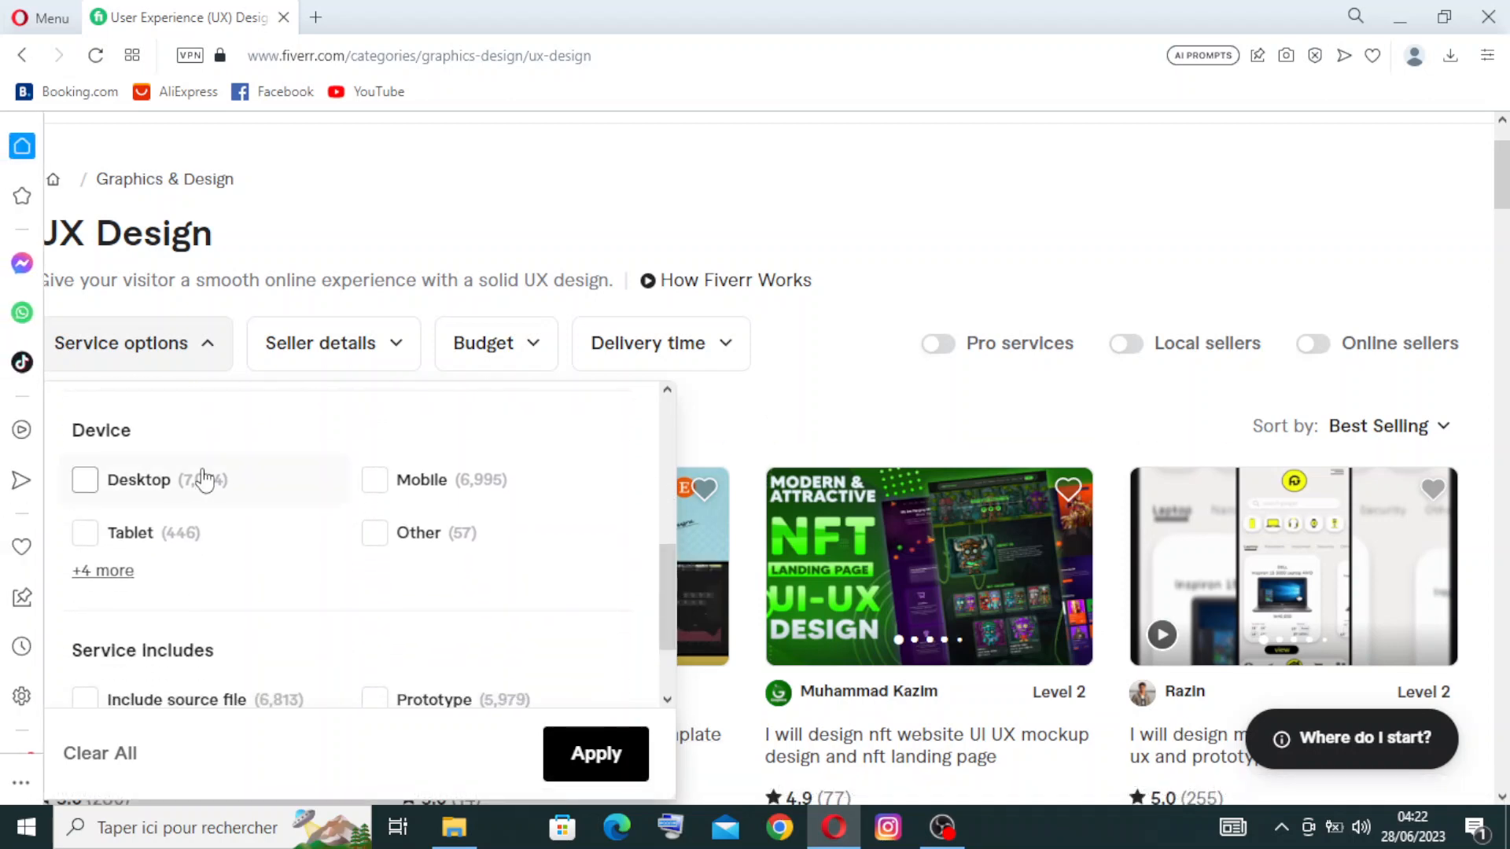
mouse_move(110, 579)
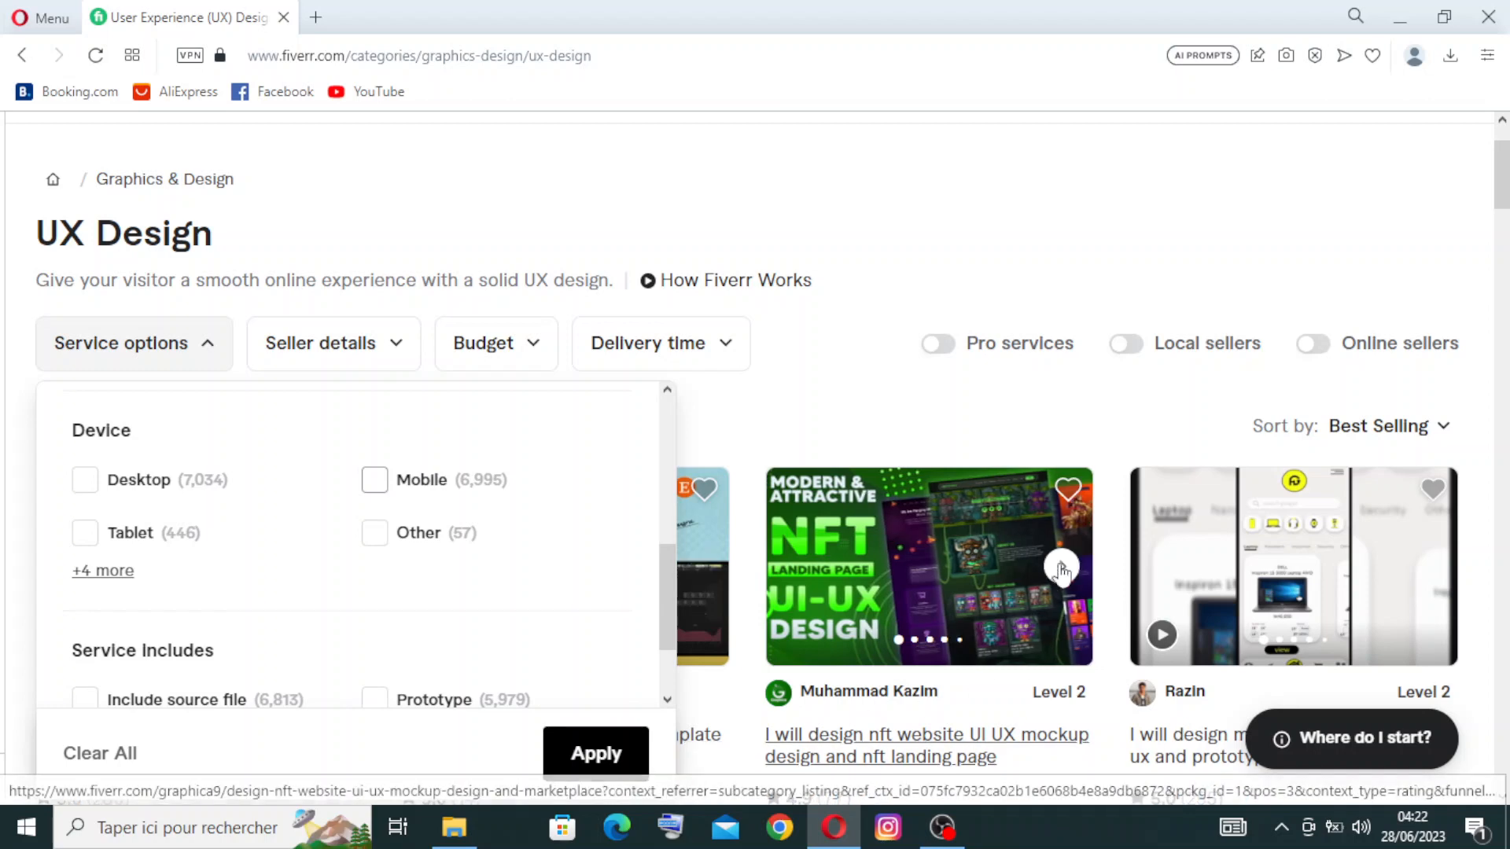
mouse_move(1010, 626)
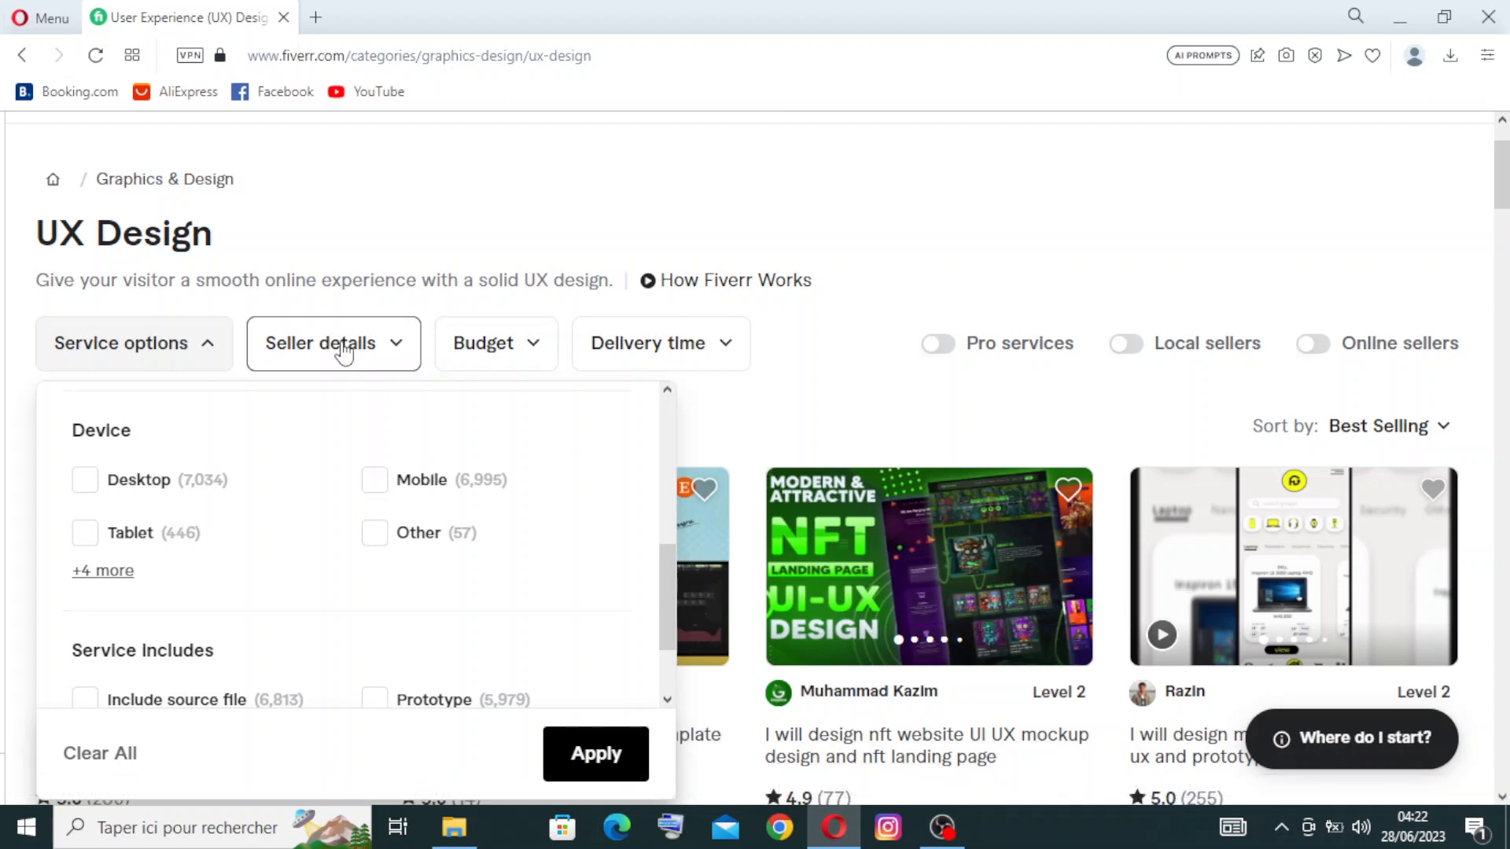
Look through the Seller details filters: seller level, language and location.
click(334, 343)
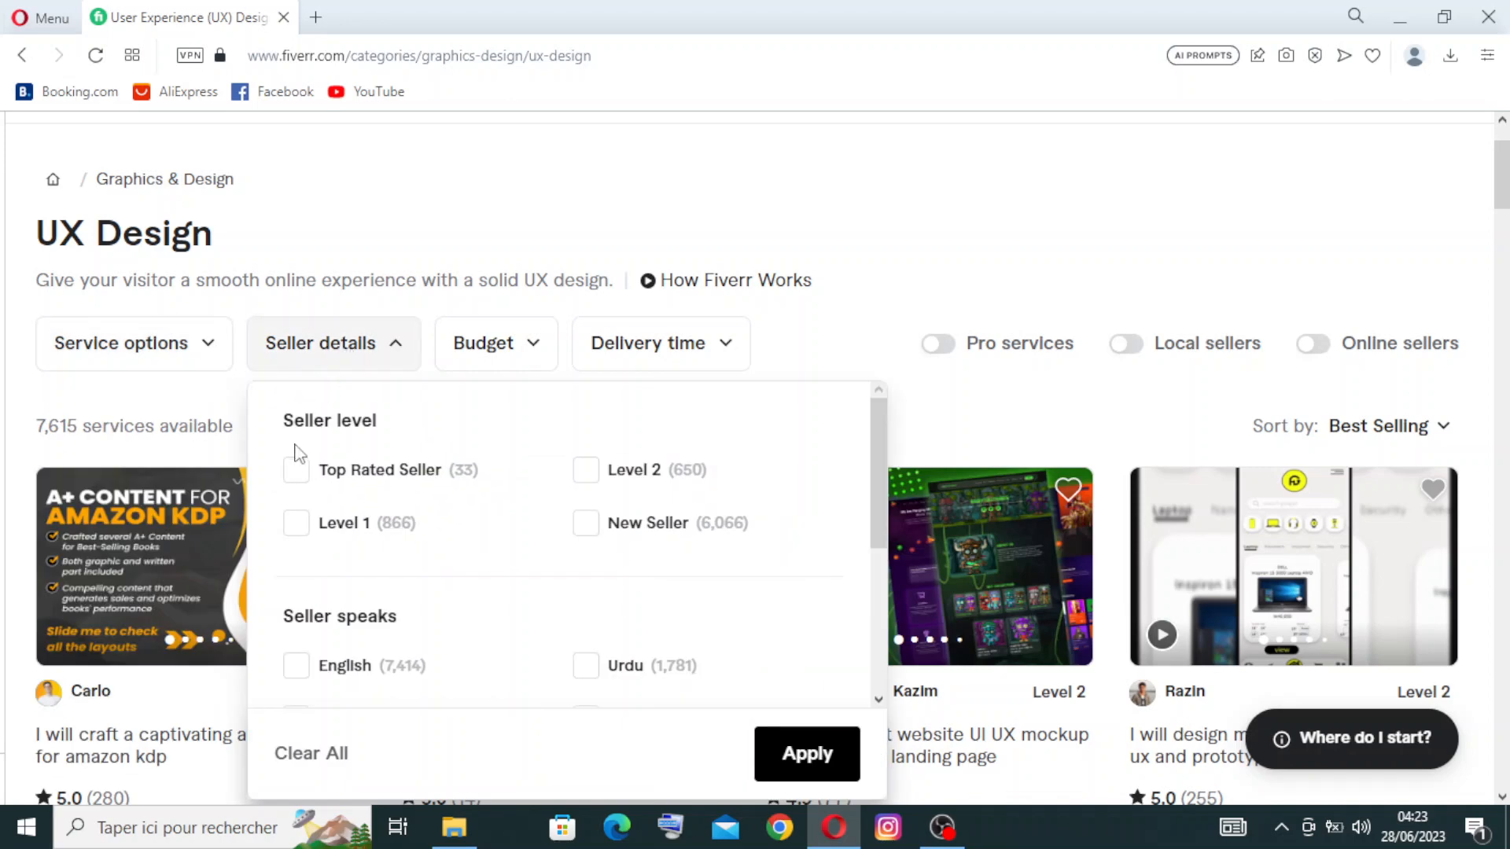
mouse_move(598, 552)
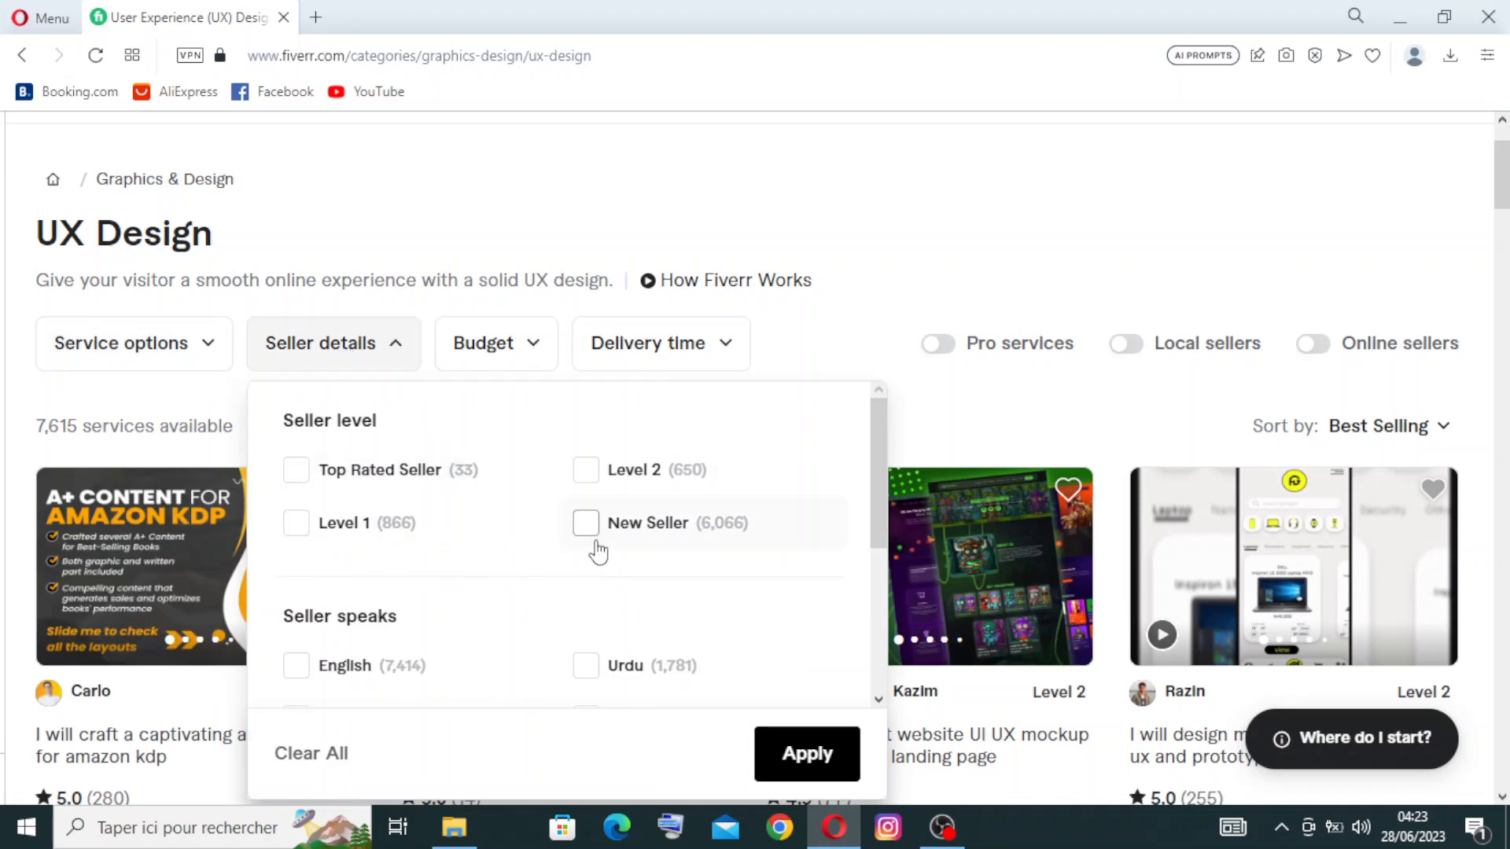
mouse_move(641, 538)
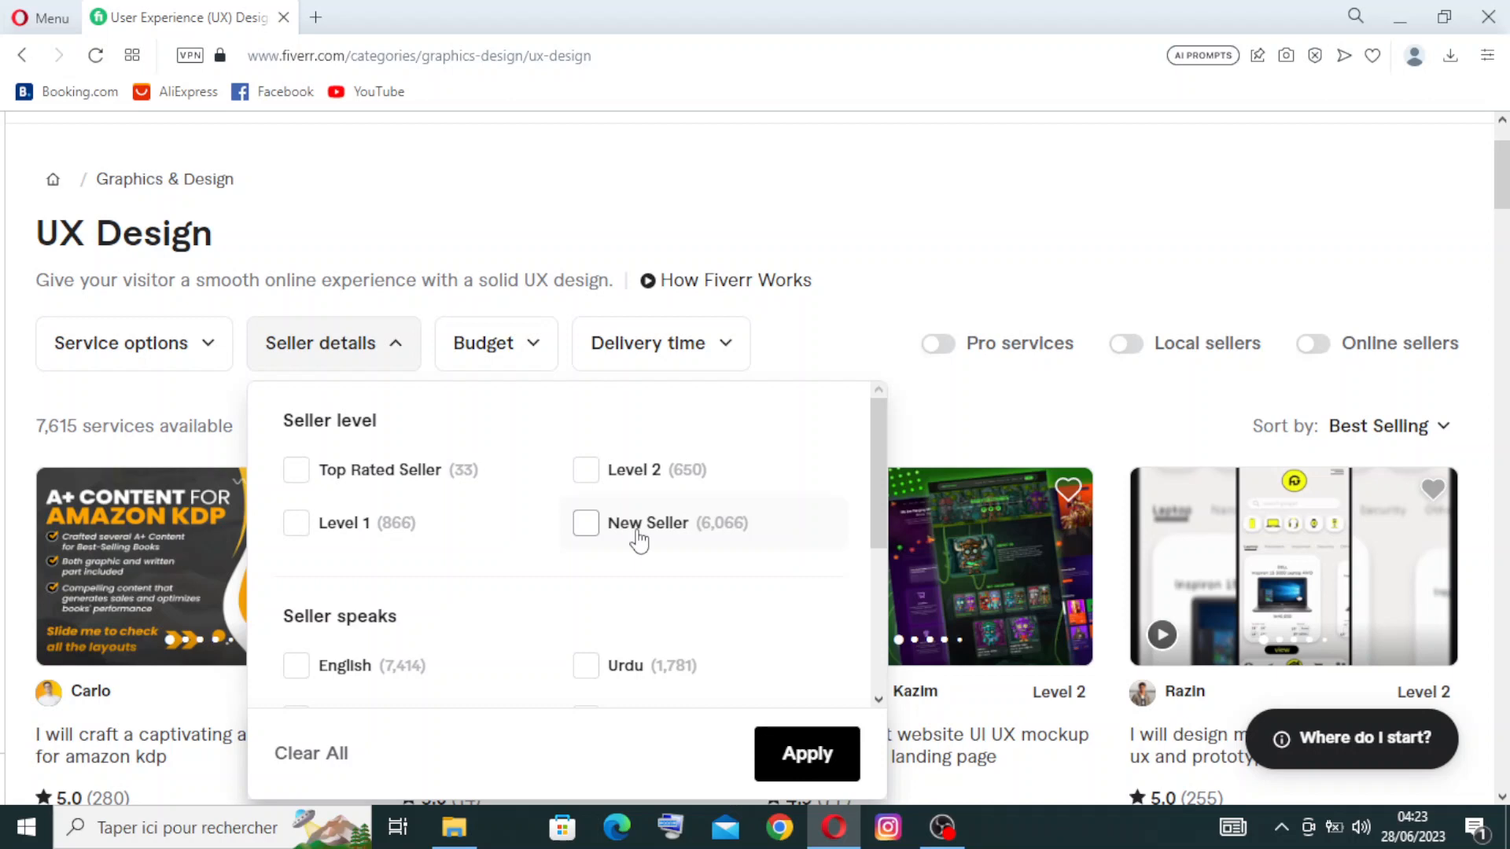
mouse_move(359, 469)
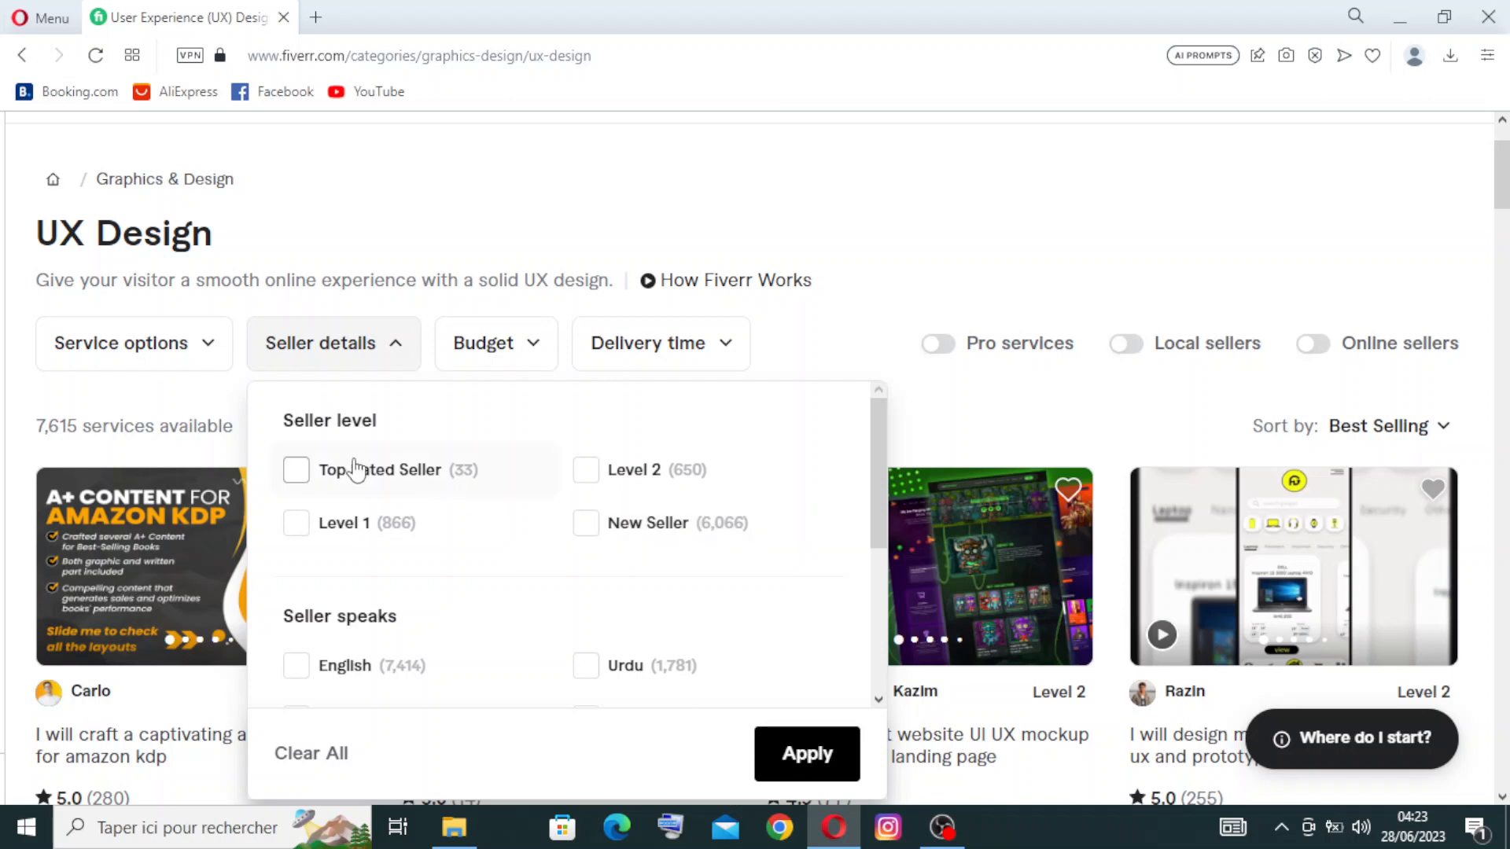
mouse_move(626, 470)
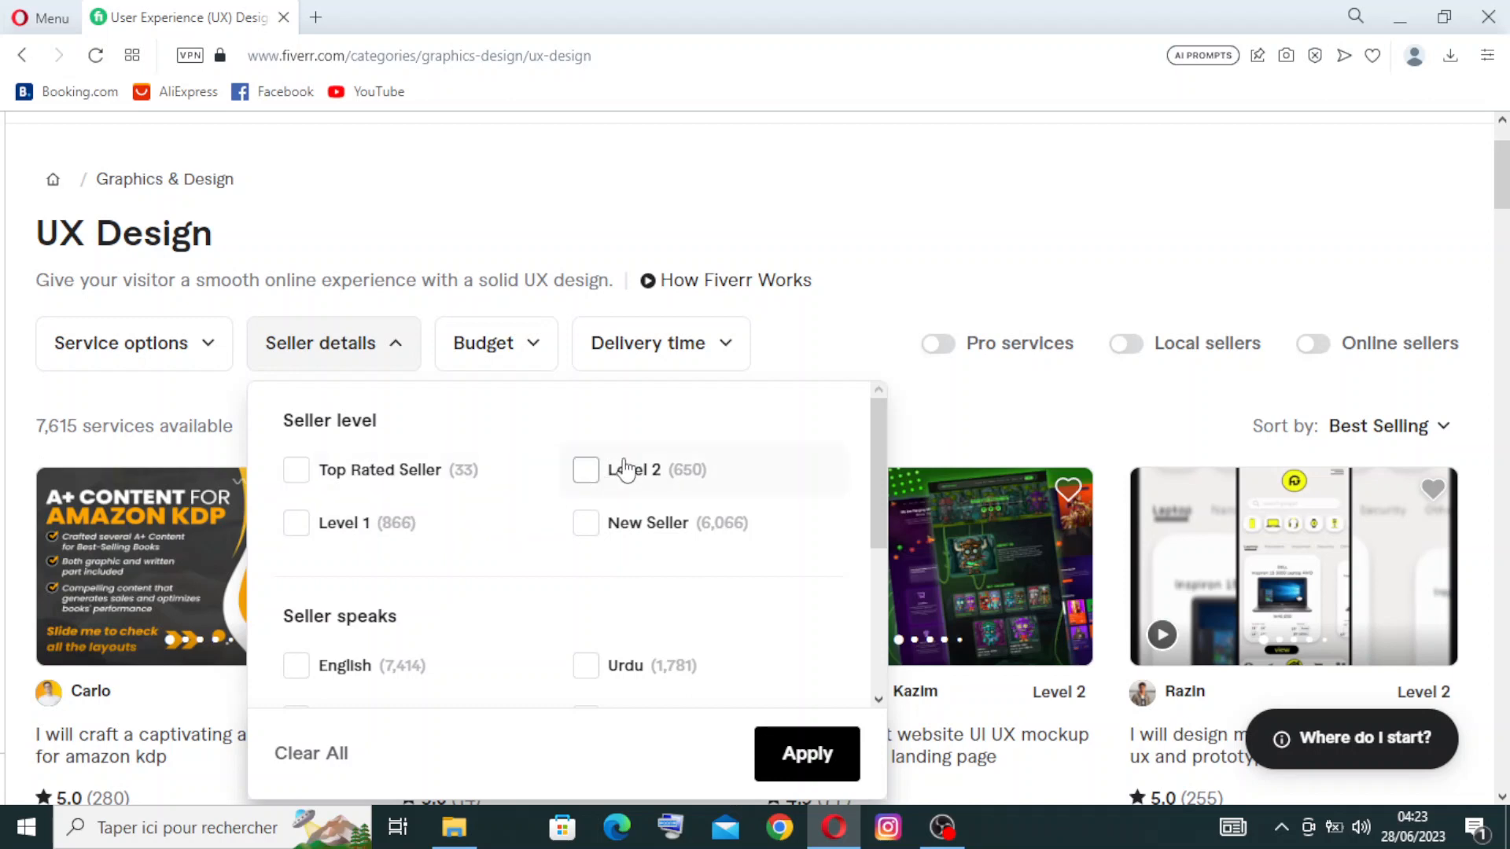
scroll(down, 3)
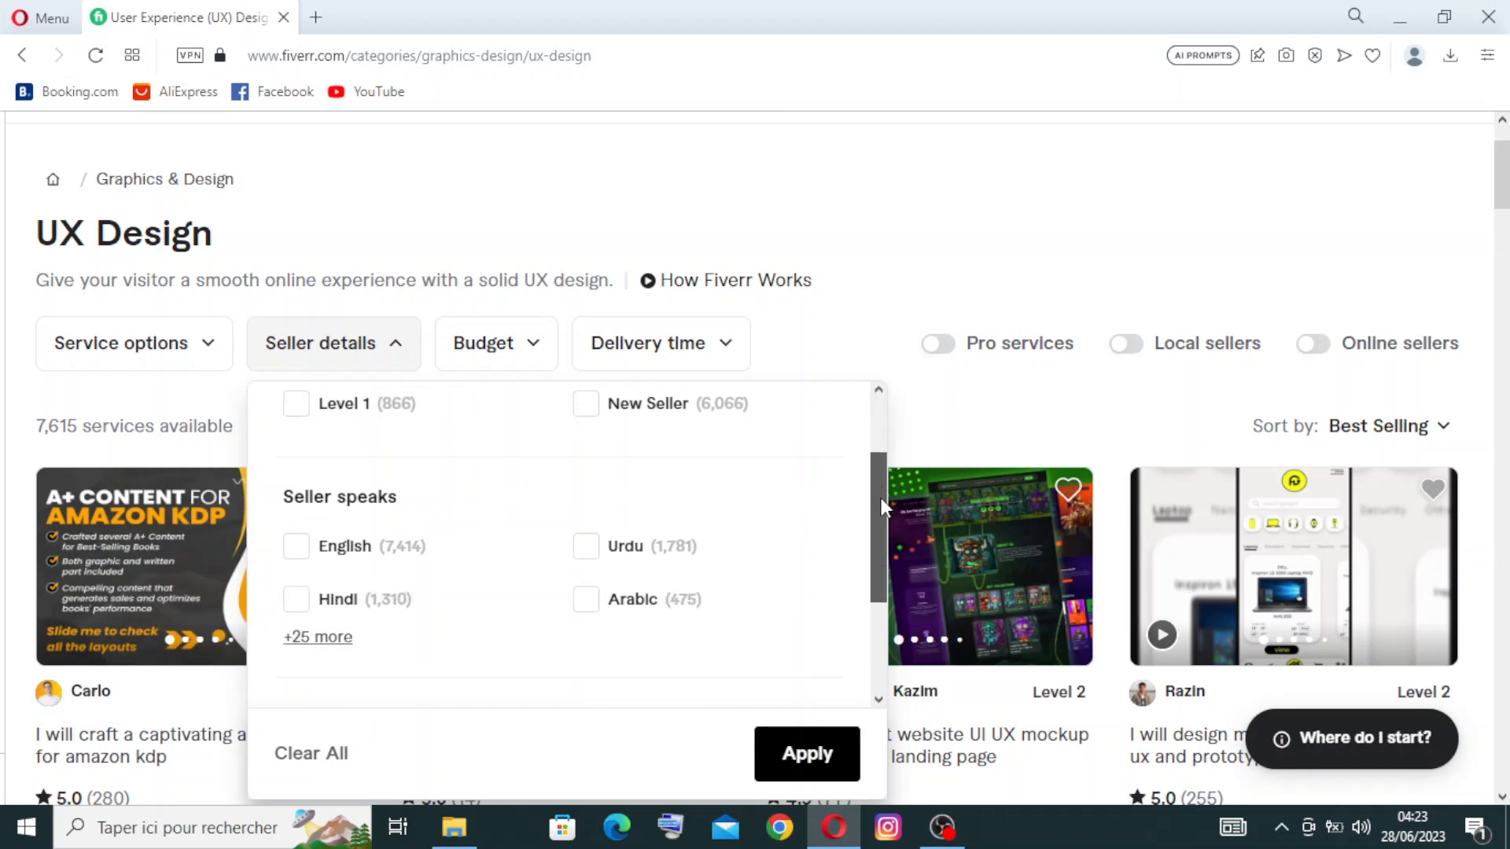
scroll(down, 3)
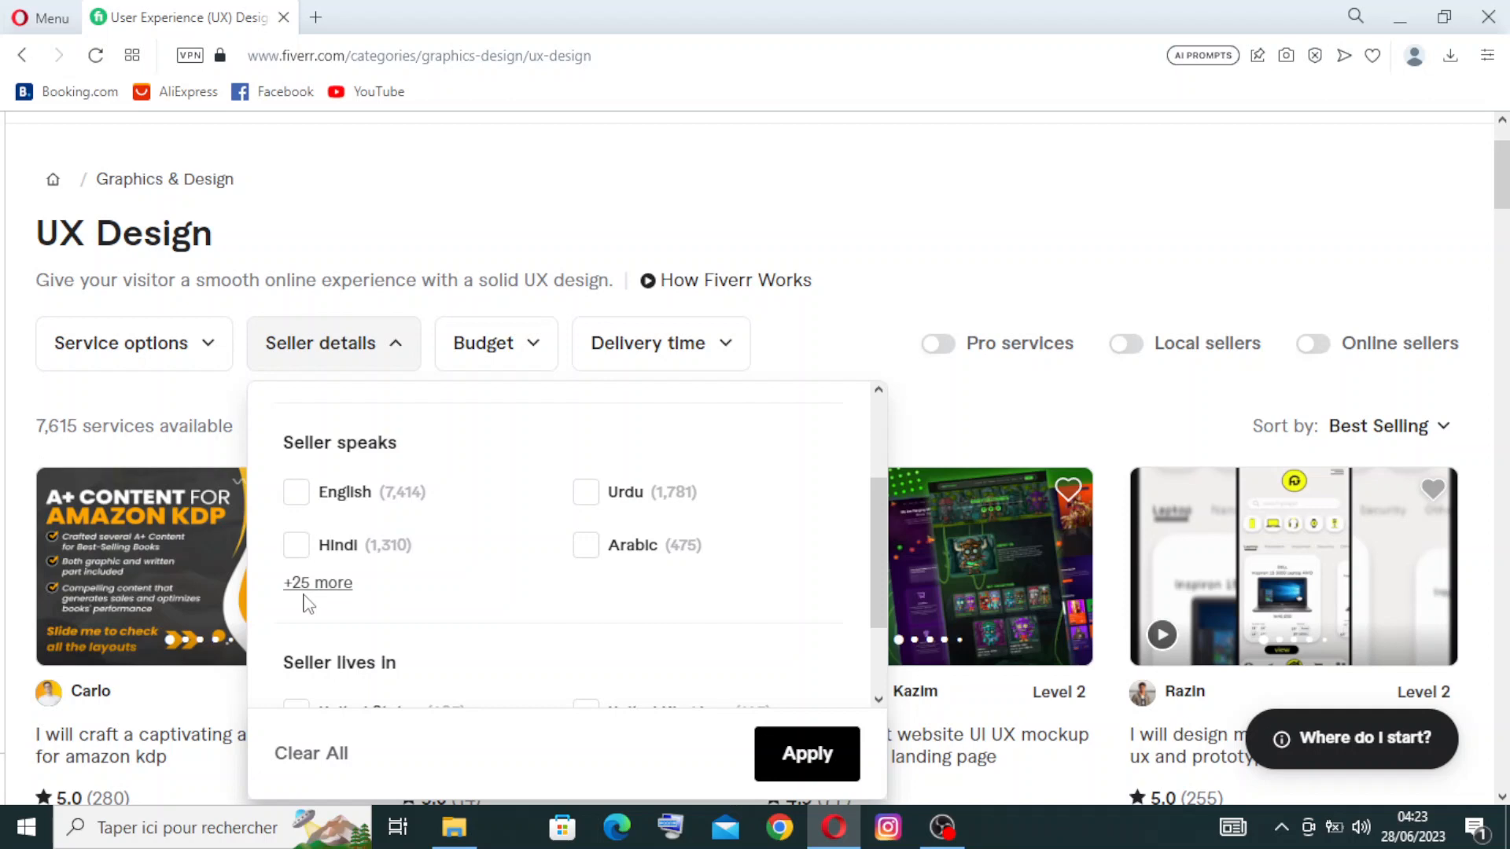
scroll(down, 3)
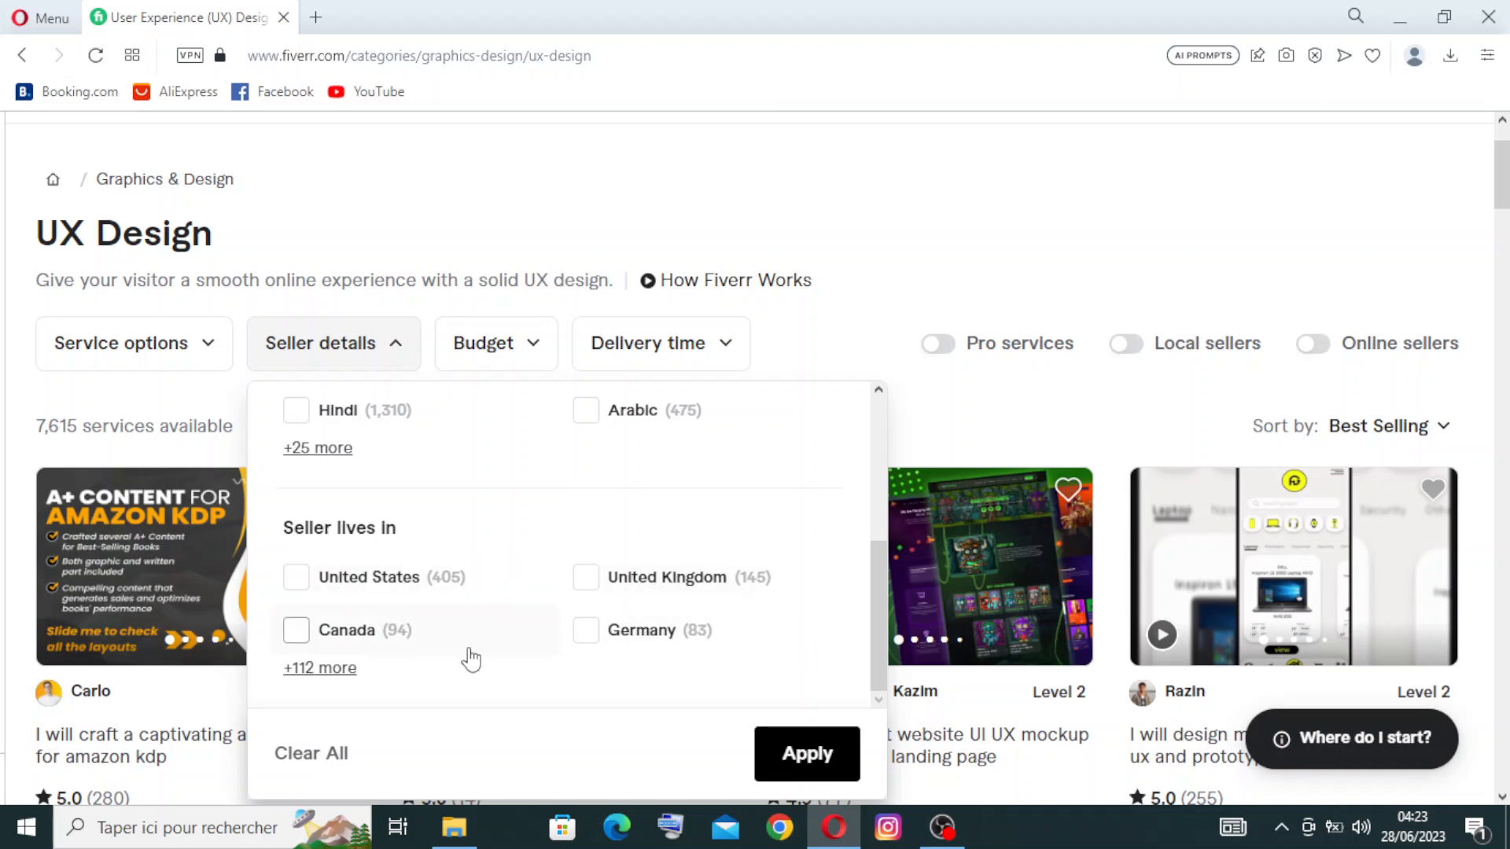
mouse_move(830, 678)
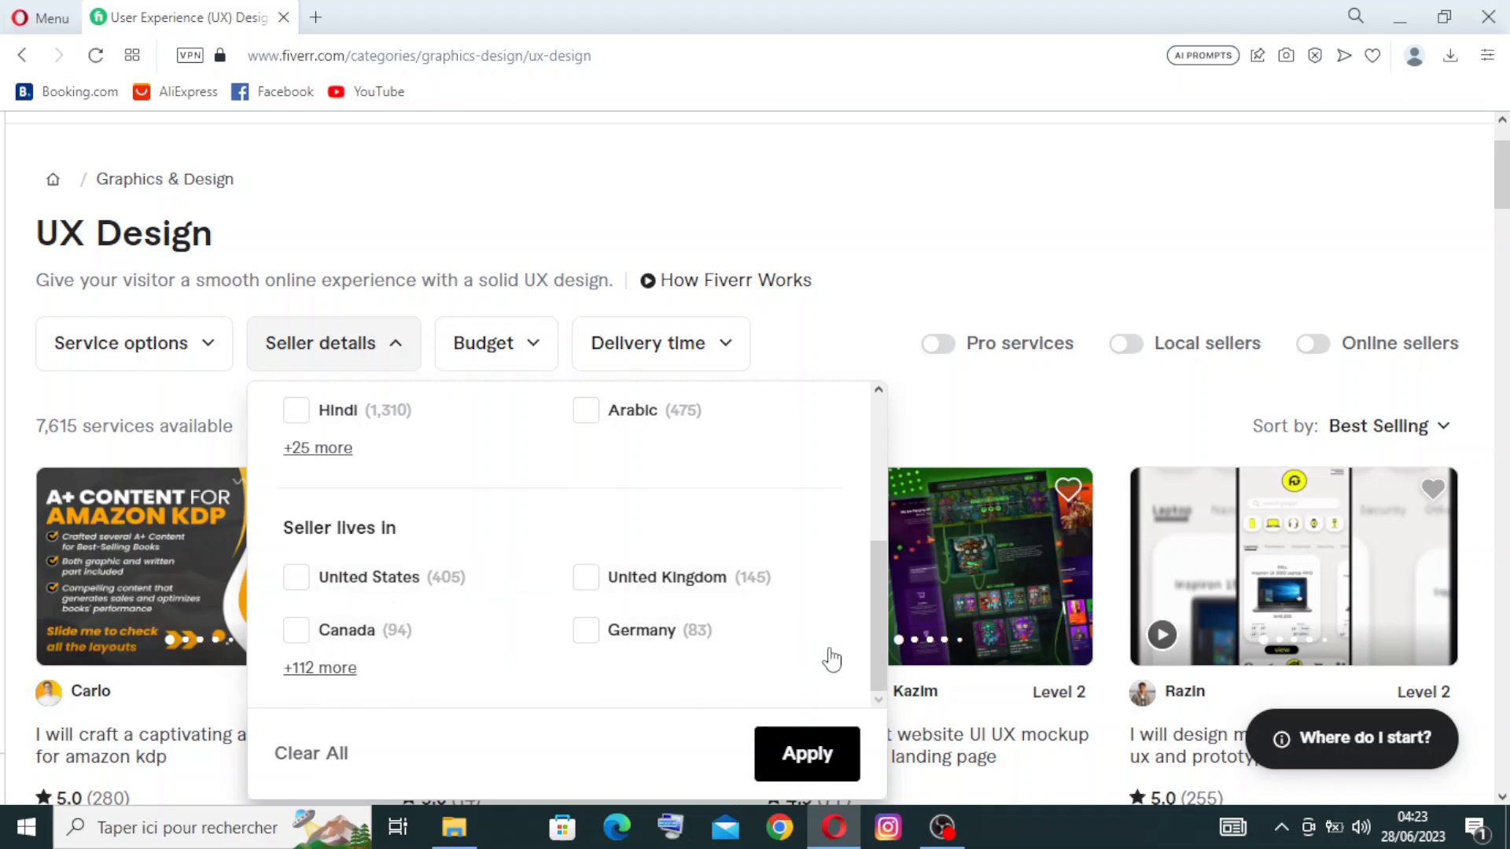
mouse_move(831, 762)
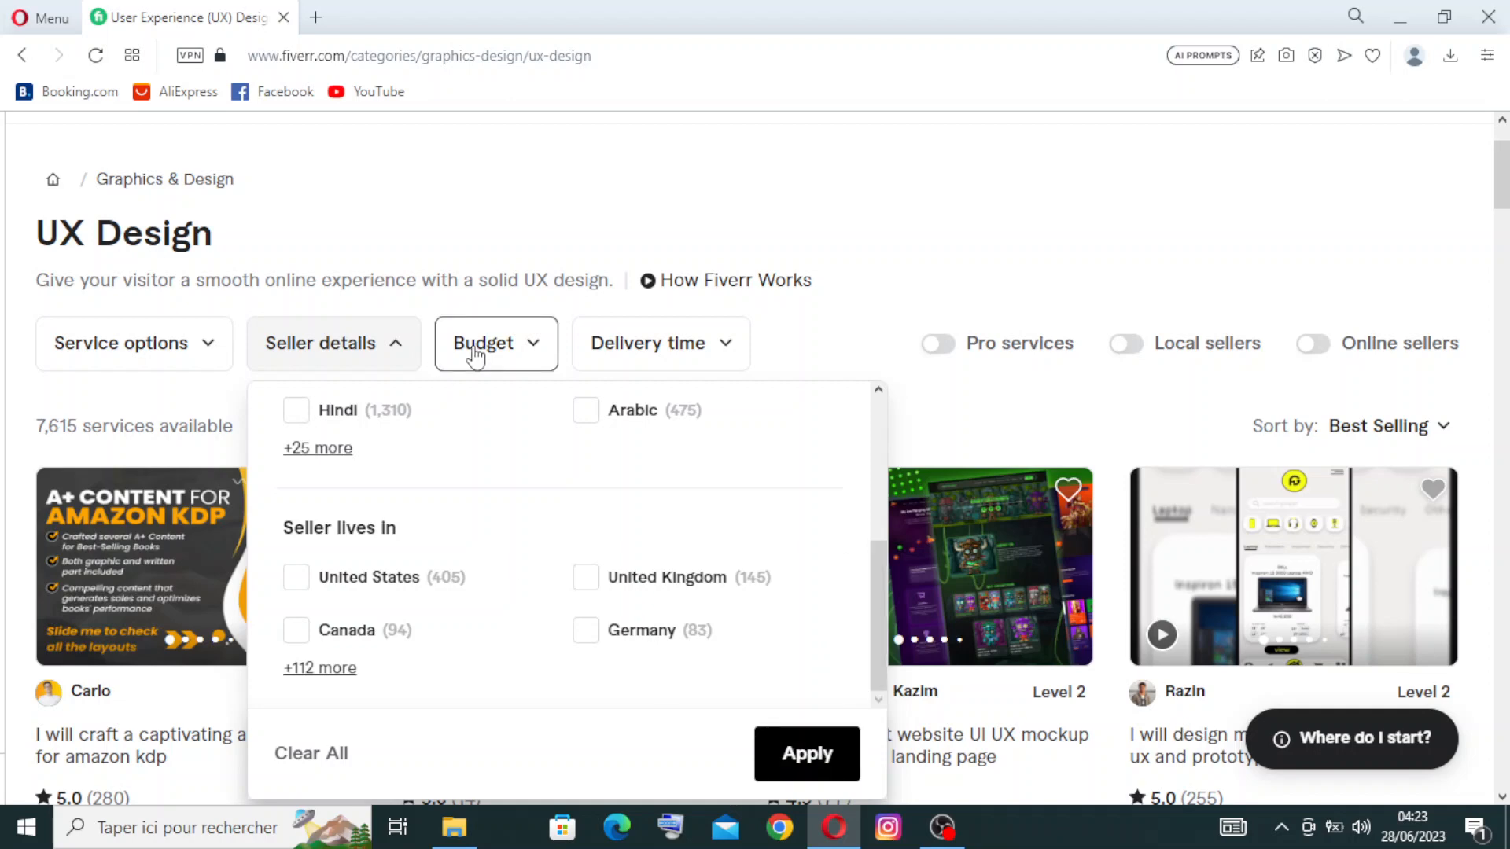
Check the Budget filter, then show the Delivery time choices, left at Anytime.
click(497, 343)
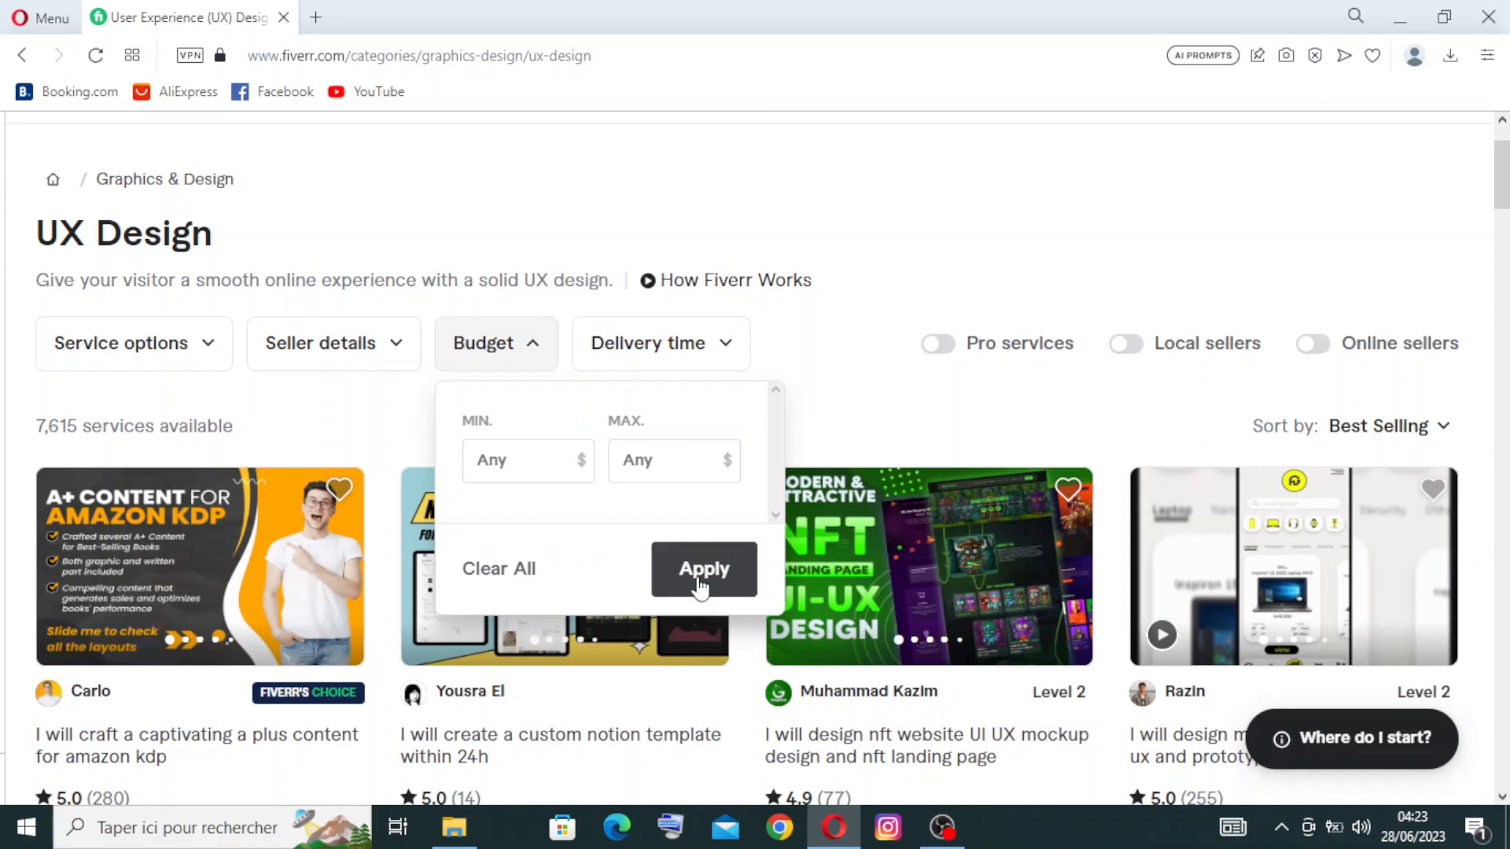
click(660, 343)
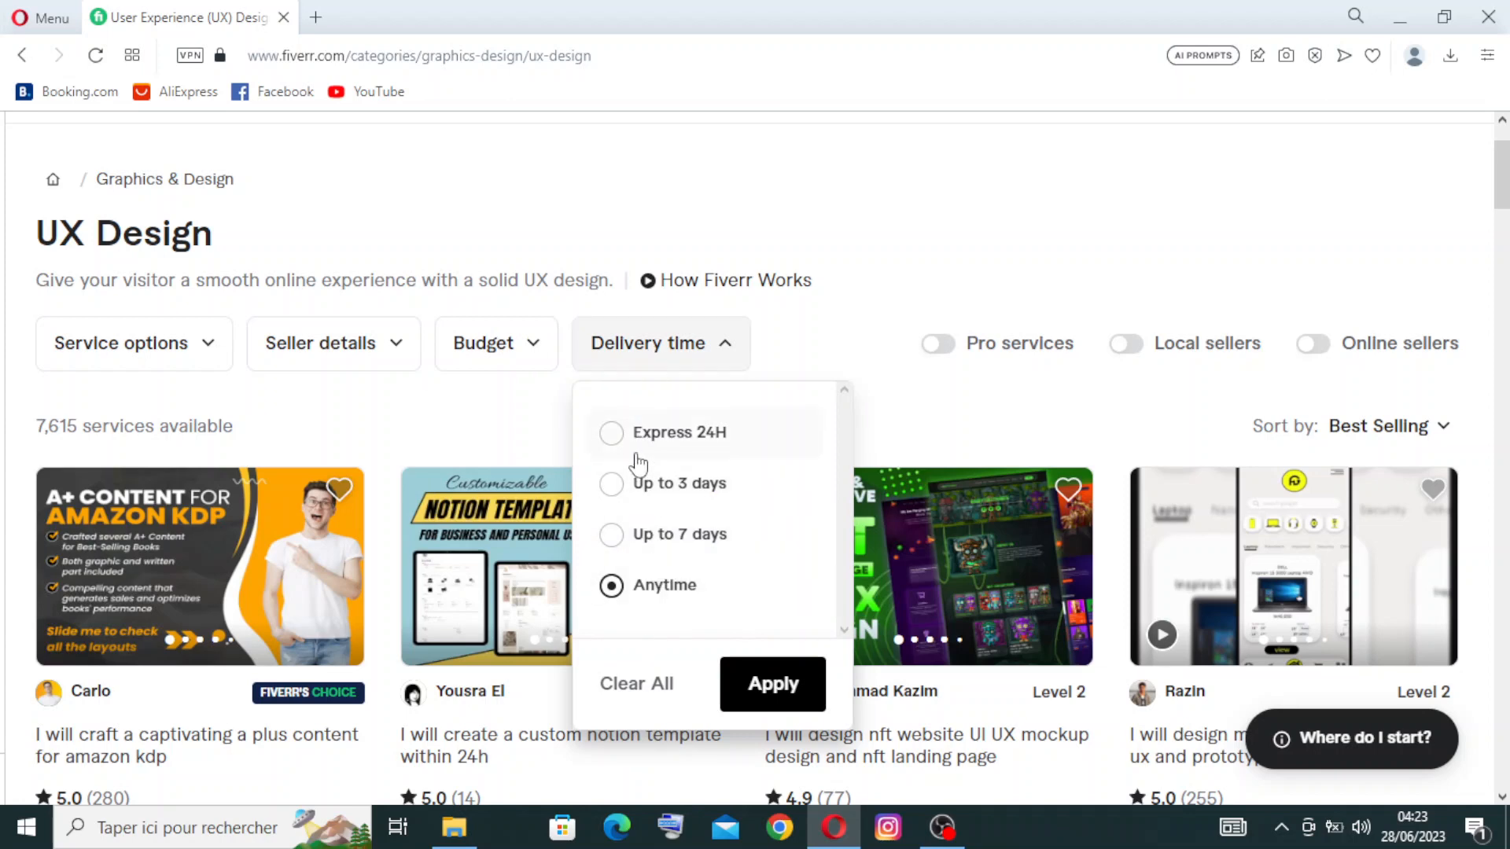
mouse_move(648, 497)
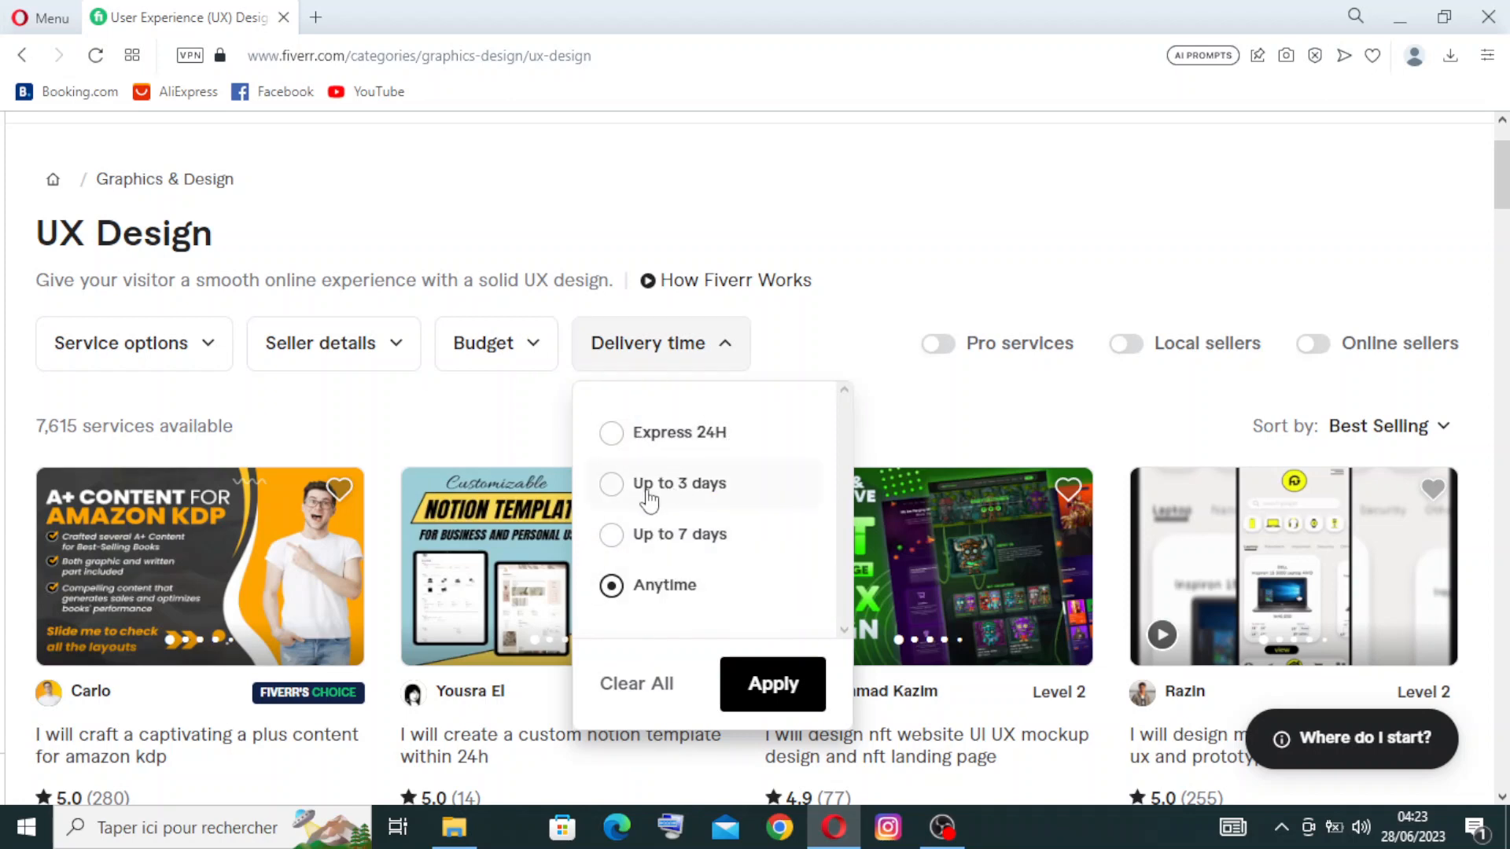
mouse_move(680, 592)
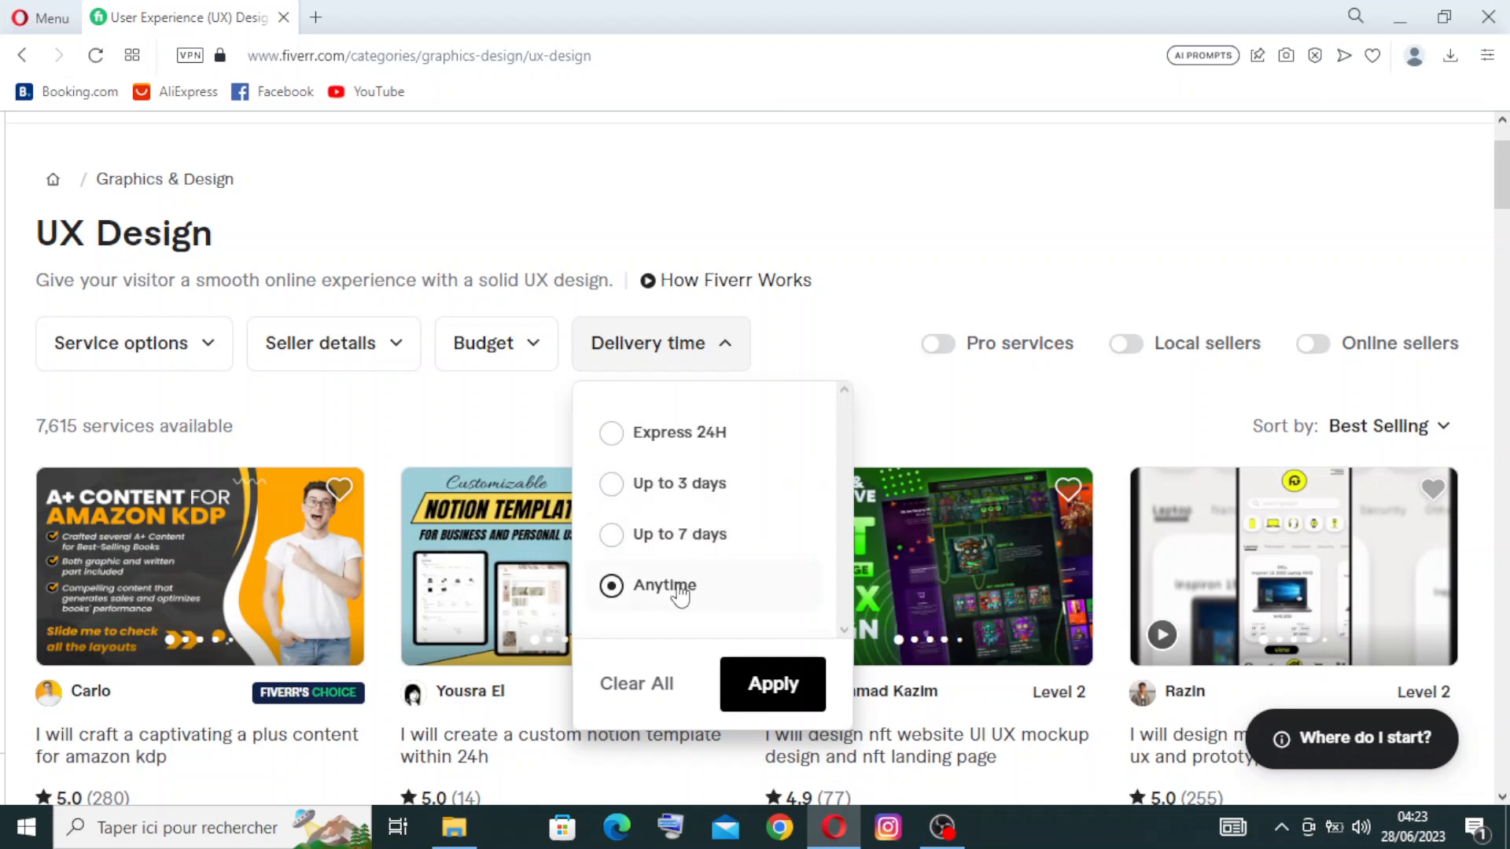
mouse_move(925, 199)
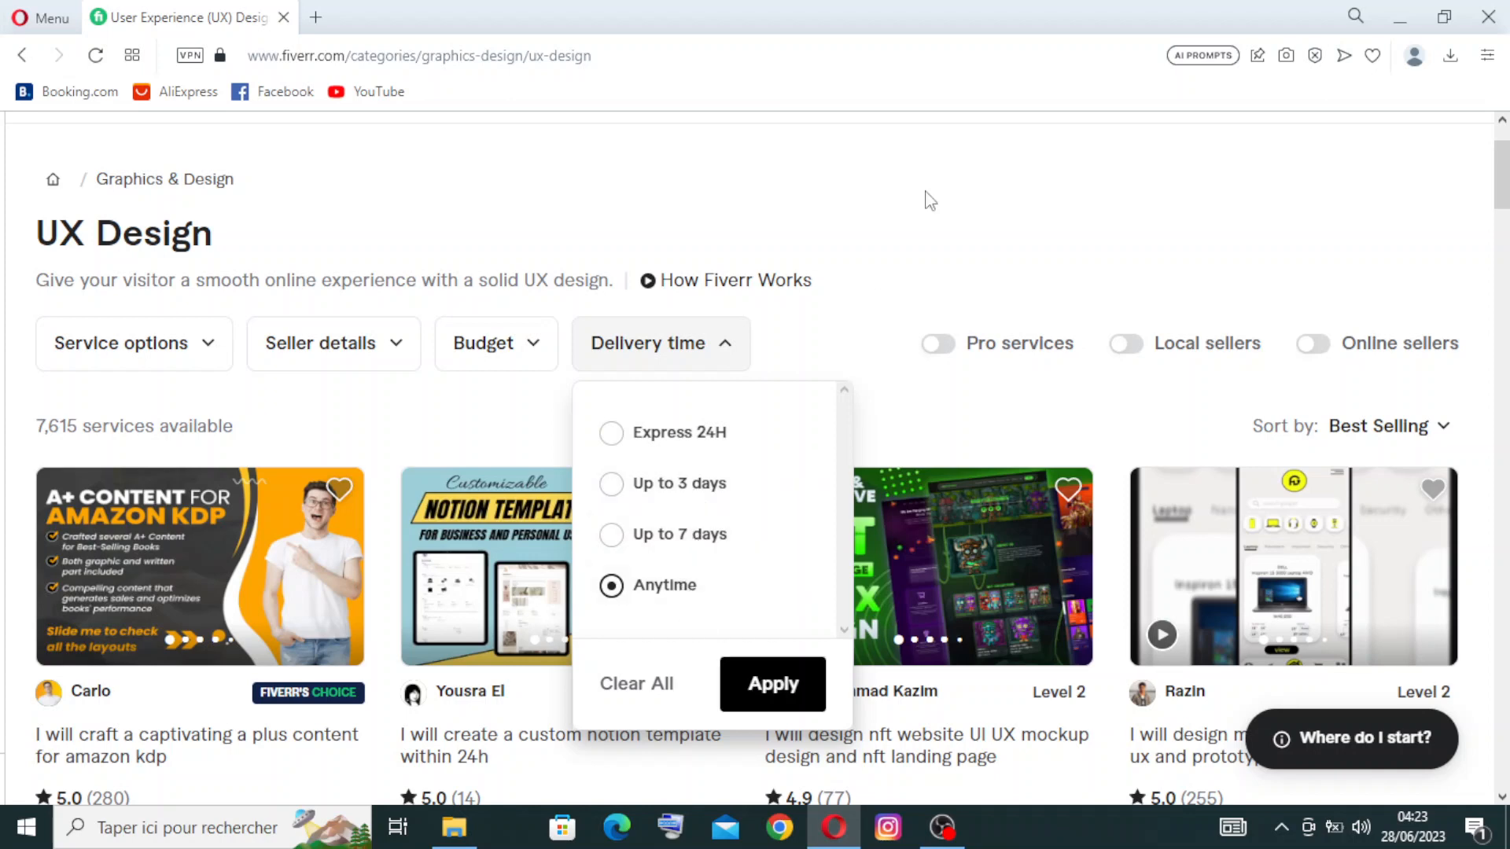
mouse_move(1361, 348)
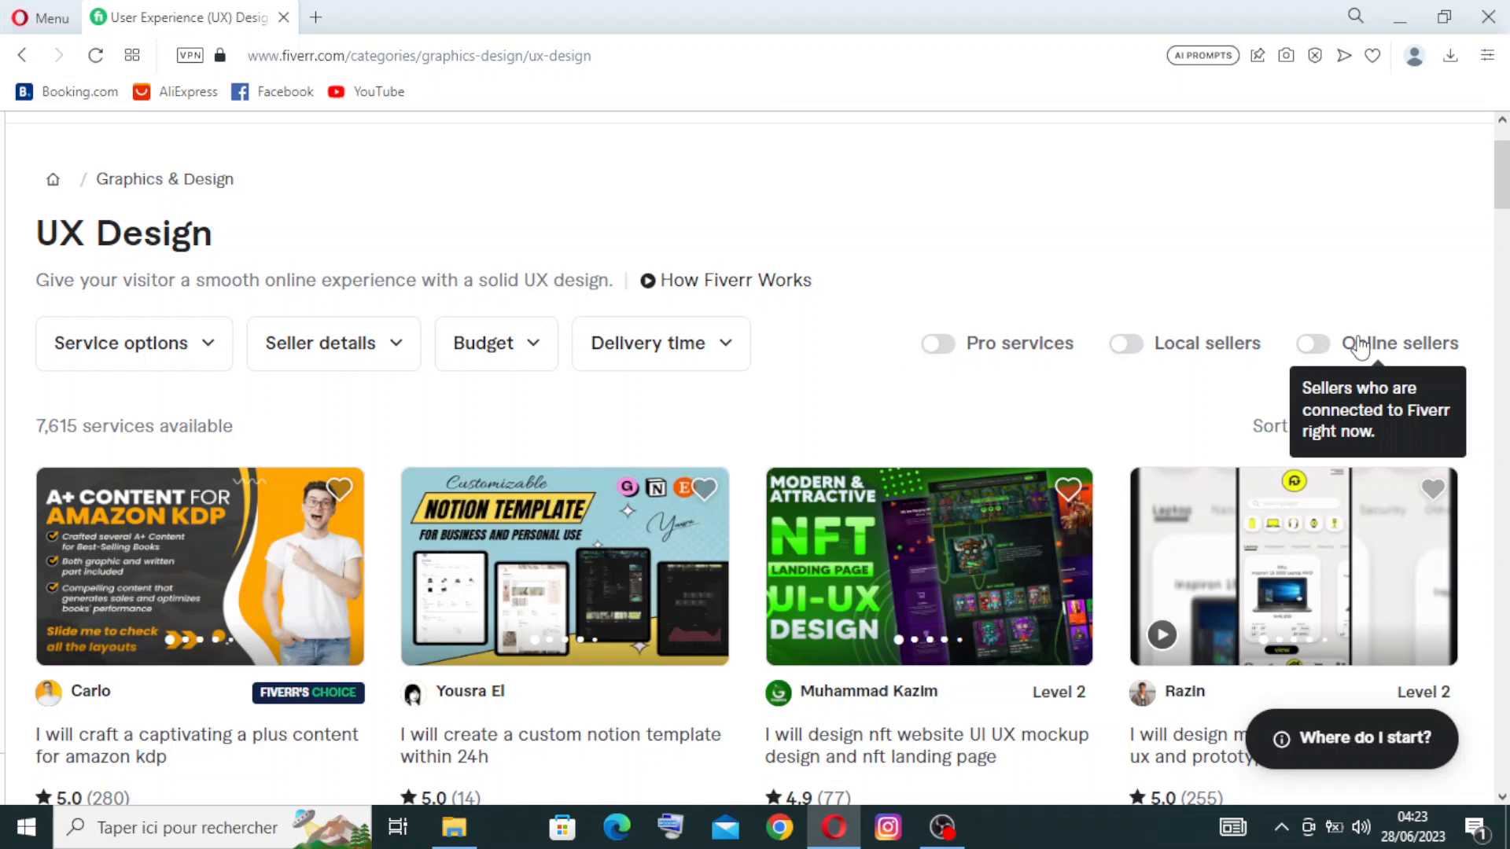
mouse_move(953, 356)
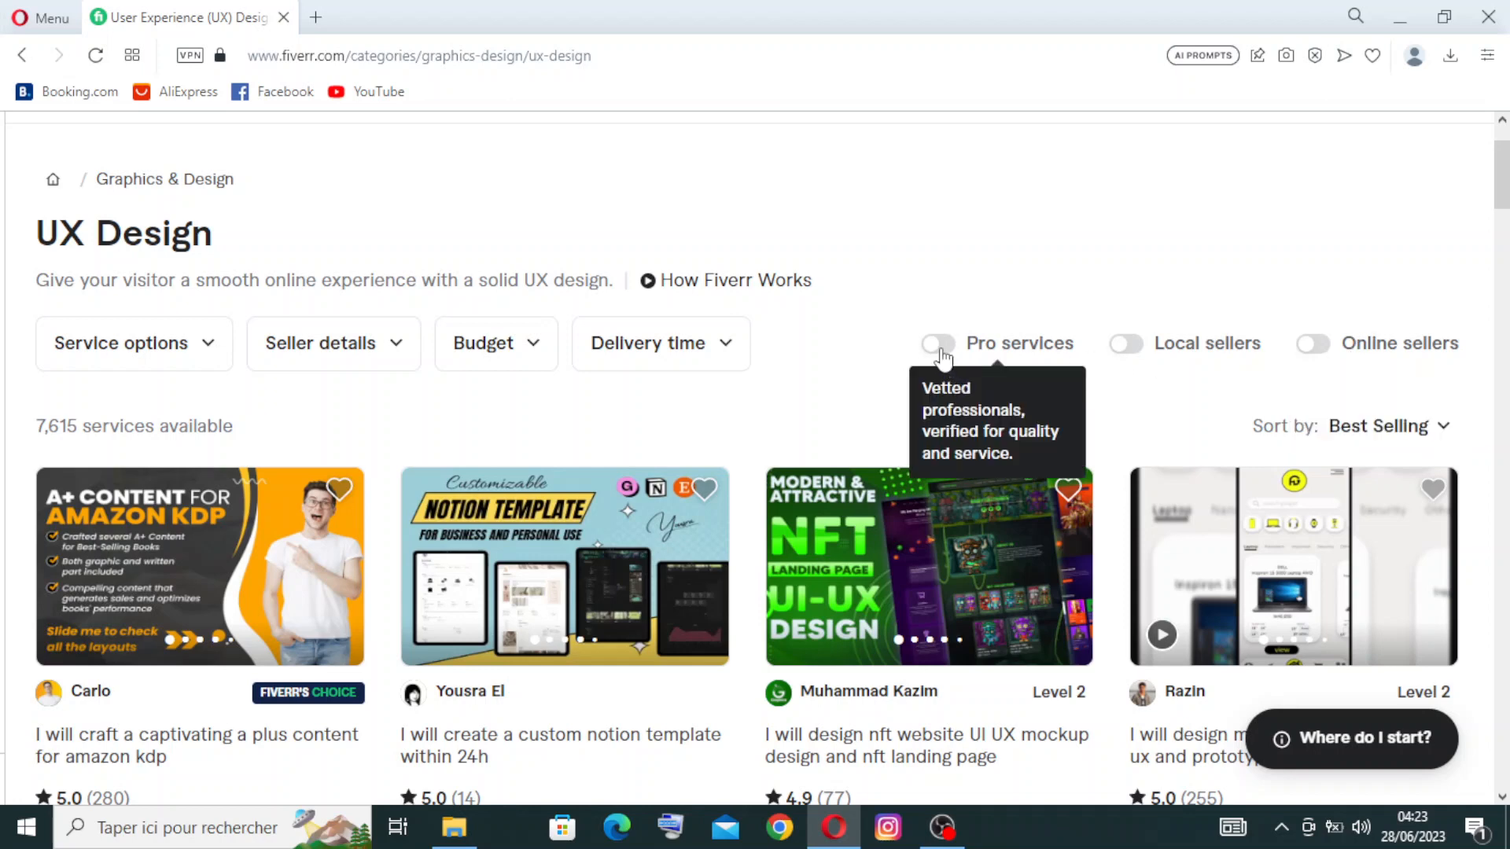
Switch on the Pro services toggle so only Pro UX Design gigs are listed.
click(938, 343)
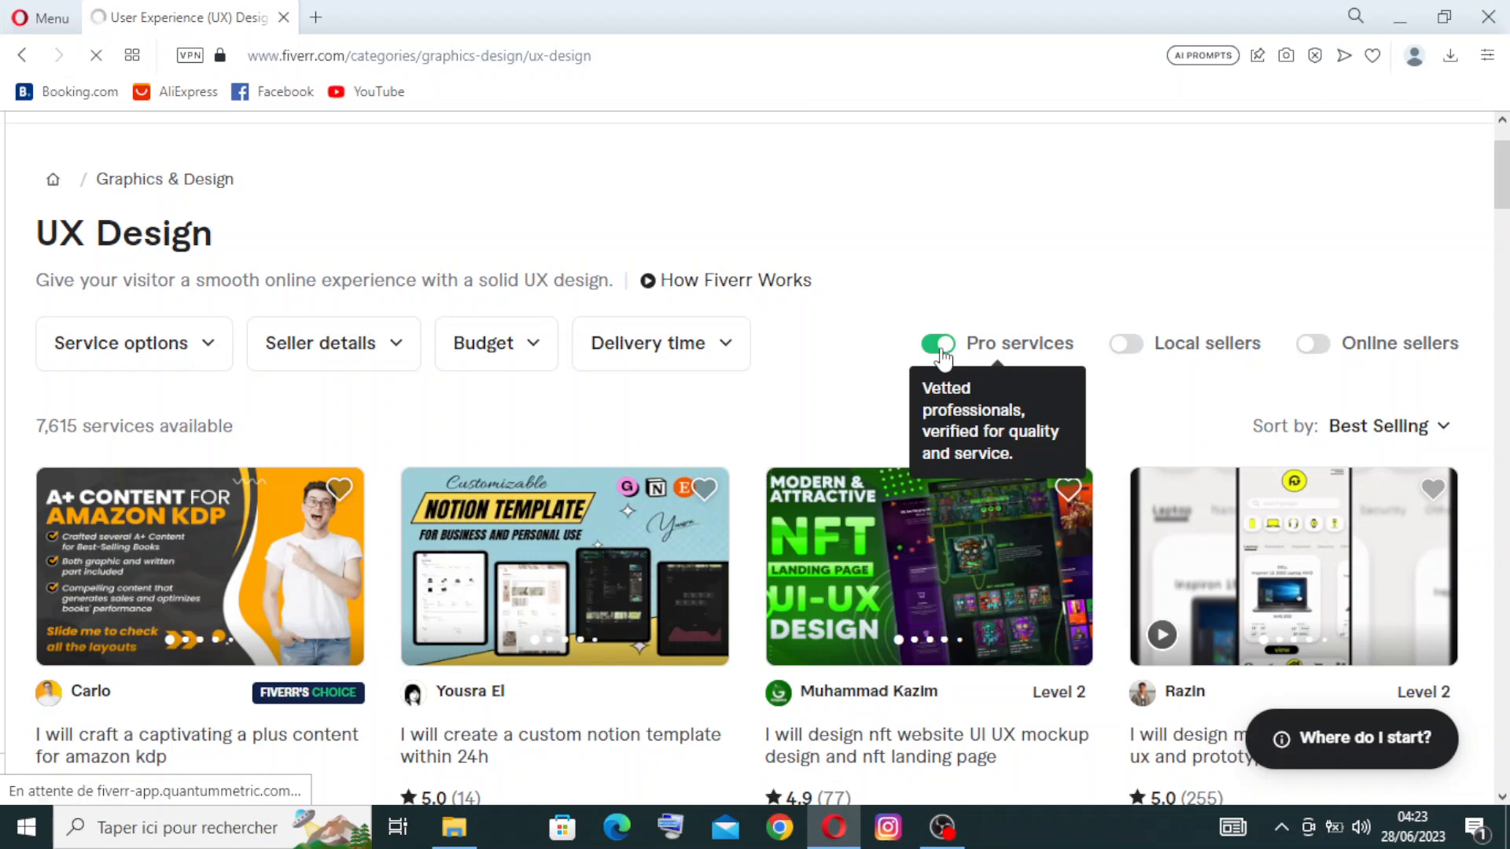
click(938, 343)
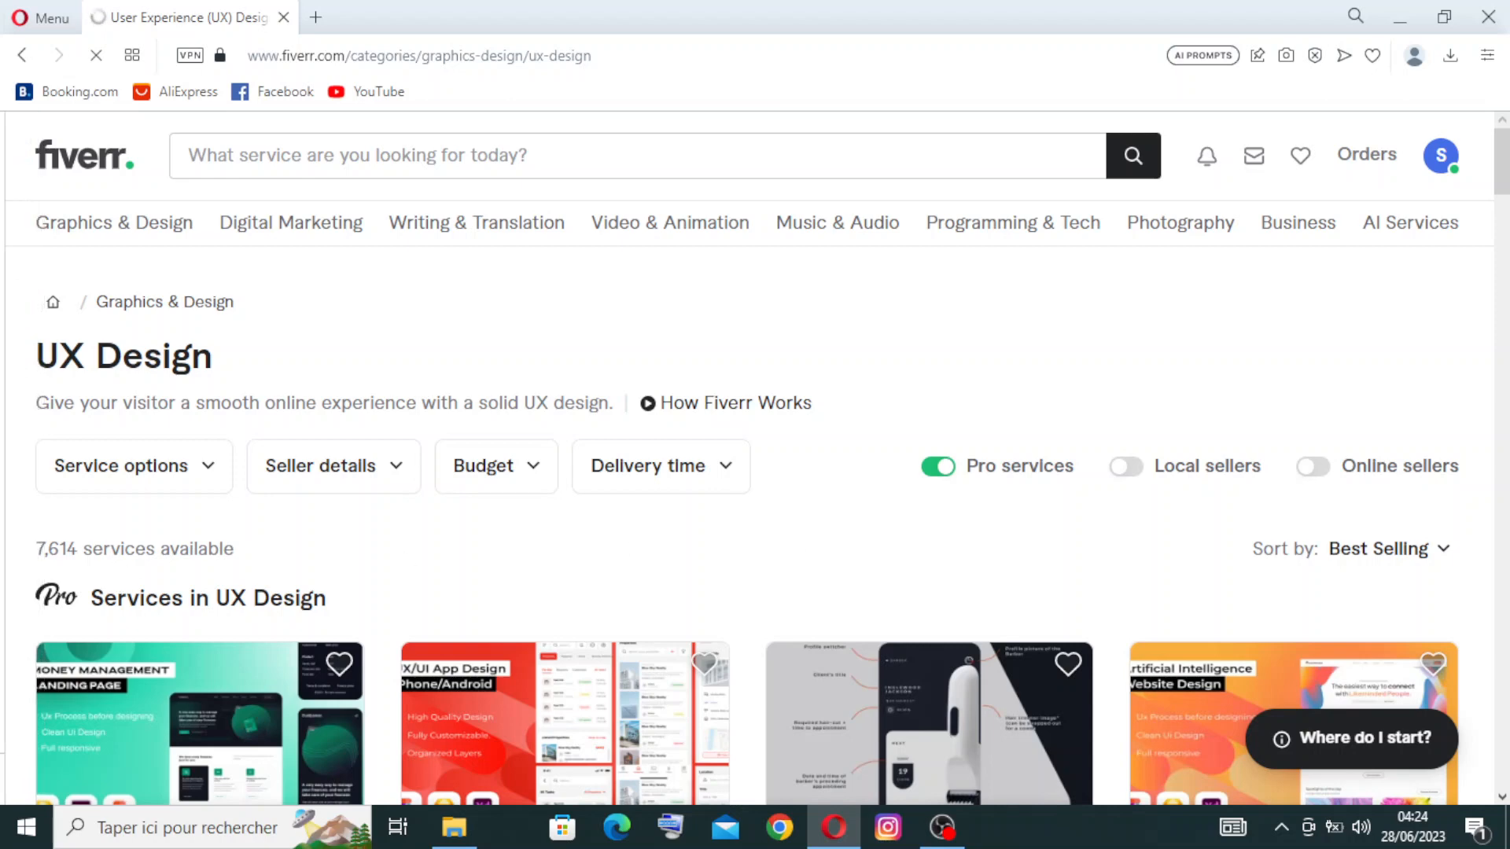
scroll(down, 3)
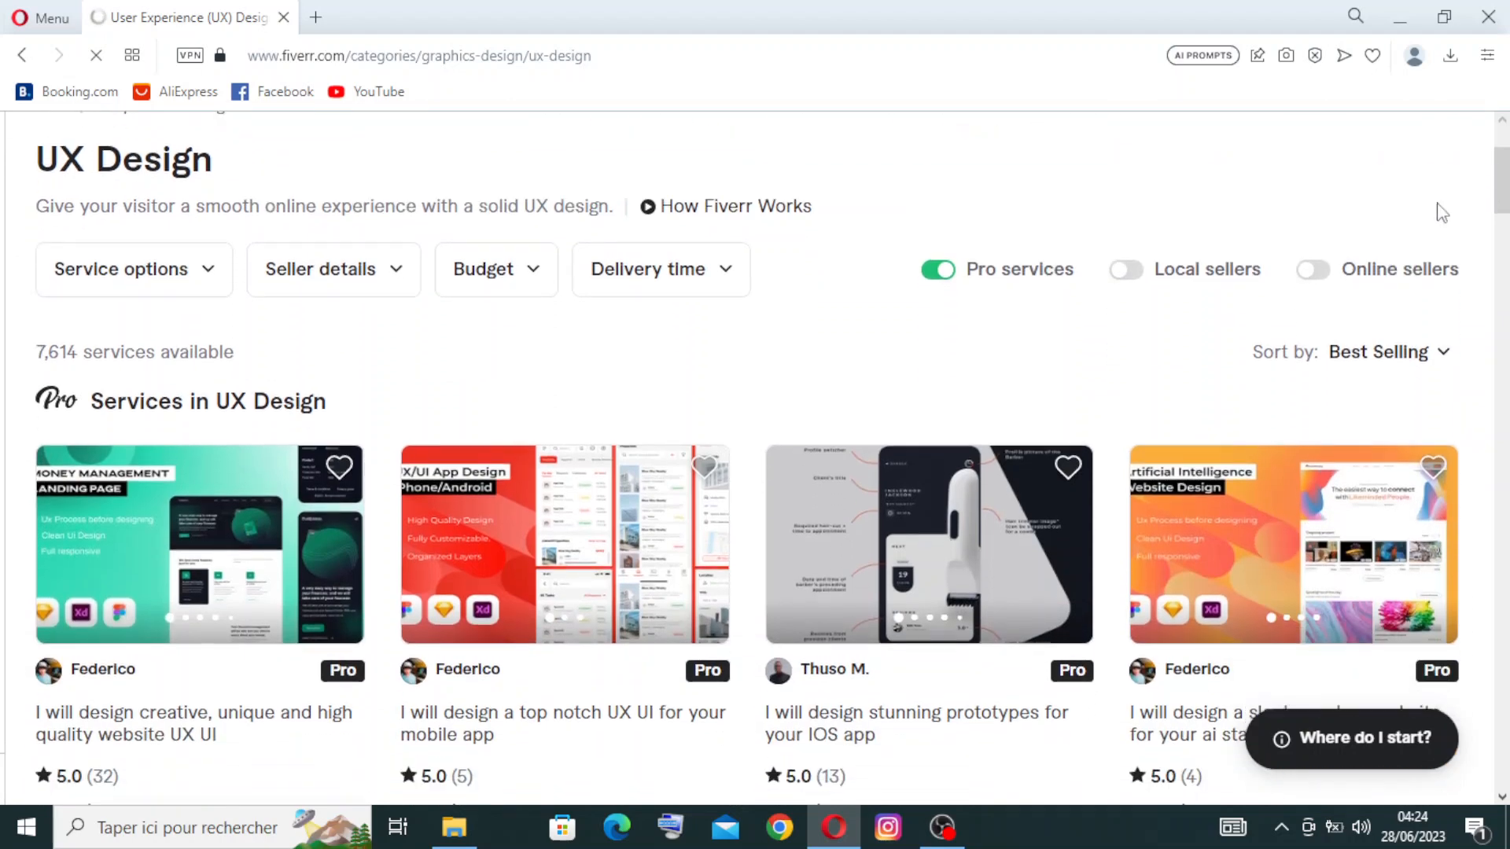
mouse_move(1364, 274)
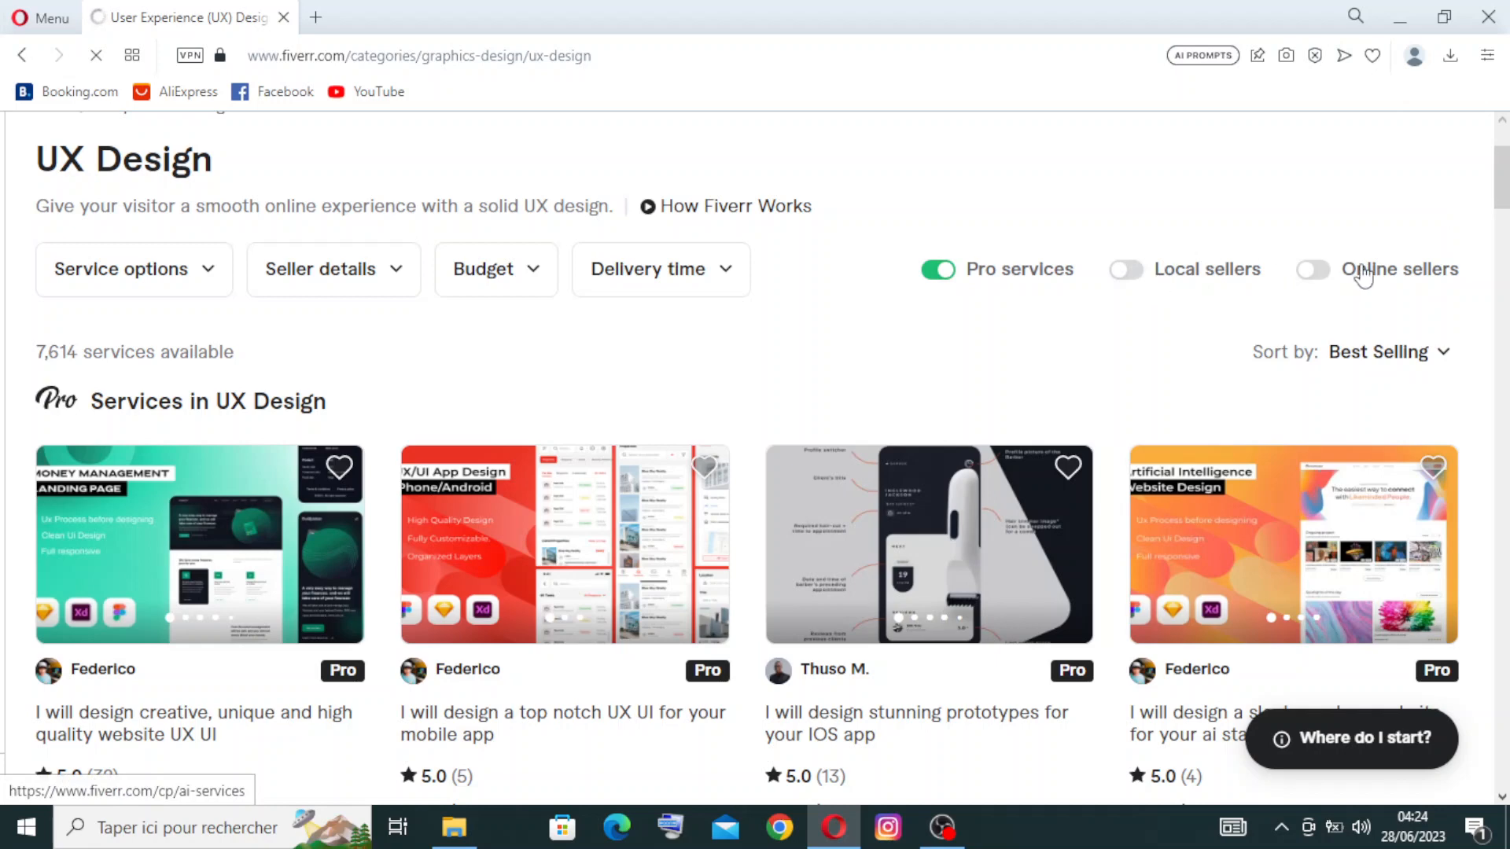
scroll(down, 3)
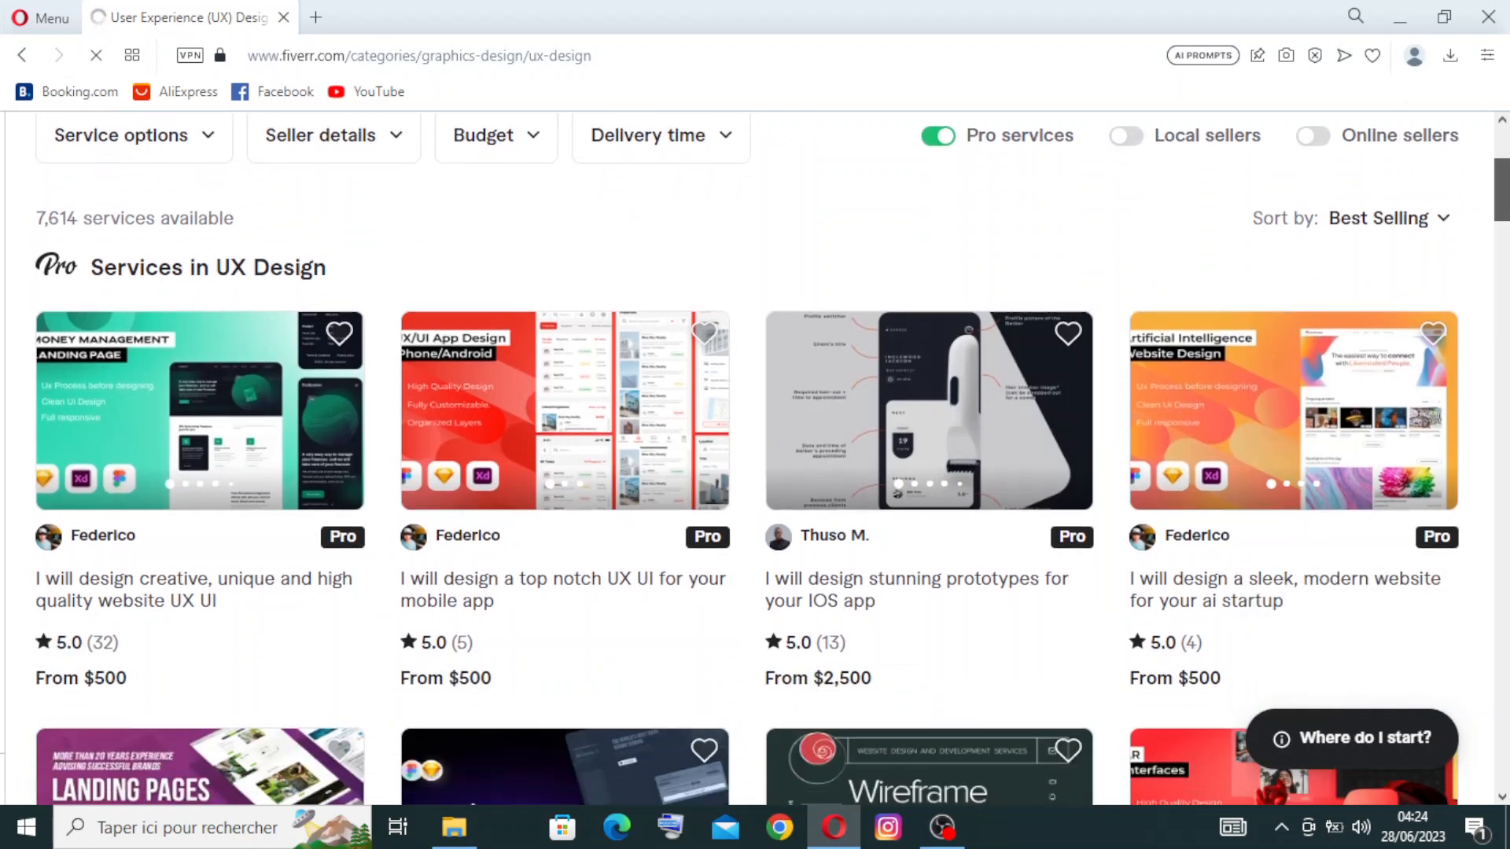
scroll(down, 3)
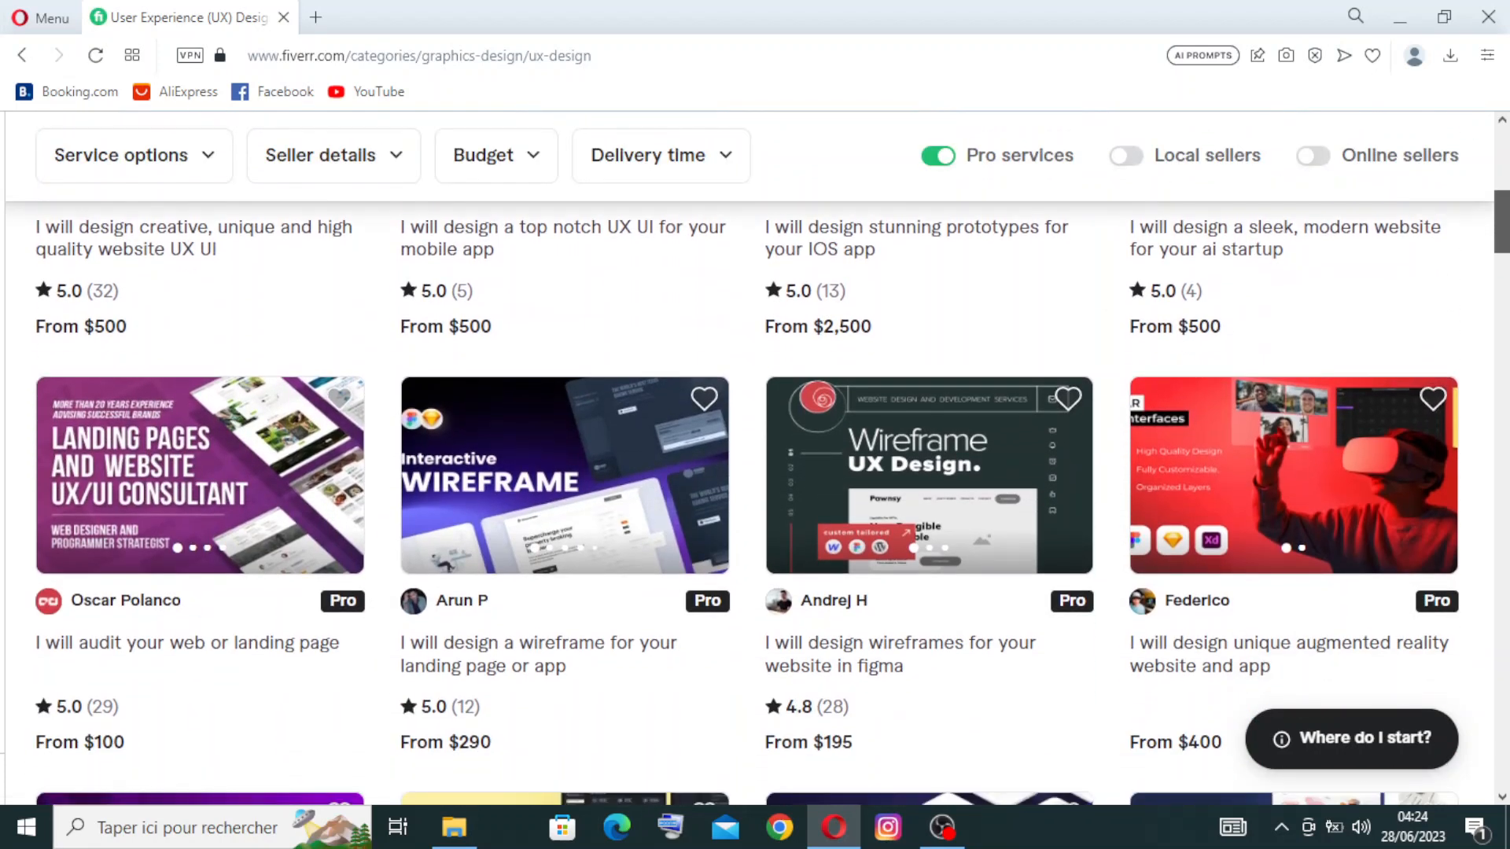
scroll(down, 3)
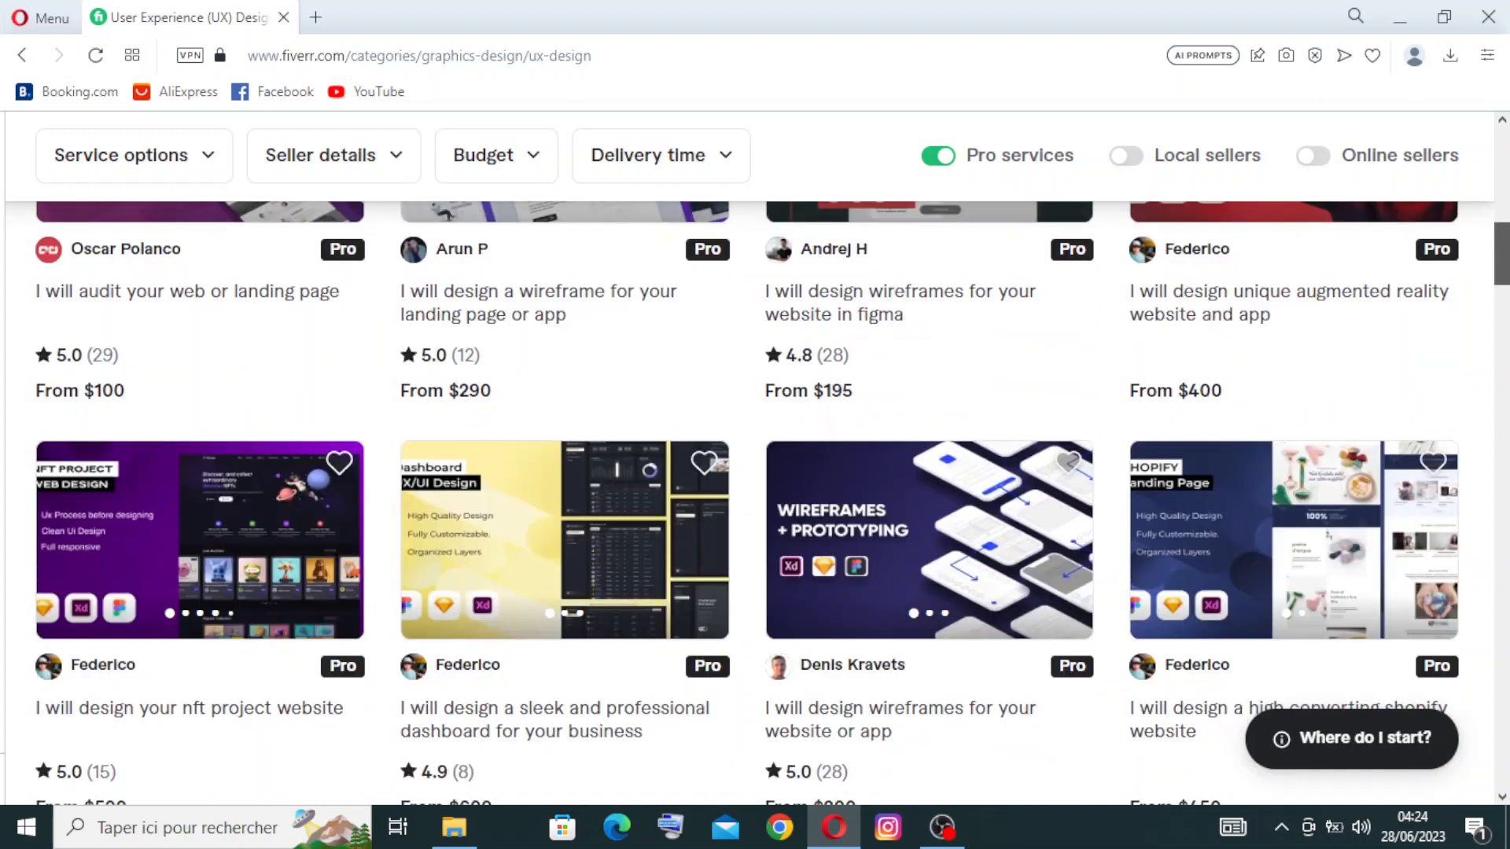
scroll(down, 3)
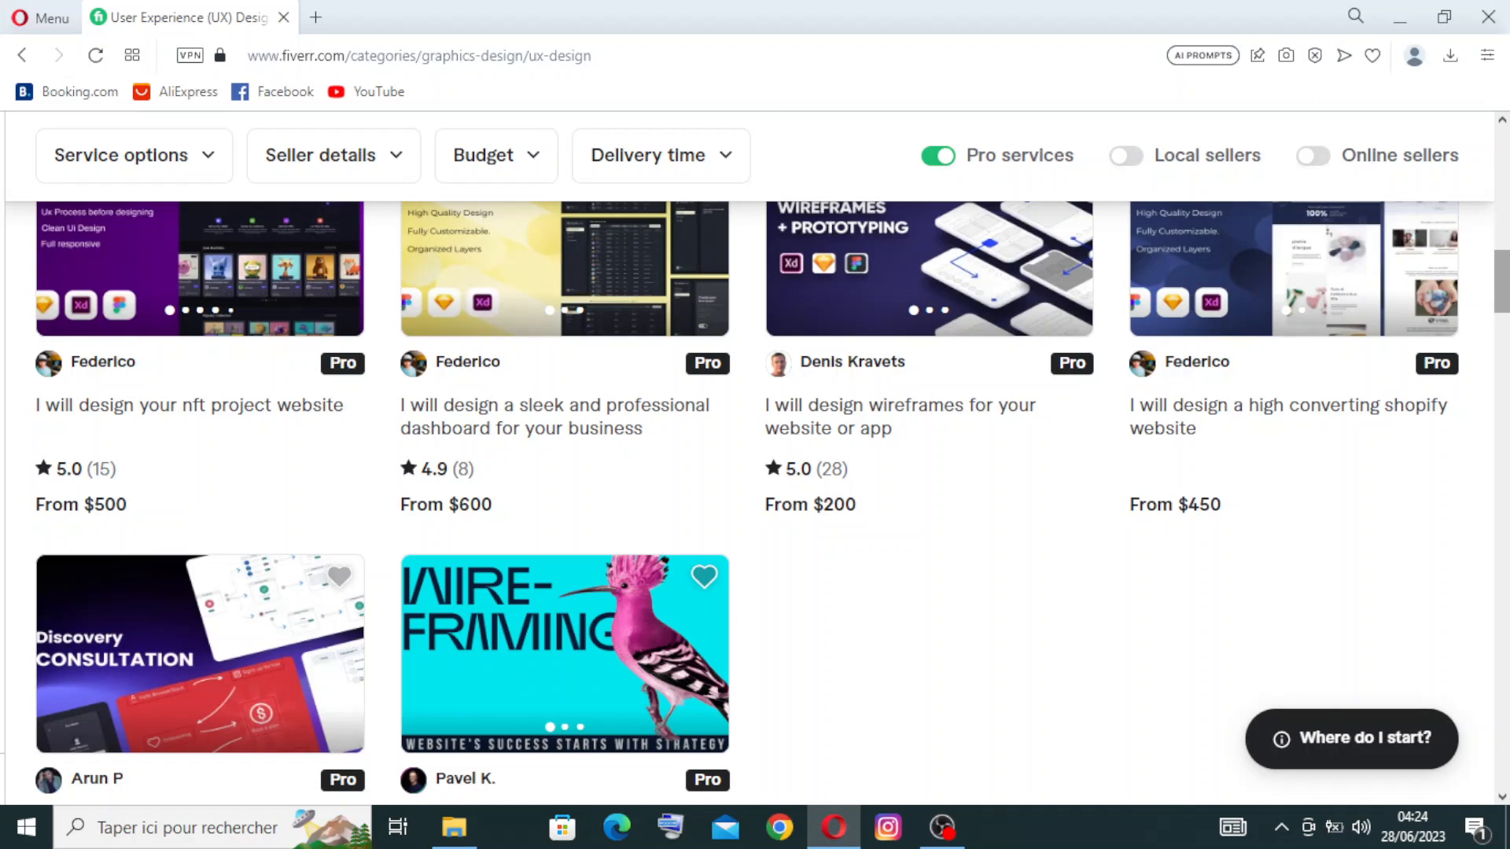
scroll(down, 3)
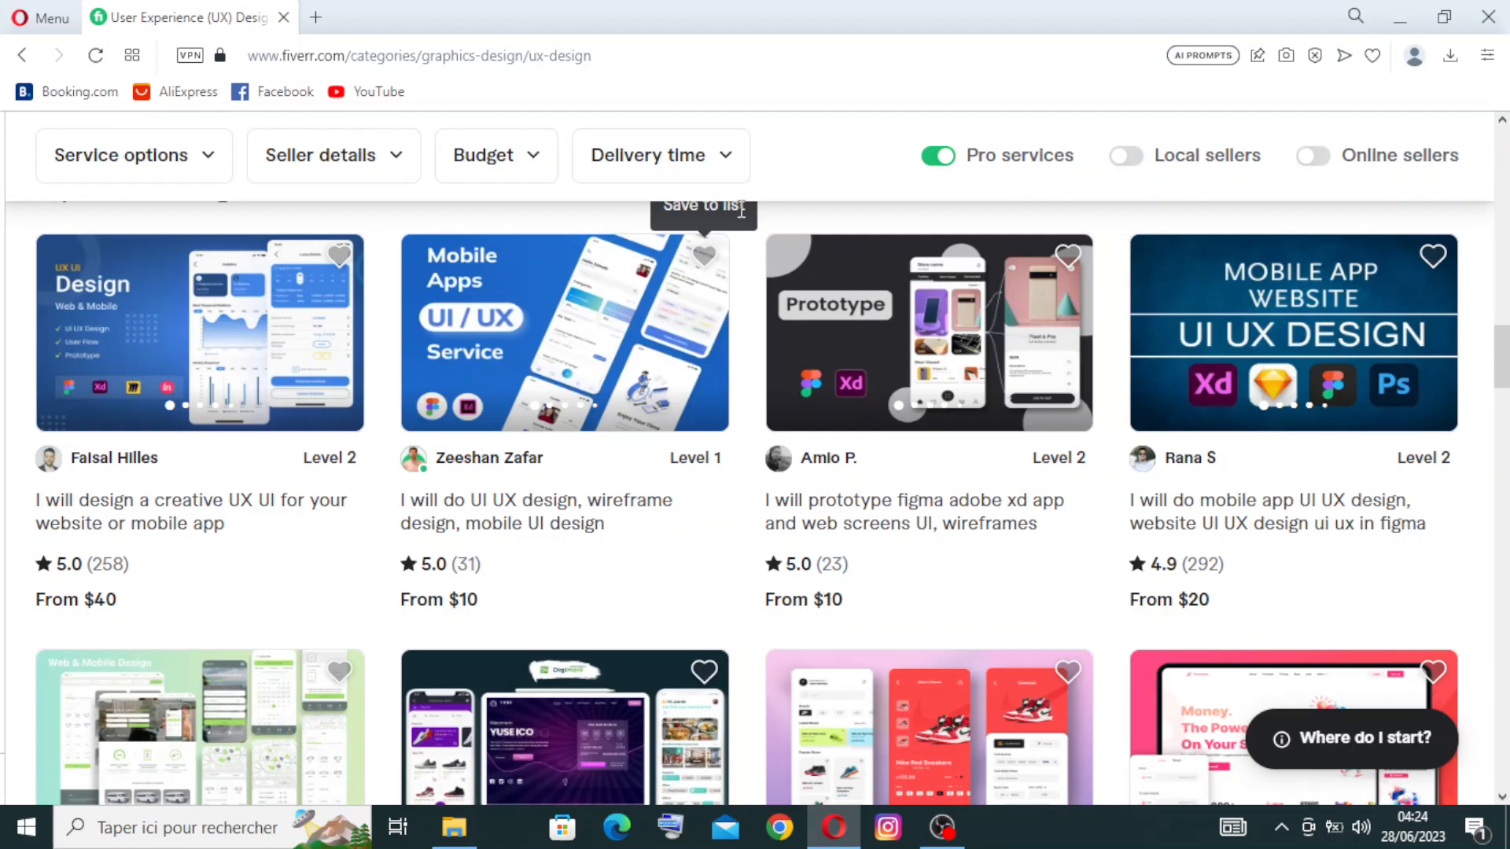
scroll(down, 3)
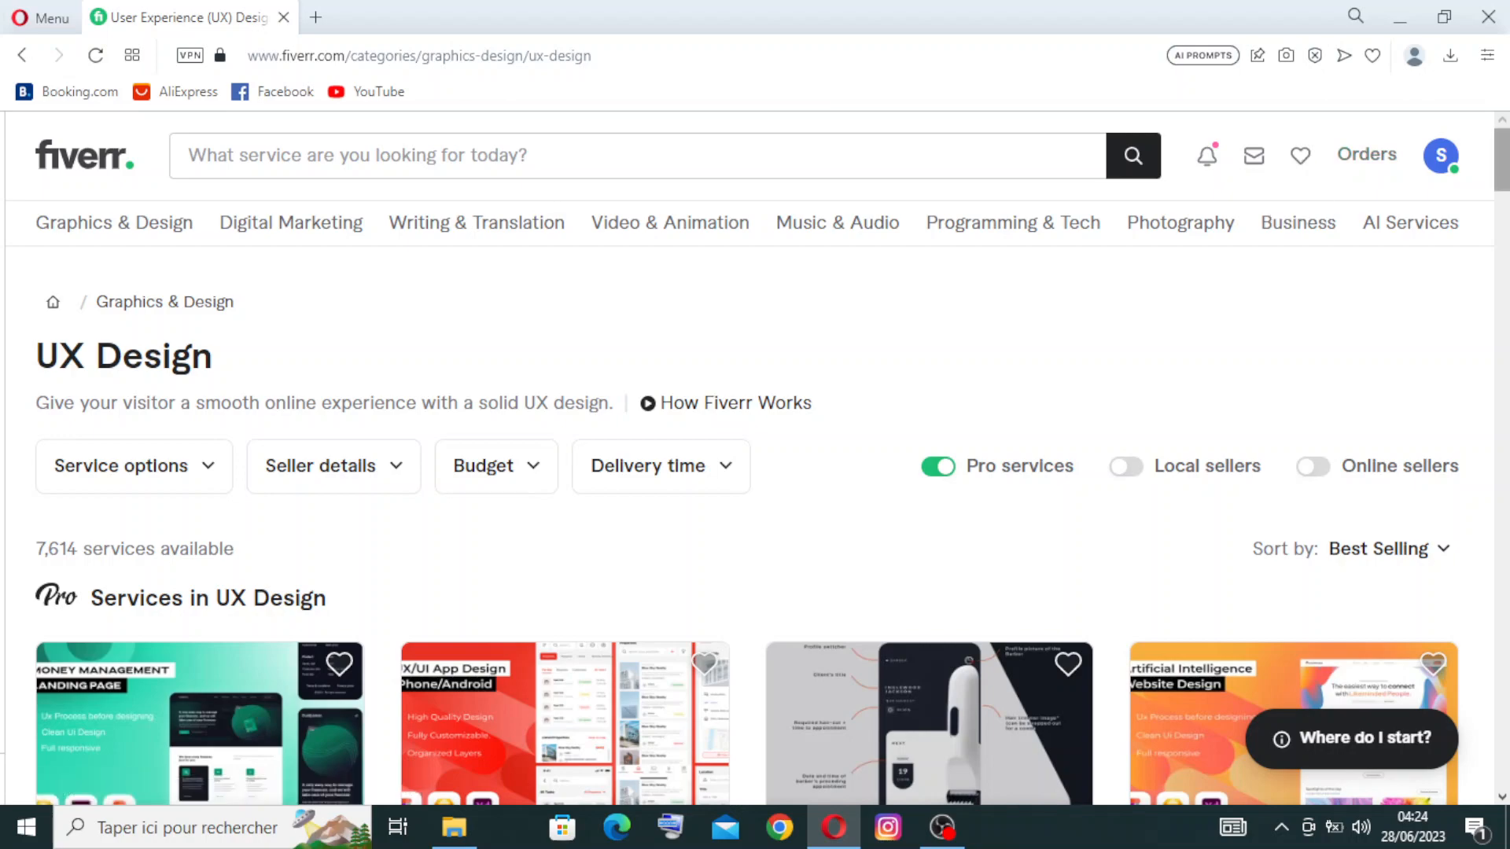
scroll(down, 3)
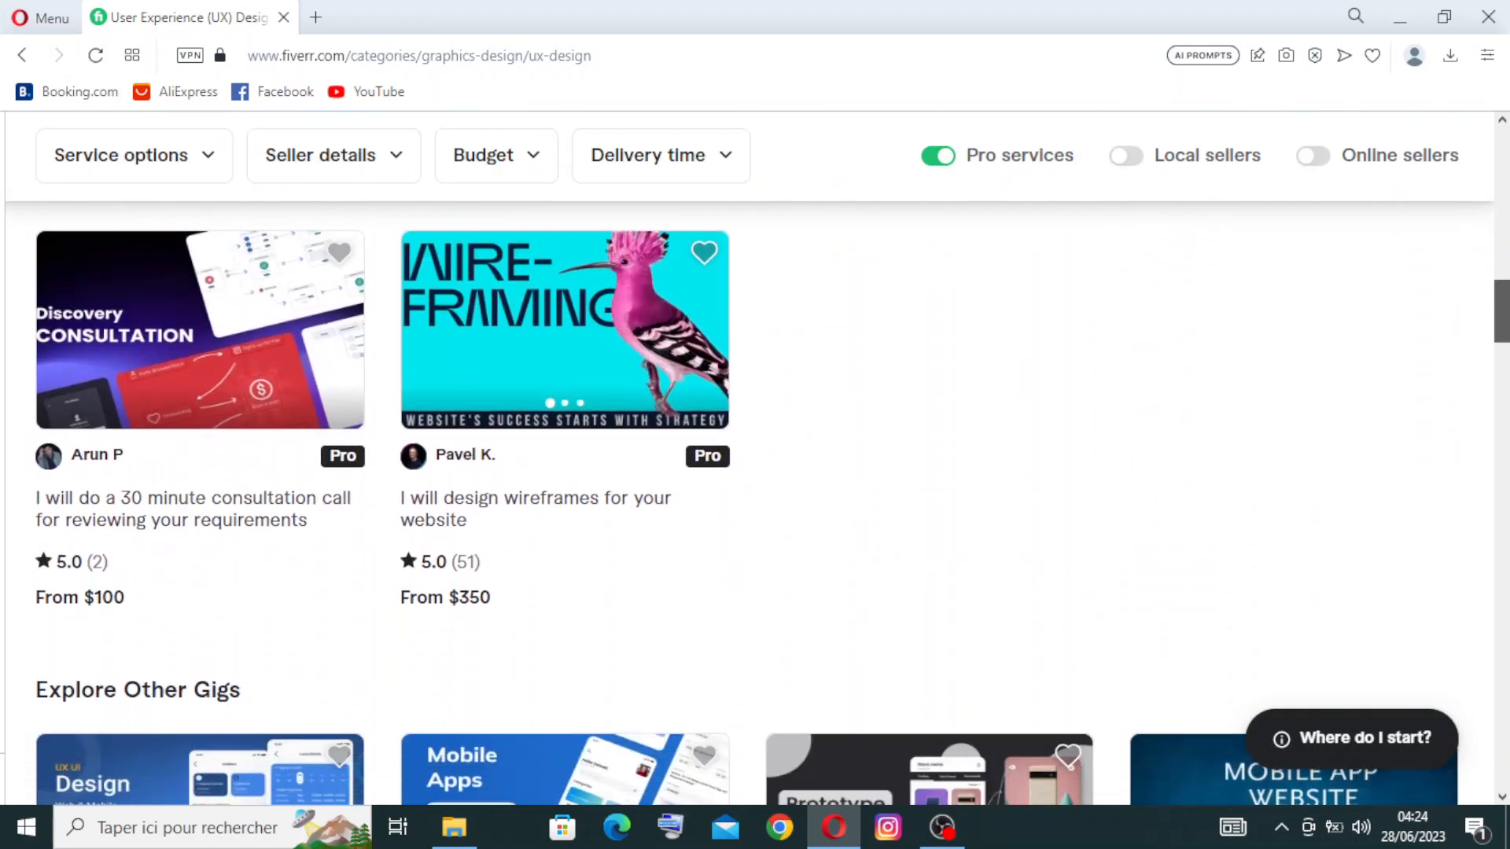
scroll(down, 3)
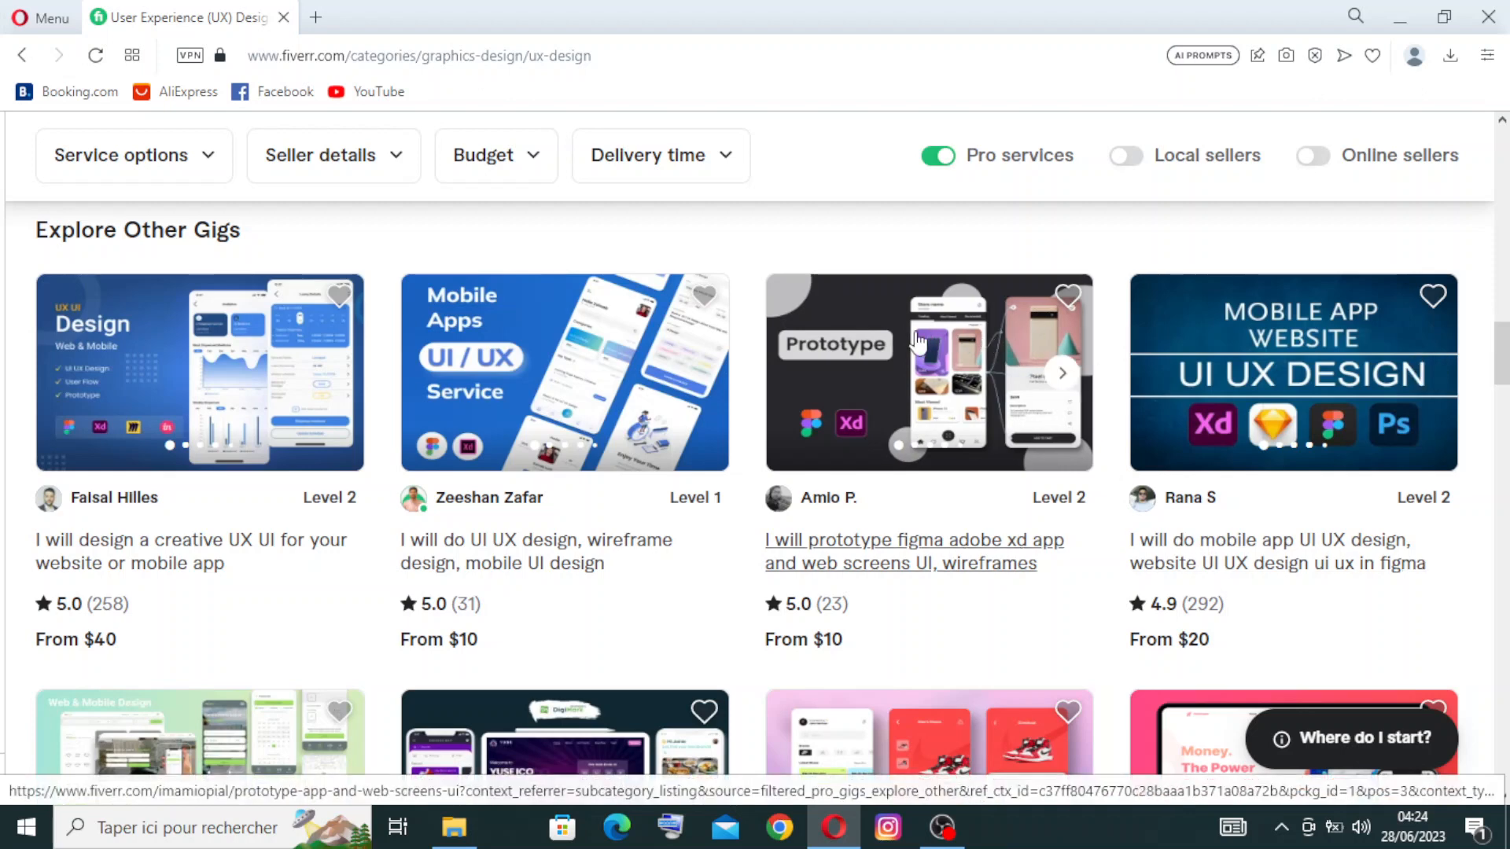
mouse_move(925, 403)
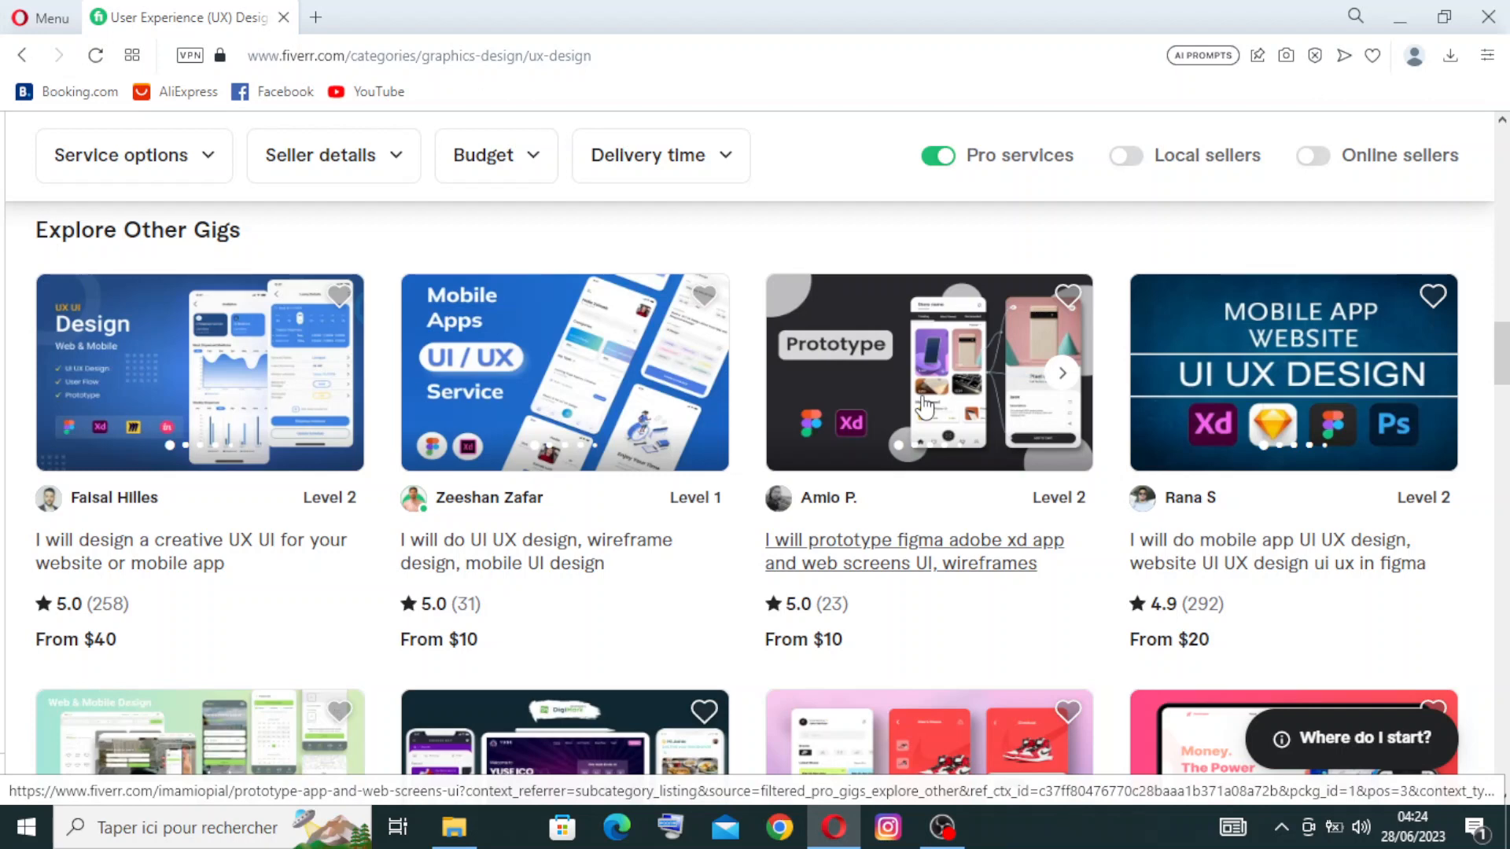
mouse_move(822, 510)
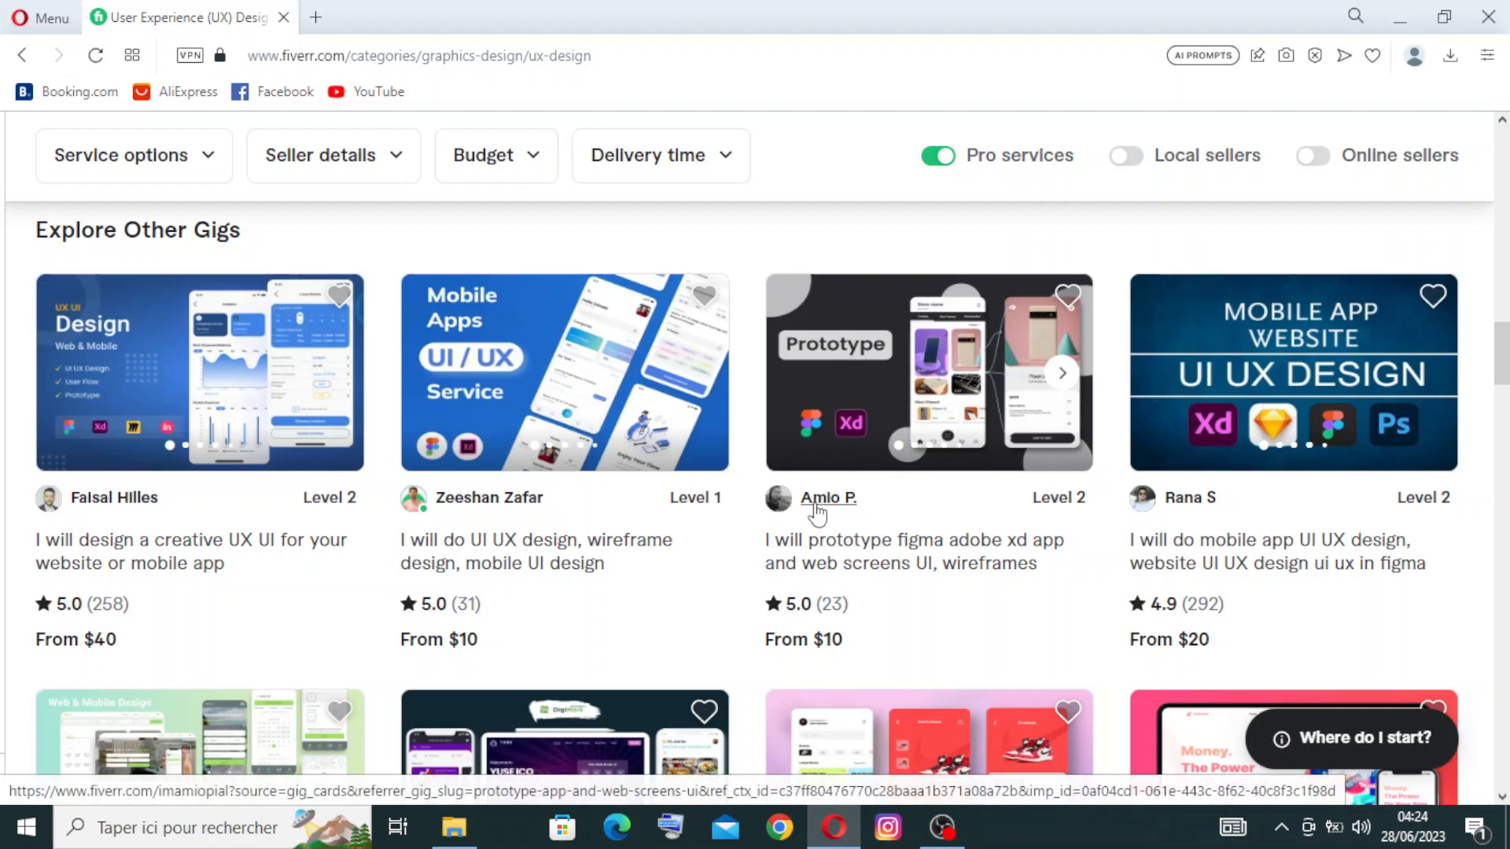
mouse_move(828, 502)
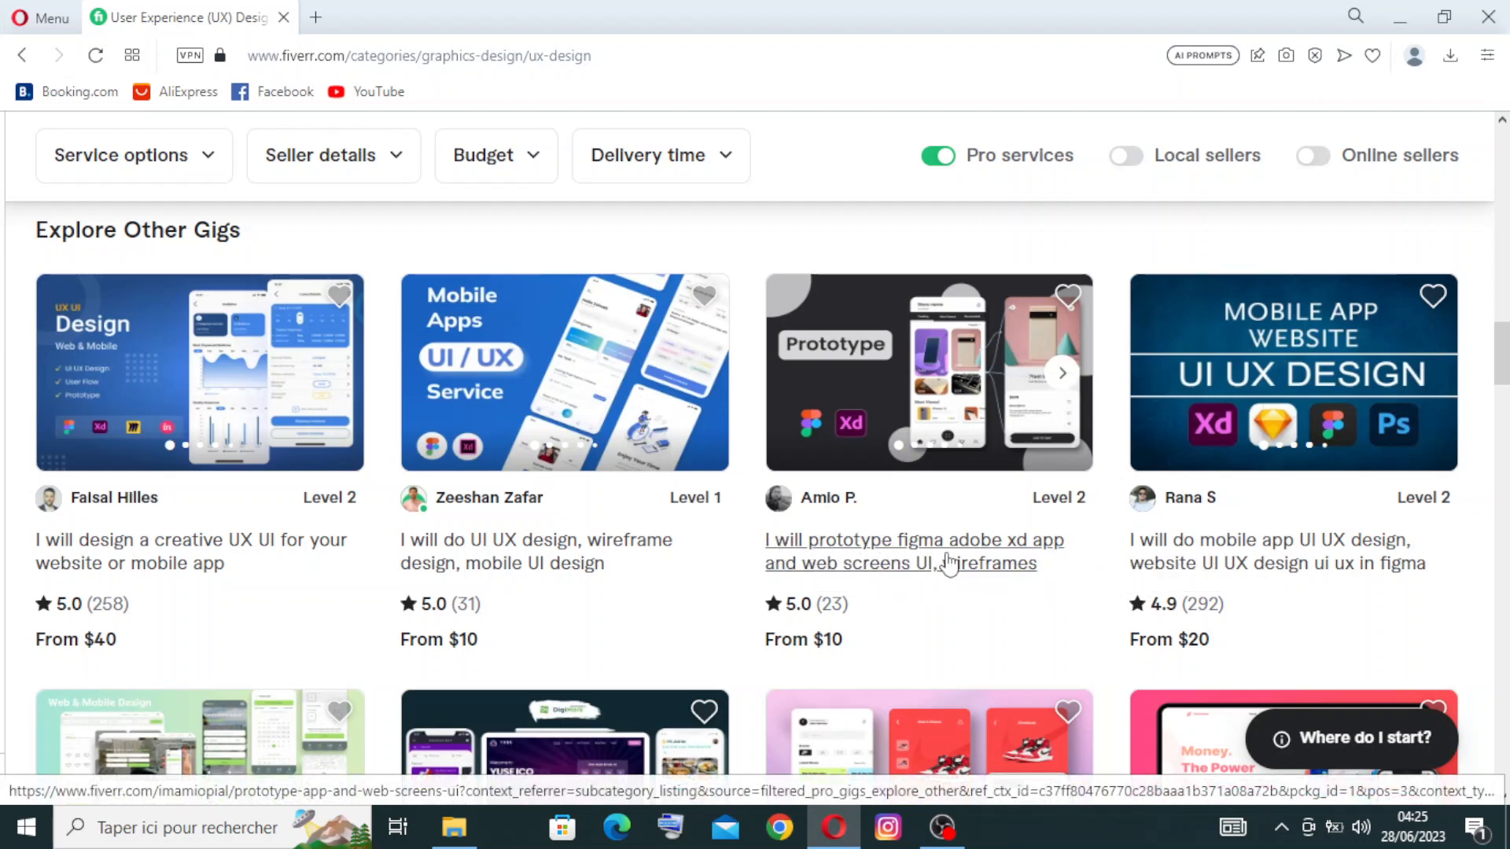
mouse_move(803, 585)
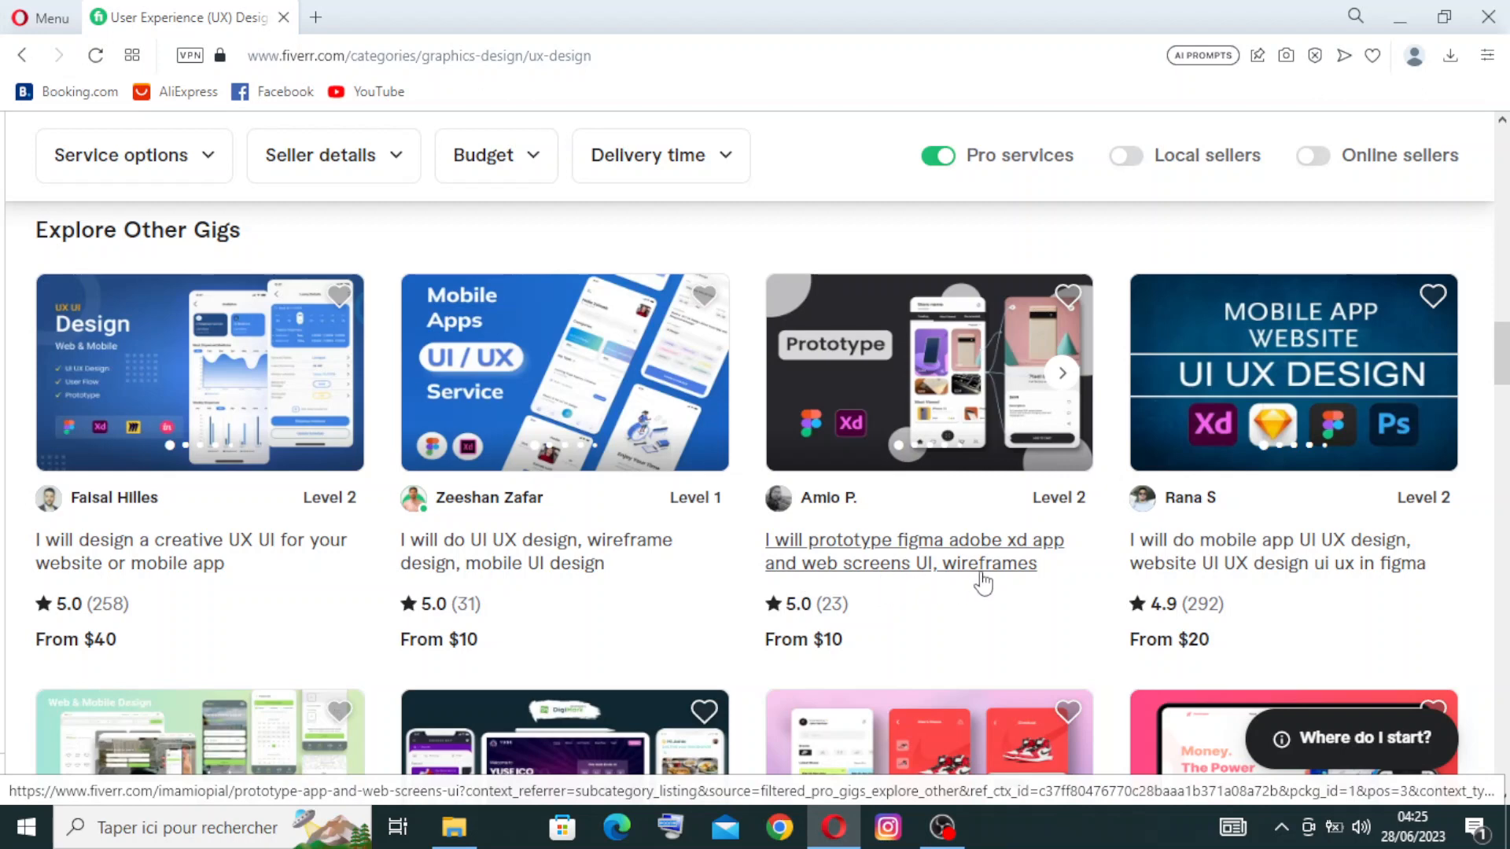
mouse_move(780, 618)
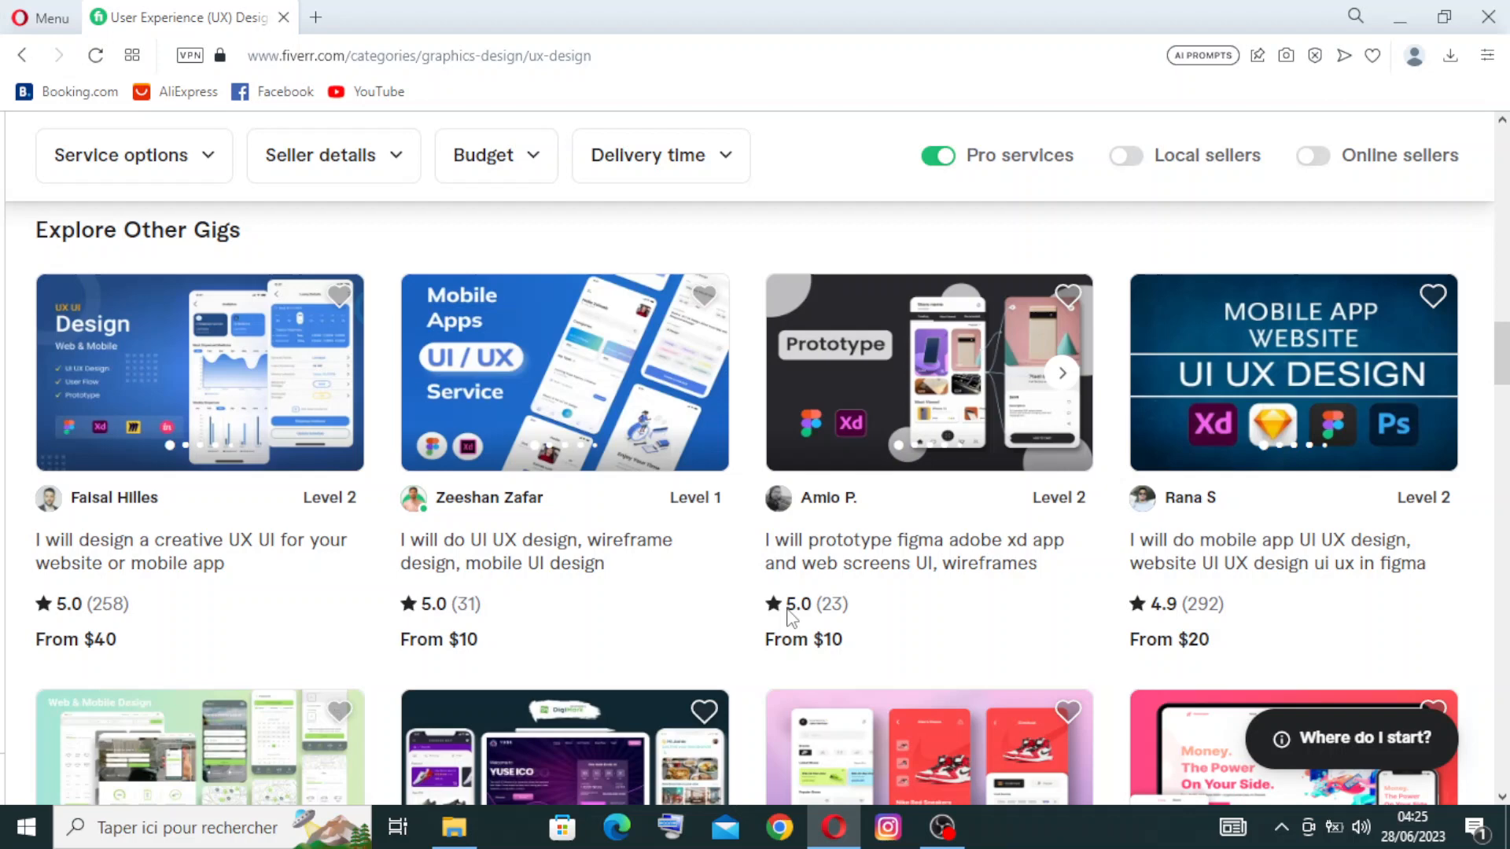
mouse_move(845, 620)
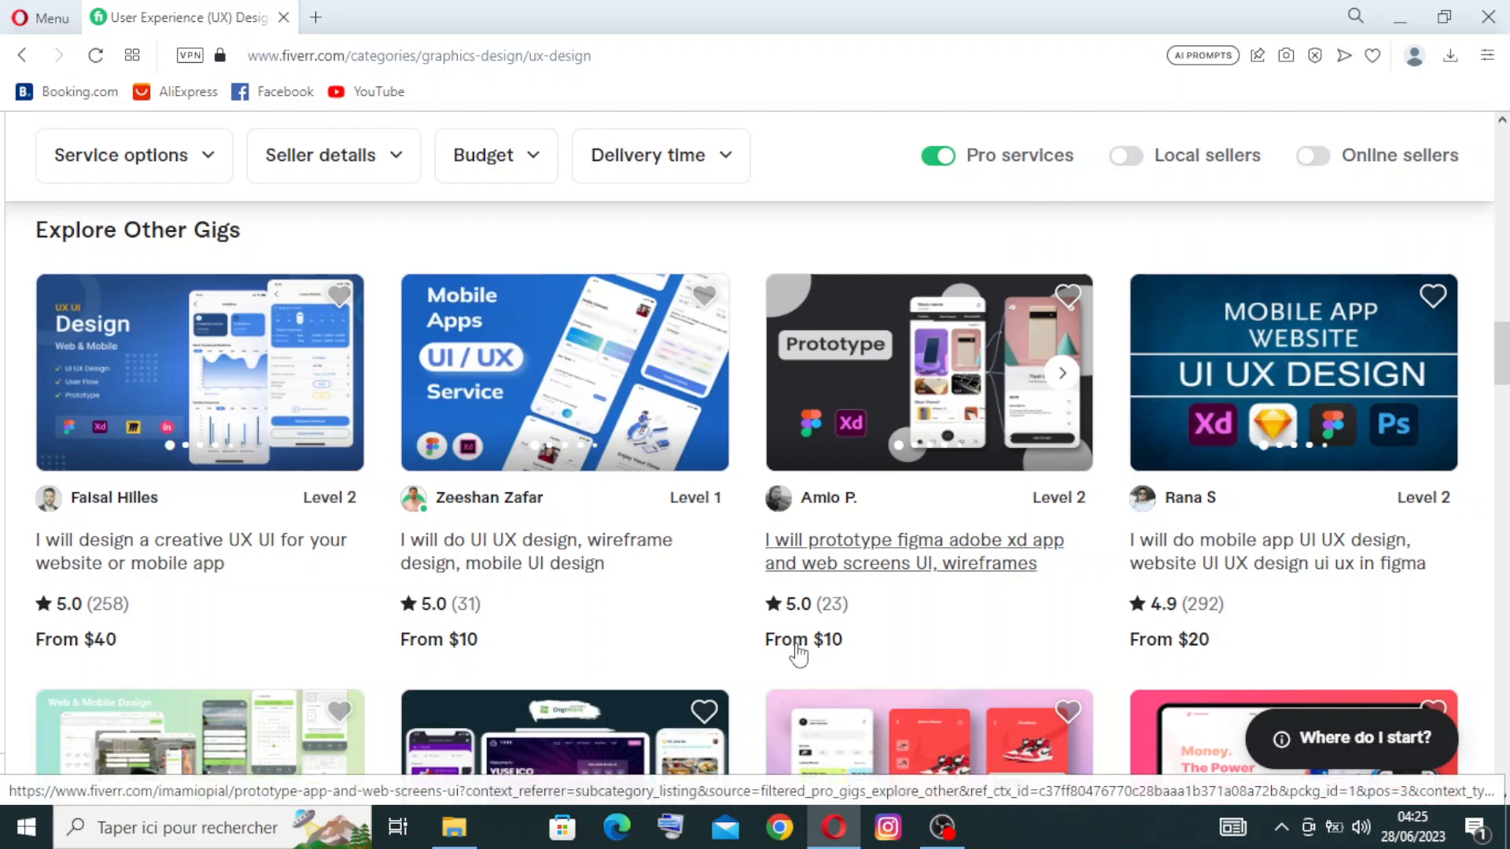
mouse_move(808, 660)
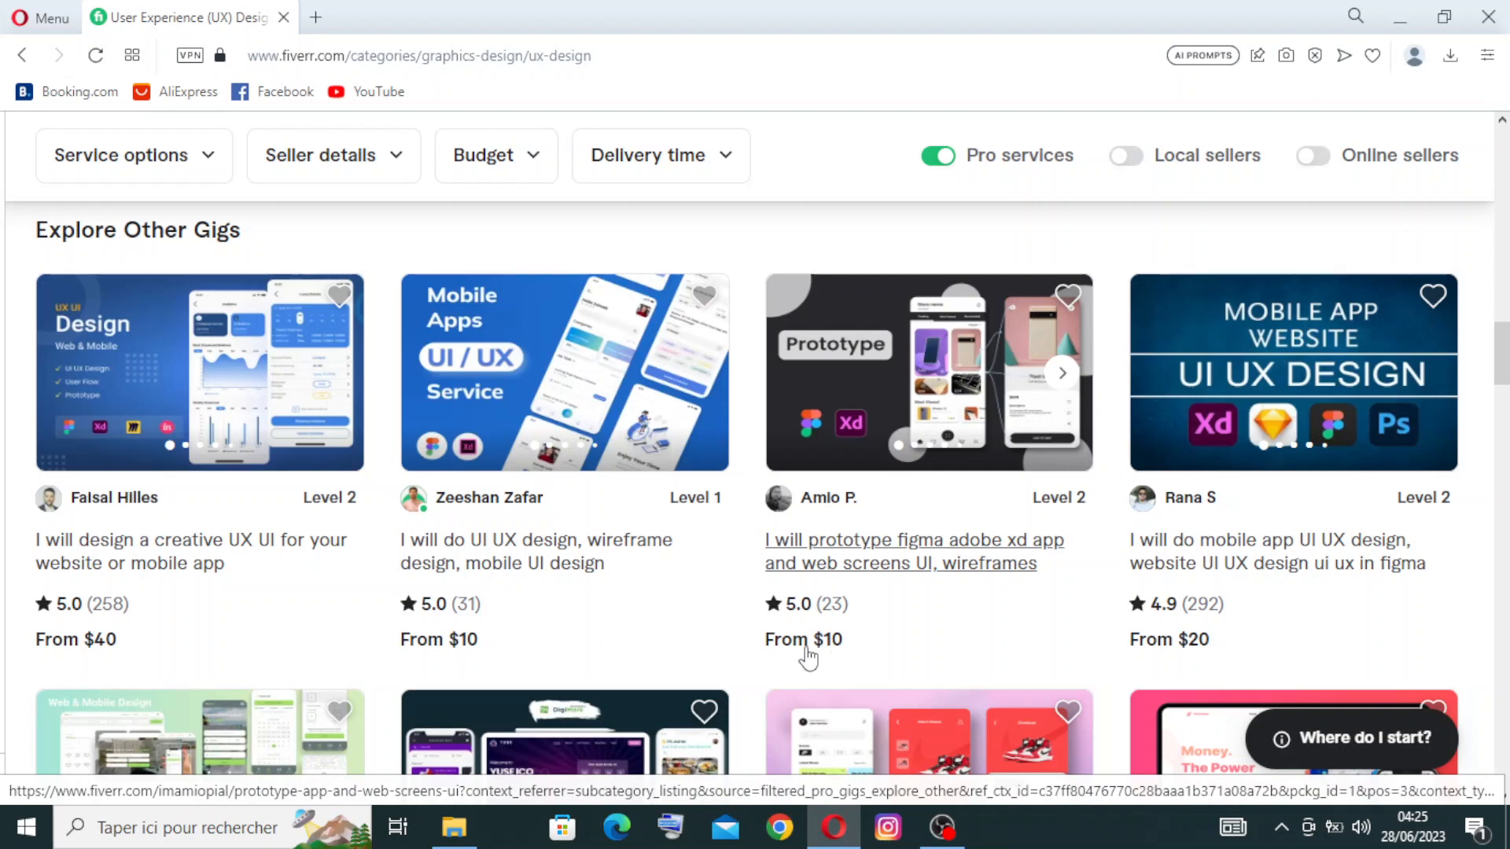
mouse_move(811, 642)
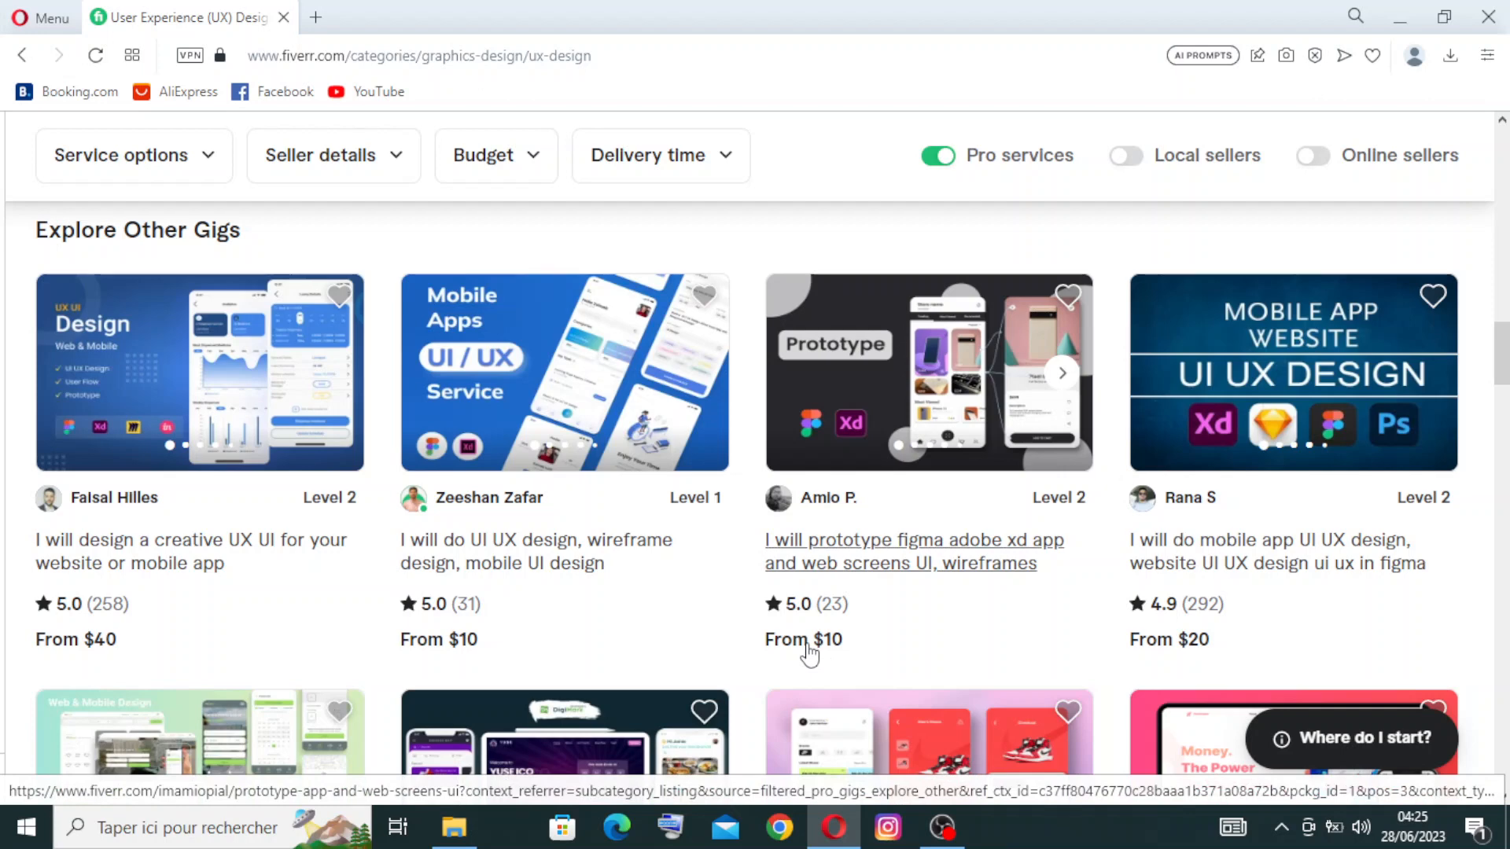
mouse_move(971, 406)
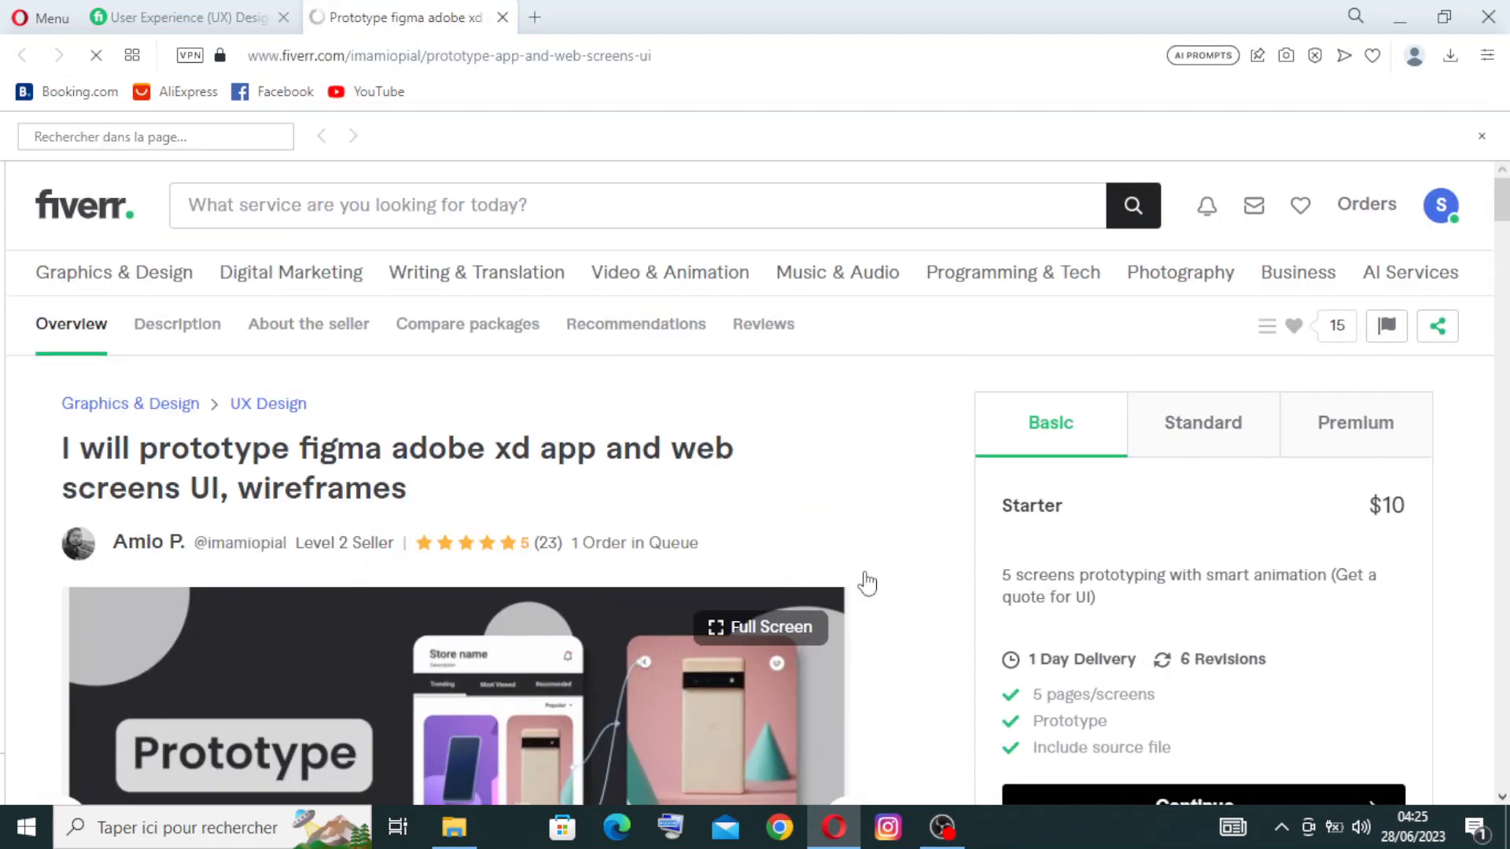
Flip through five gallery images of the figma/Adobe XD prototyping gig, ending at About this gig.
scroll(down, 3)
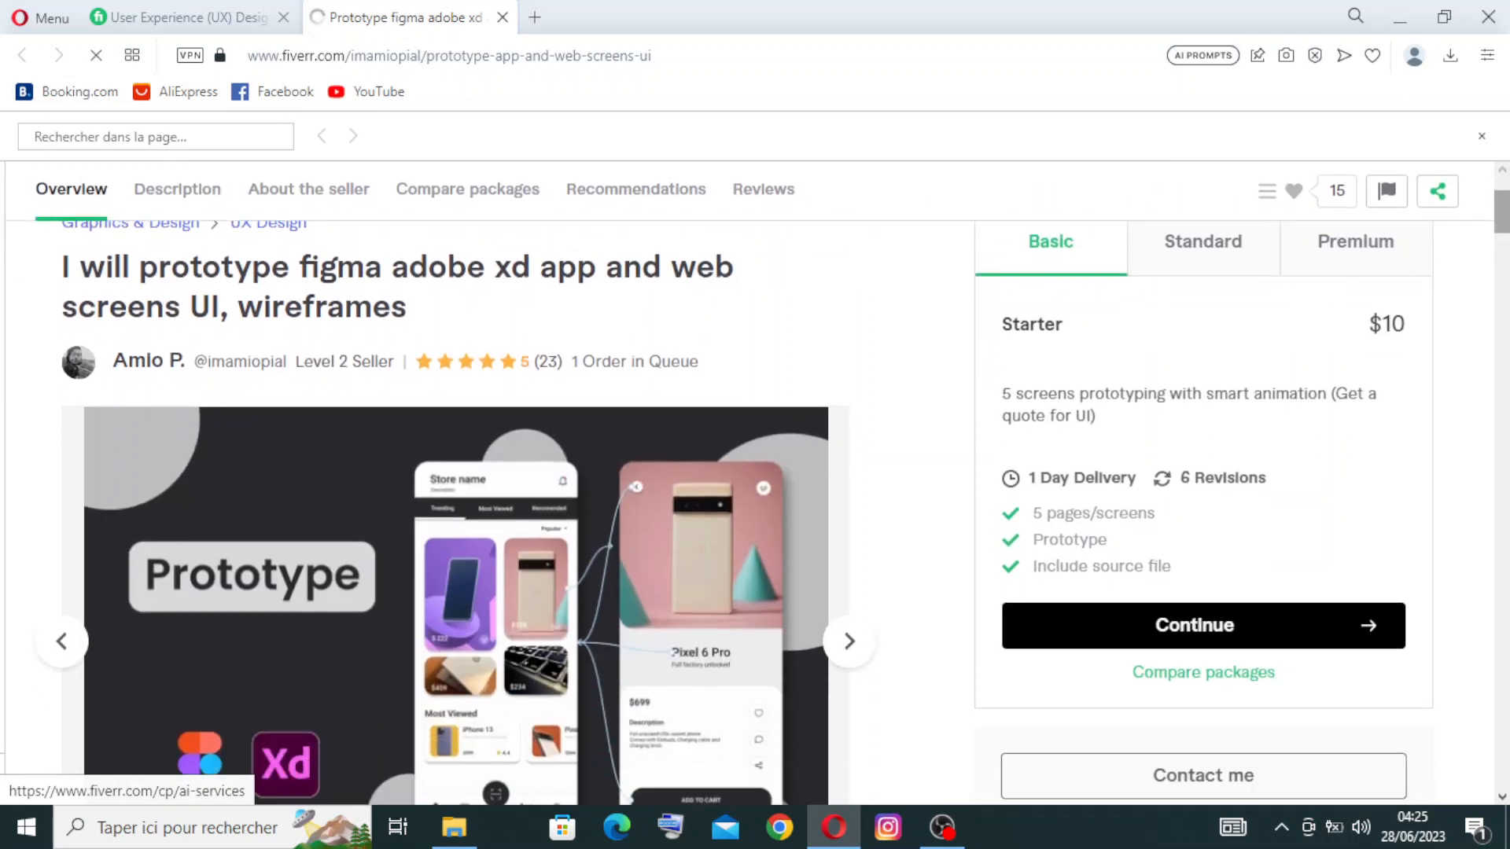
scroll(down, 3)
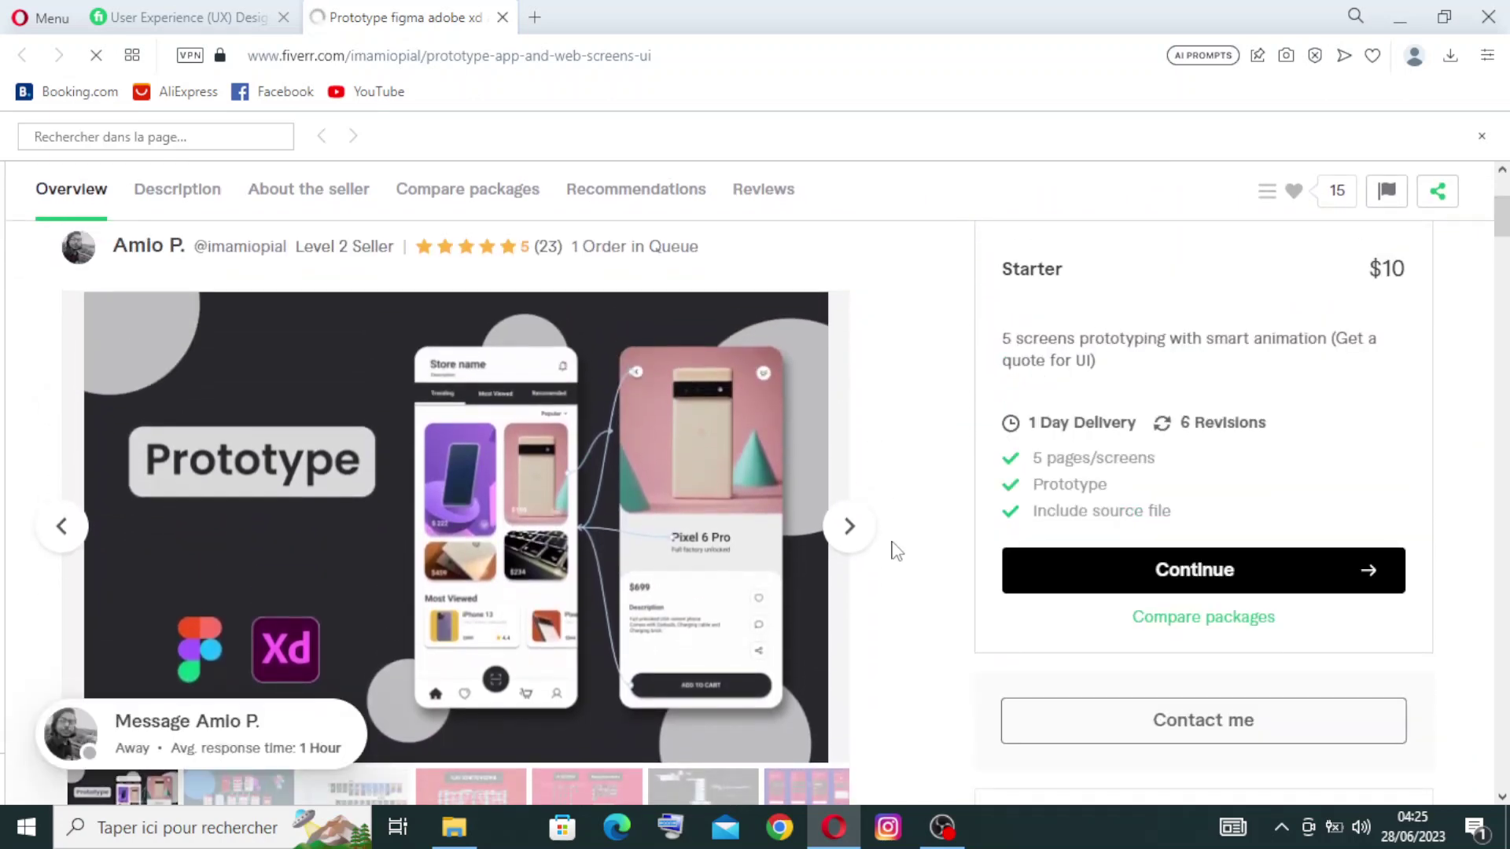
mouse_move(850, 534)
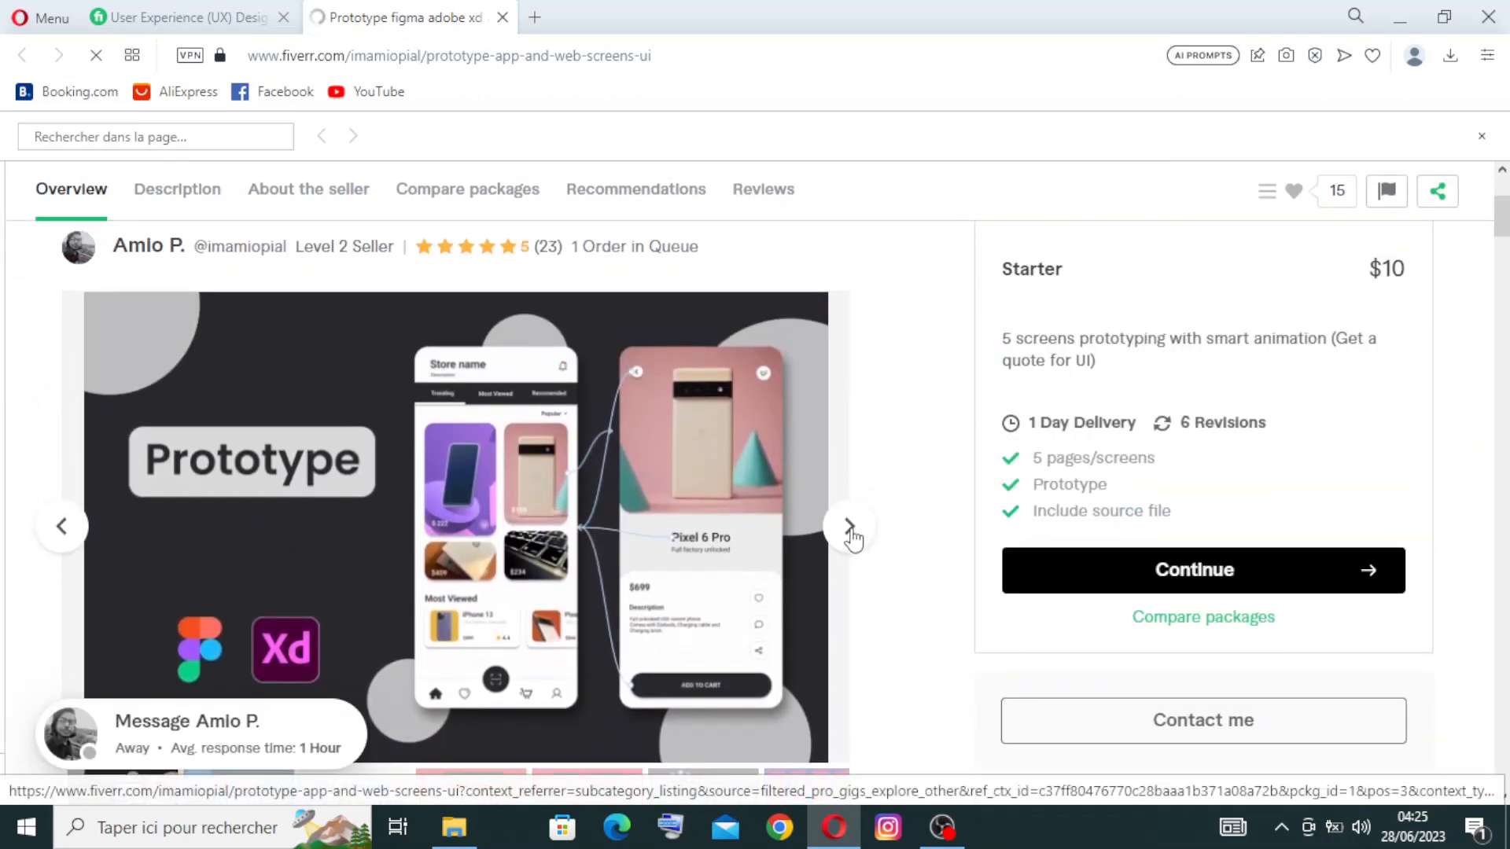
click(850, 529)
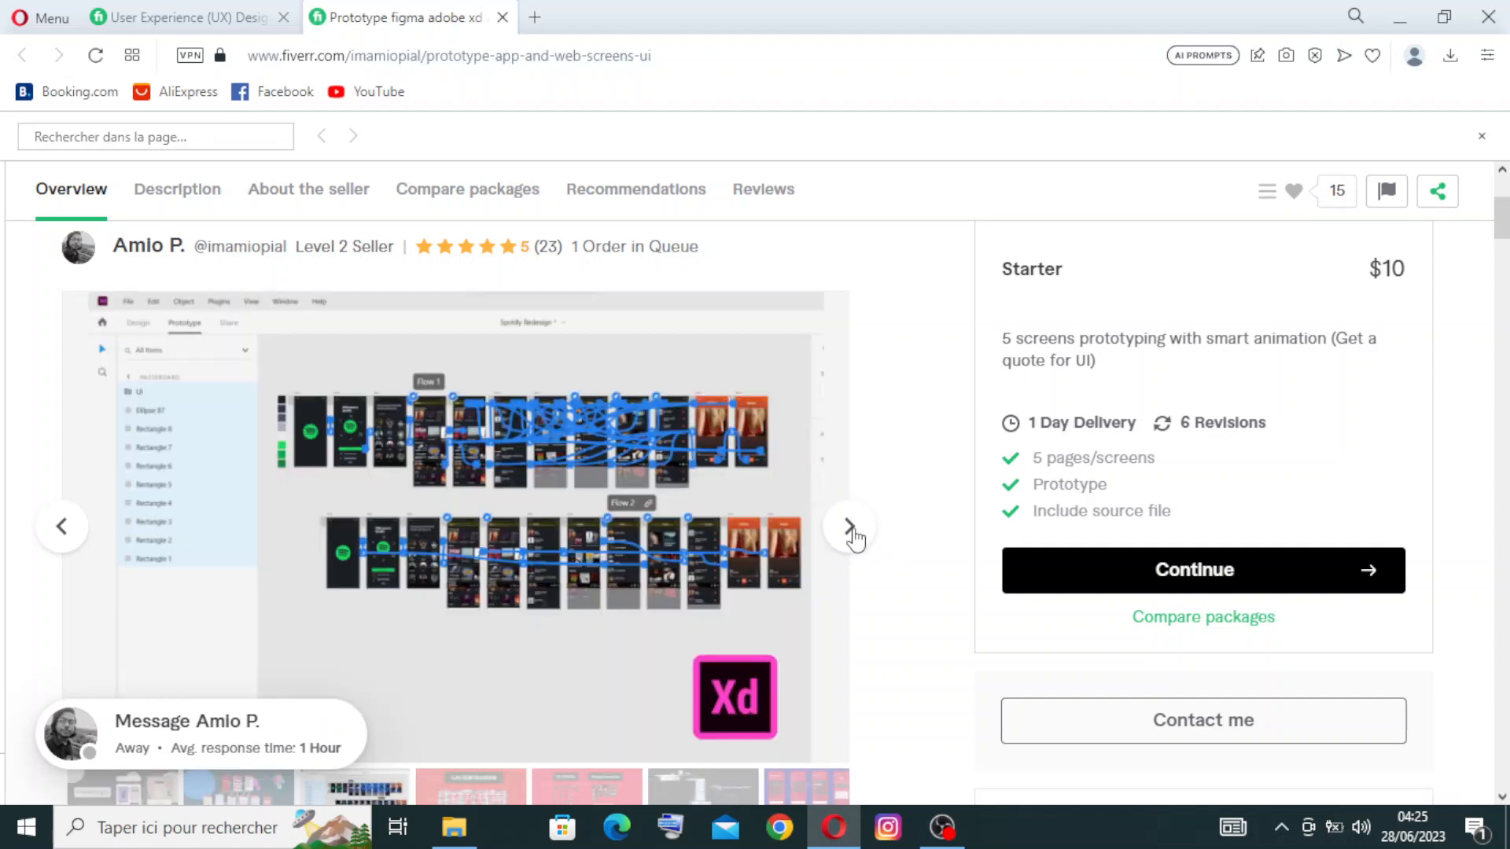
click(849, 529)
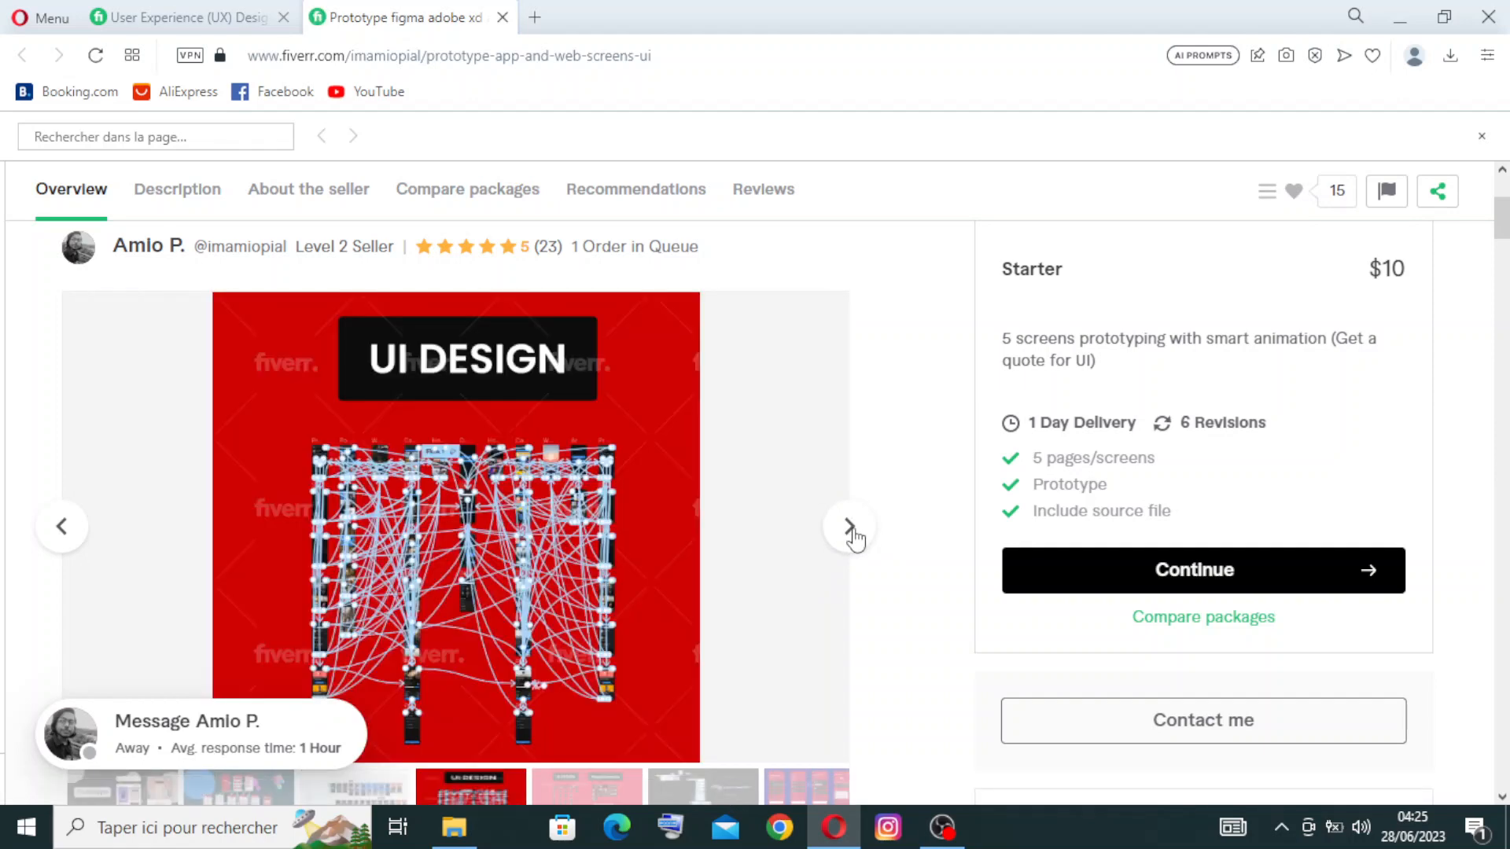
click(849, 527)
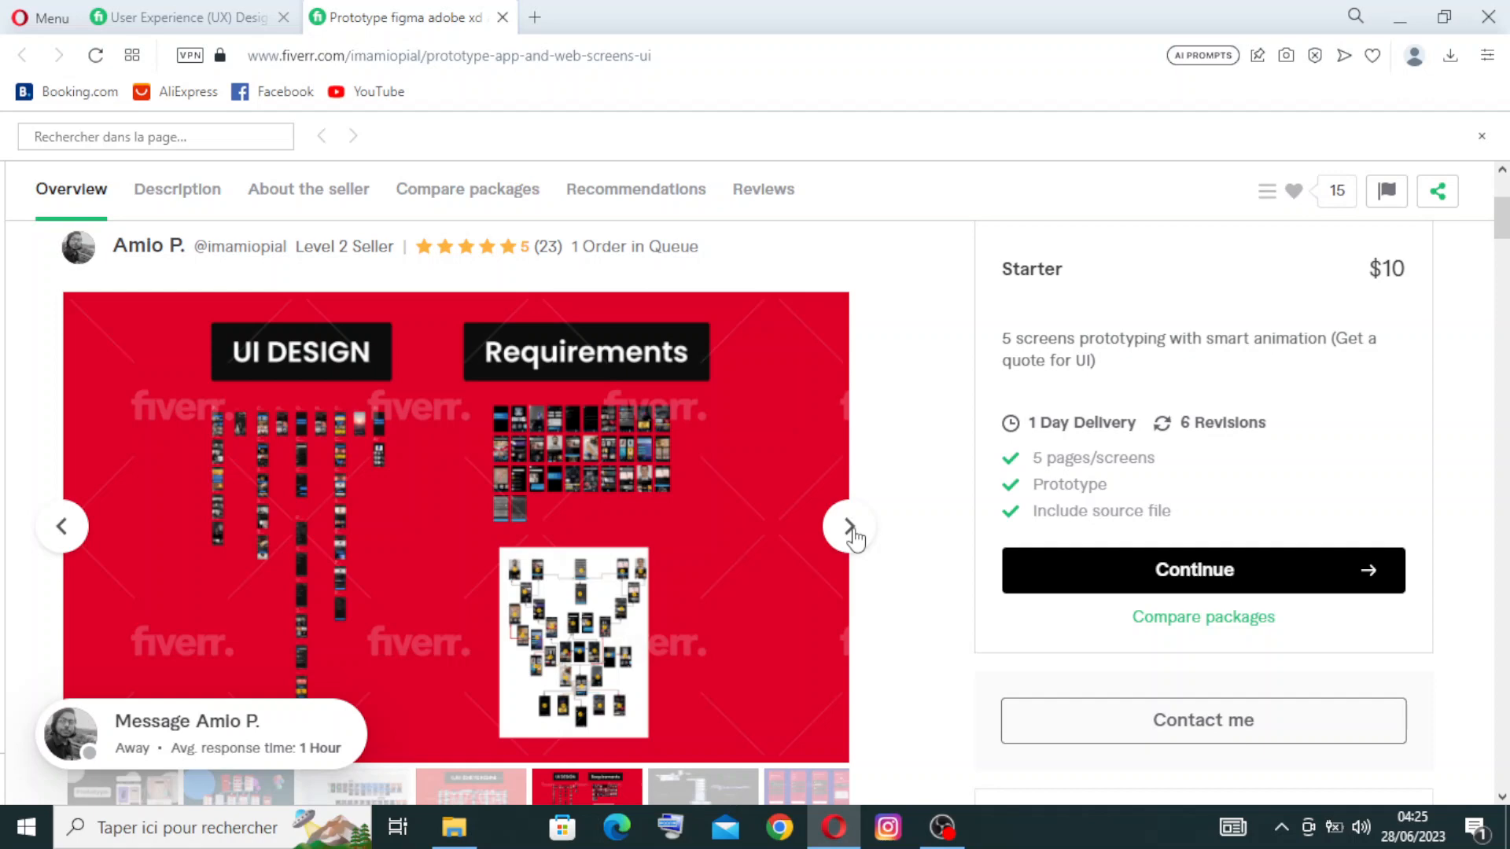
click(849, 528)
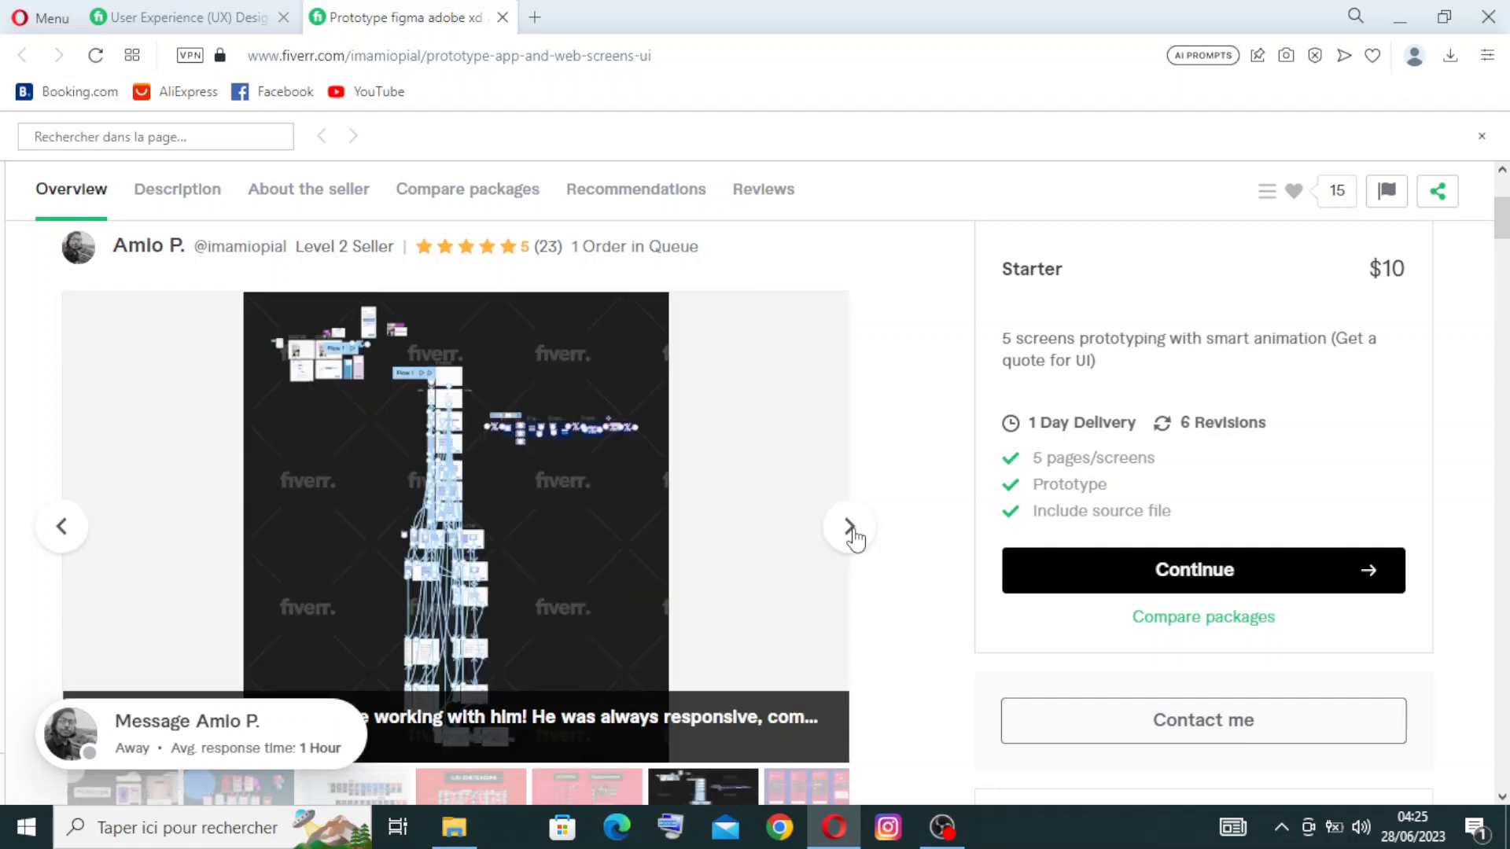
click(849, 529)
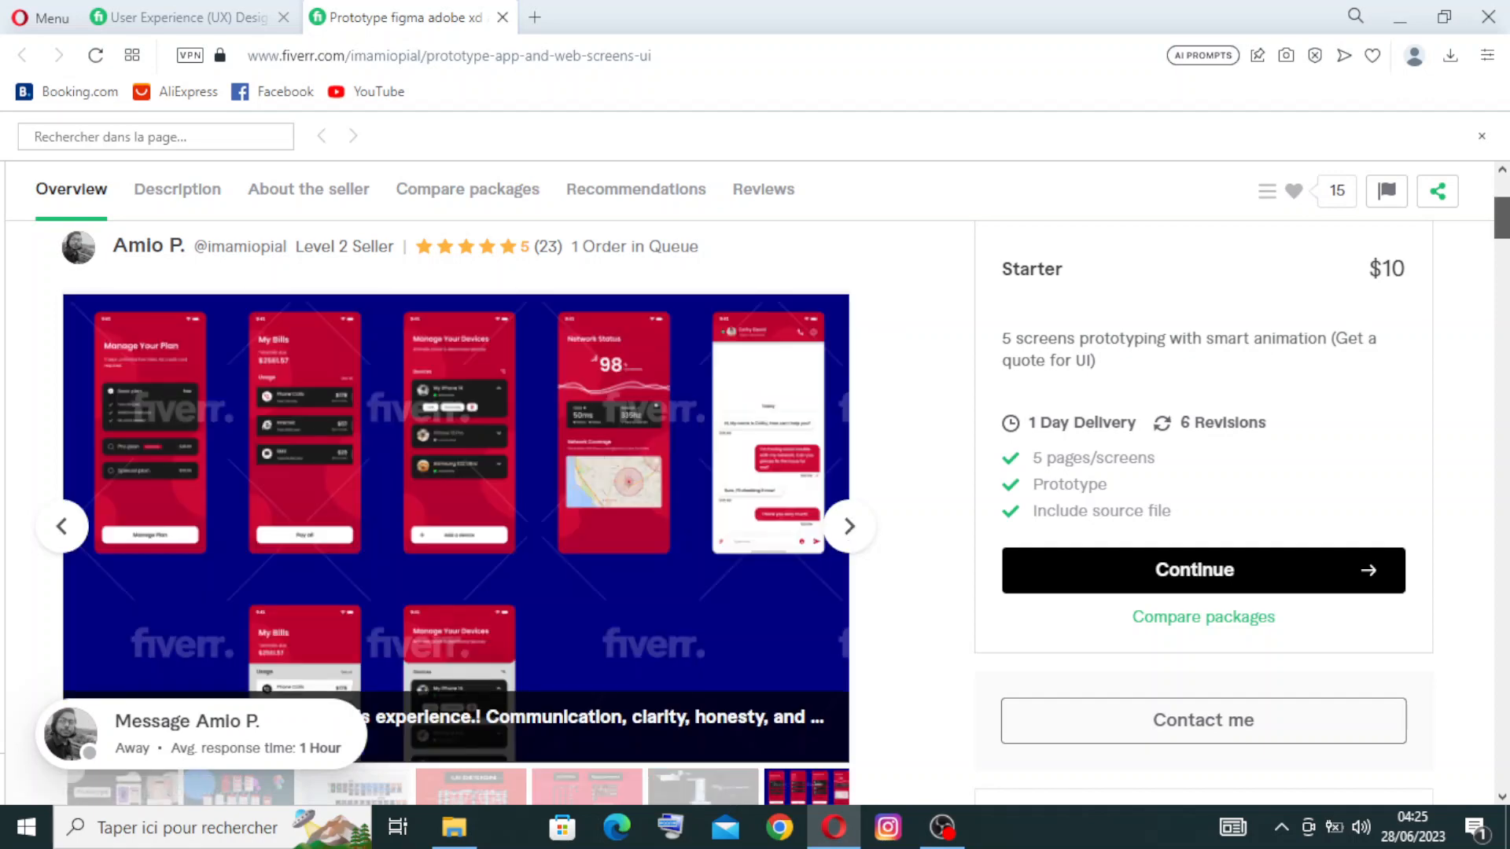
scroll(down, 3)
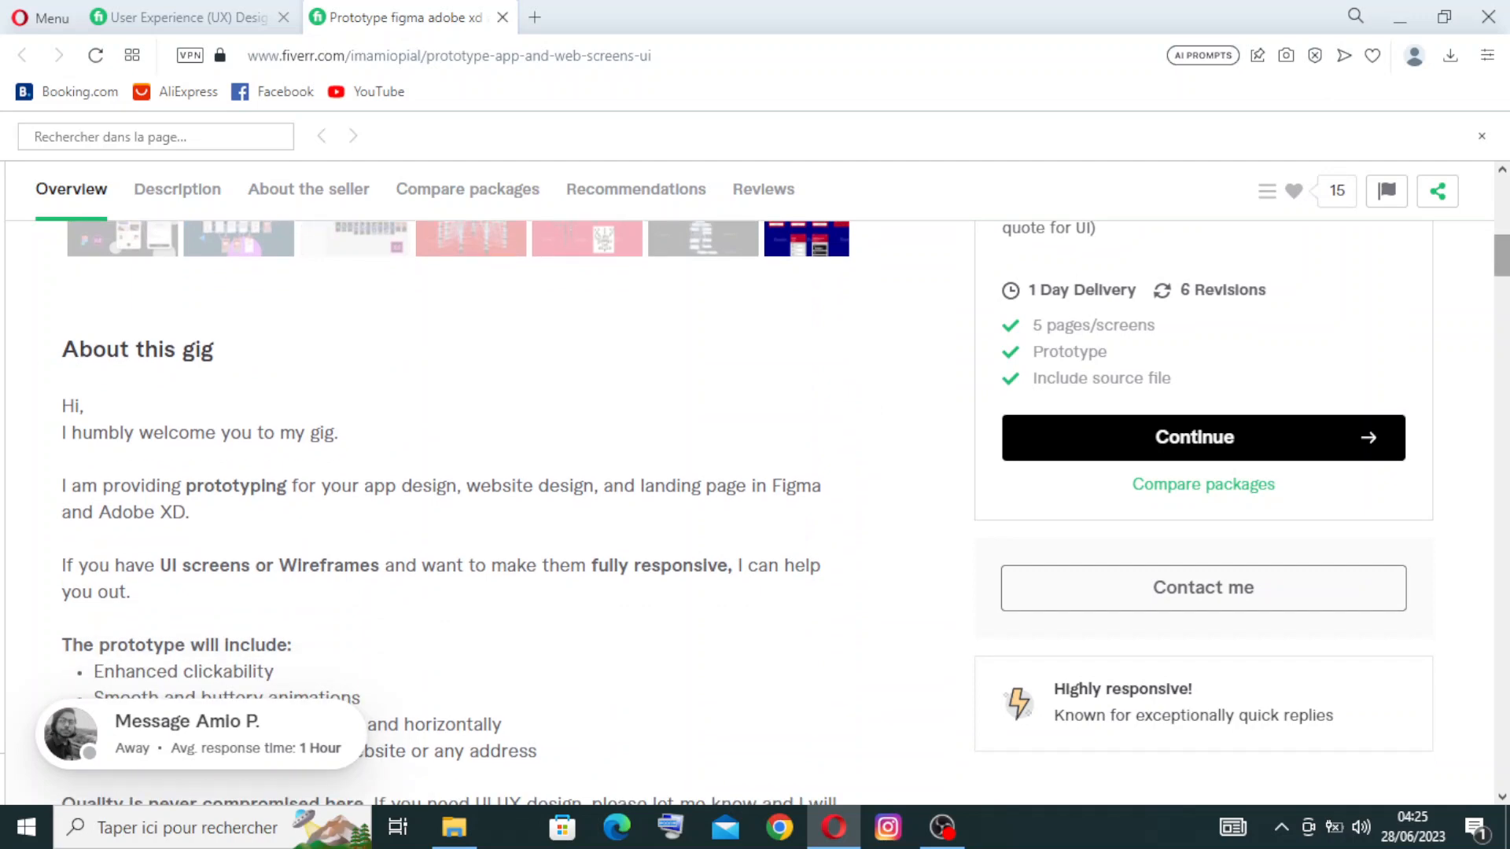
click(308, 189)
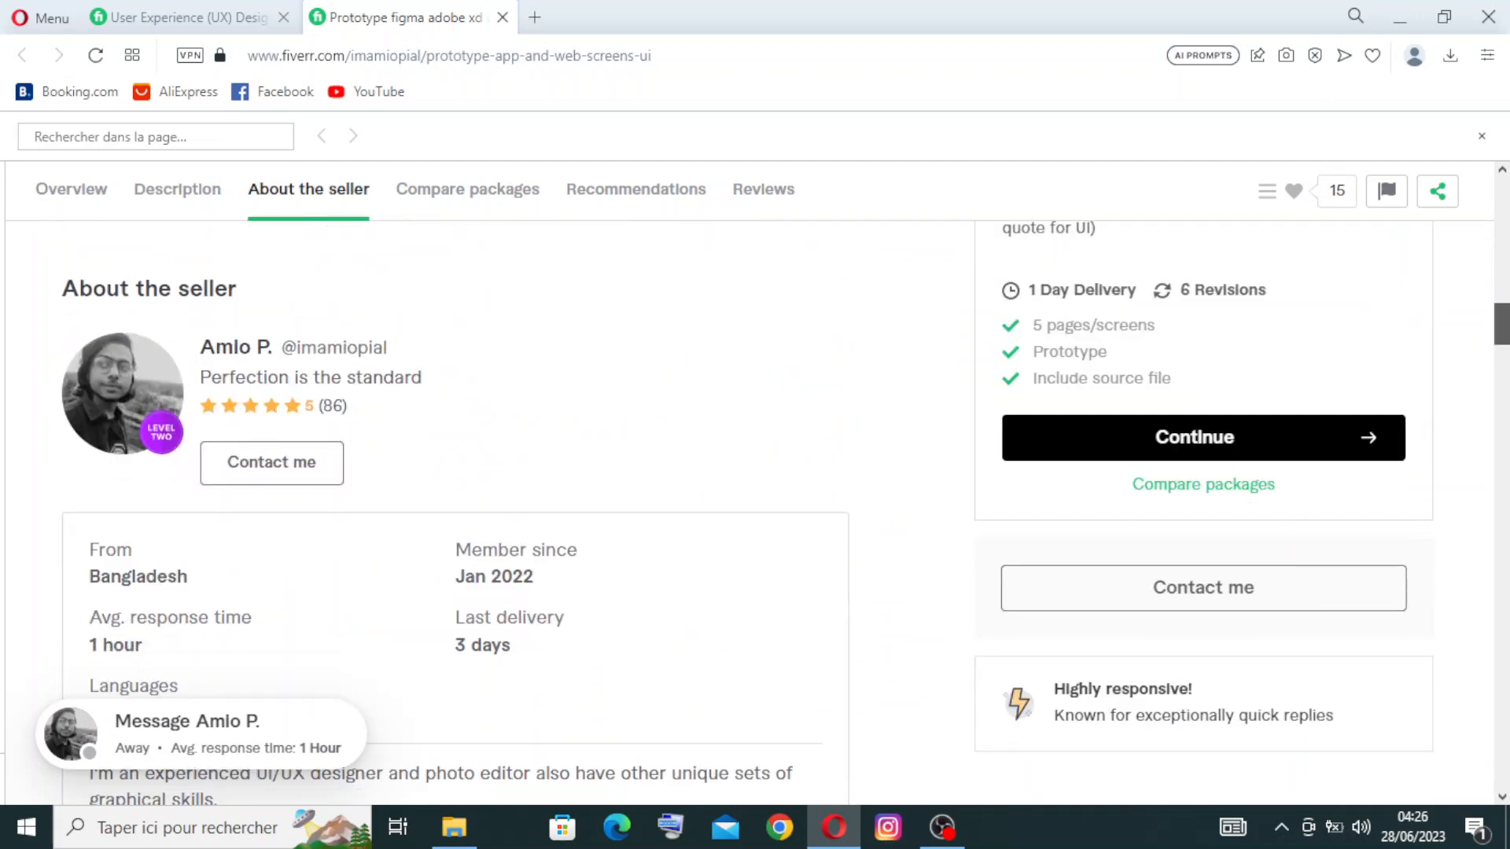
scroll(down, 3)
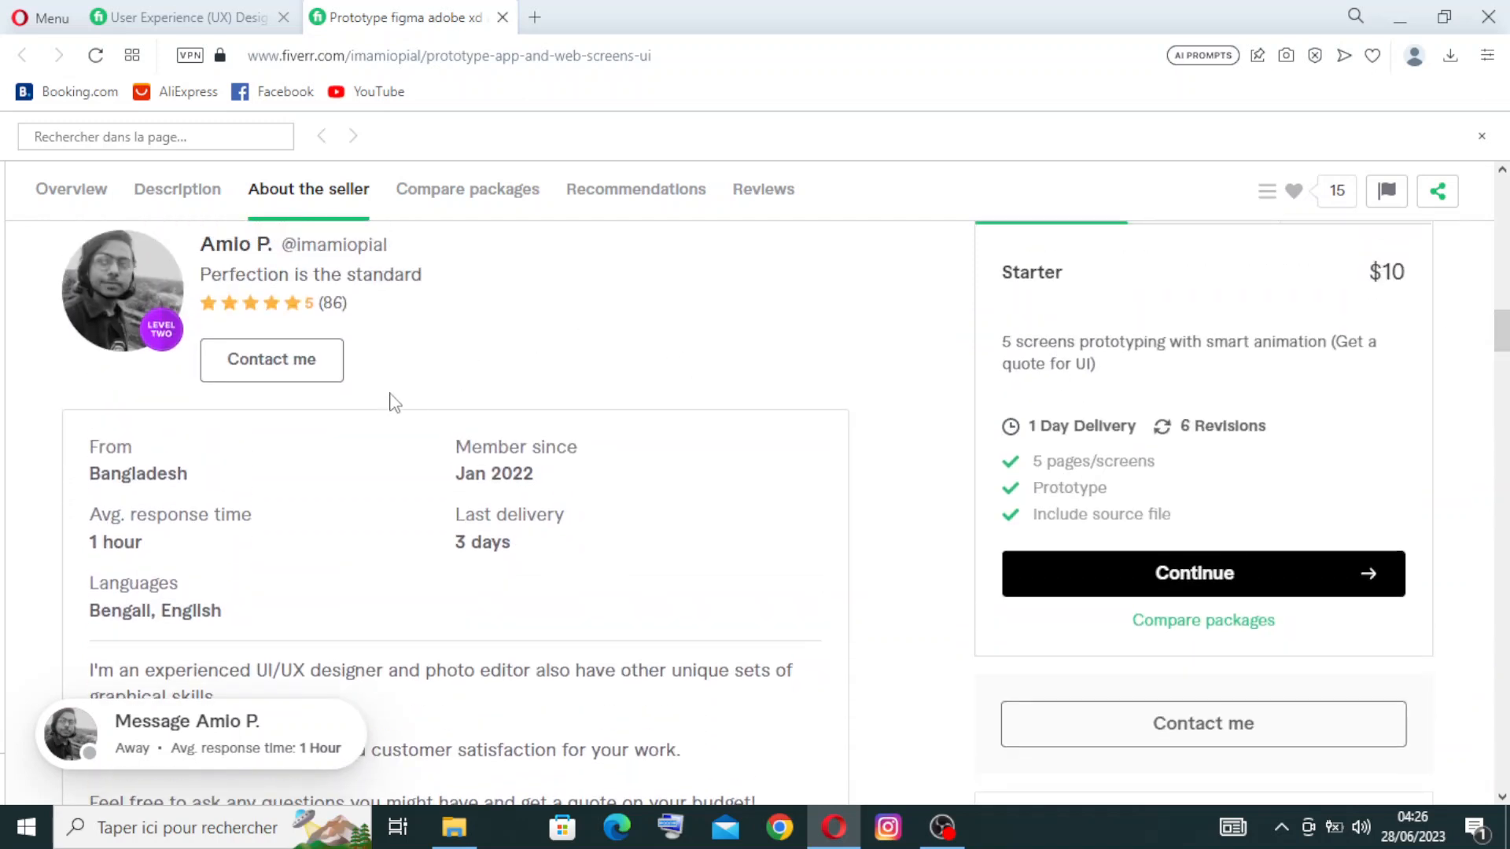
mouse_move(107, 767)
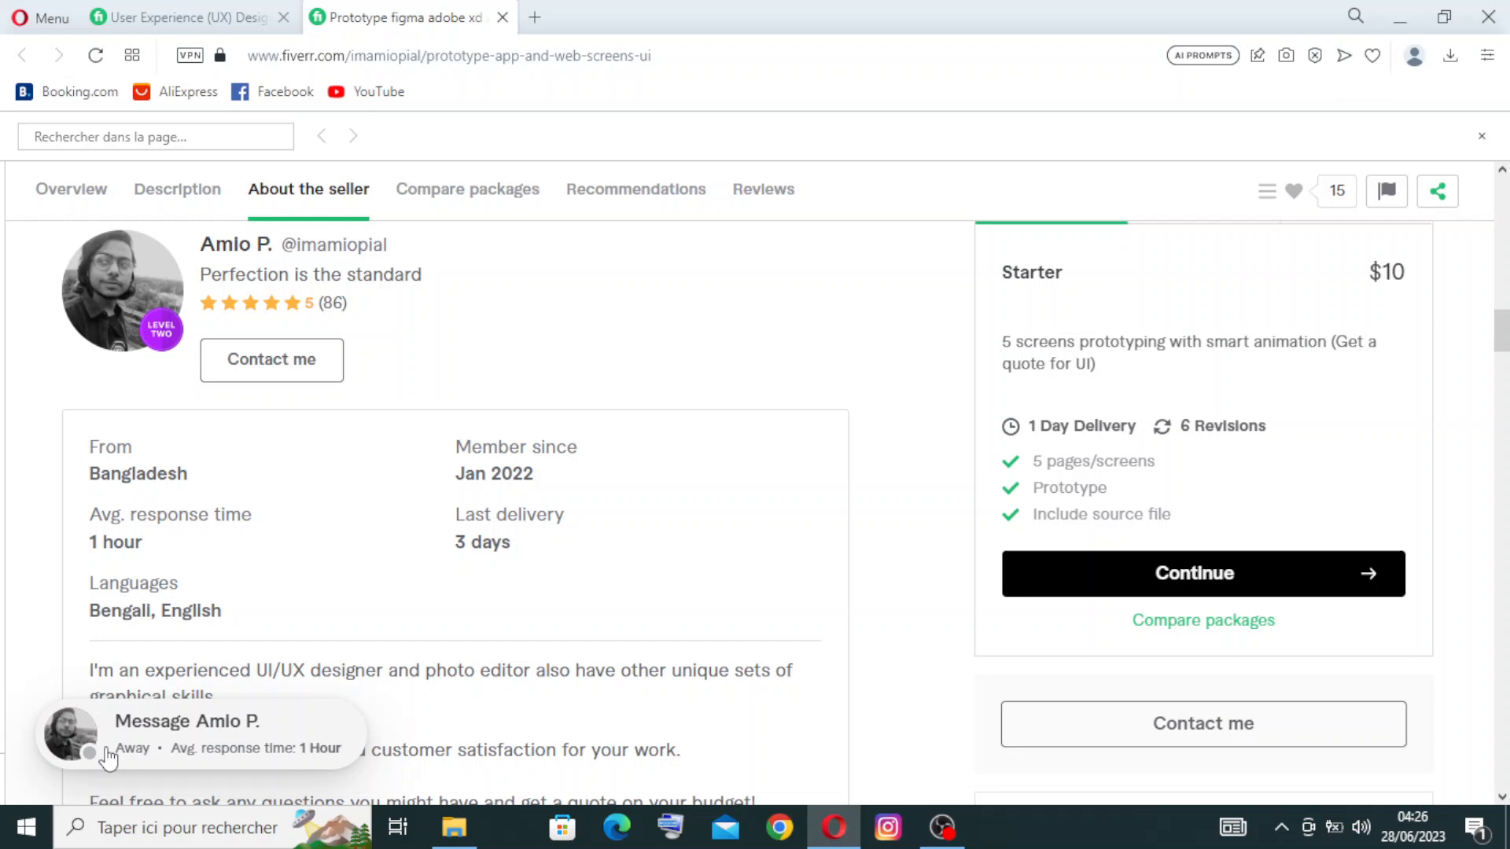
mouse_move(227, 514)
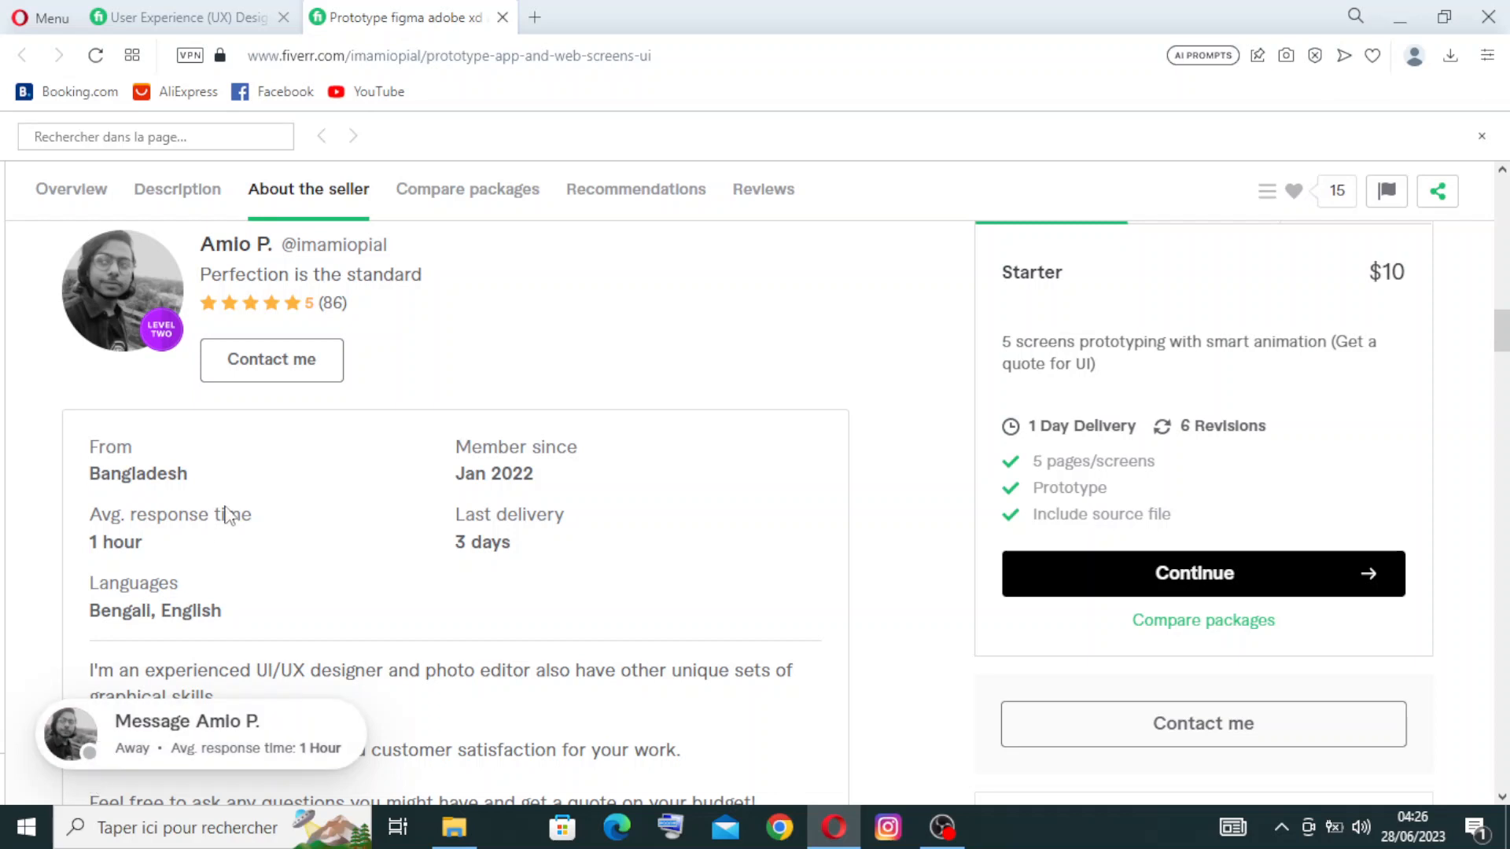
mouse_move(93, 774)
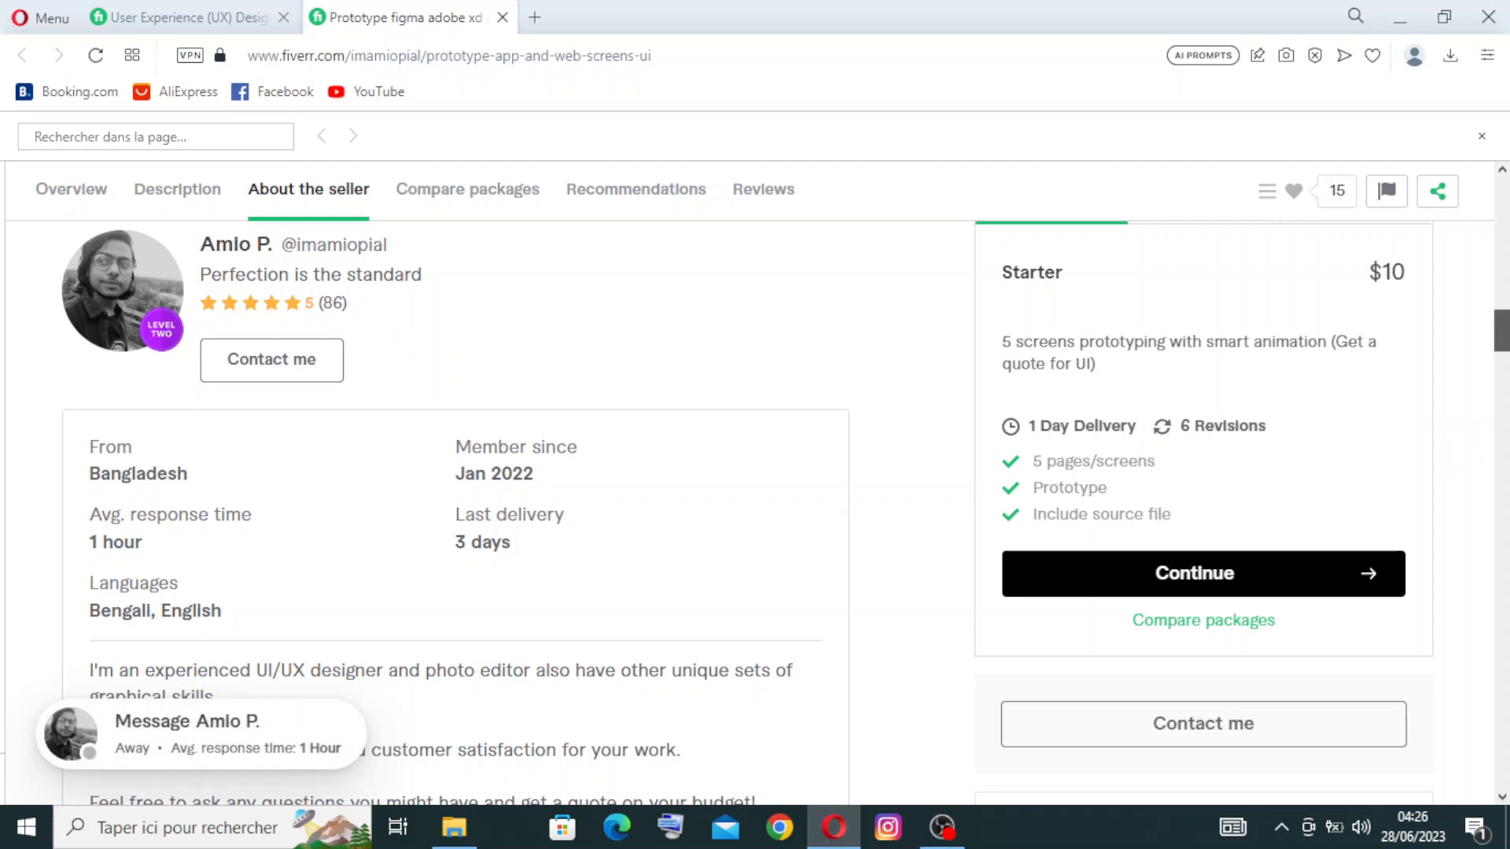
Jump to Compare packages and Reviews, then read down the buyer reviews to the comparison table.
click(468, 189)
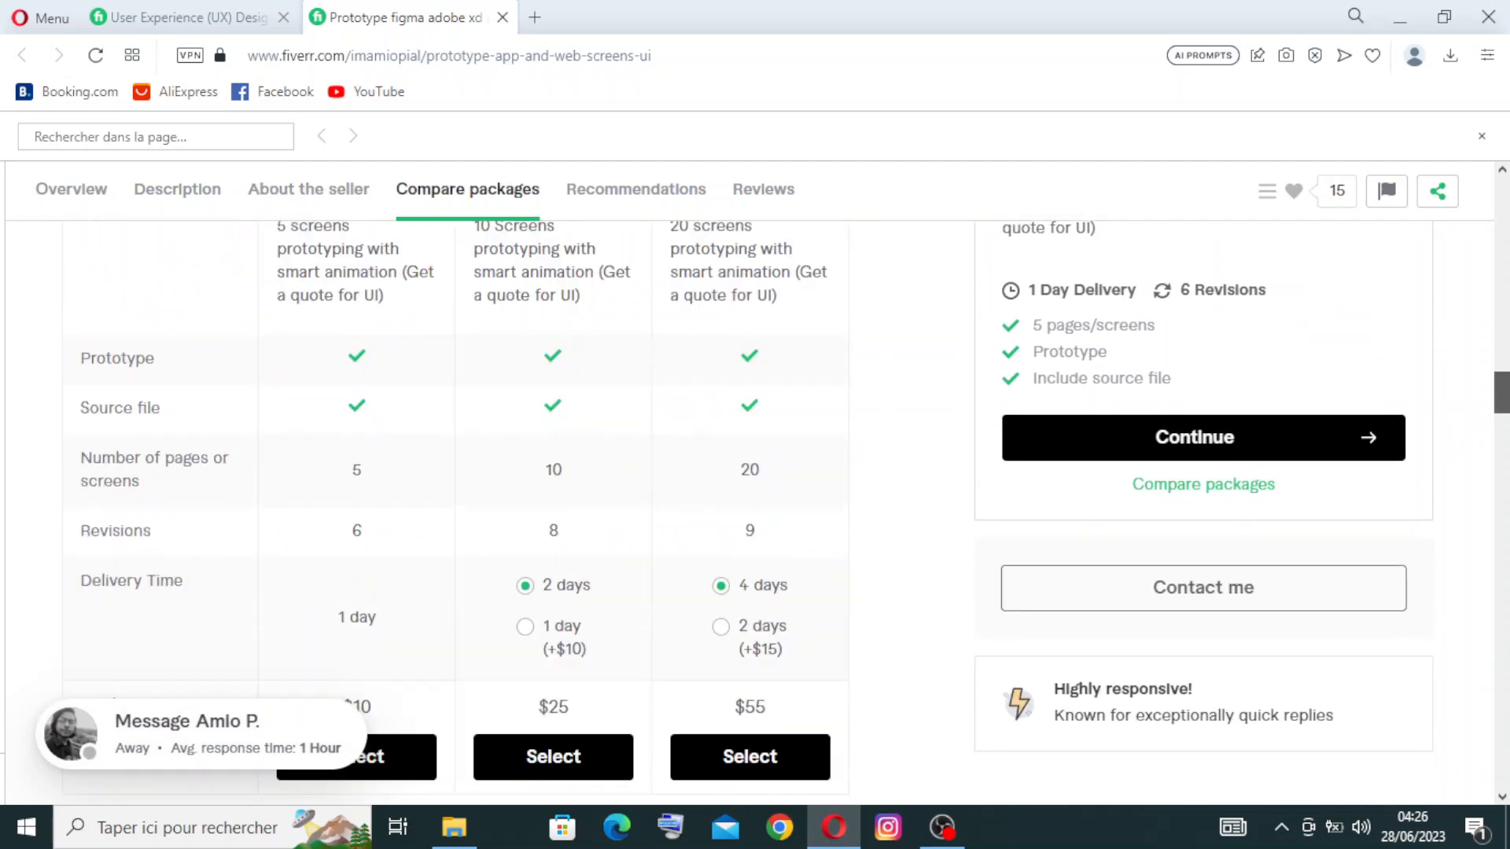
click(763, 188)
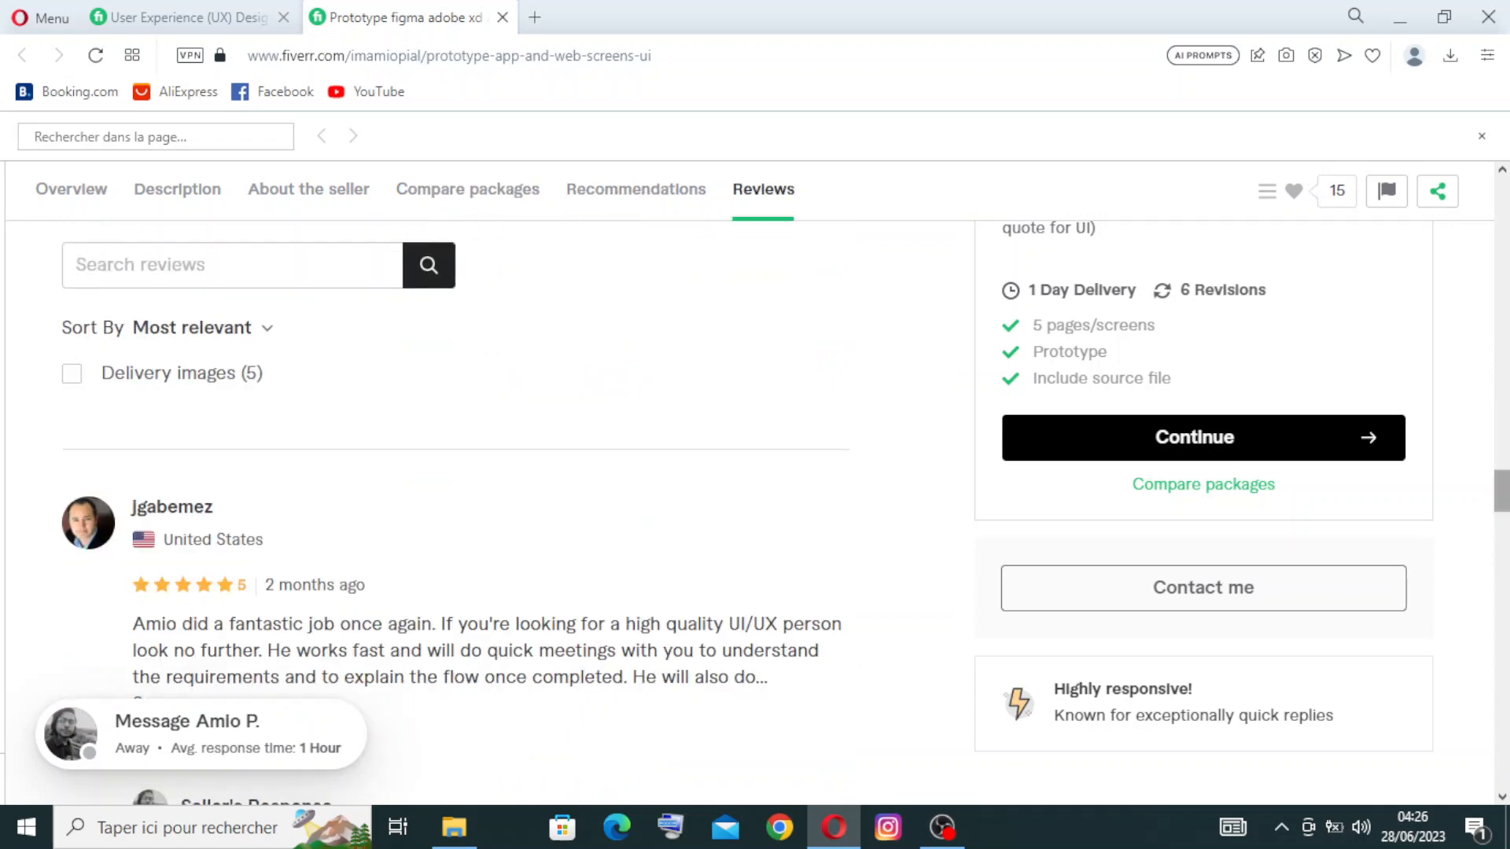
scroll(down, 3)
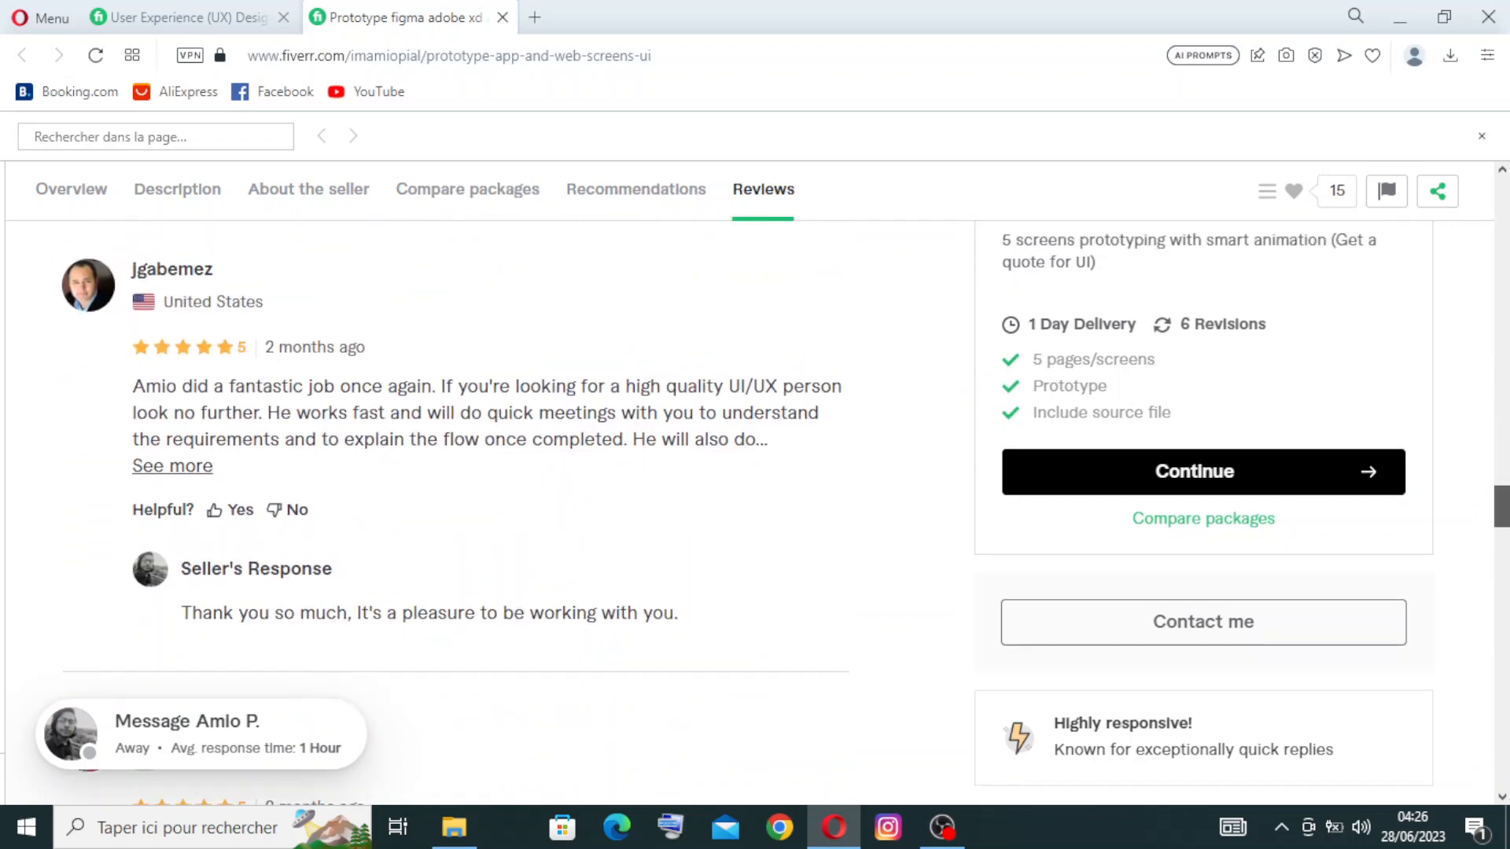
scroll(down, 3)
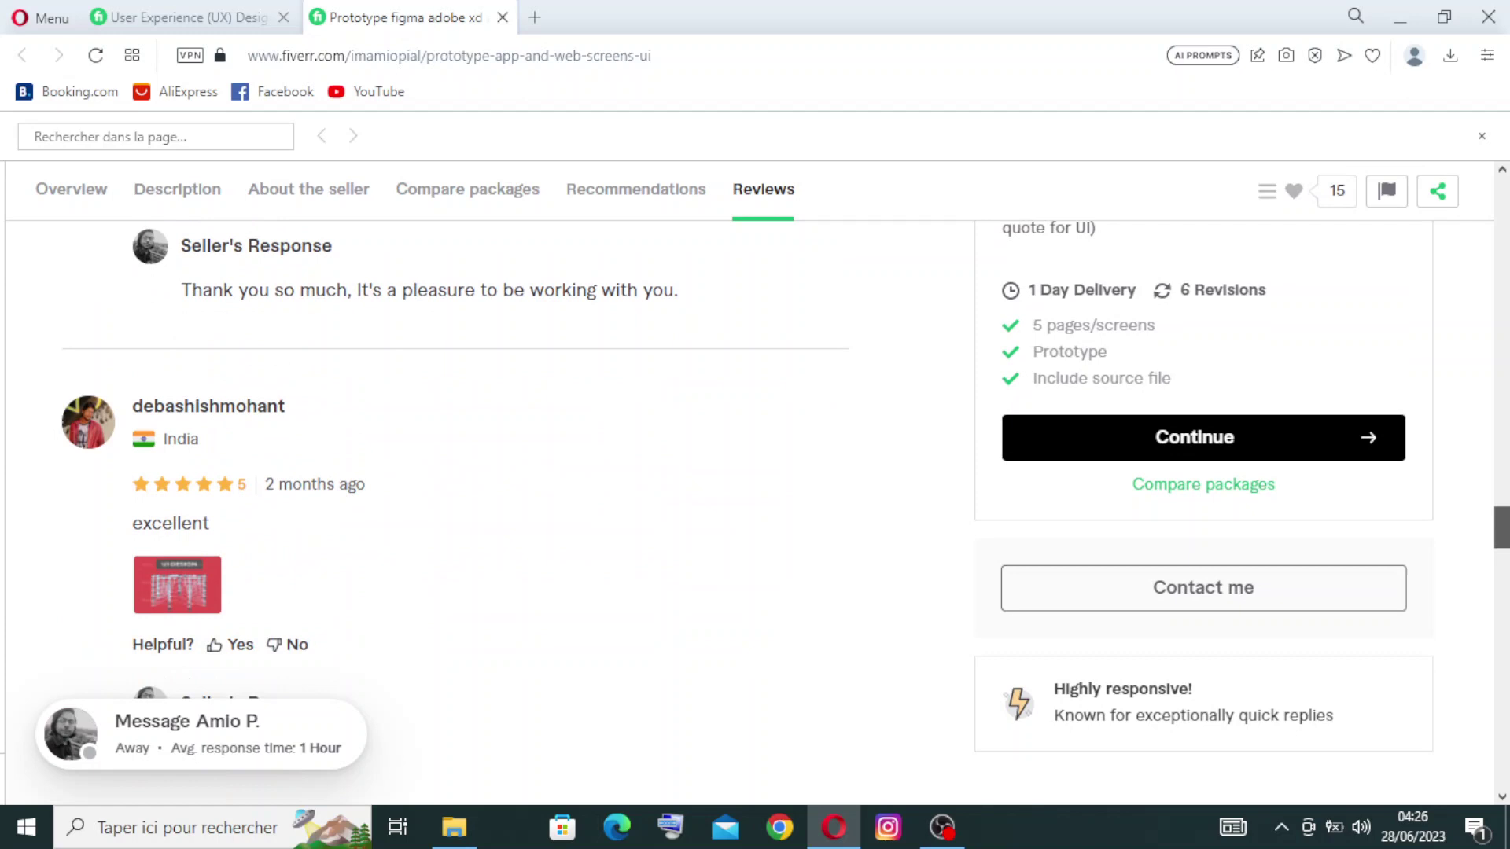
scroll(down, 3)
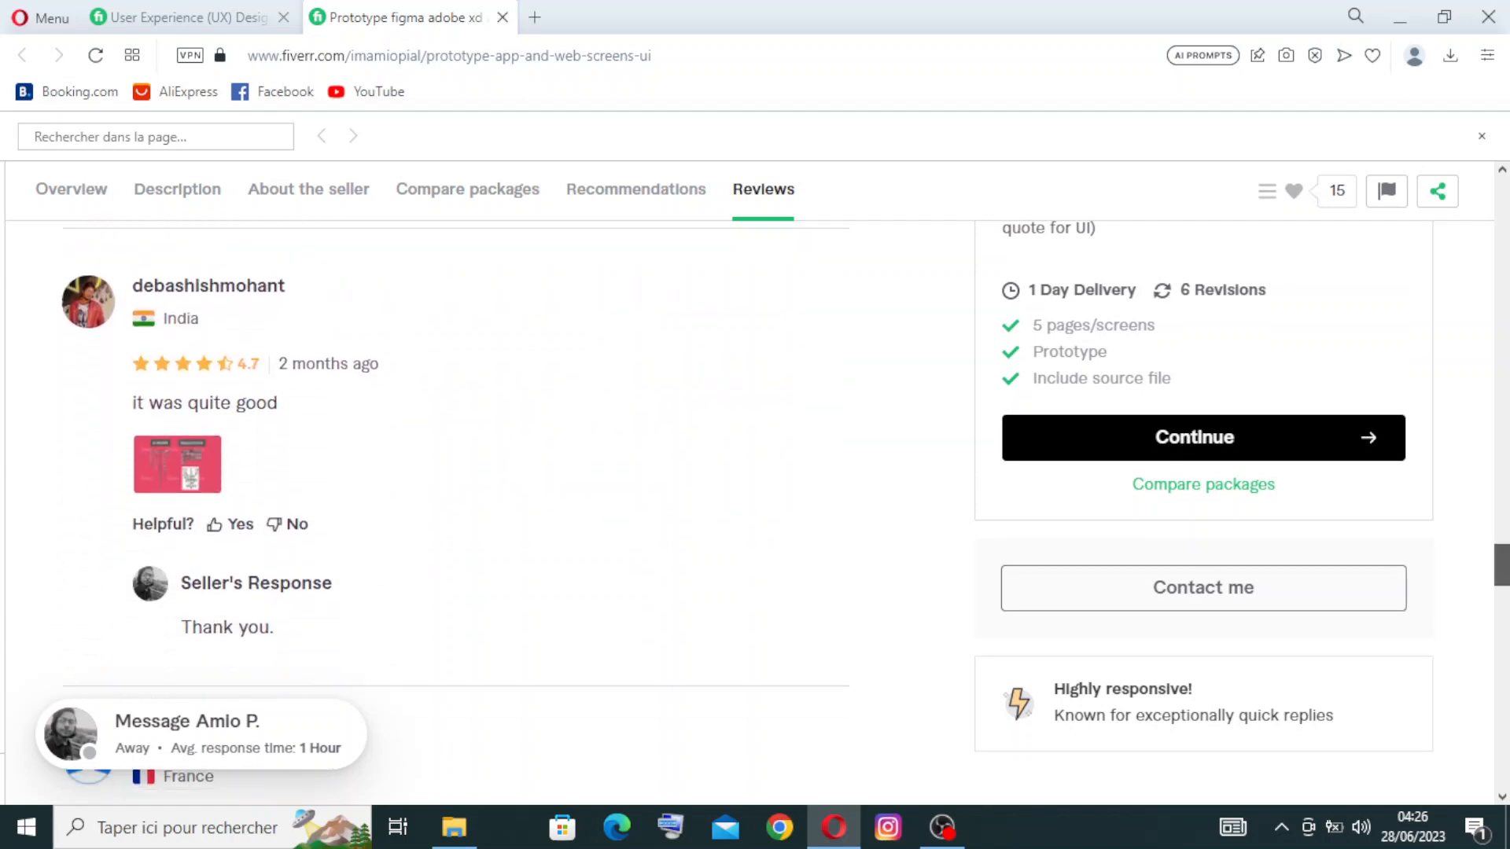
scroll(down, 3)
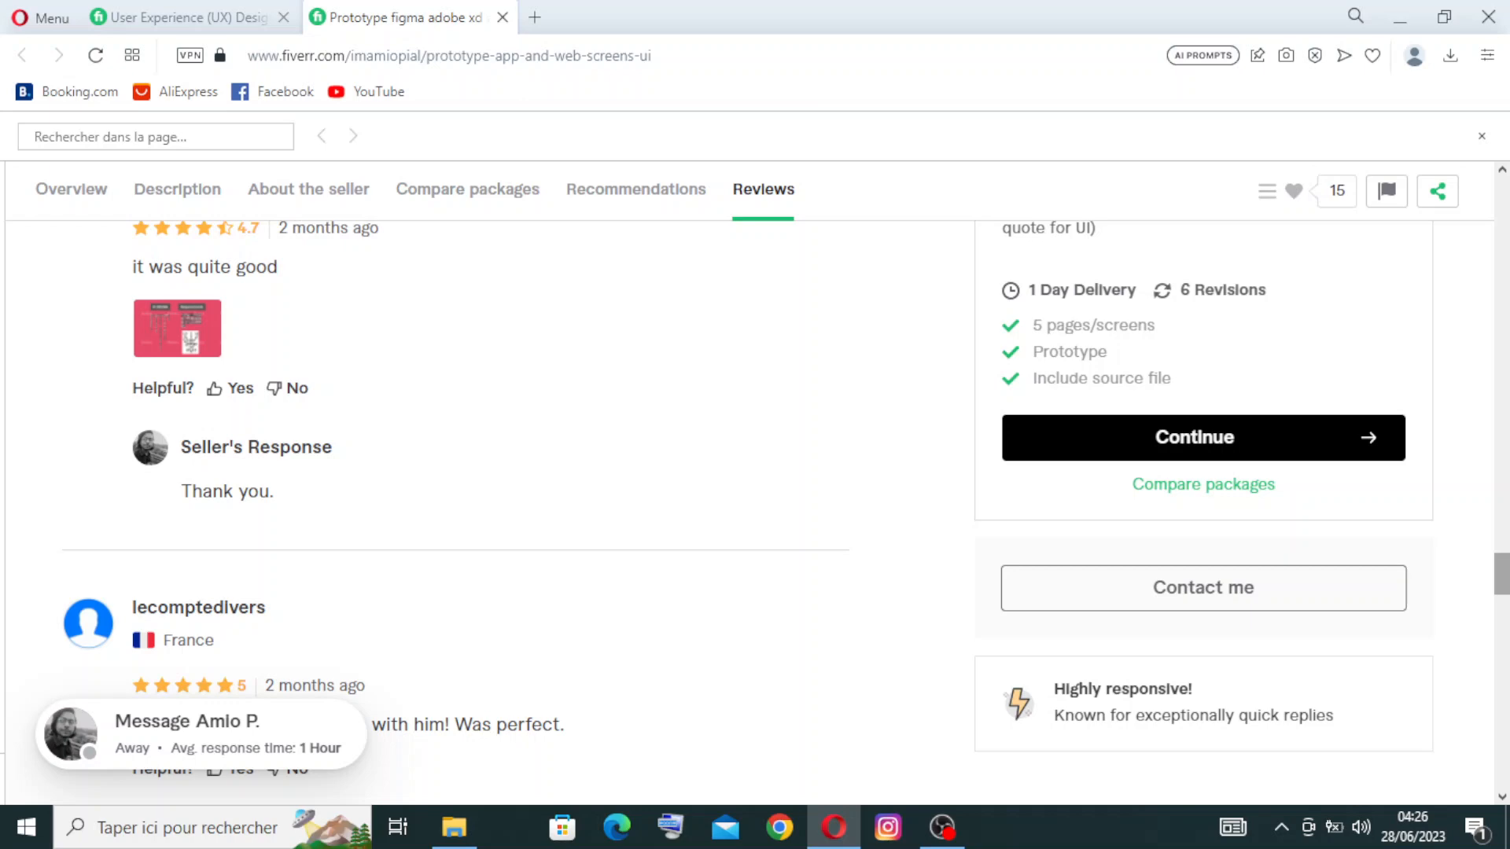
scroll(down, 3)
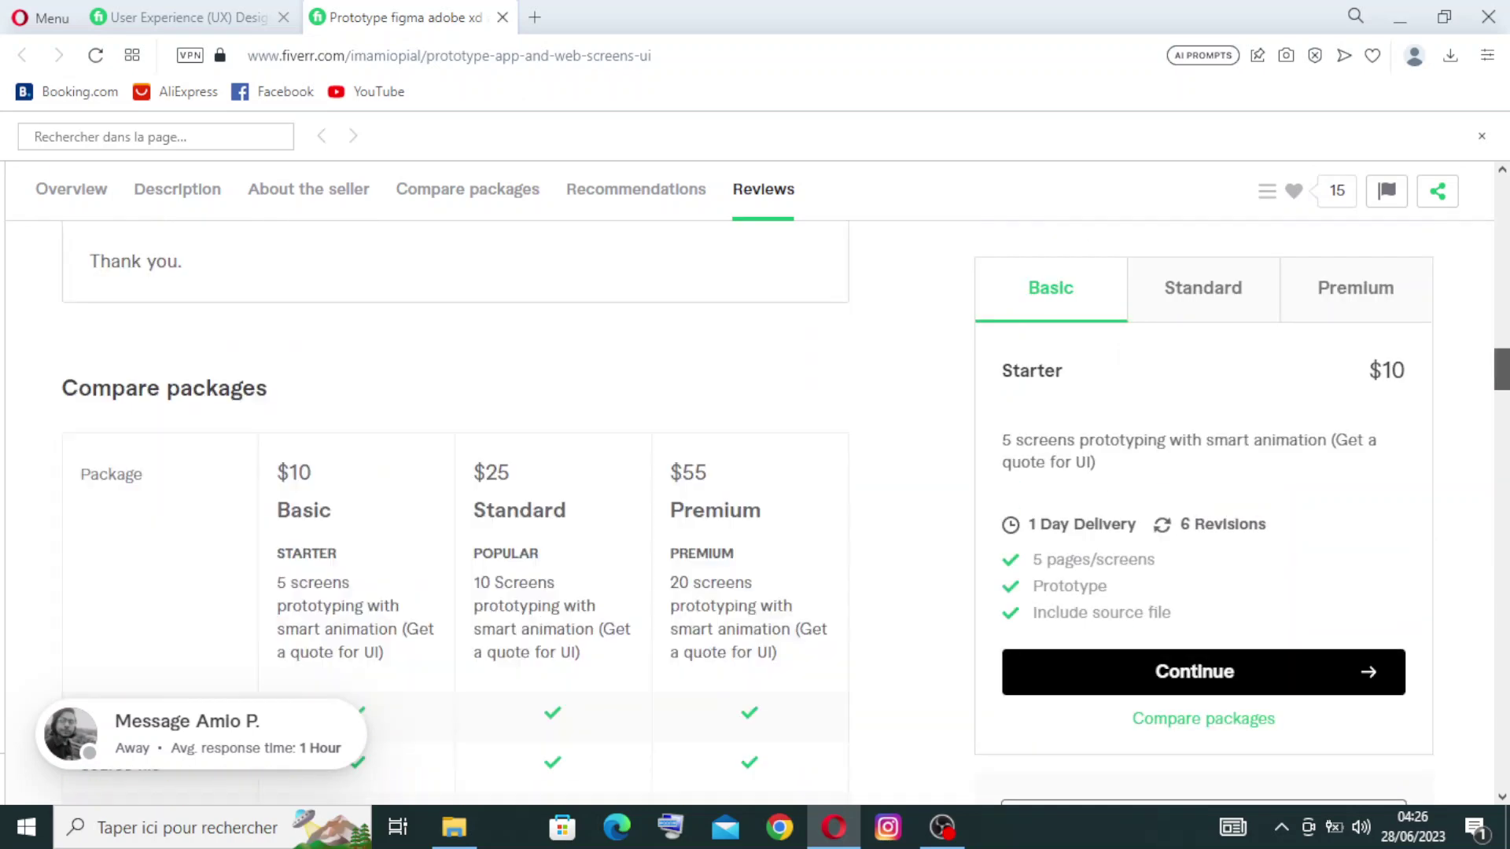
scroll(up, 3)
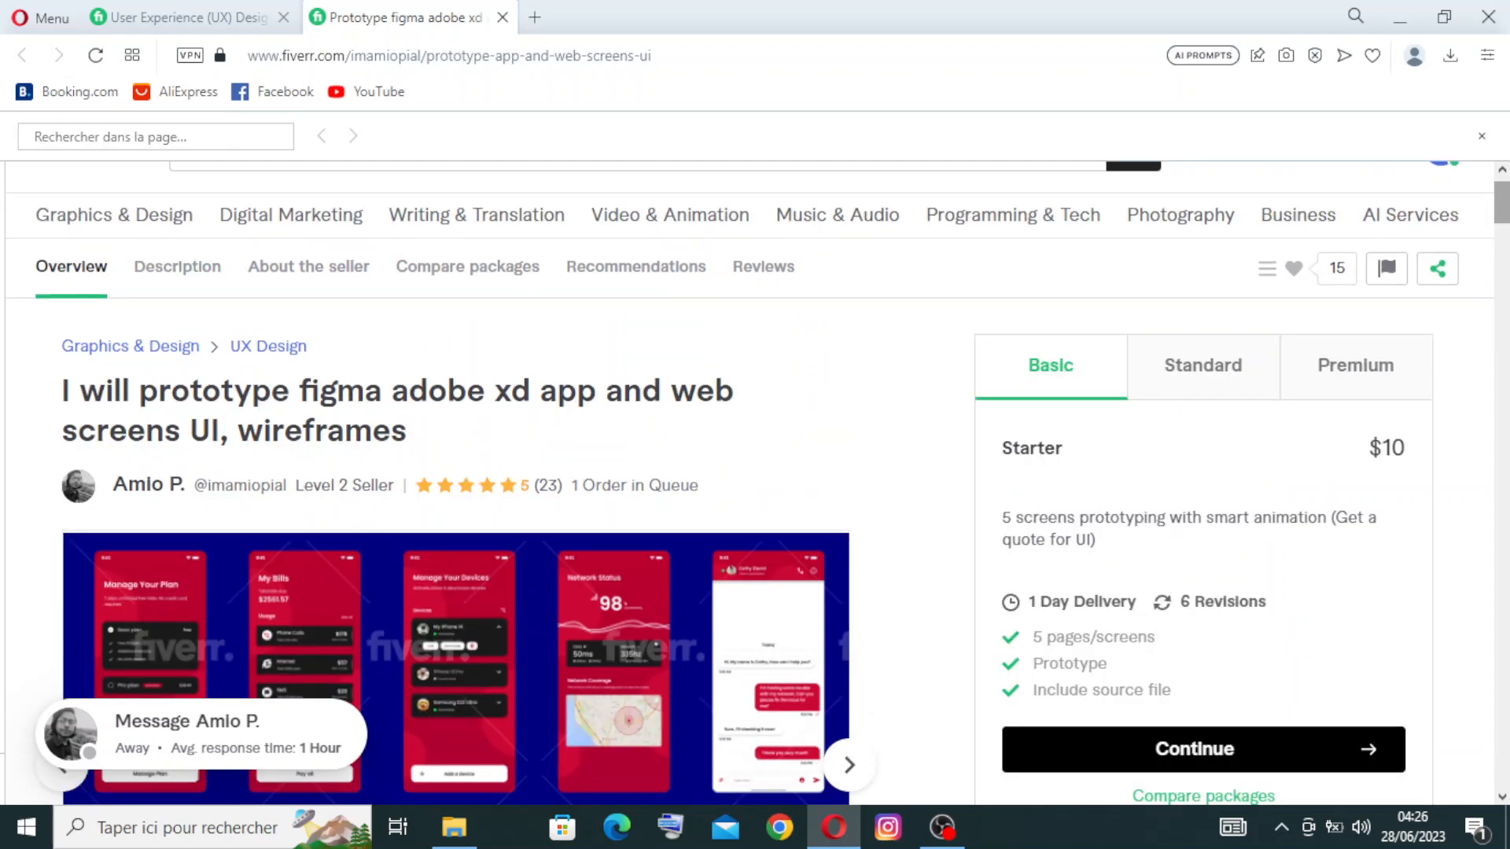
mouse_move(1337, 379)
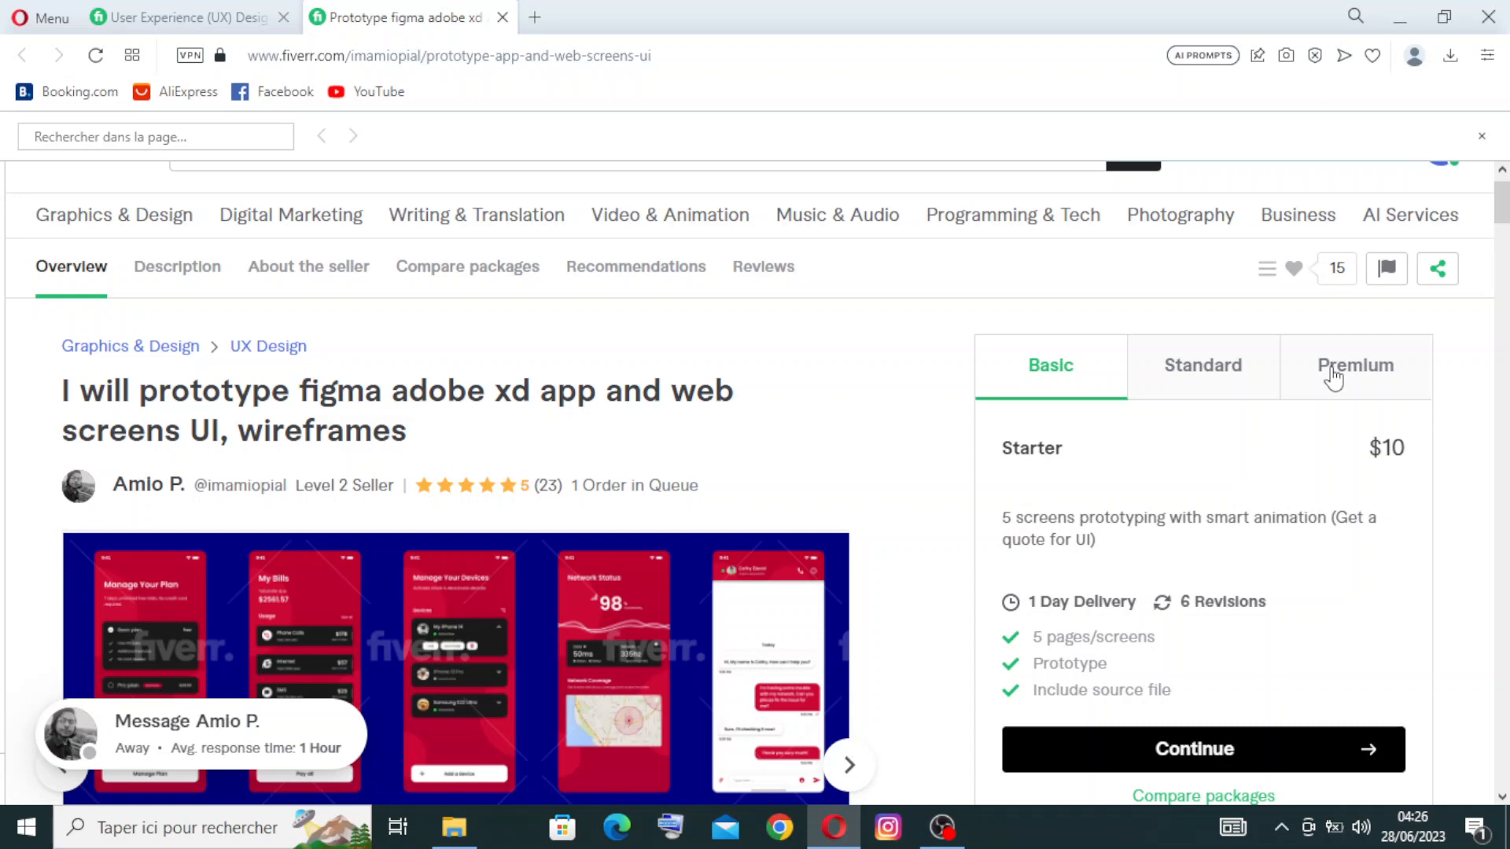
mouse_move(1410, 450)
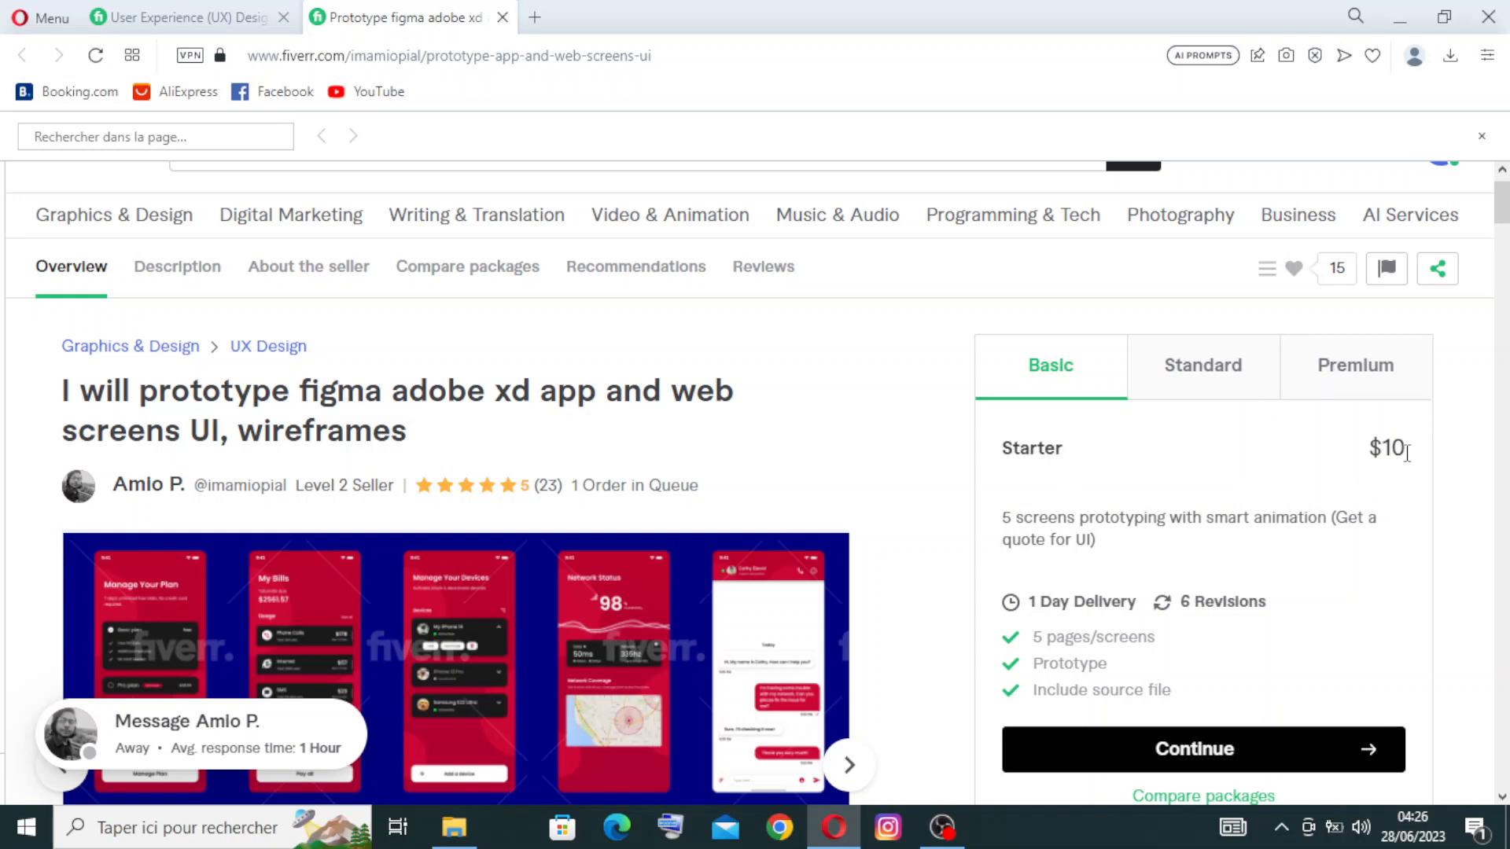
Review the $10 Basic package, then show the $25 Standard package details.
scroll(down, 3)
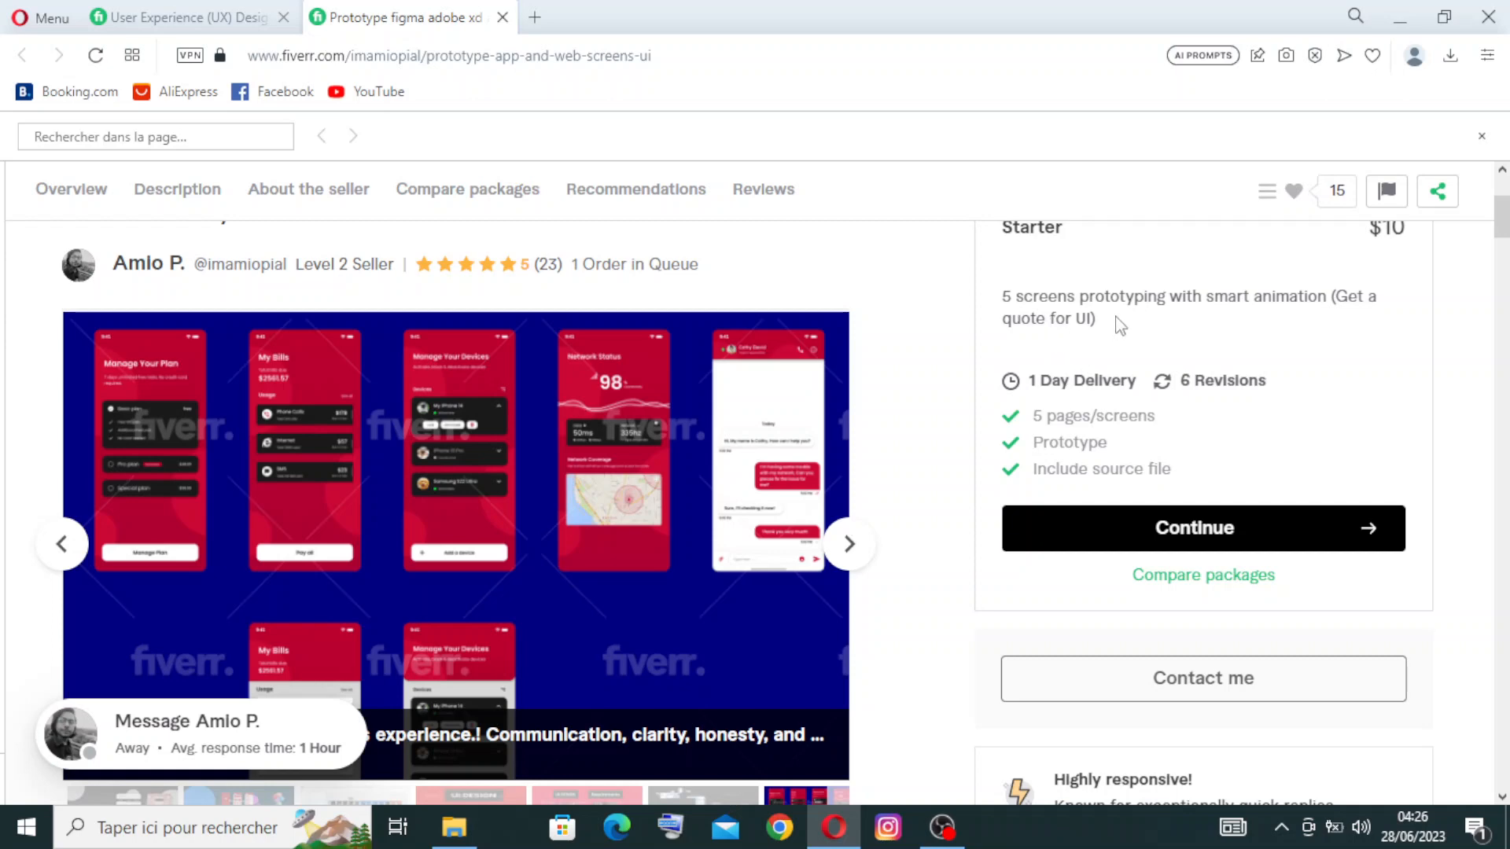
mouse_move(1318, 321)
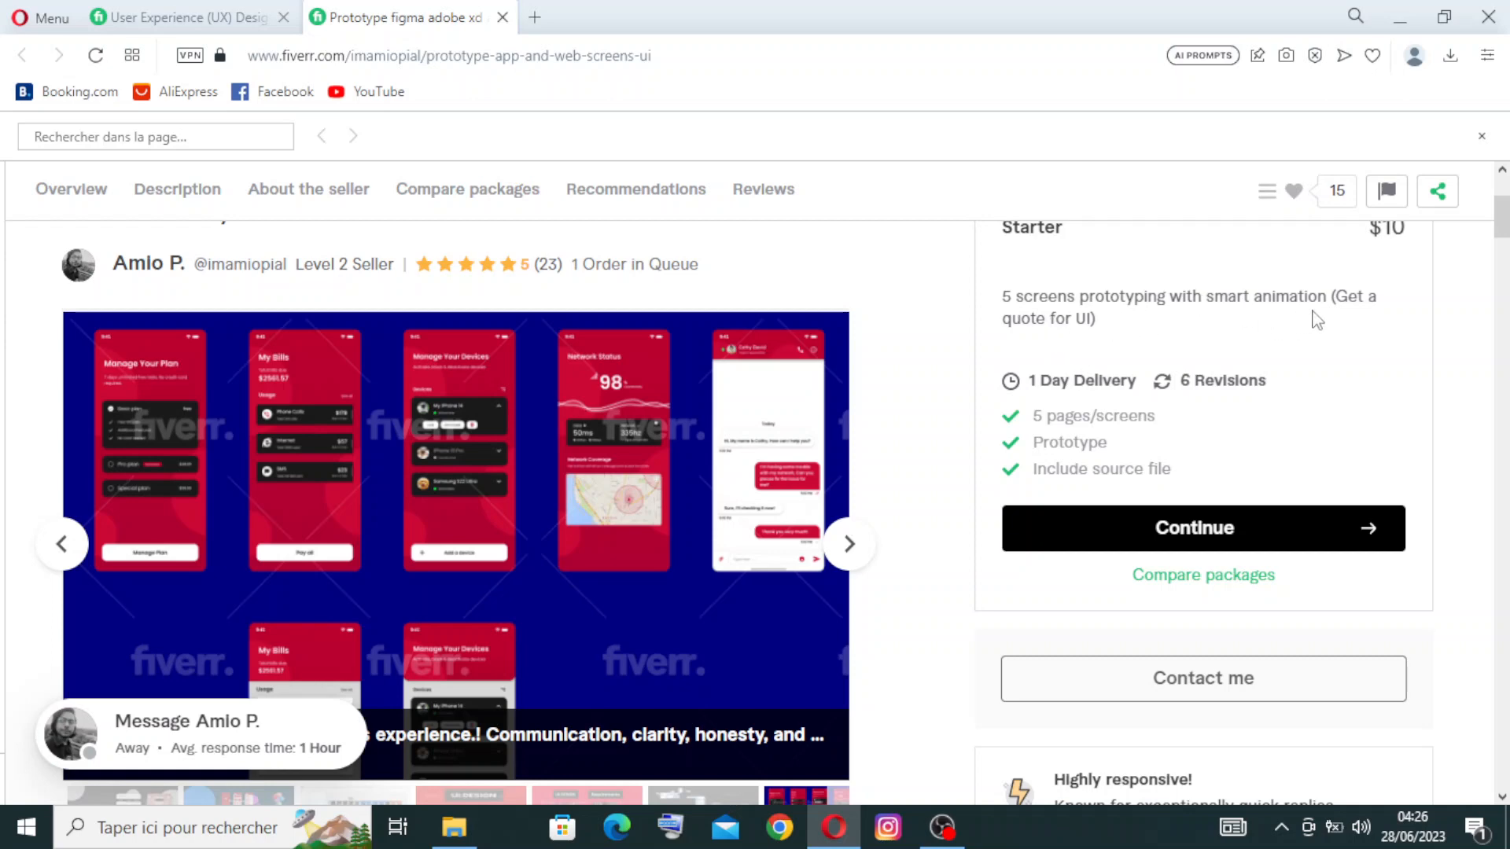
mouse_move(1063, 318)
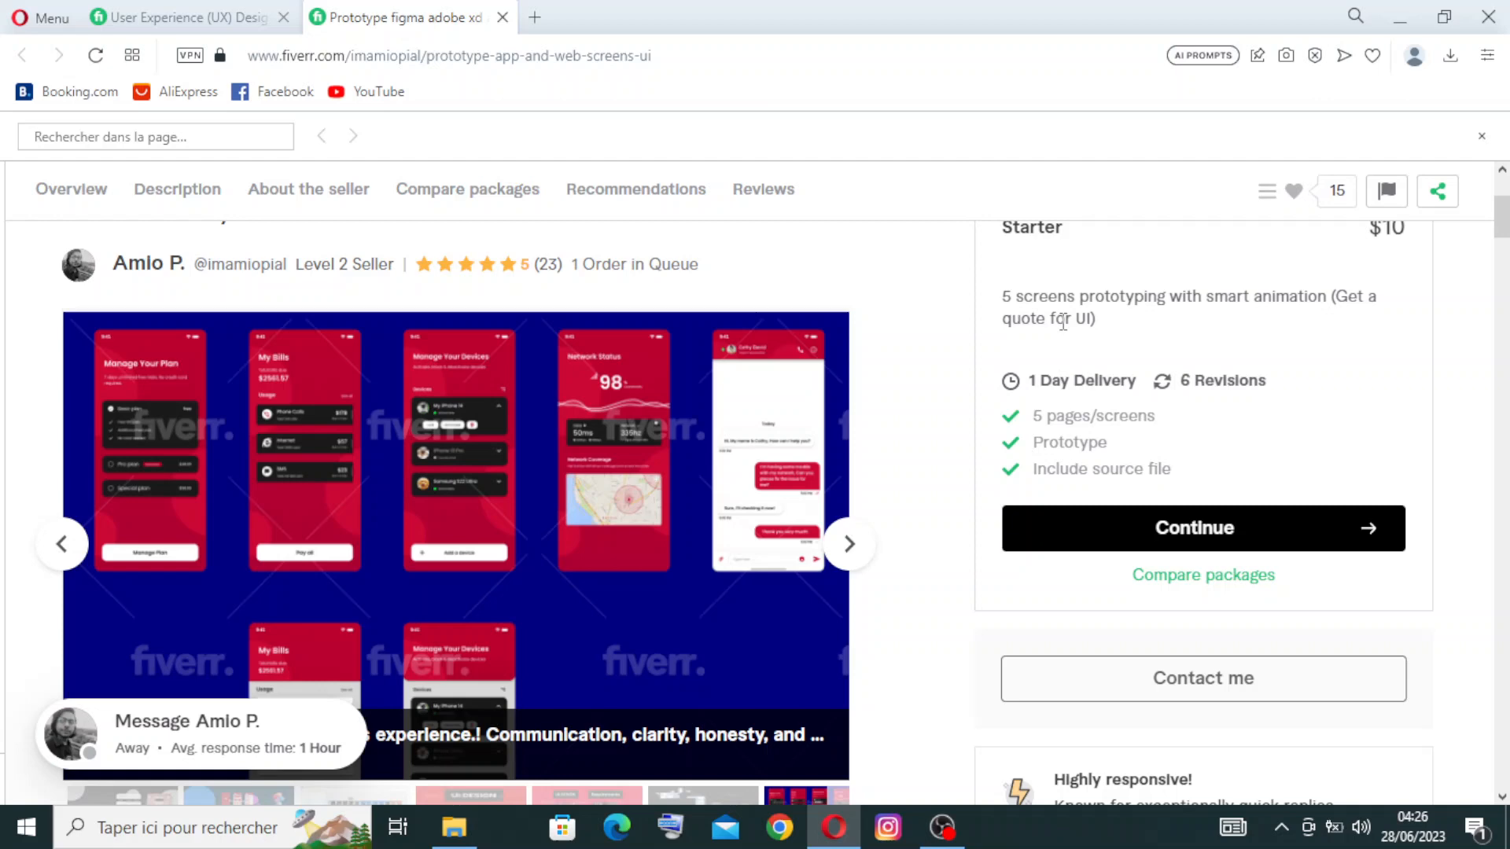
mouse_move(1213, 408)
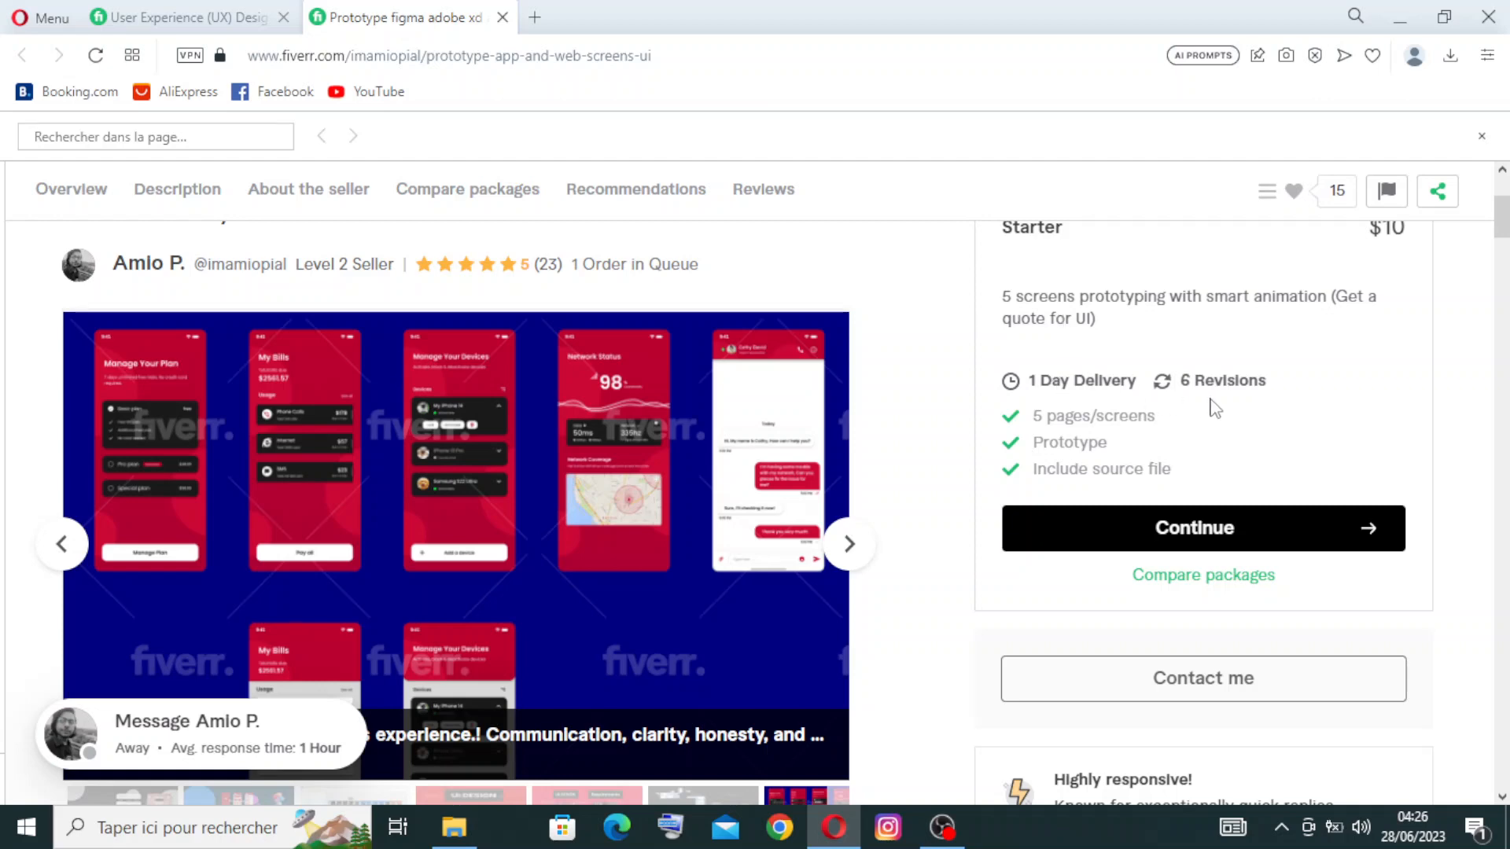
mouse_move(1110, 443)
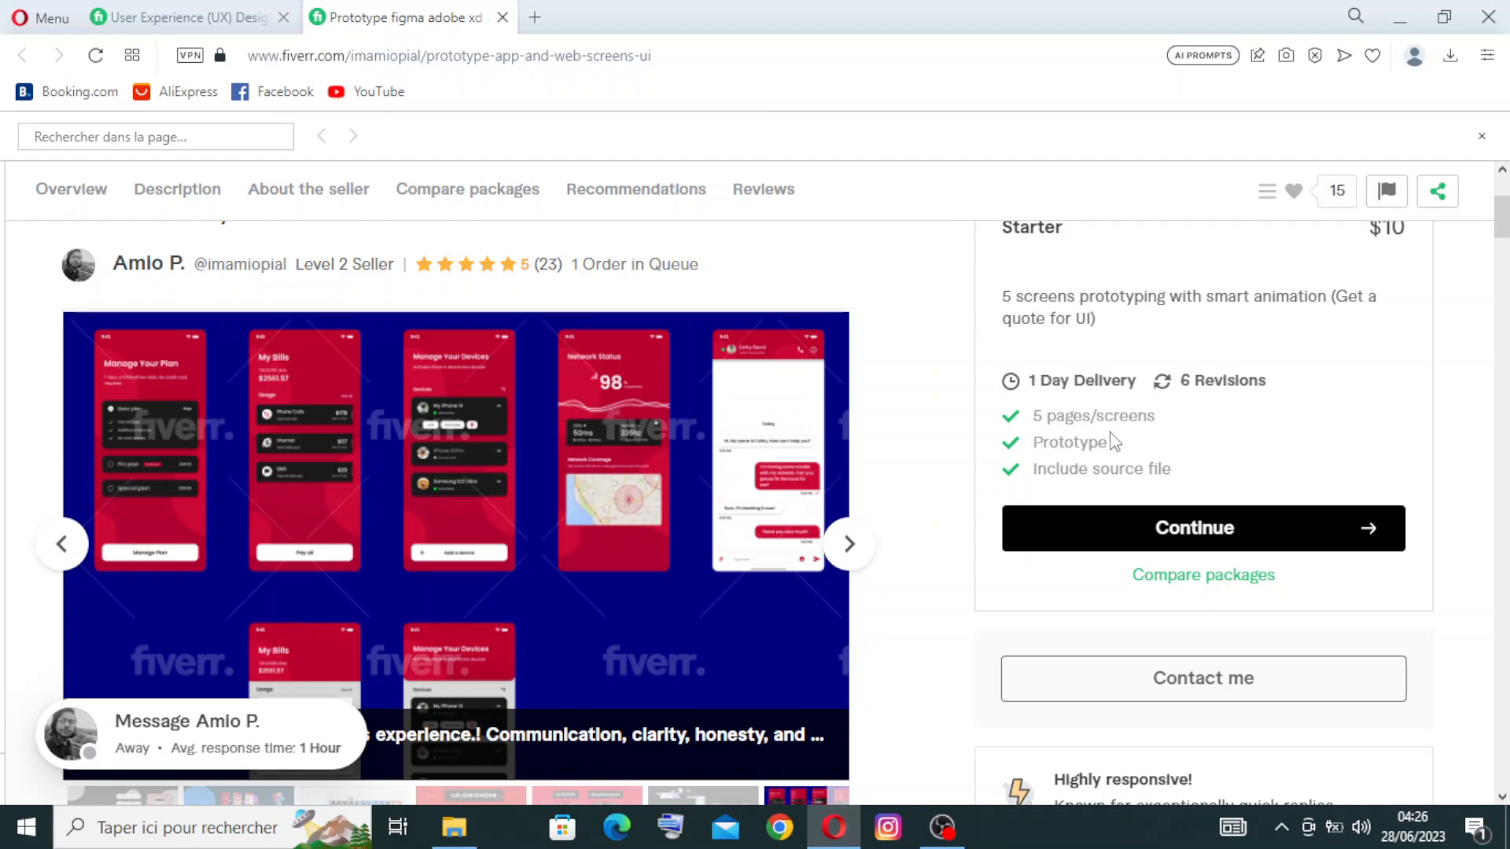
mouse_move(1064, 469)
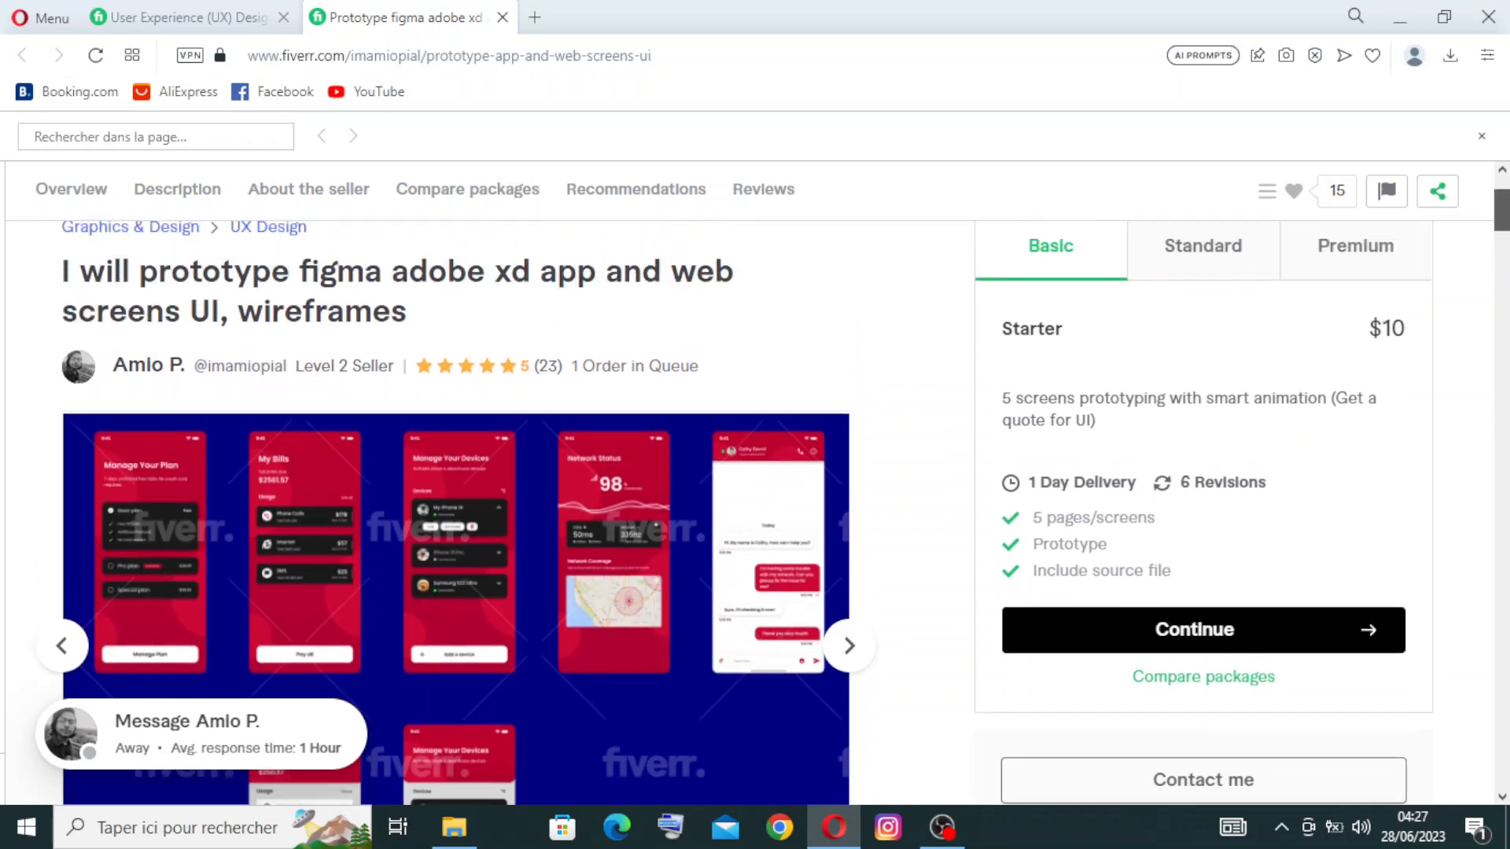
click(1201, 245)
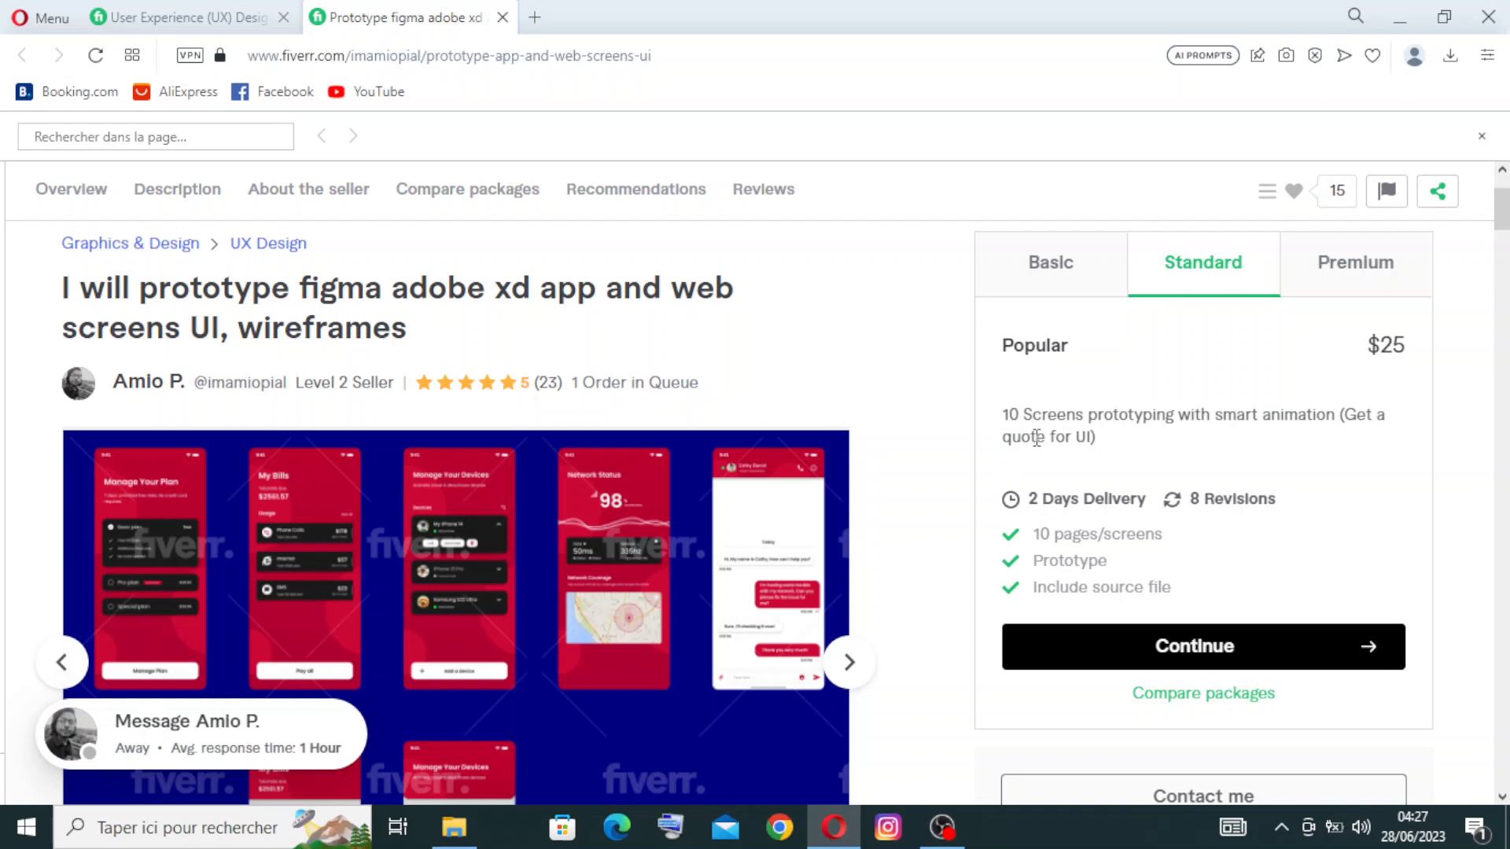
mouse_move(1077, 507)
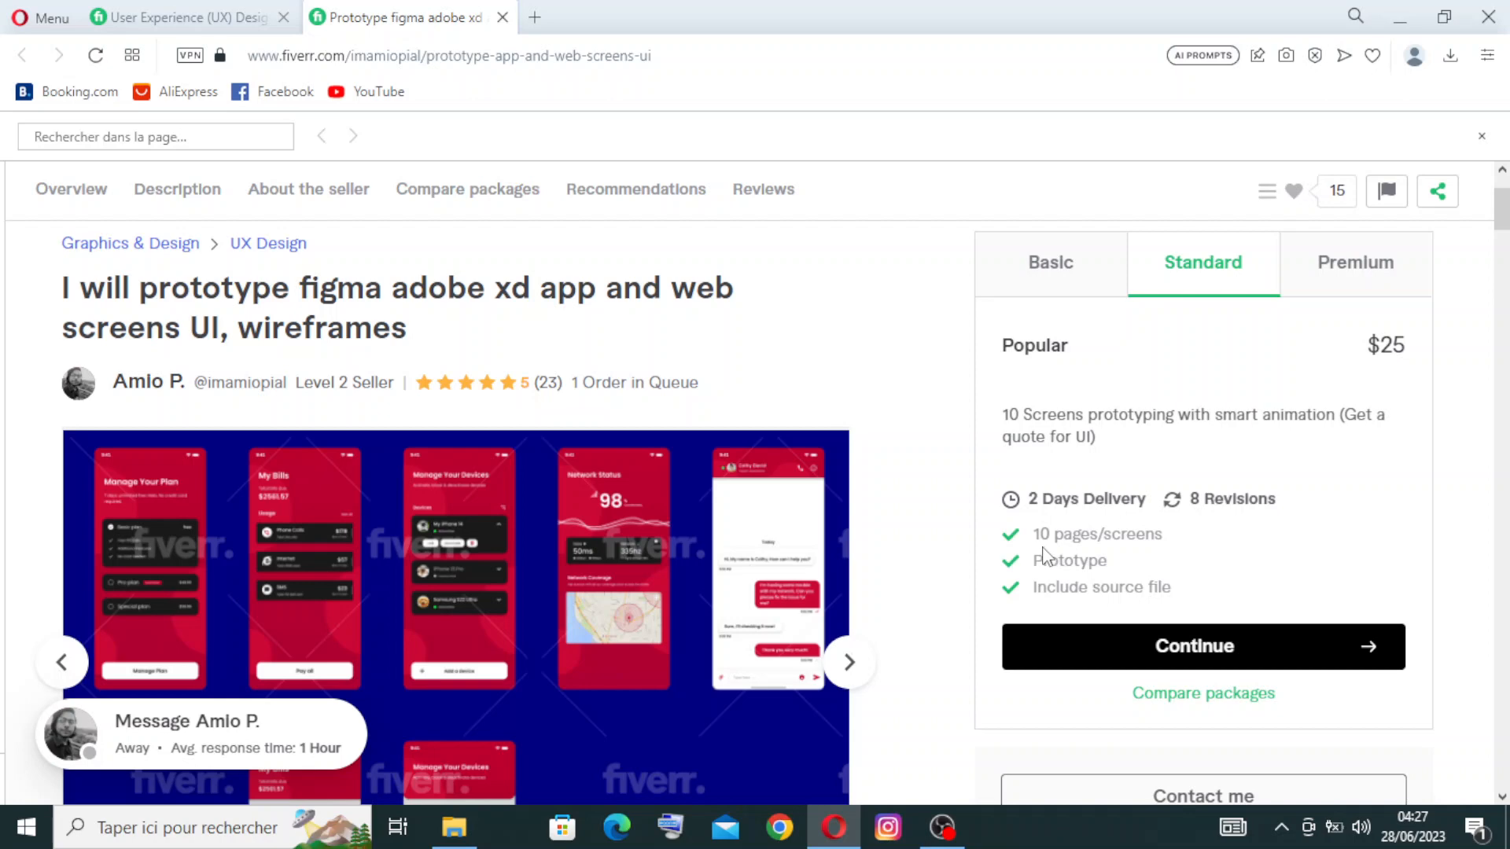
mouse_move(1192, 538)
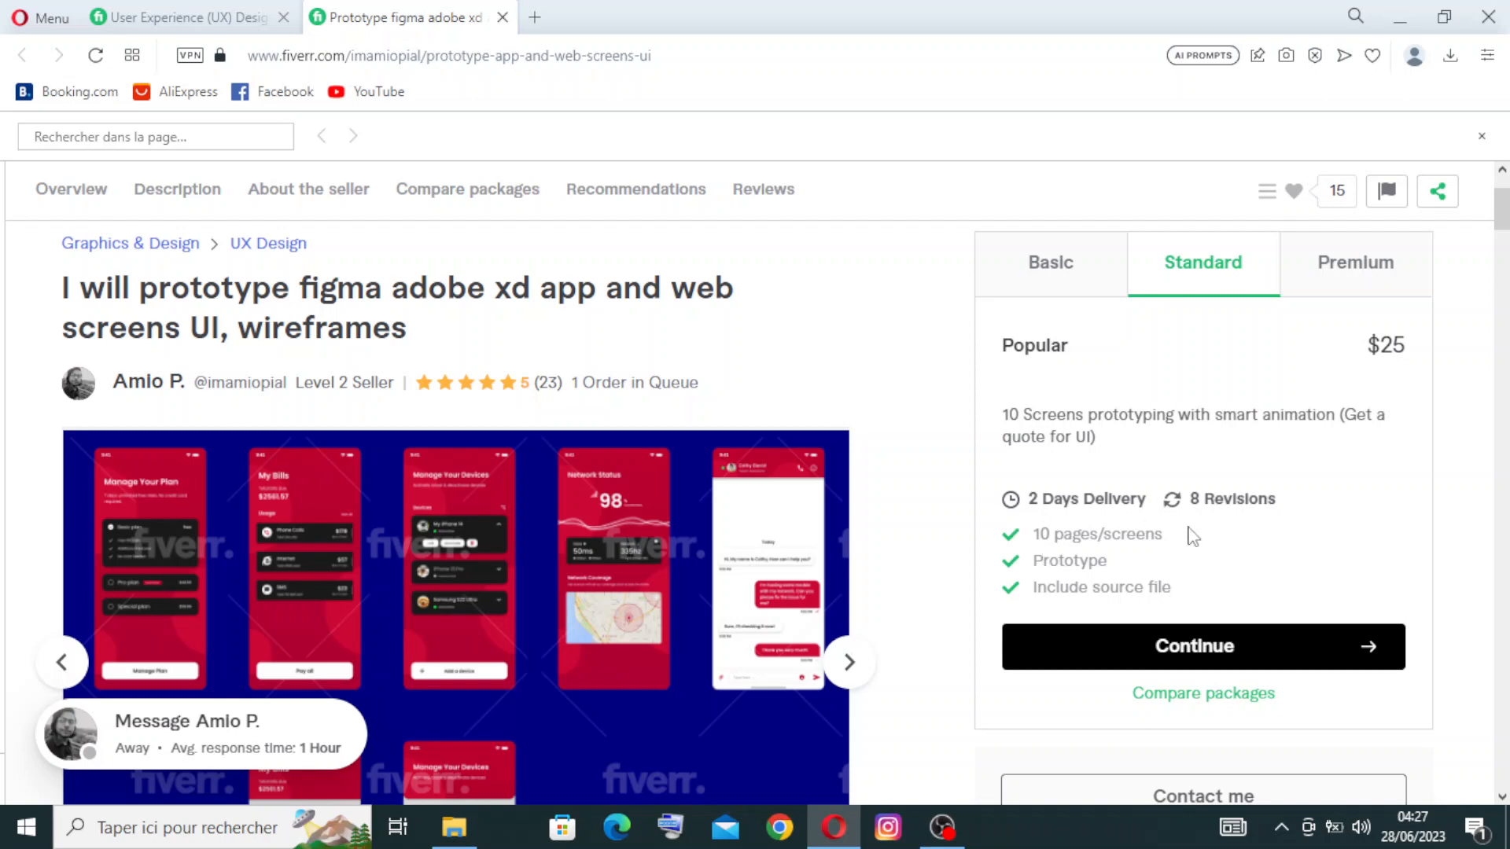
mouse_move(1362, 249)
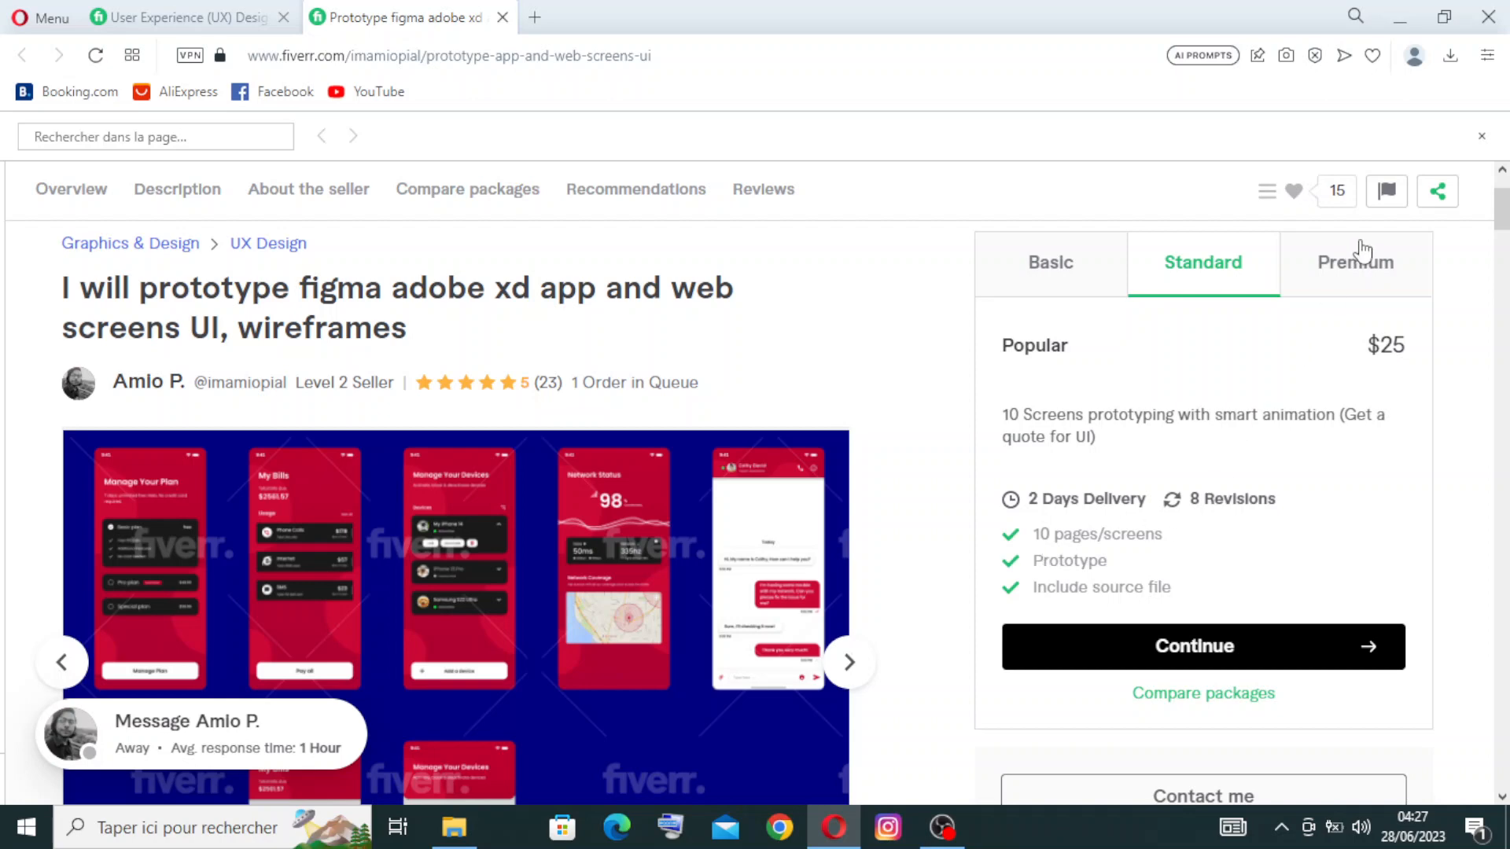
mouse_move(1368, 267)
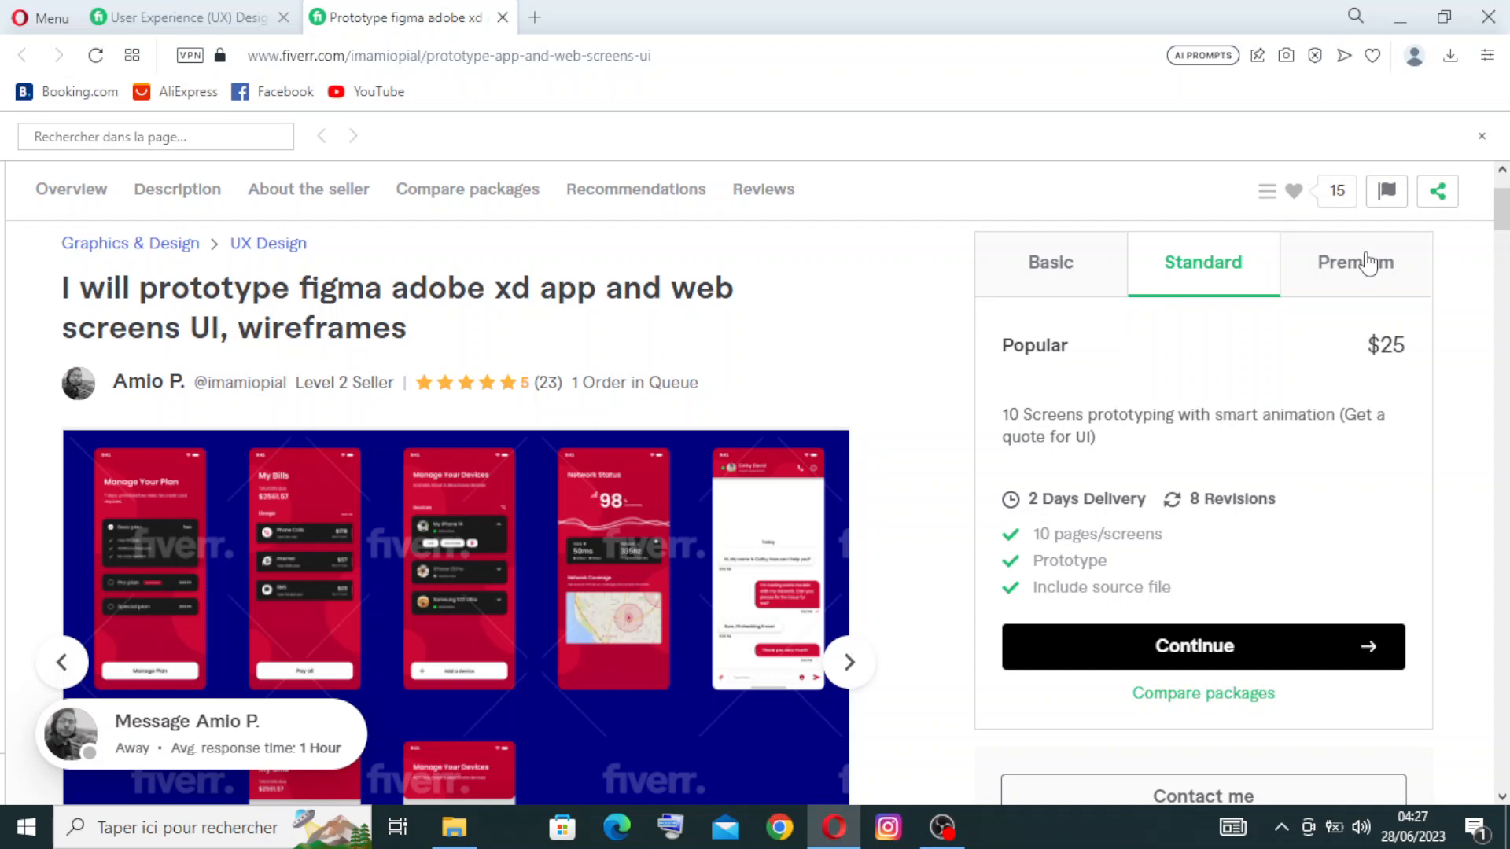
View the $55 Premium package details, then return to the $10 Basic package.
click(1356, 263)
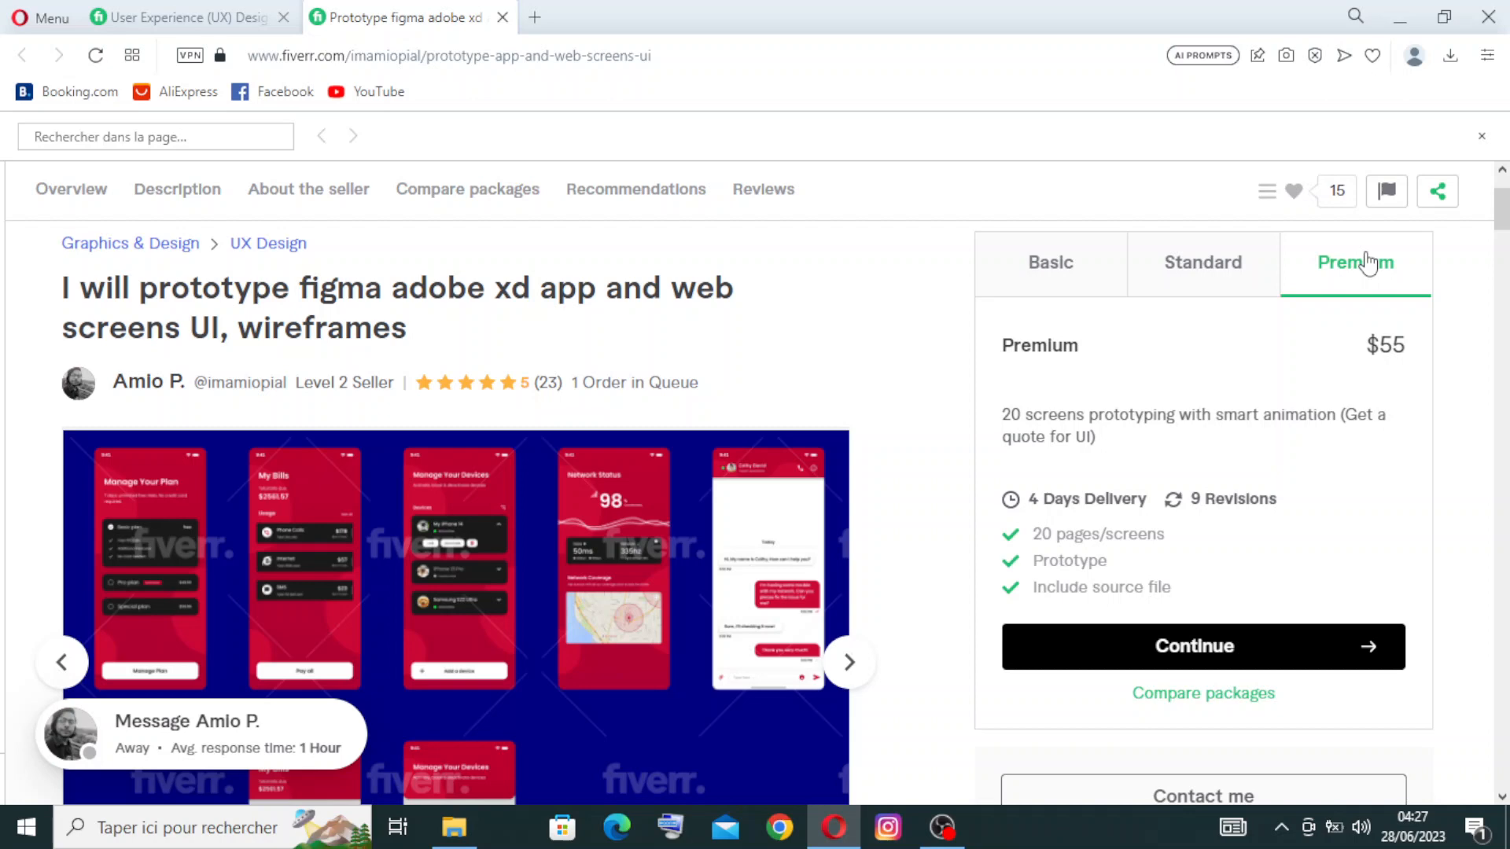
mouse_move(1044, 436)
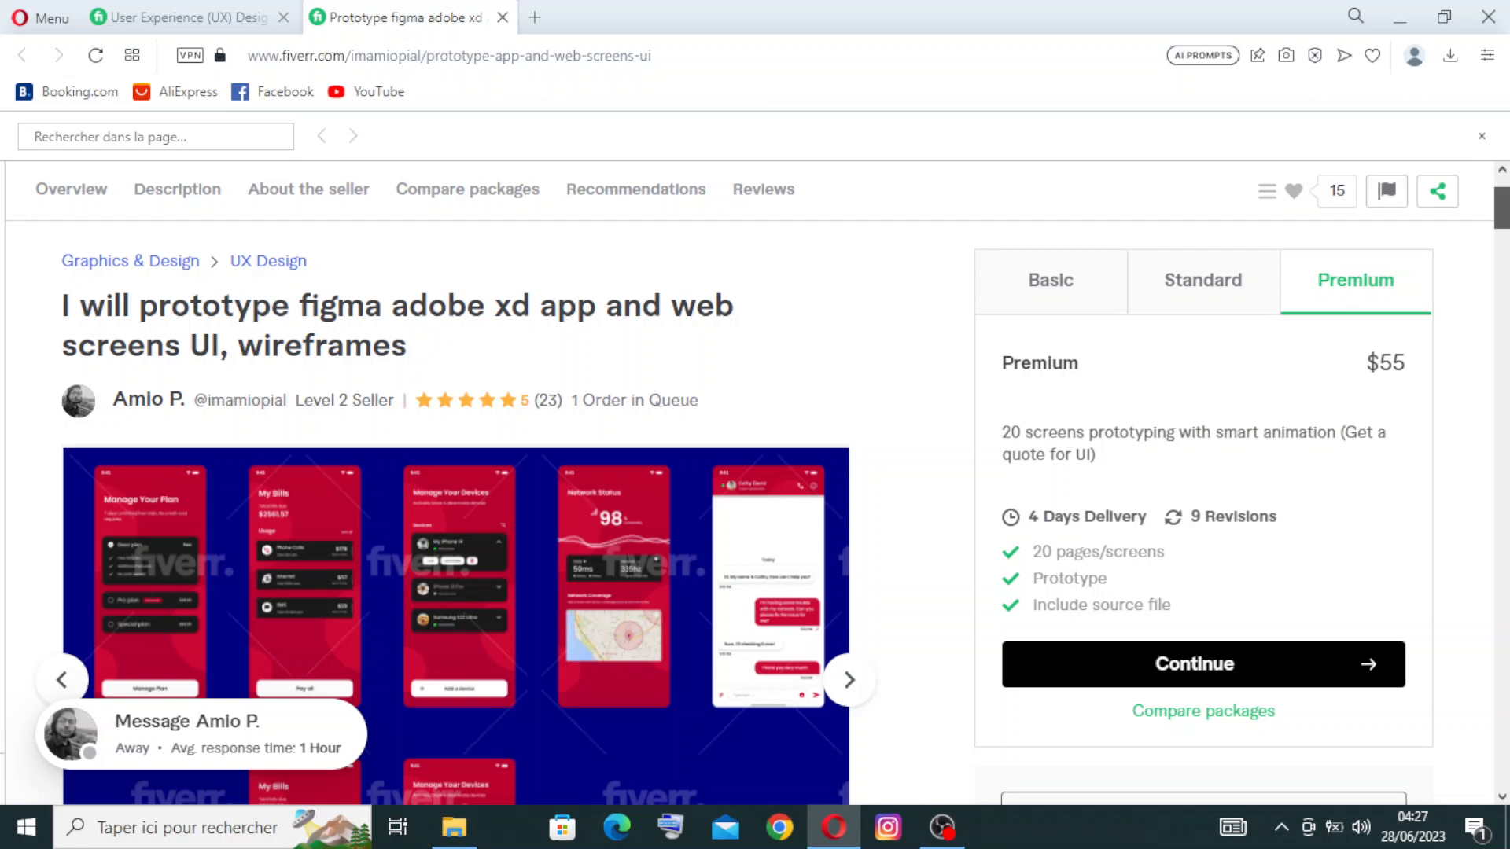
click(1050, 280)
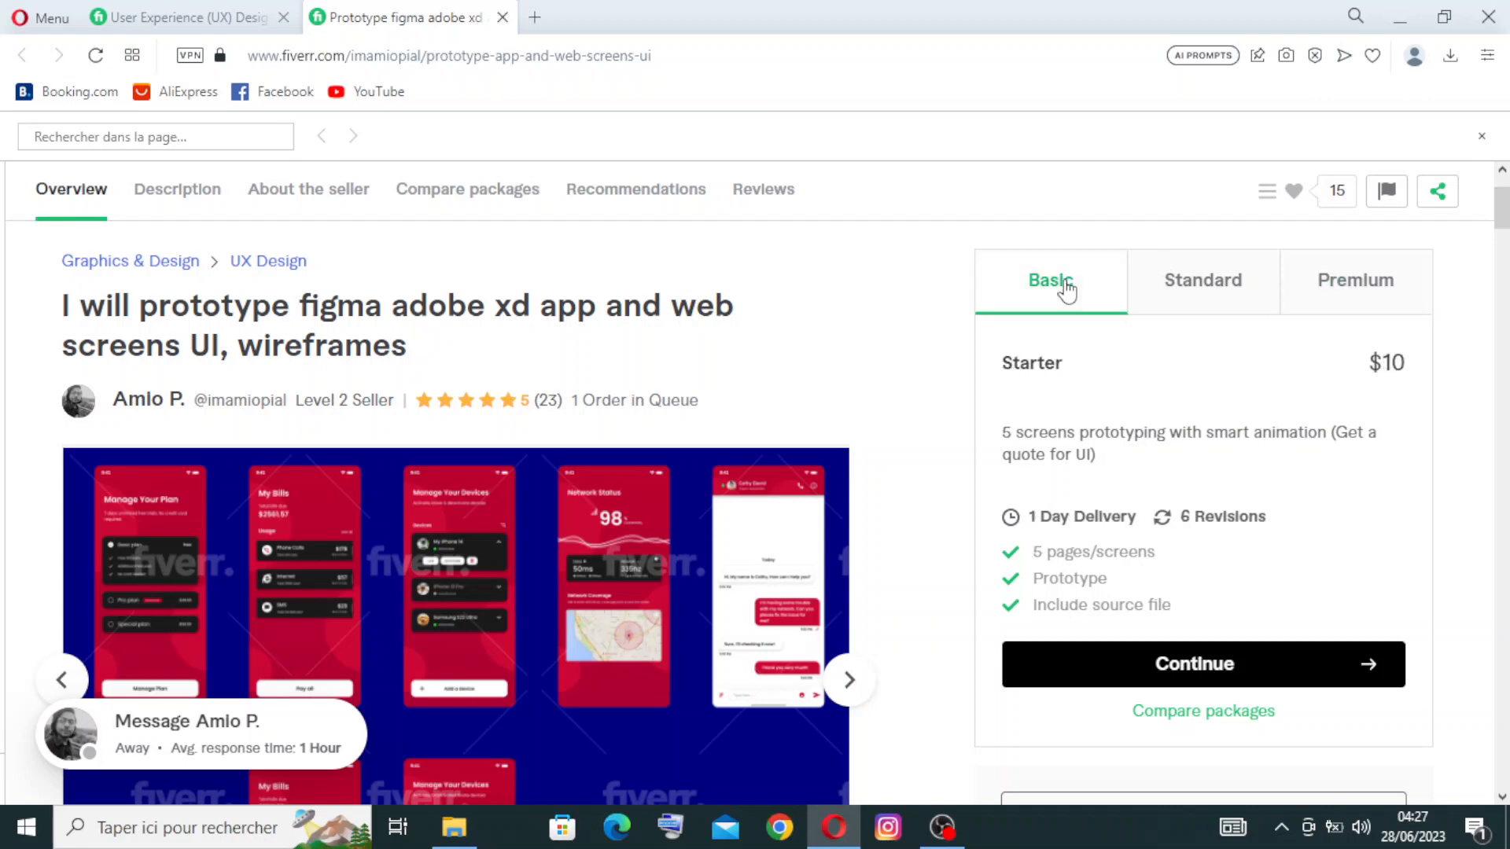
mouse_move(1183, 677)
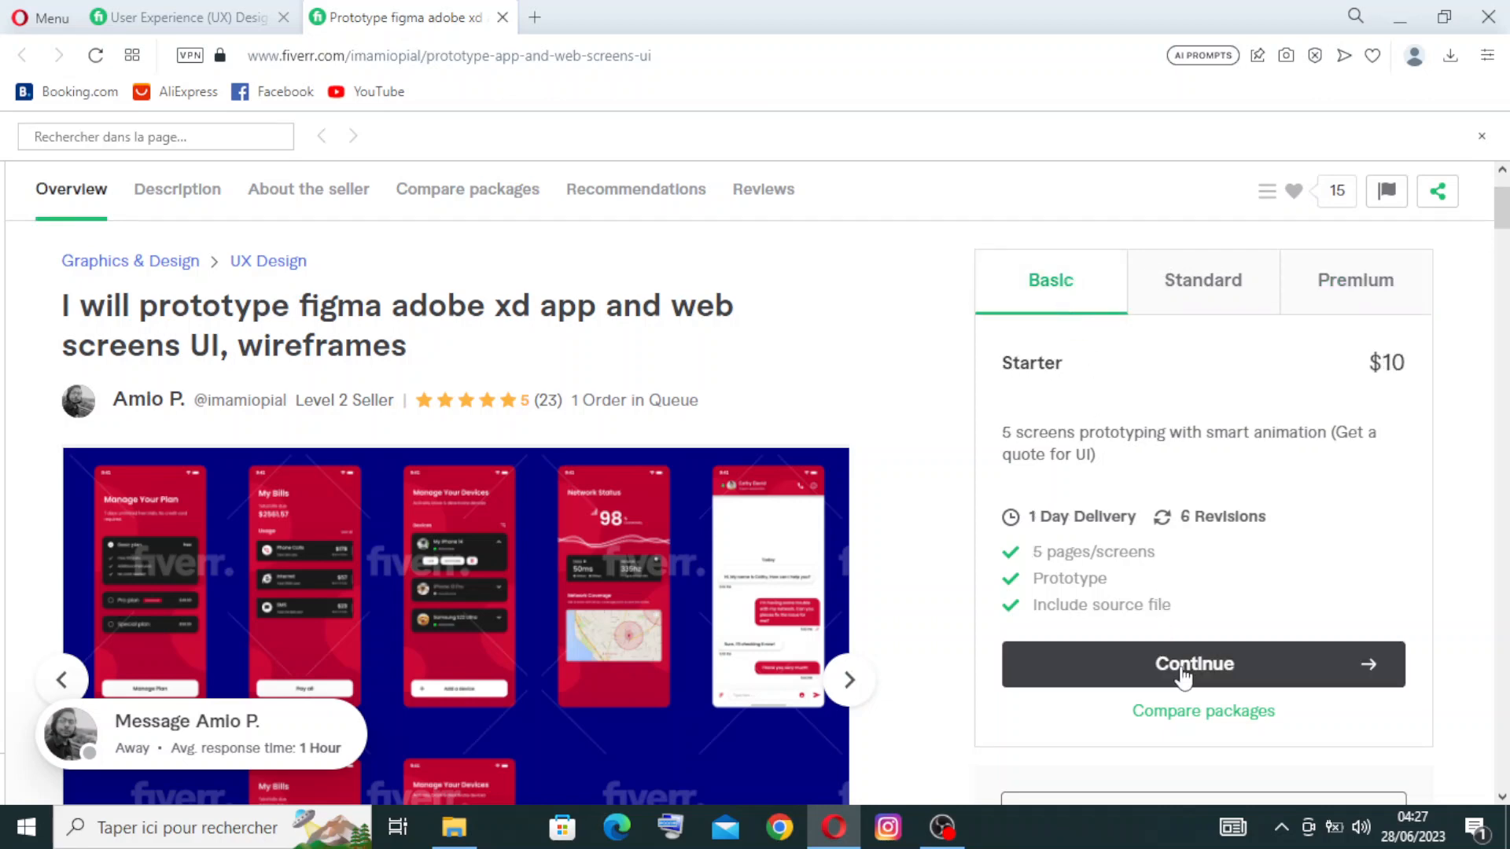
Try a higher gig quantity, return it to 1 with no extras, and continue with the $10 Basic order.
click(1194, 663)
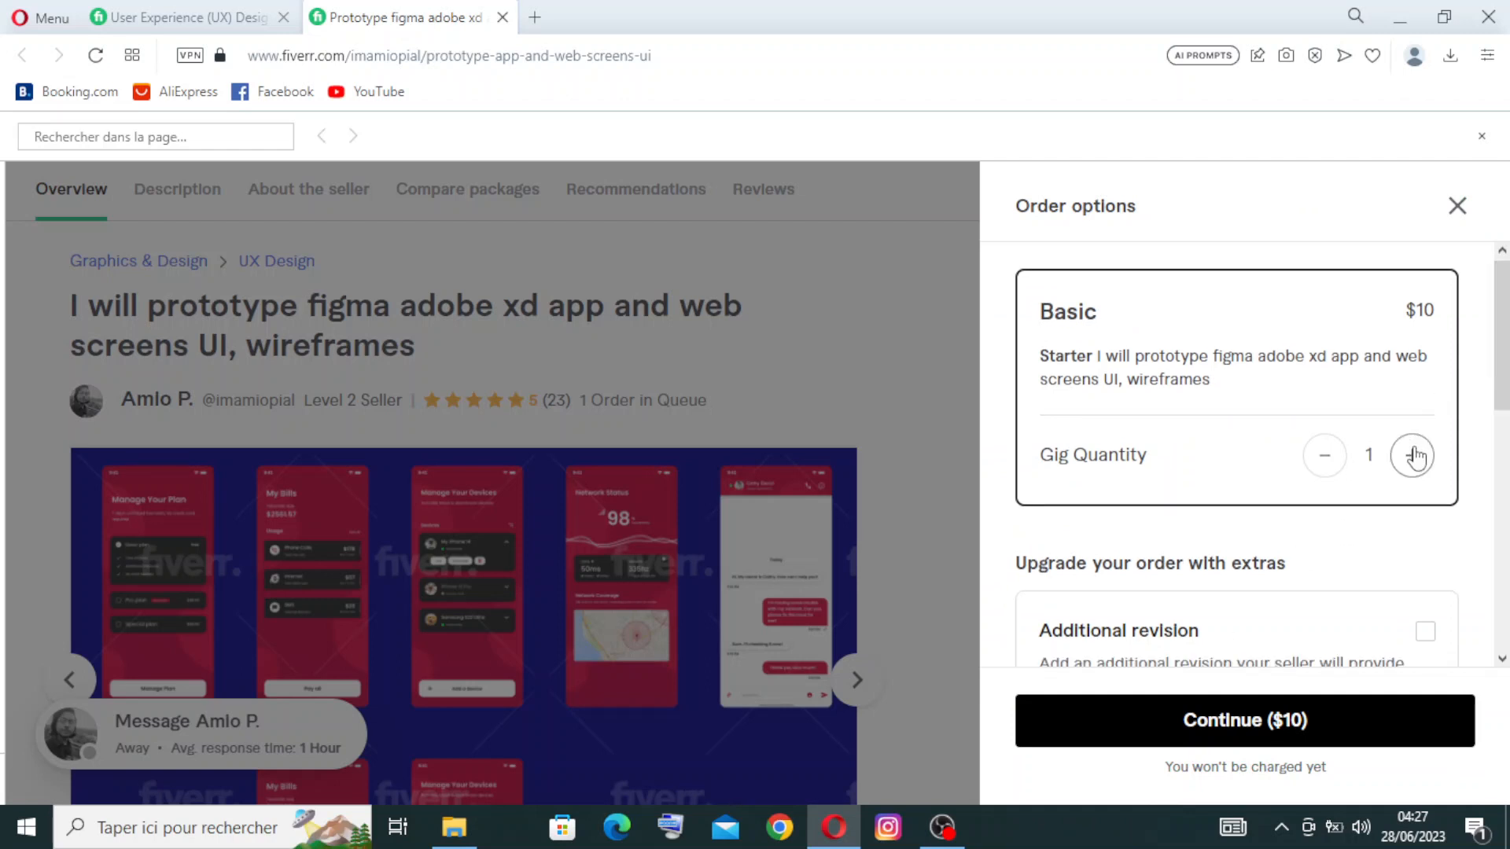
click(1413, 478)
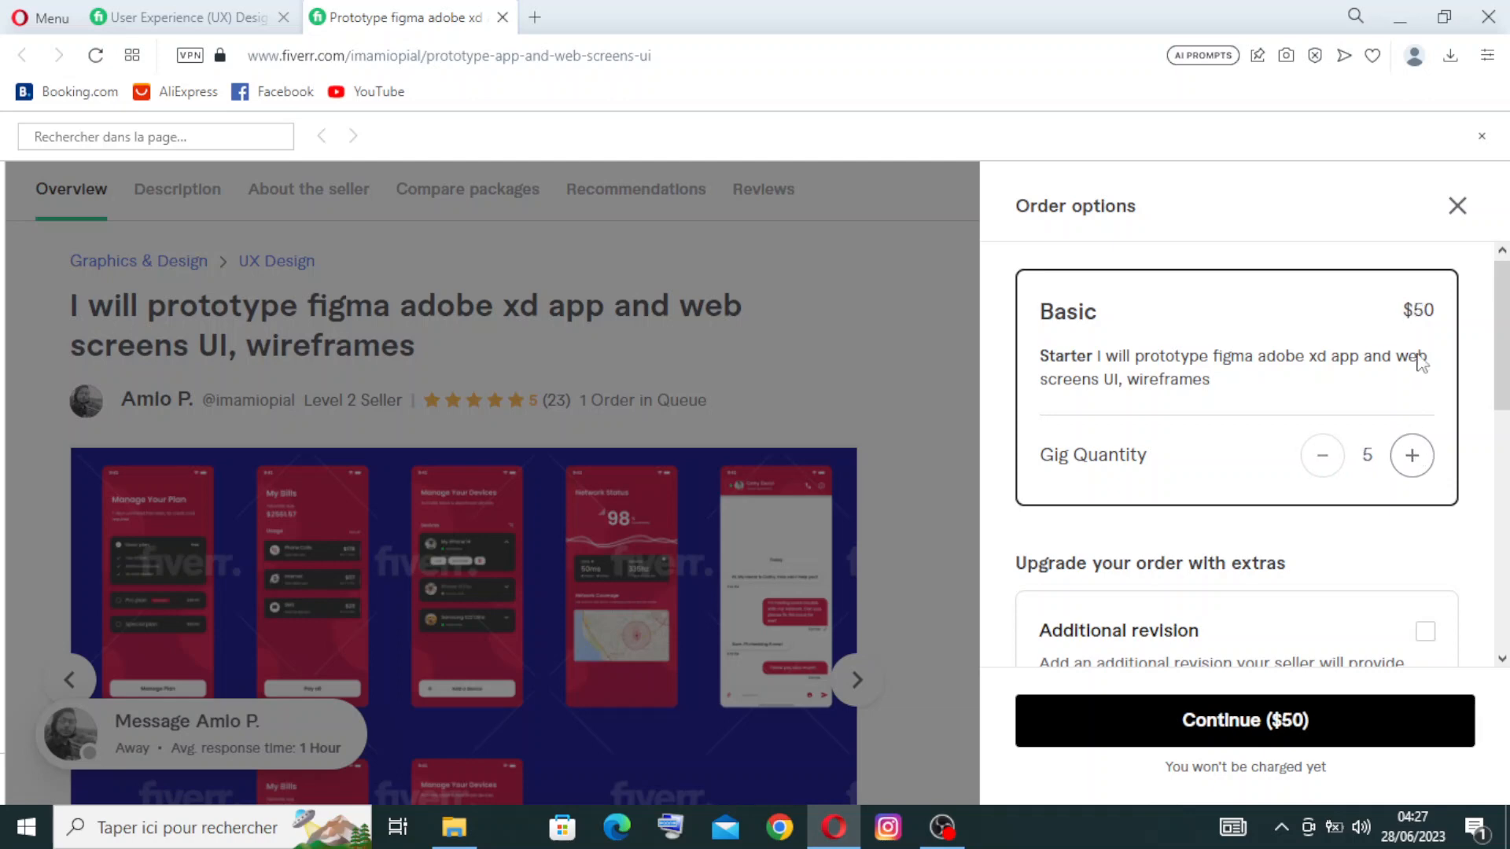
click(1322, 456)
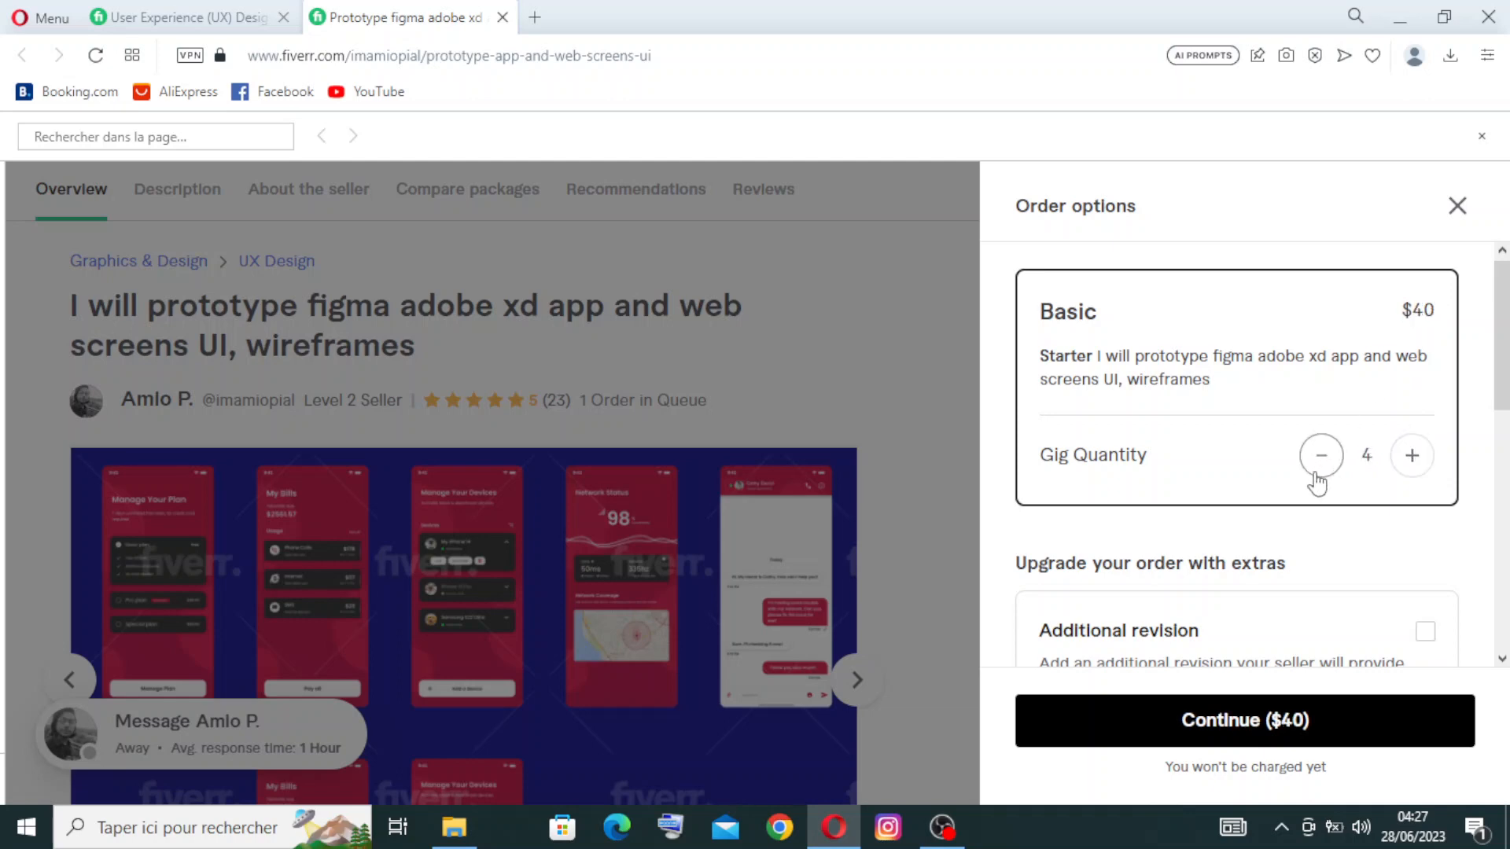
click(1322, 456)
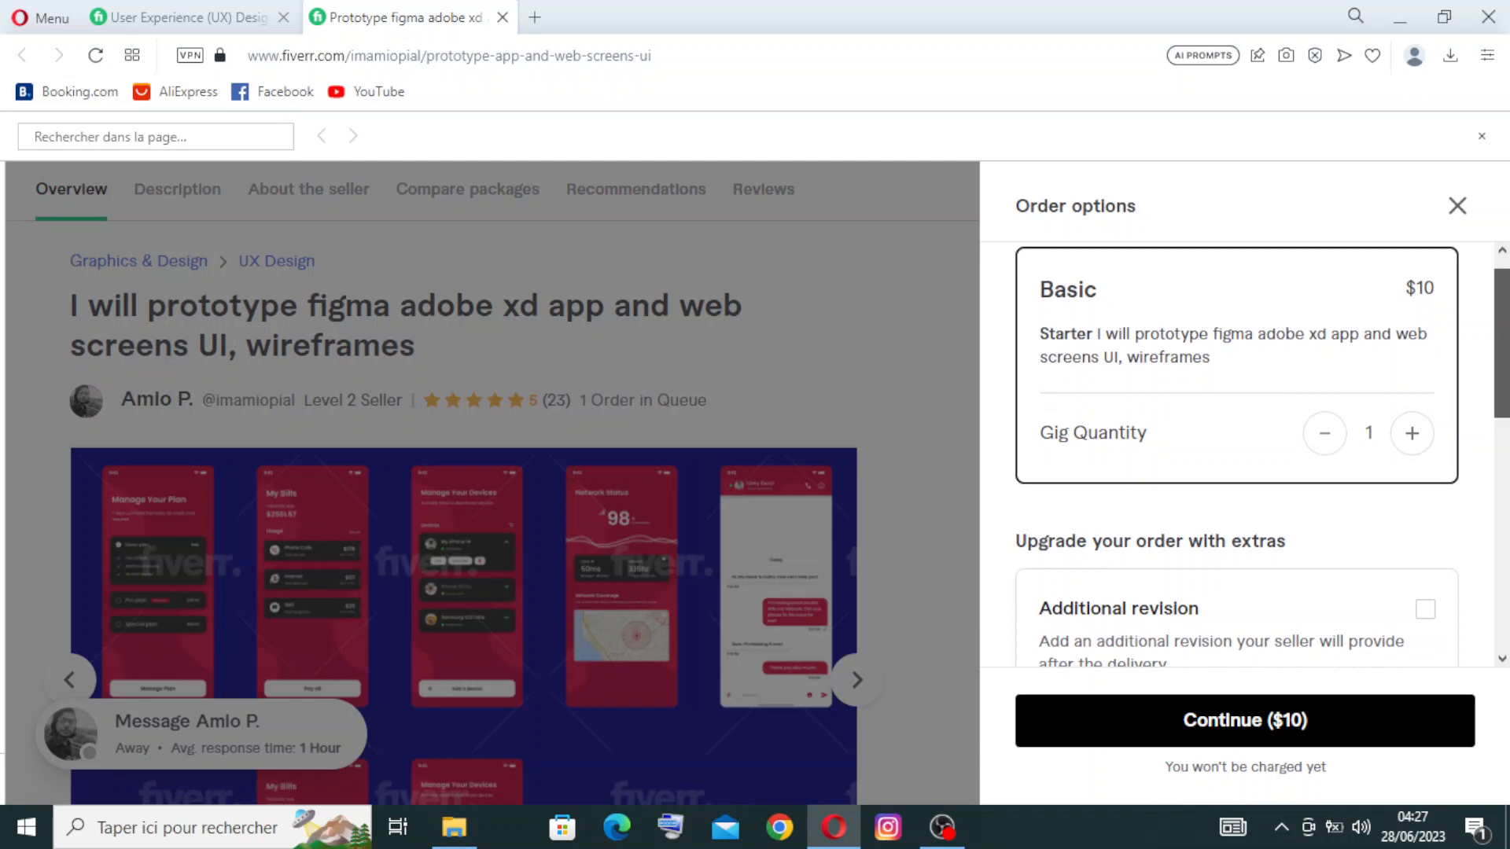
scroll(down, 3)
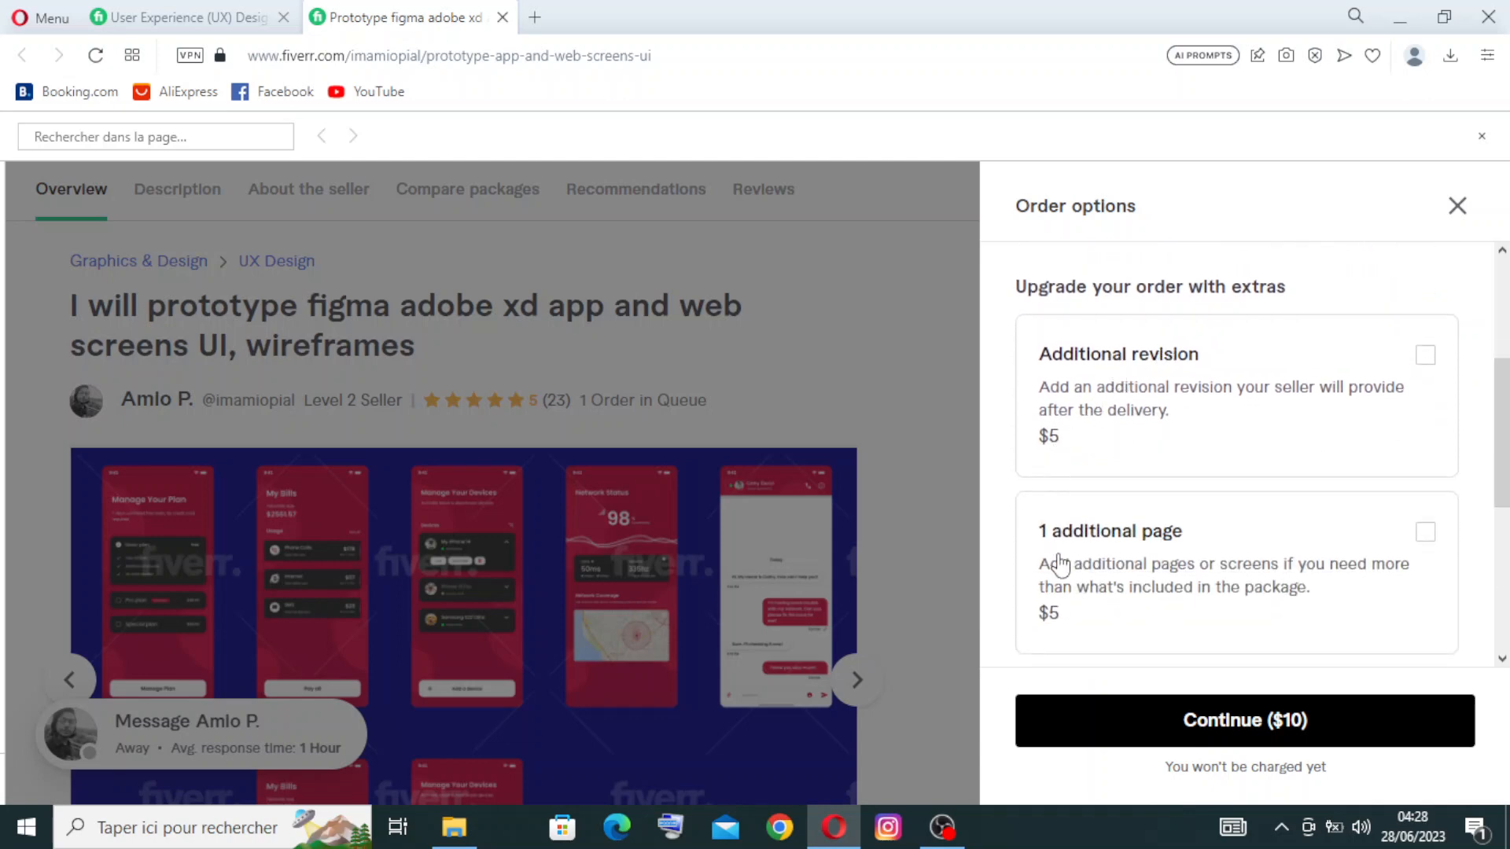
mouse_move(1351, 460)
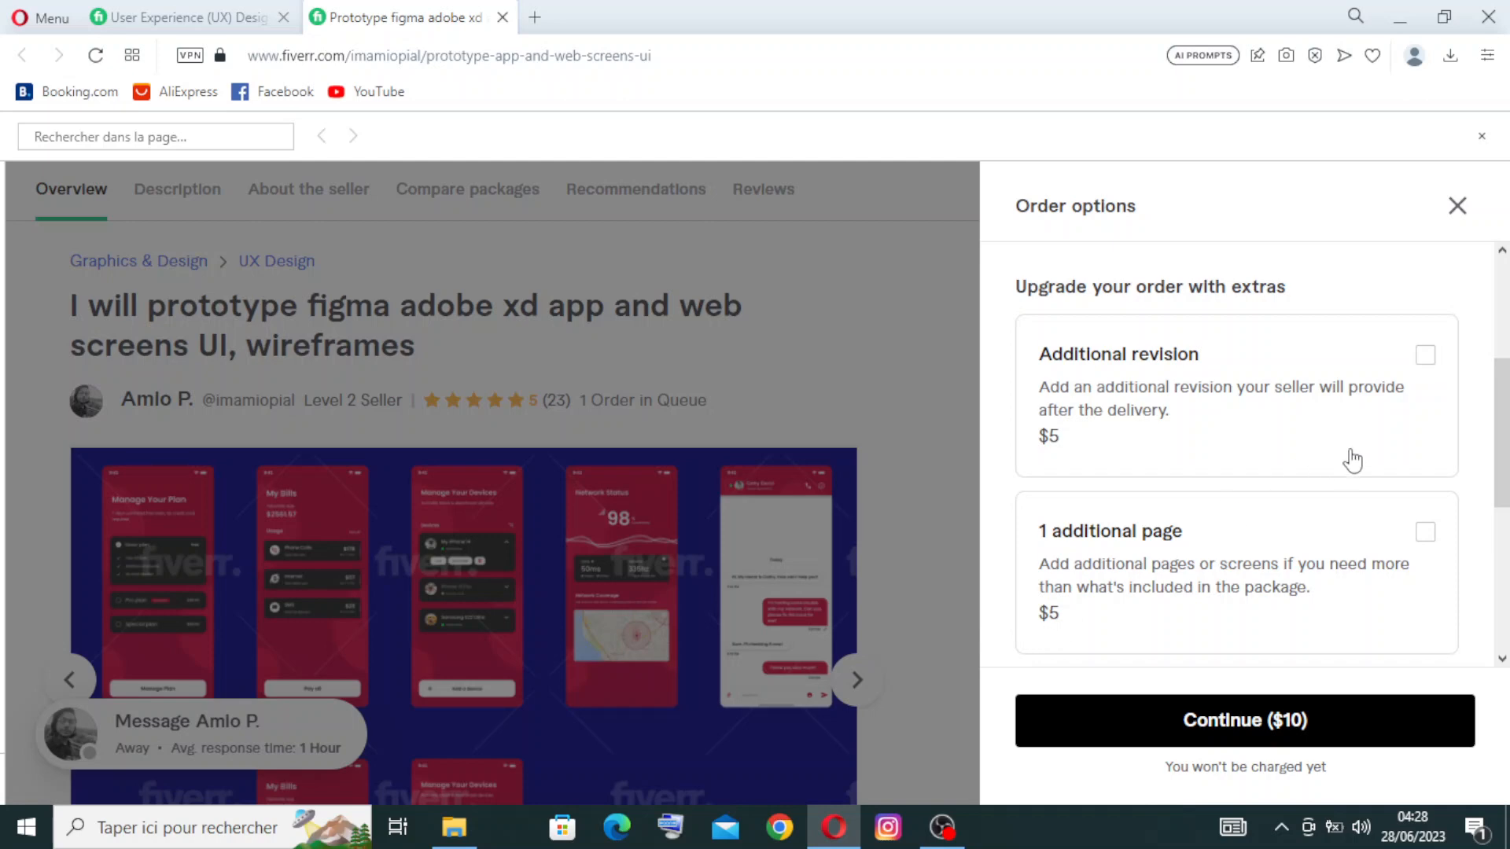
mouse_move(1455, 511)
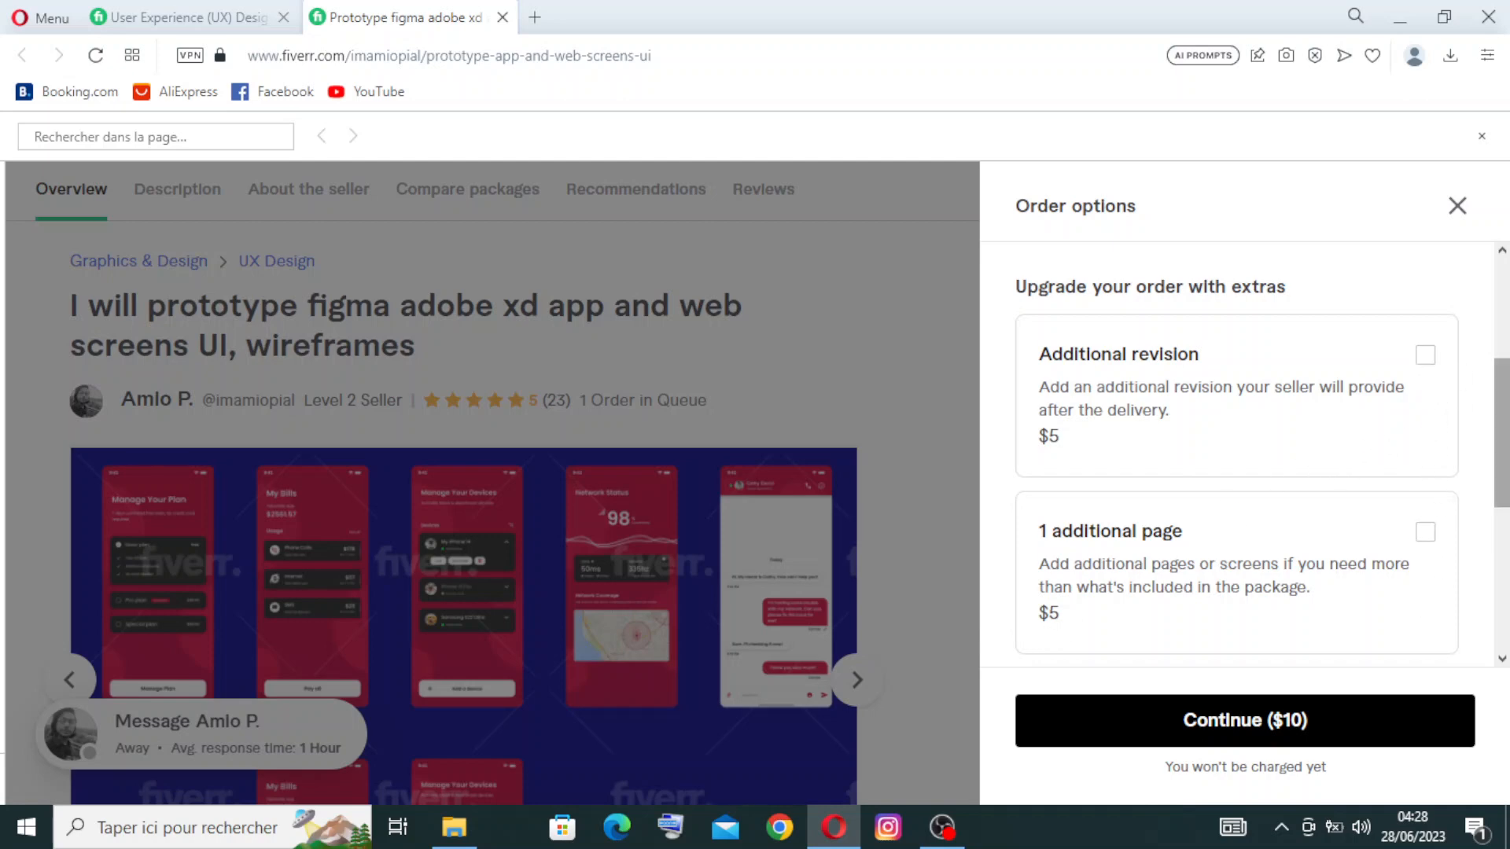
scroll(down, 3)
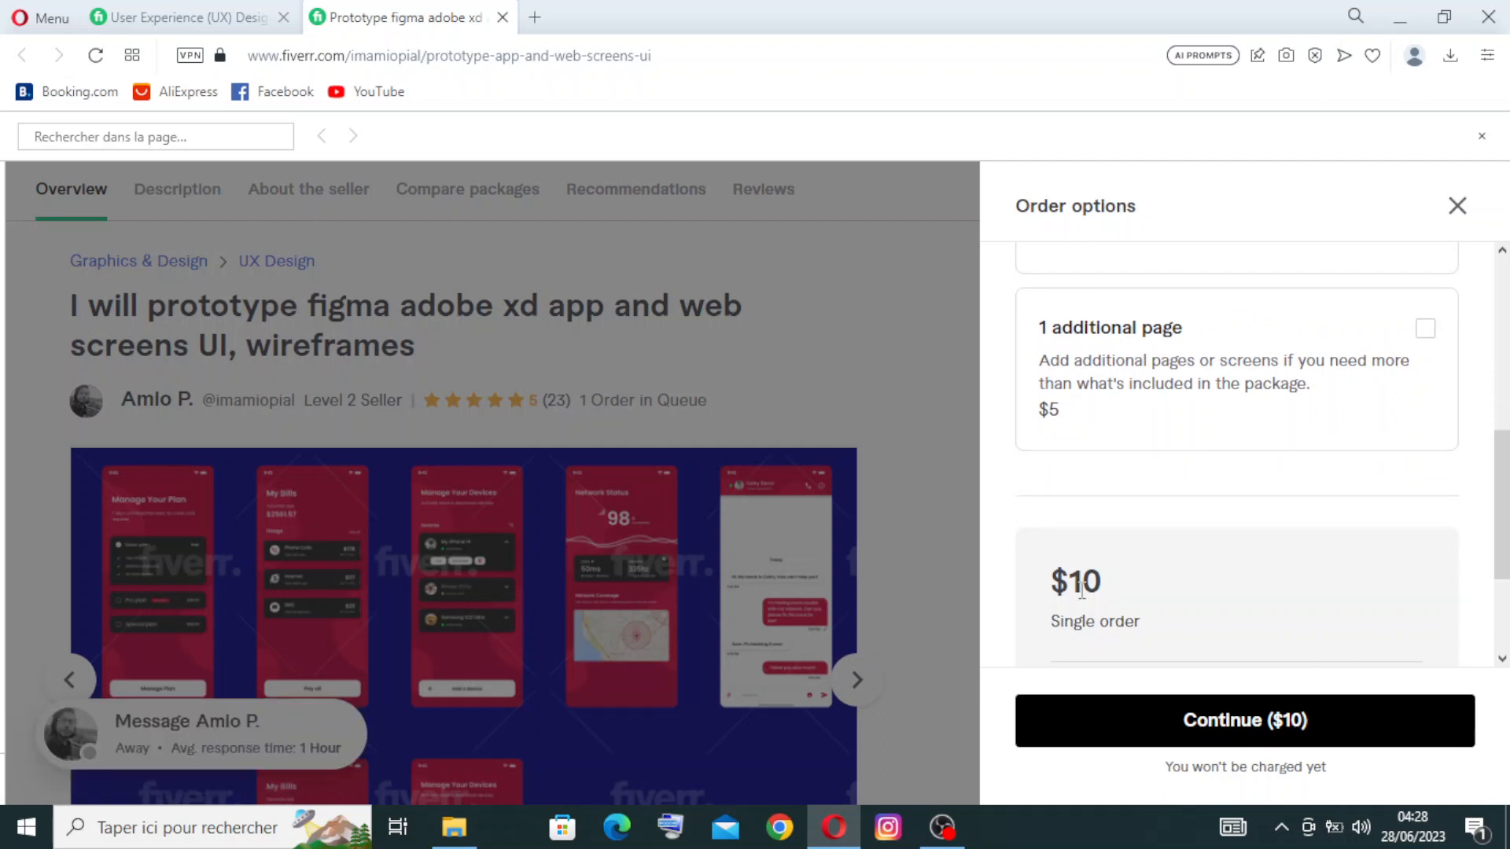
mouse_move(1221, 742)
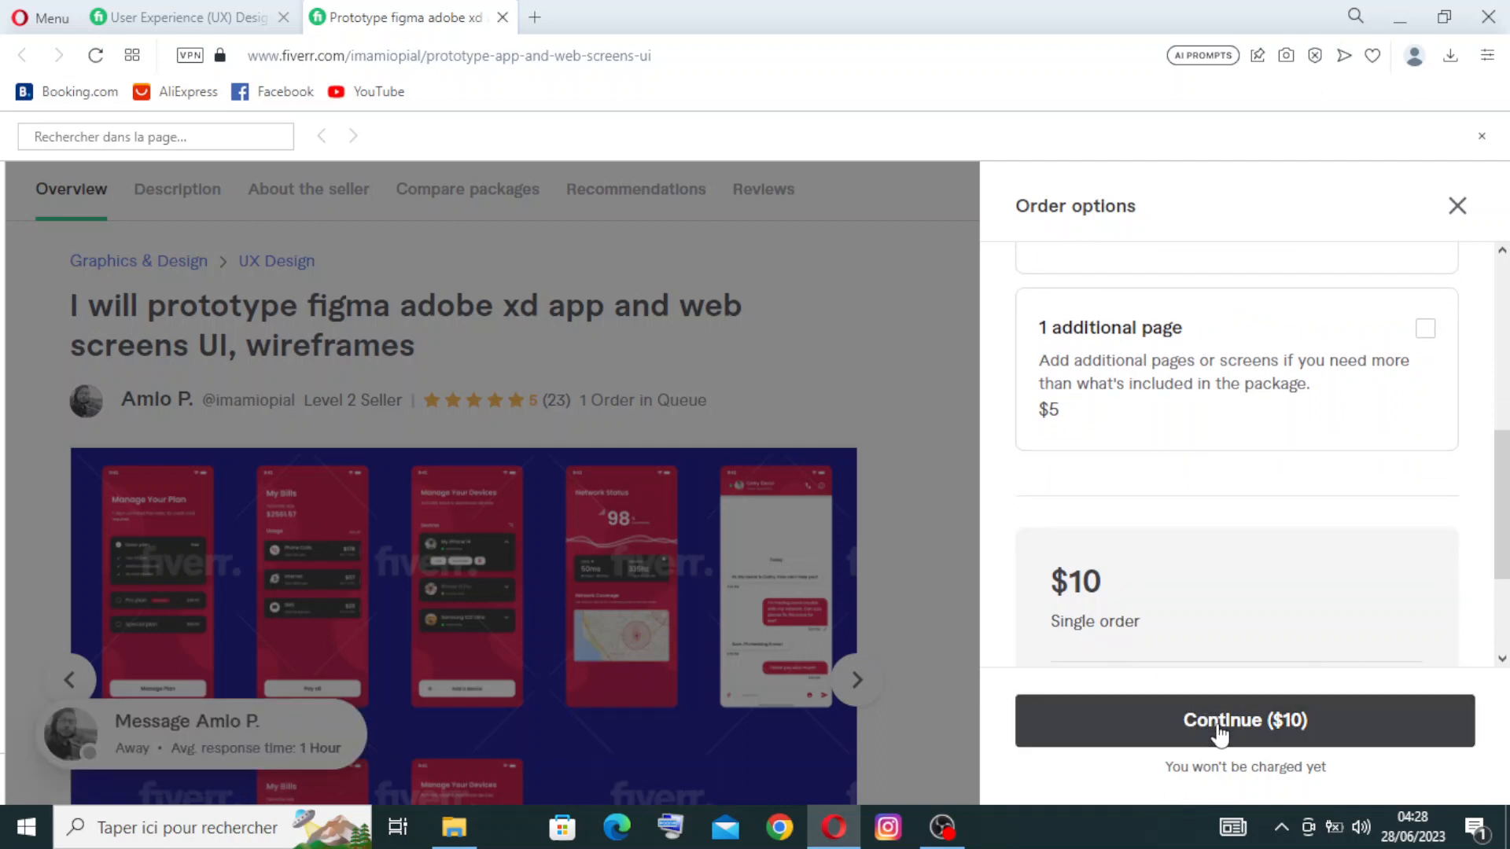
click(1221, 721)
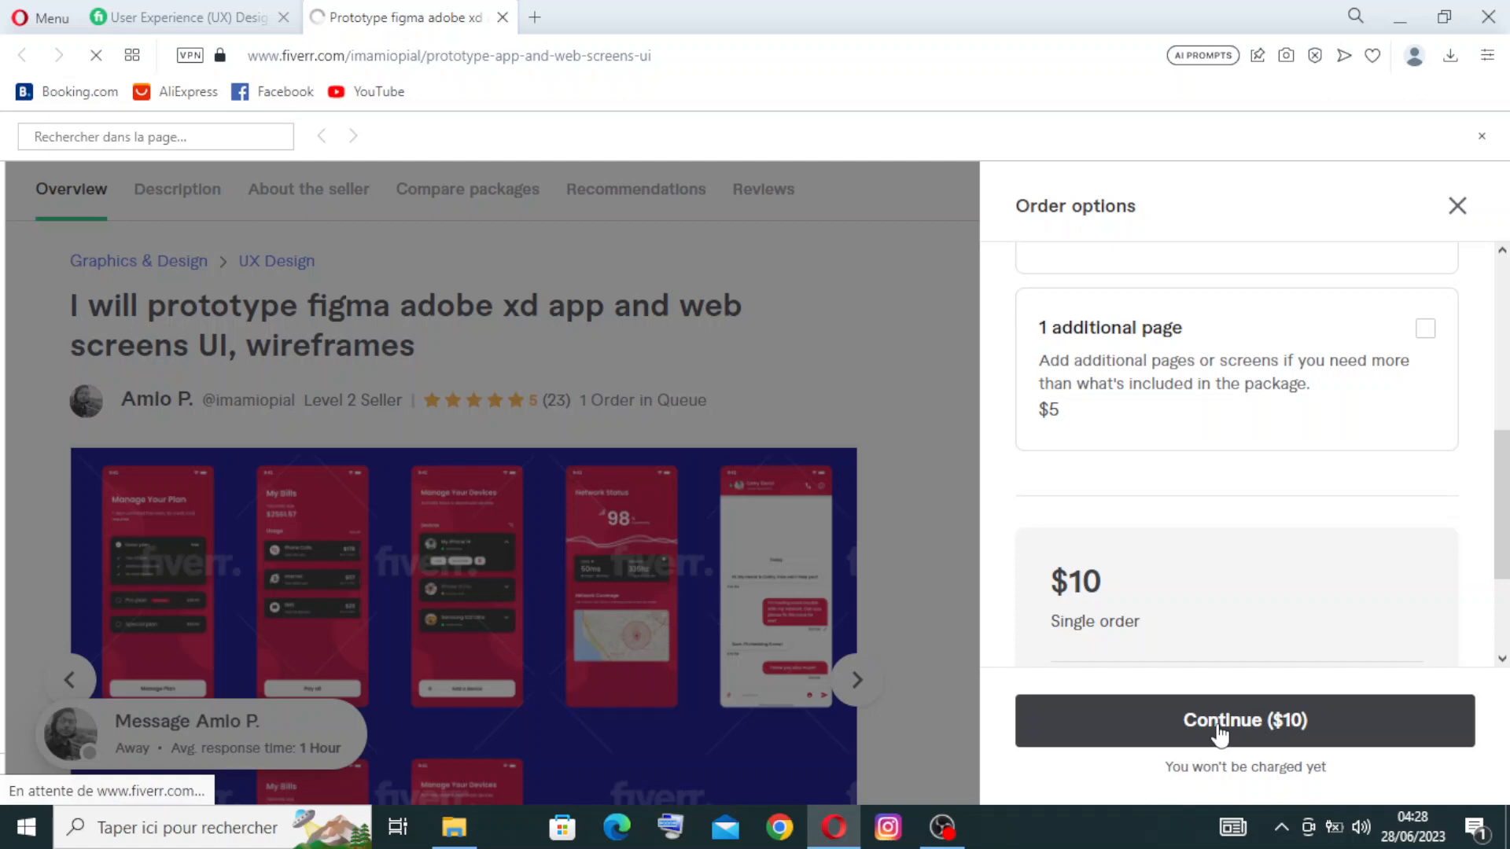
Reach Secure Checkout and review billing info, card and PayPal payment options and the $13.05 total.
click(1245, 721)
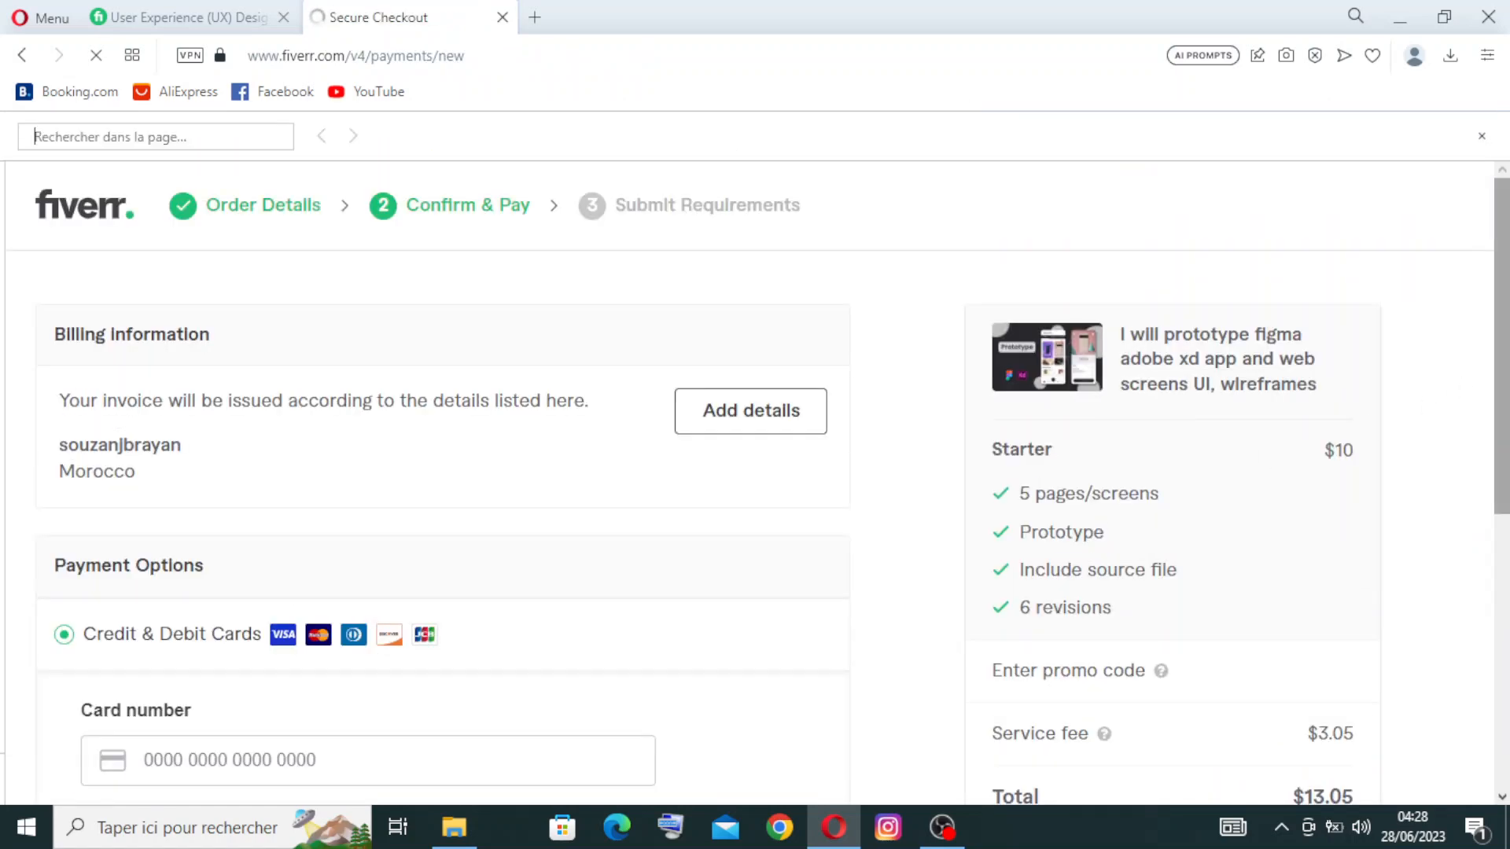
scroll(down, 3)
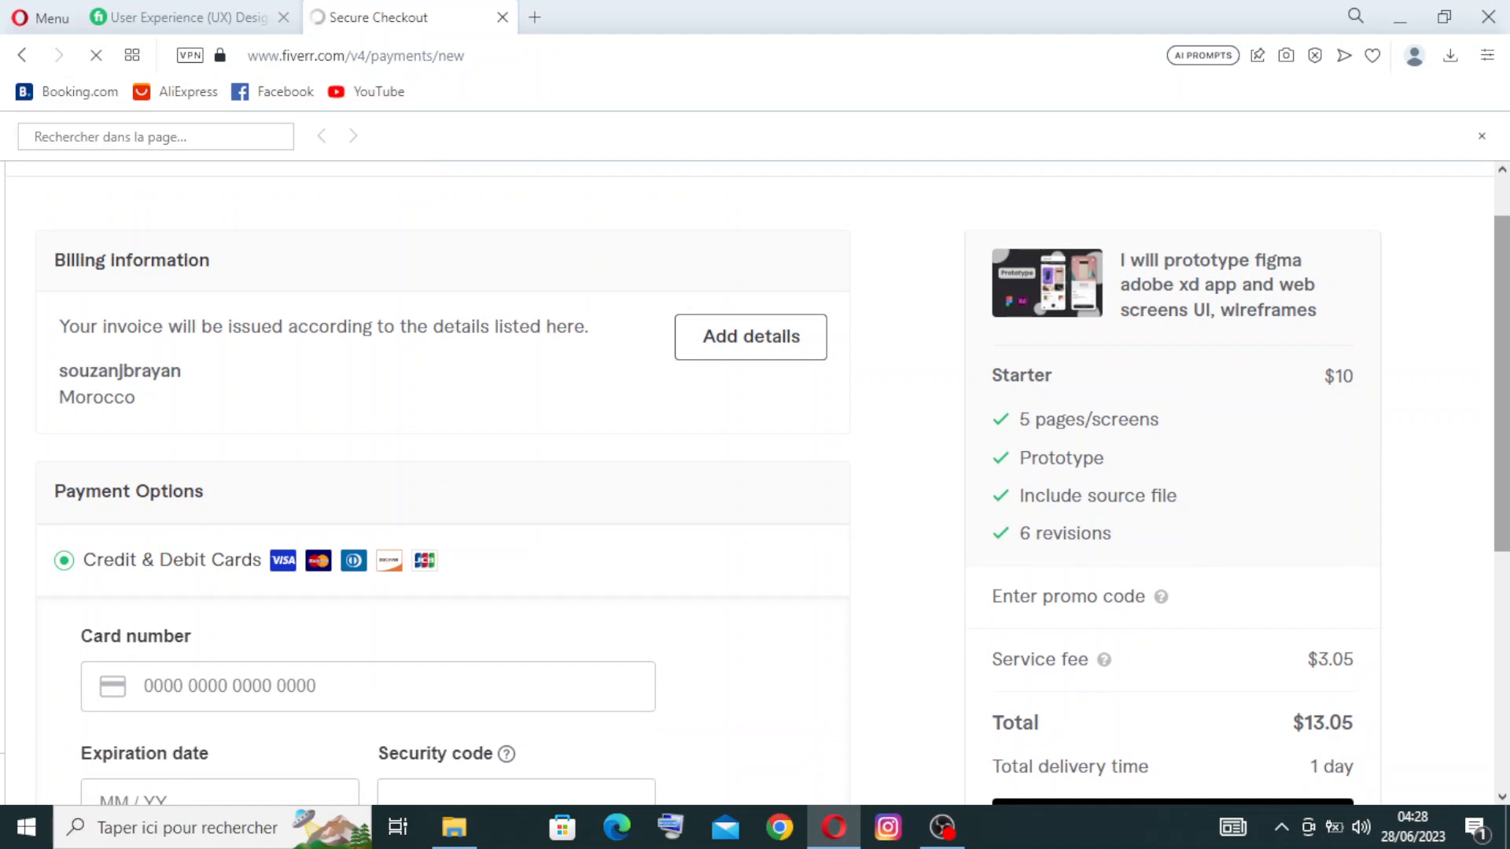
scroll(down, 3)
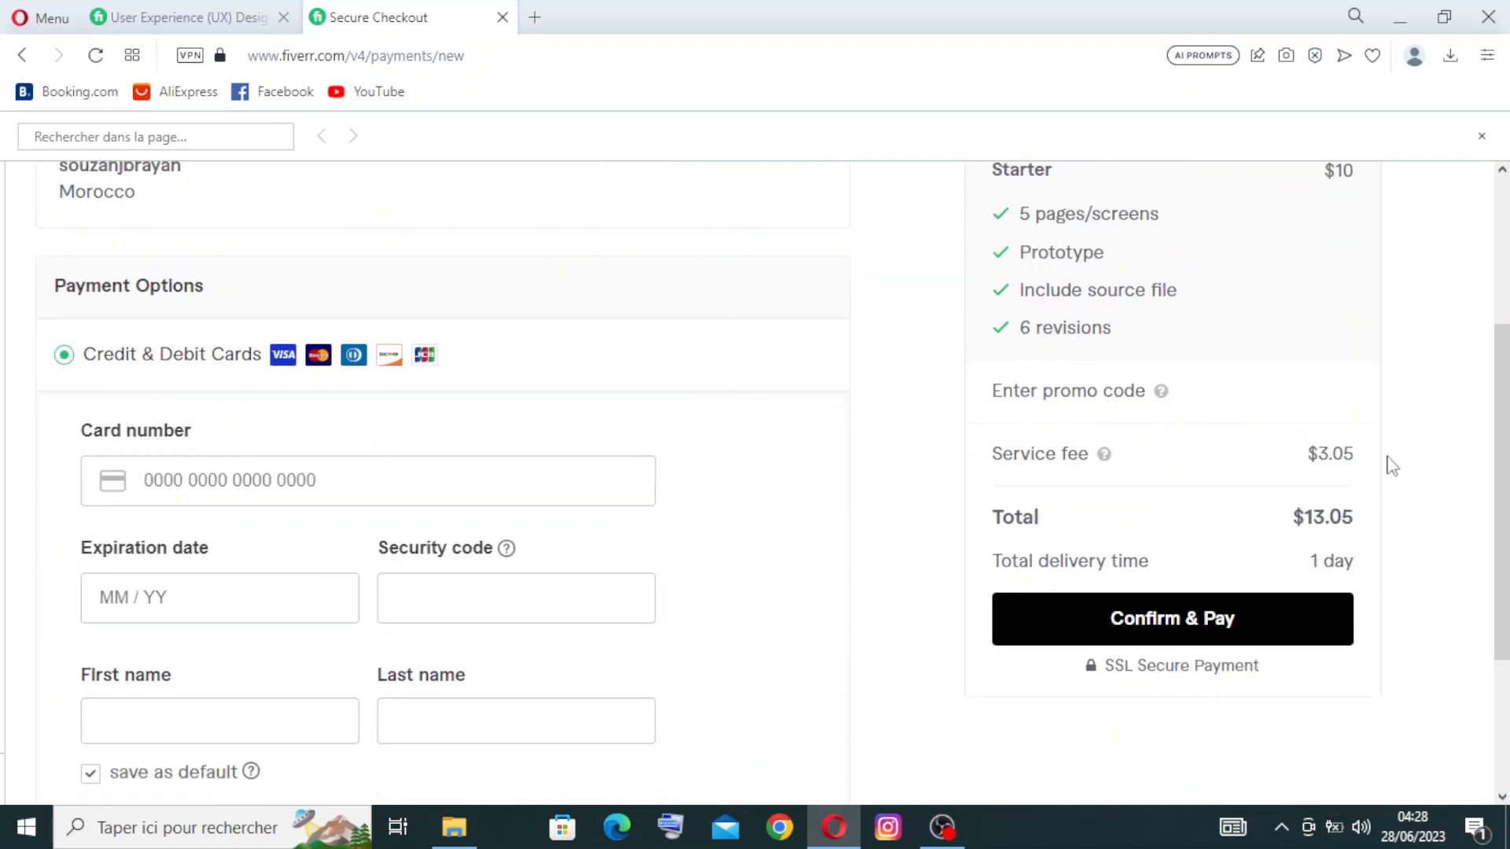
mouse_move(1299, 545)
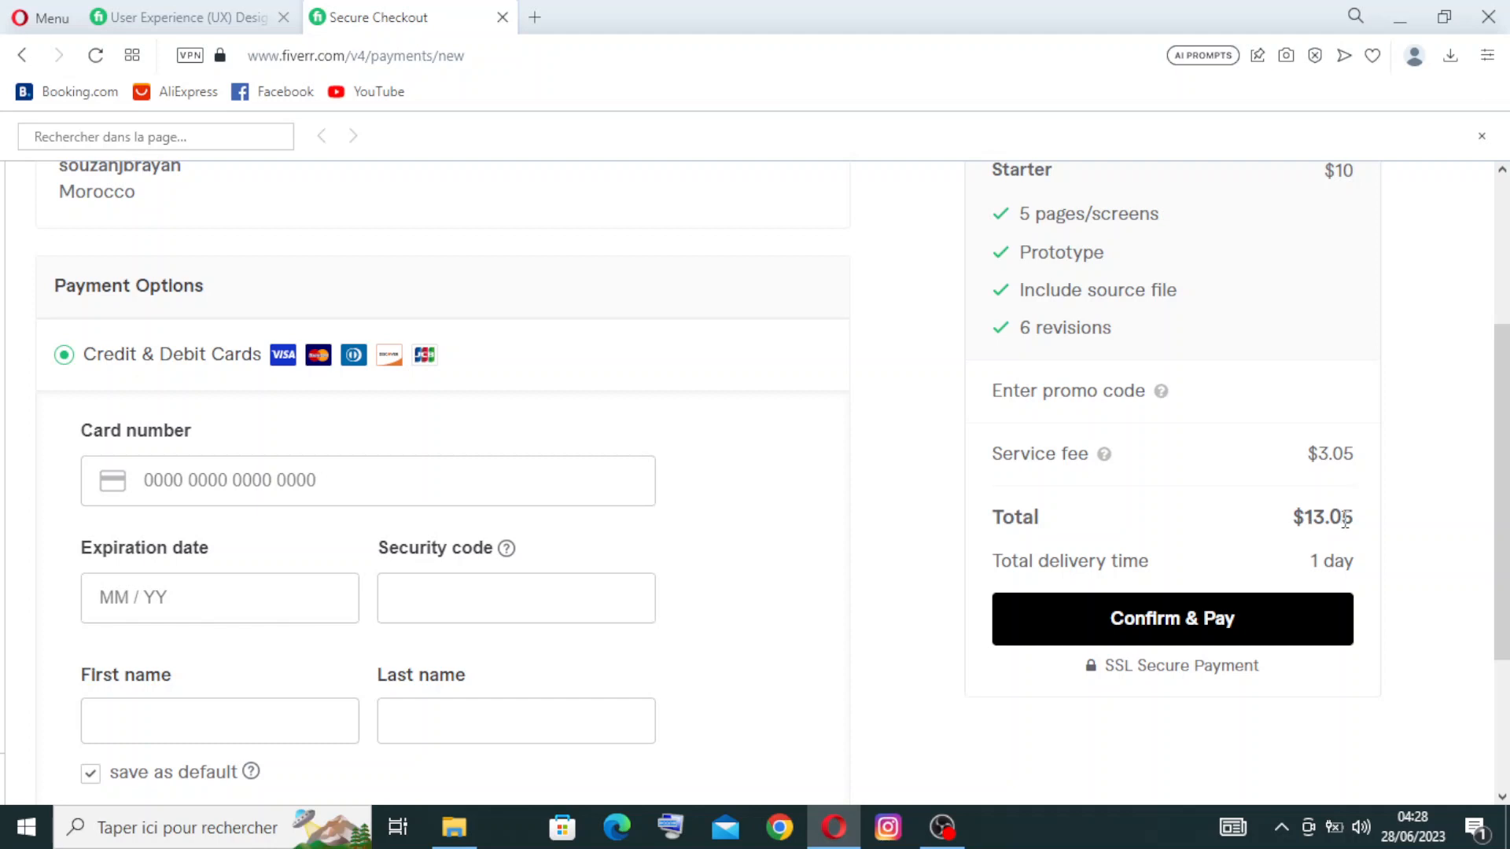
mouse_move(1283, 516)
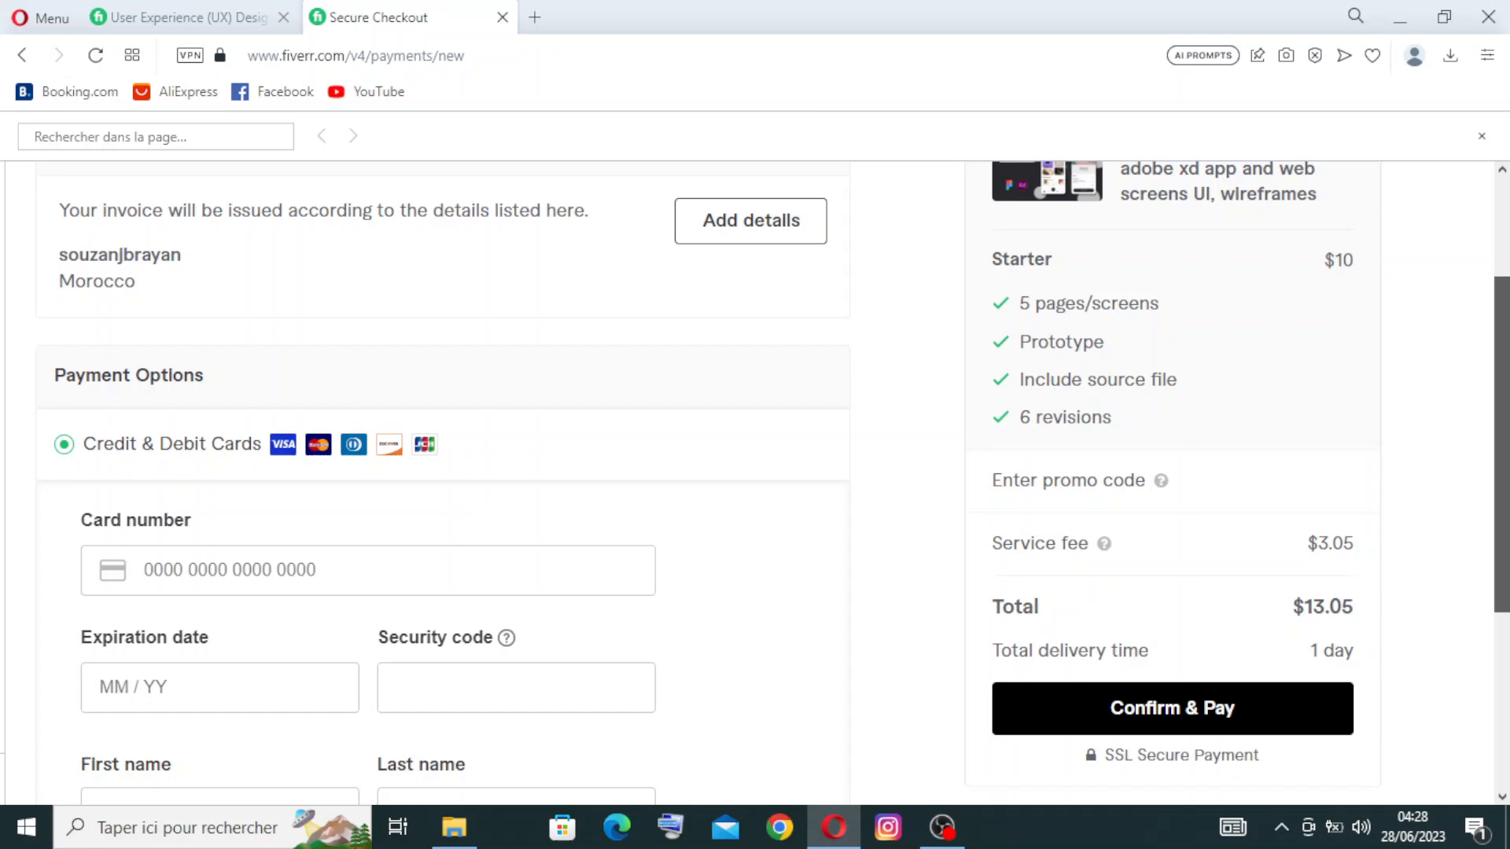
scroll(down, 3)
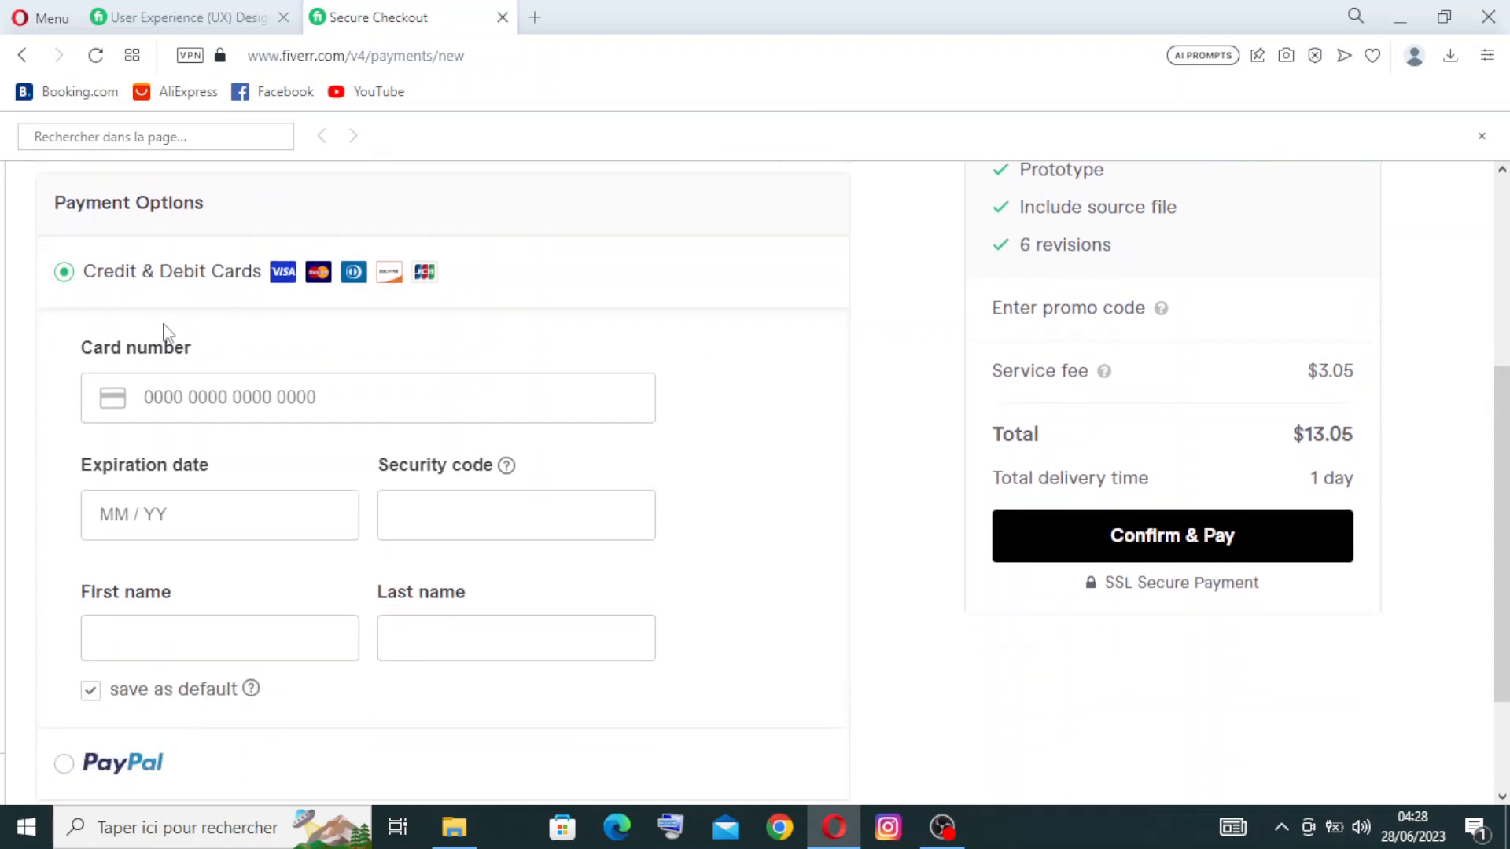
mouse_move(110, 790)
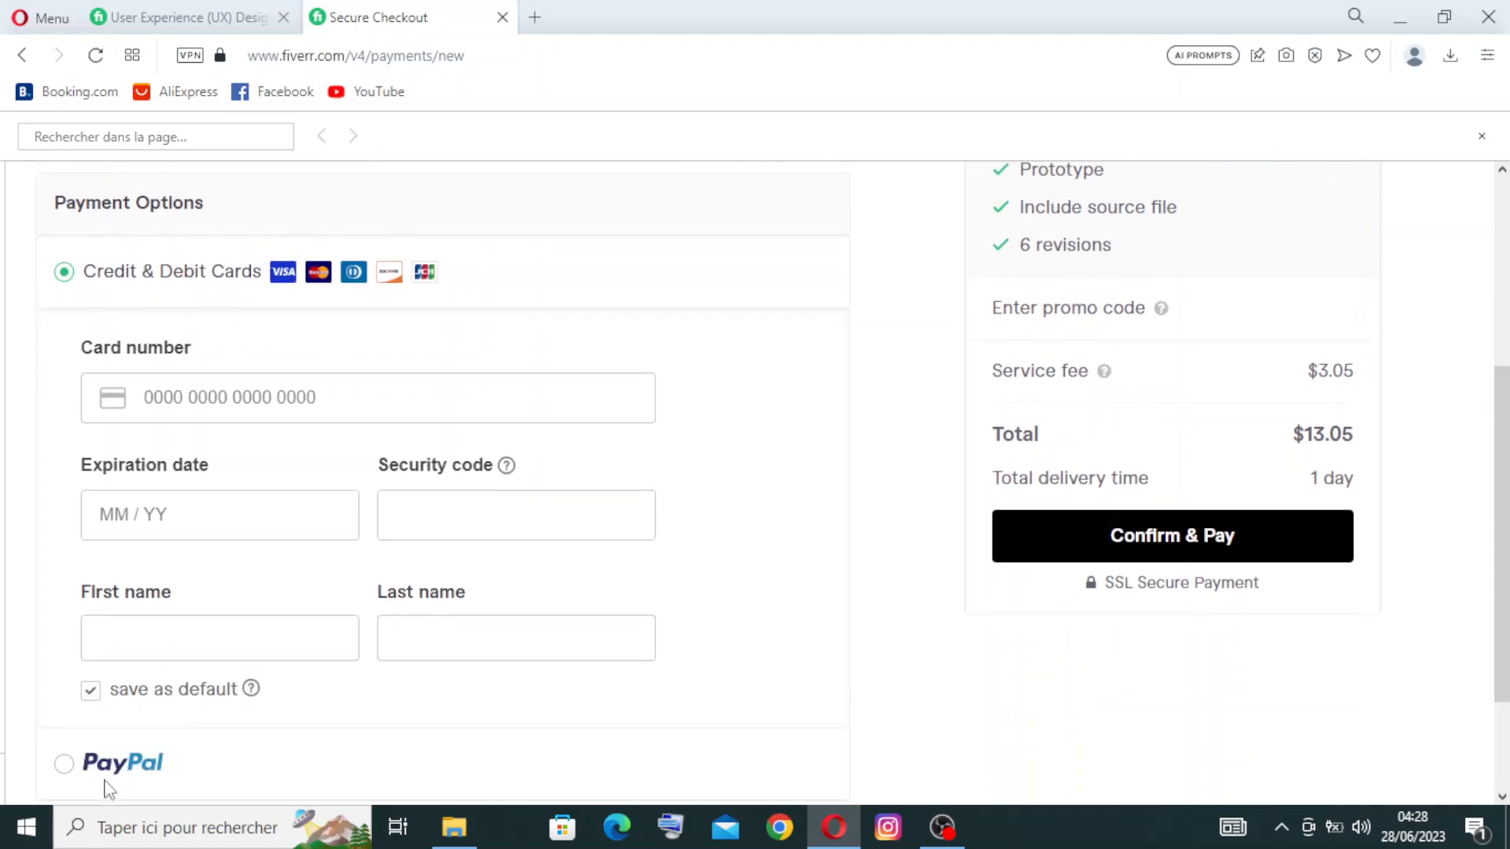
mouse_move(116, 290)
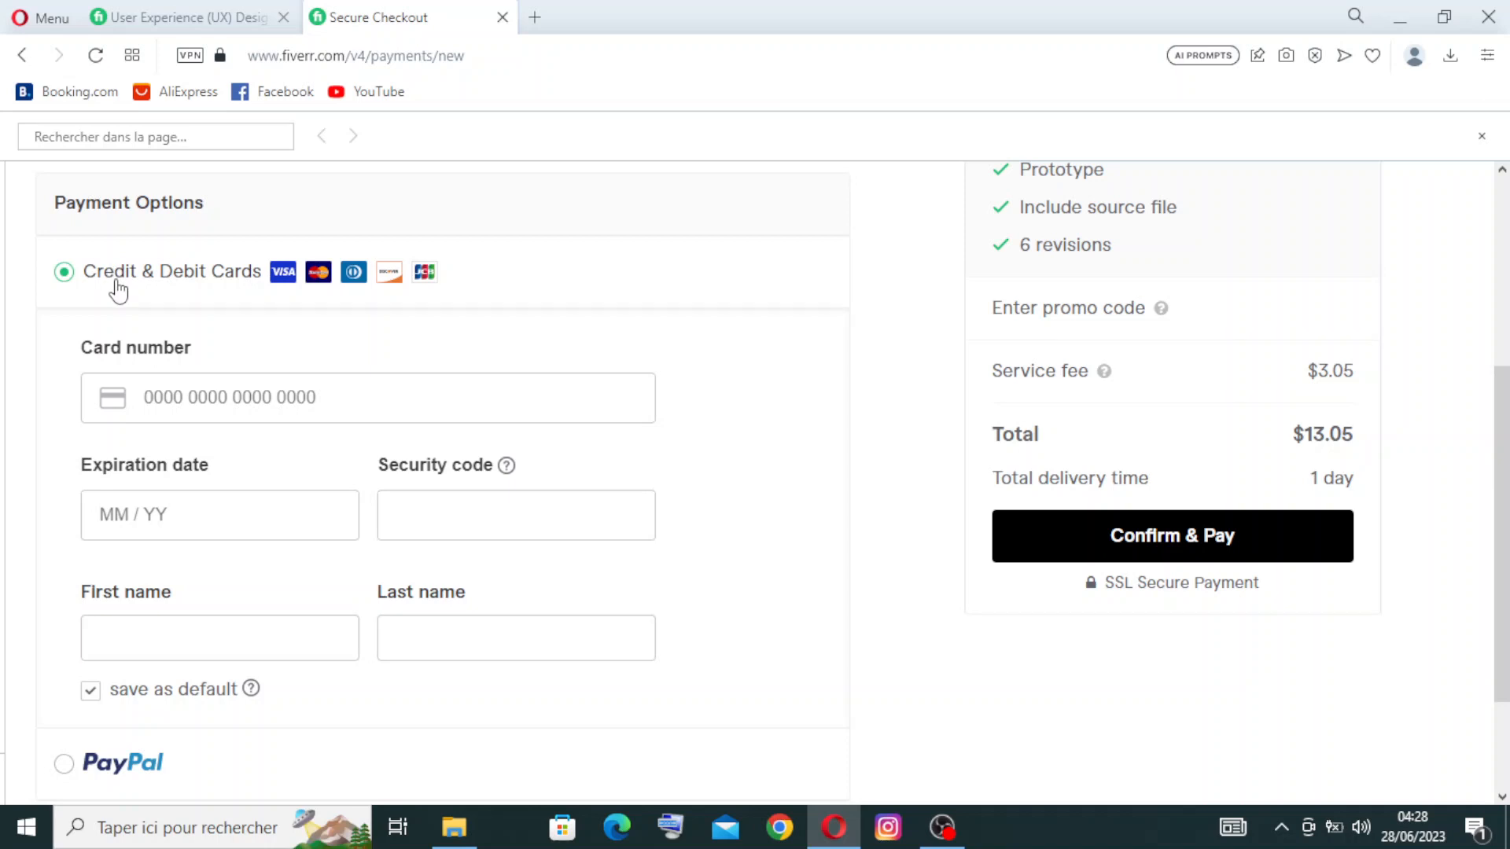
mouse_move(165, 374)
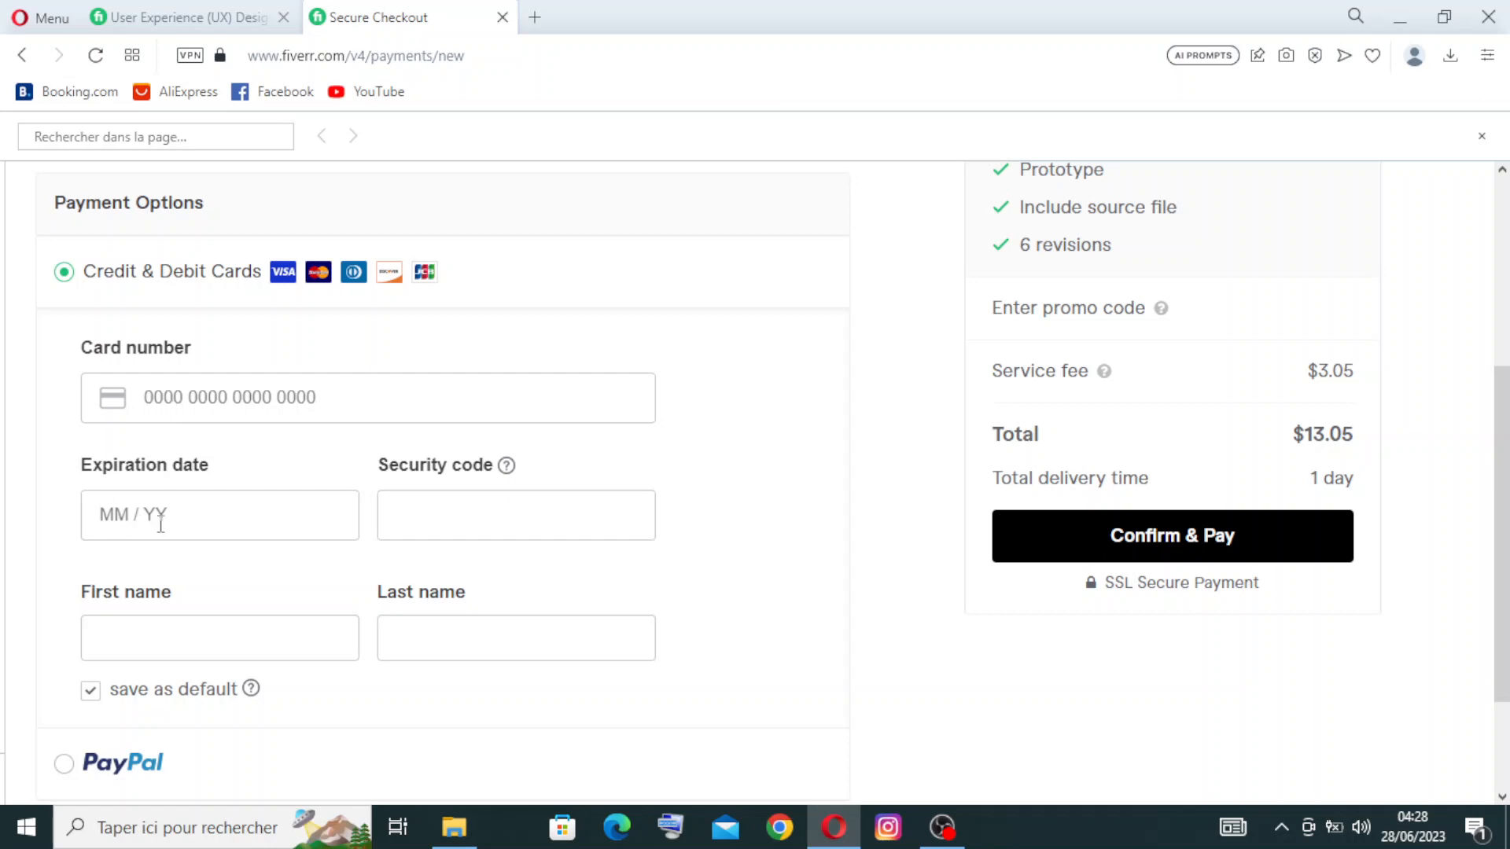
mouse_move(384, 642)
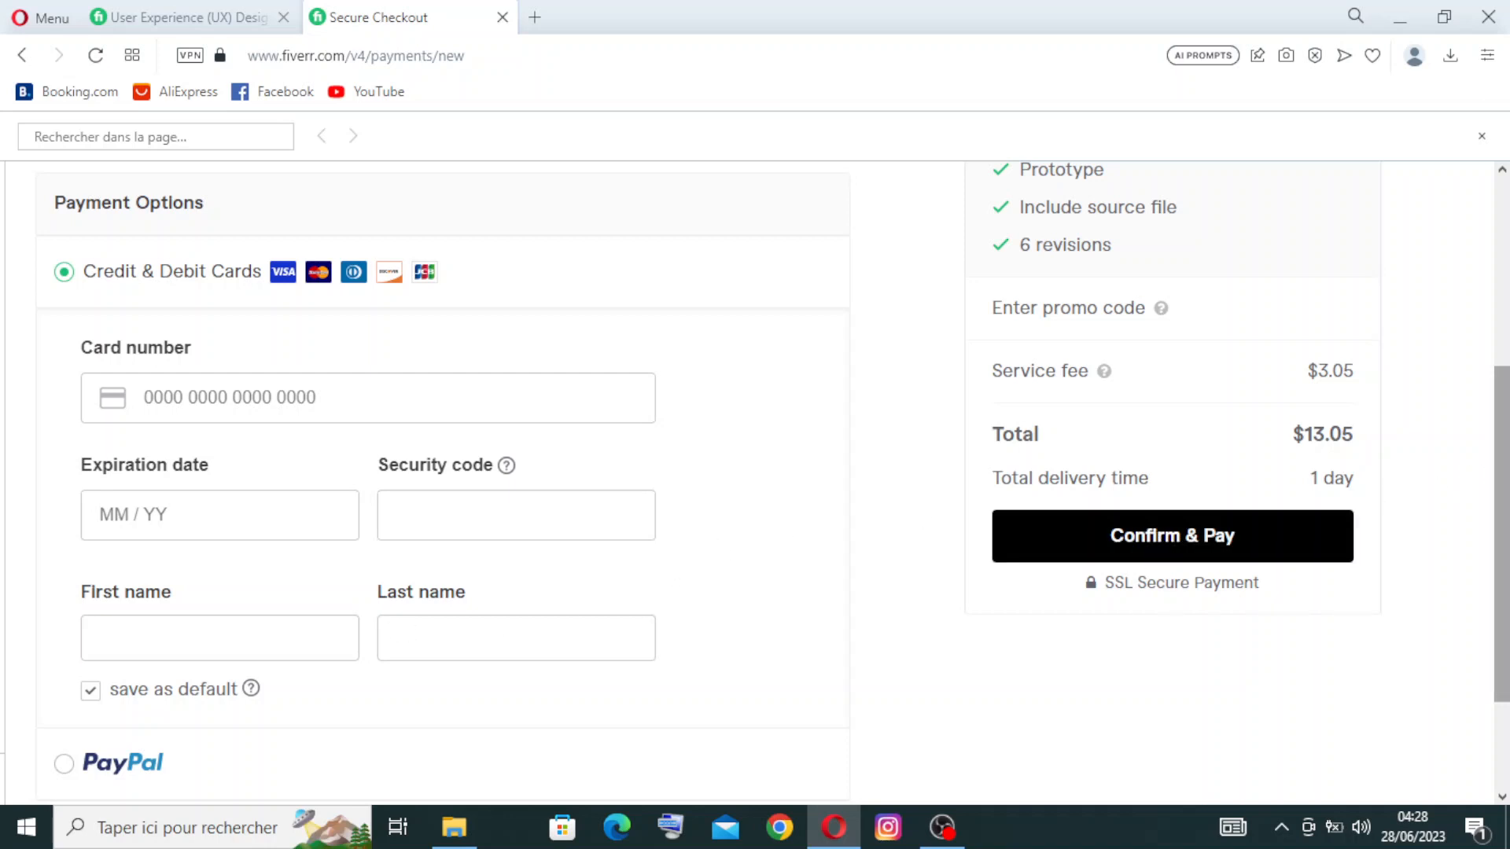
scroll(down, 3)
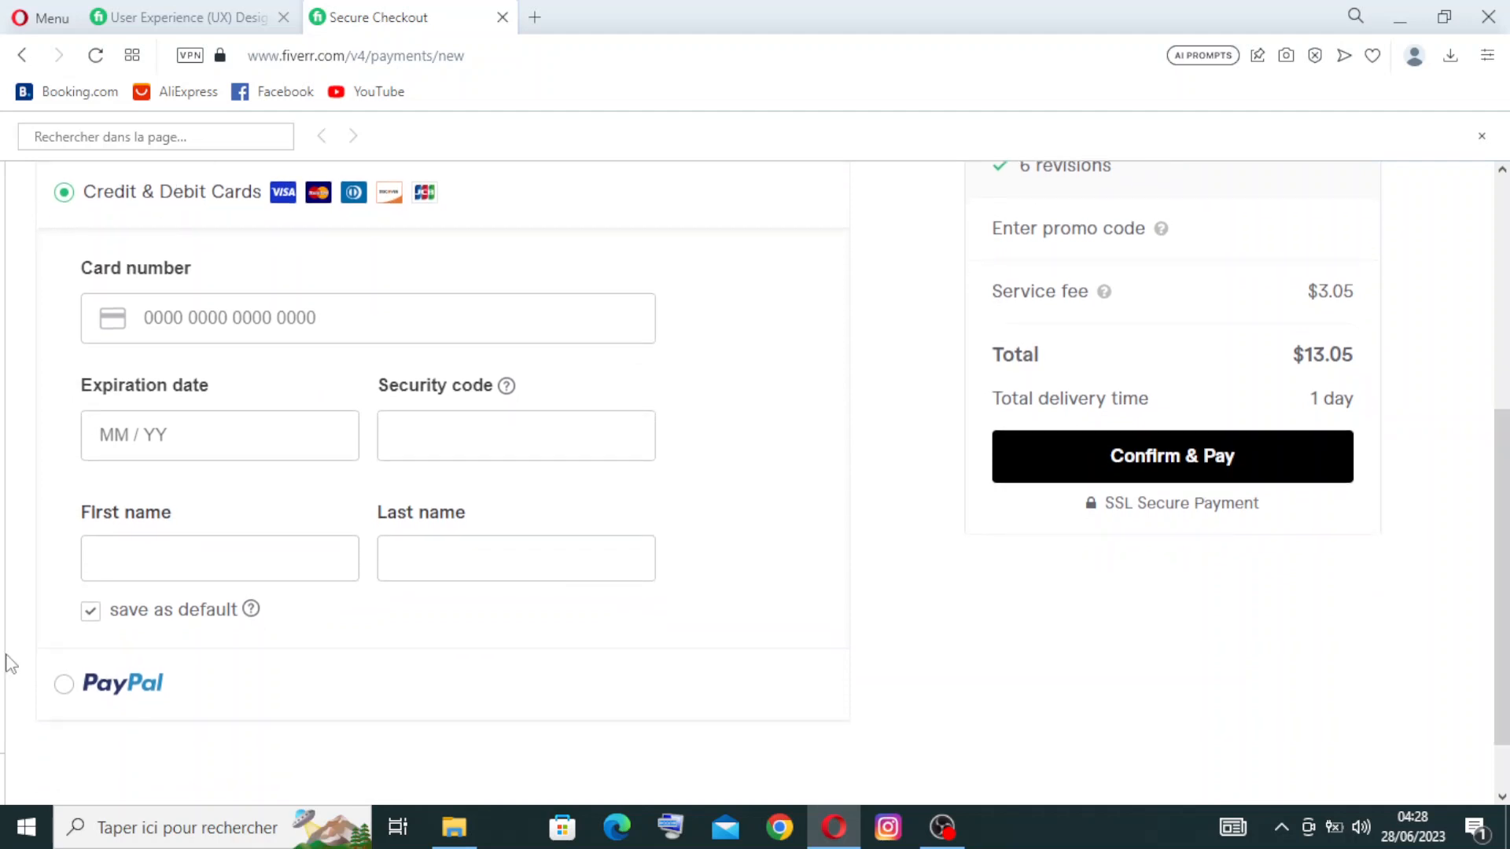
Choose PayPal instead of a card for the $13.05 order, revealing the PayPal Checkout button.
click(63, 683)
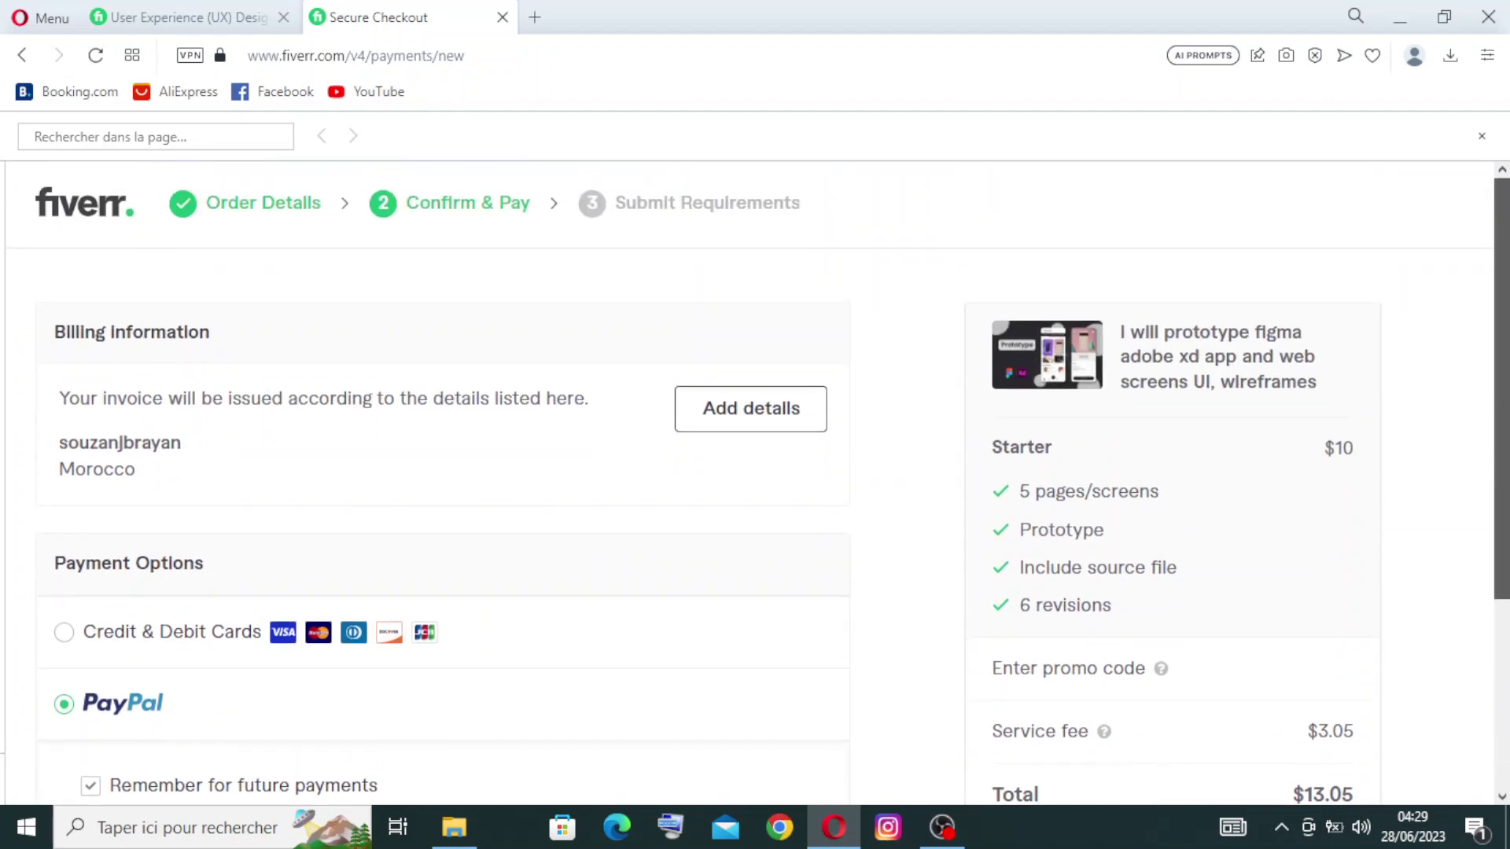
scroll(down, 3)
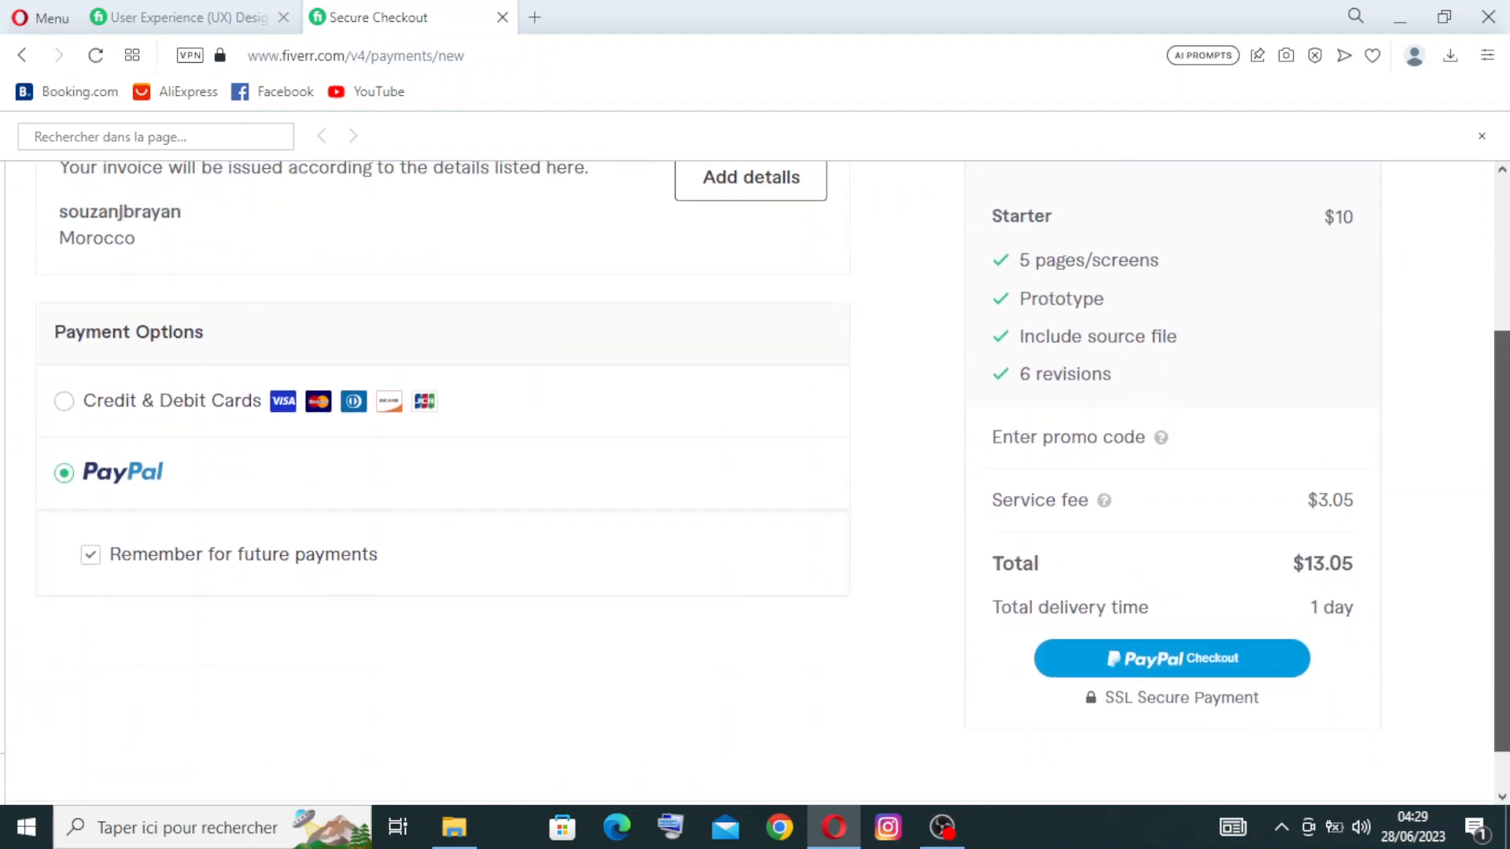
scroll(up, 3)
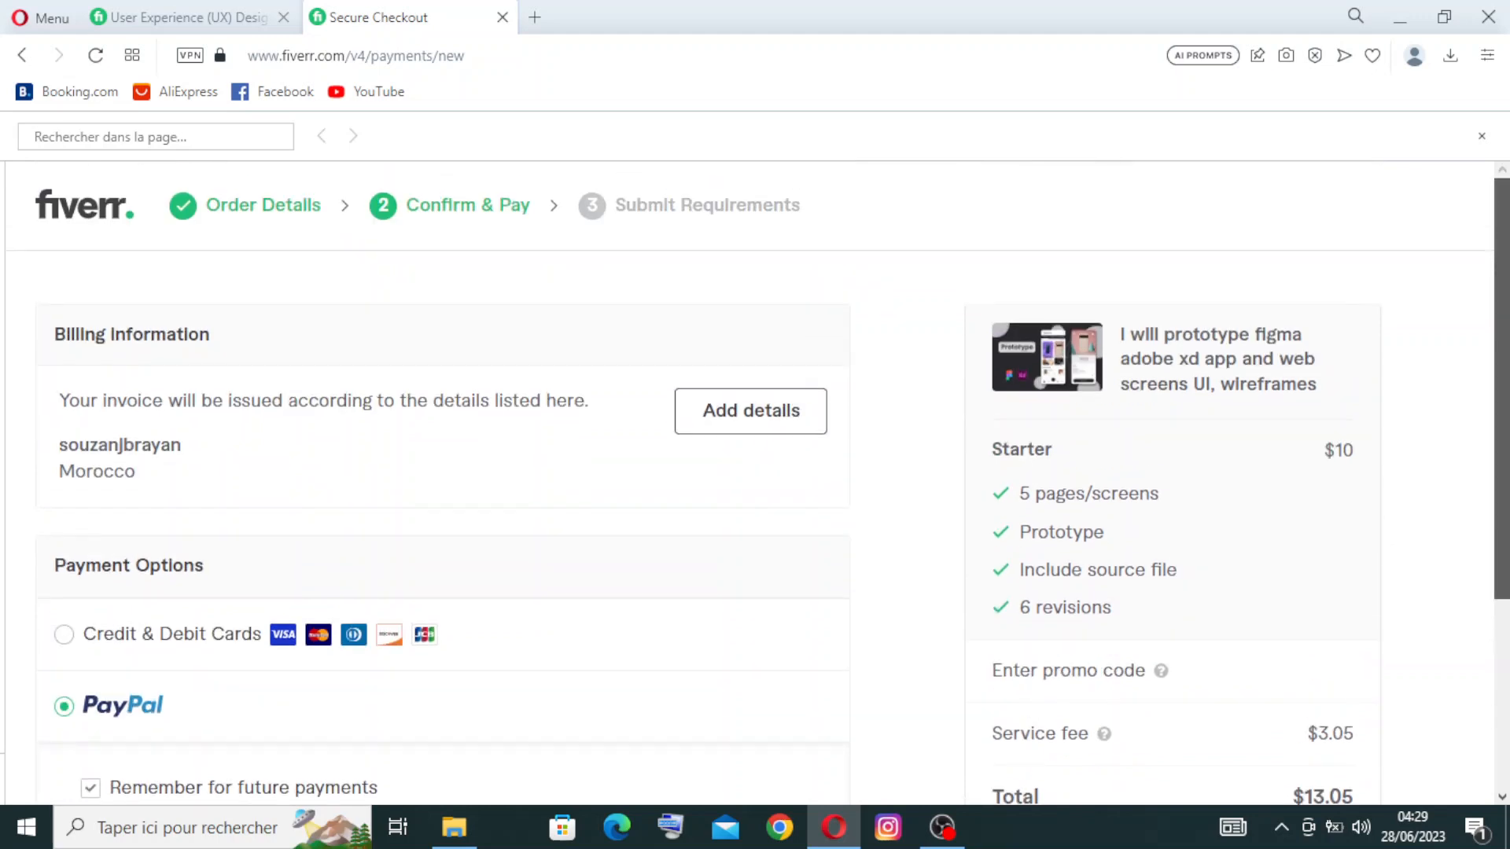